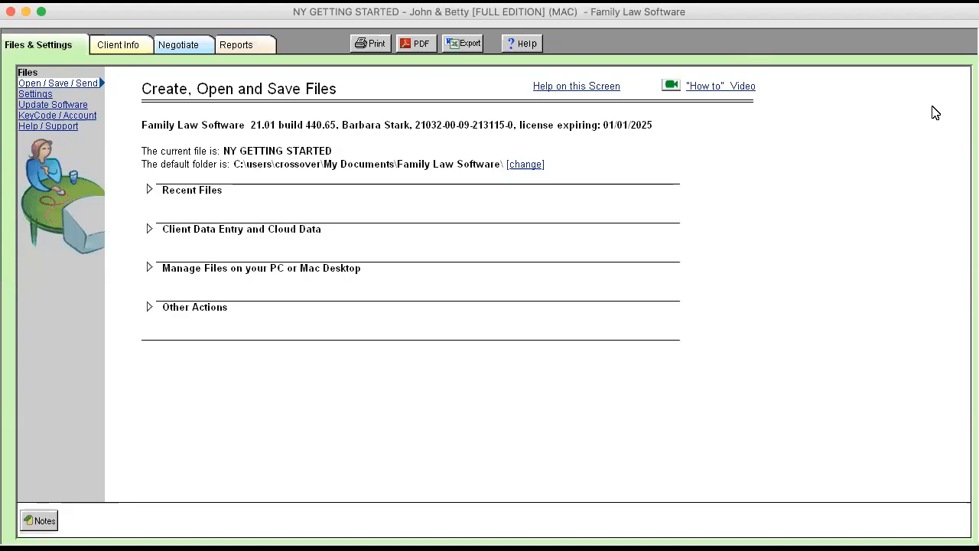
pyautogui.moveTo(383, 160)
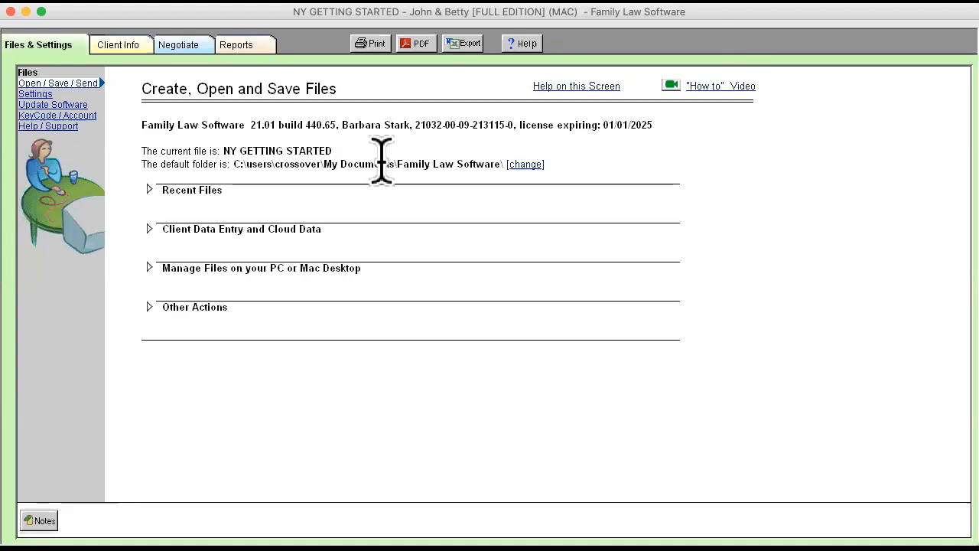
pyautogui.moveTo(567, 355)
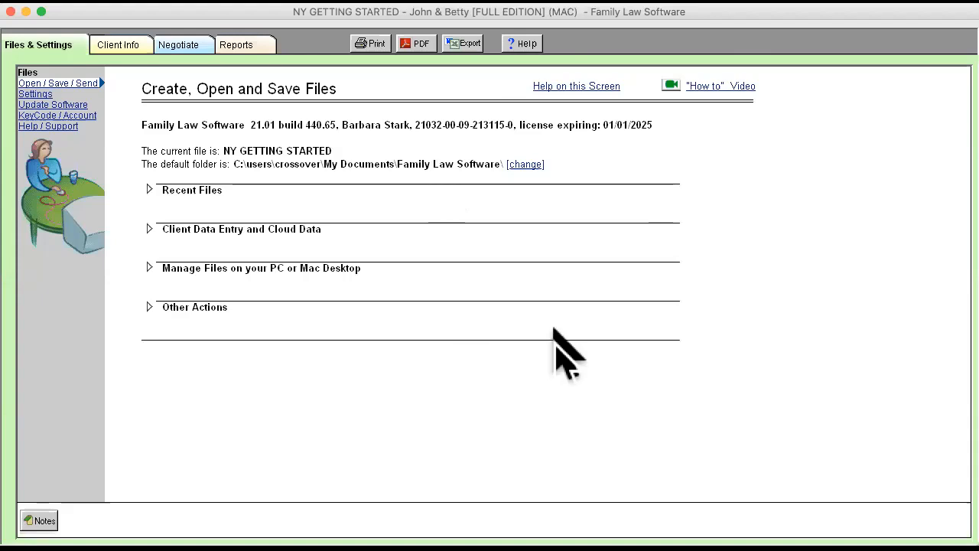
pyautogui.moveTo(456, 125)
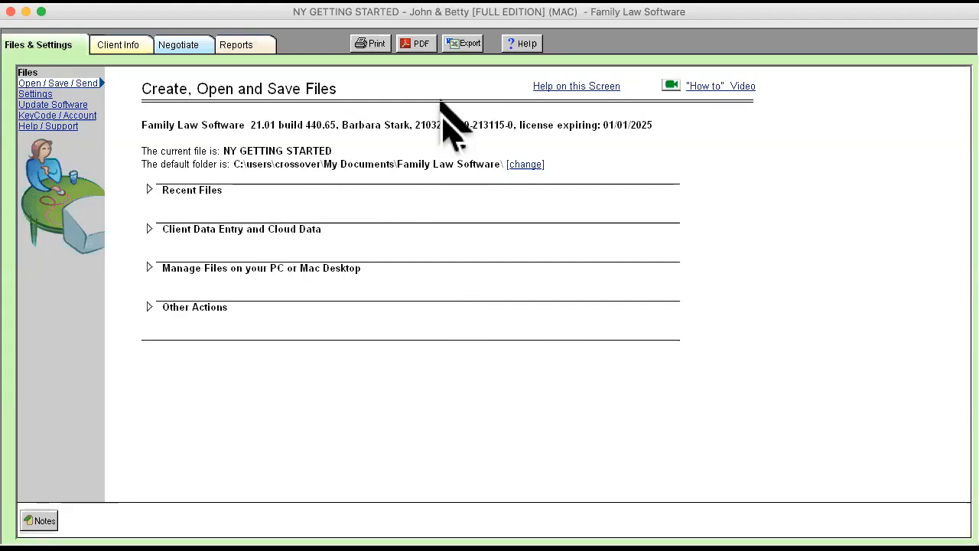
pyautogui.moveTo(477, 245)
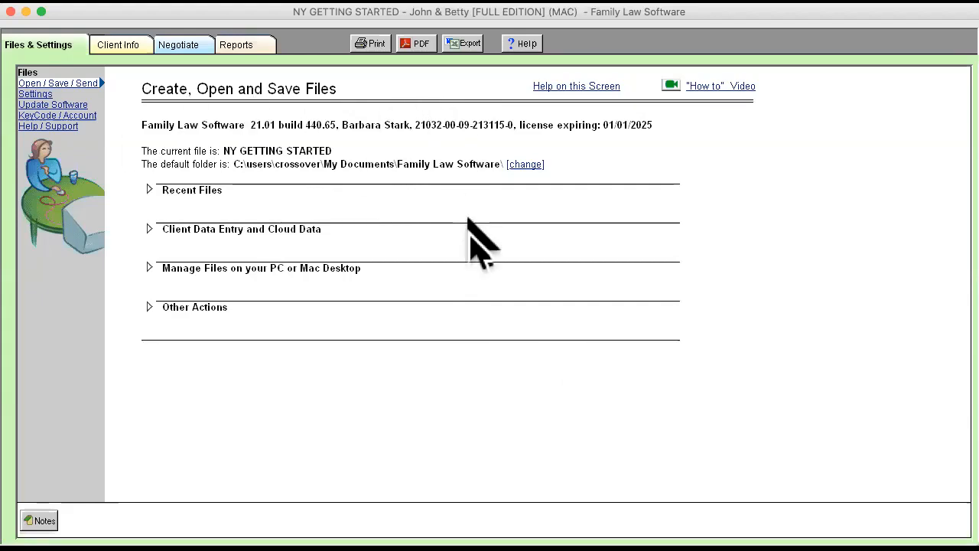
pyautogui.moveTo(395, 273)
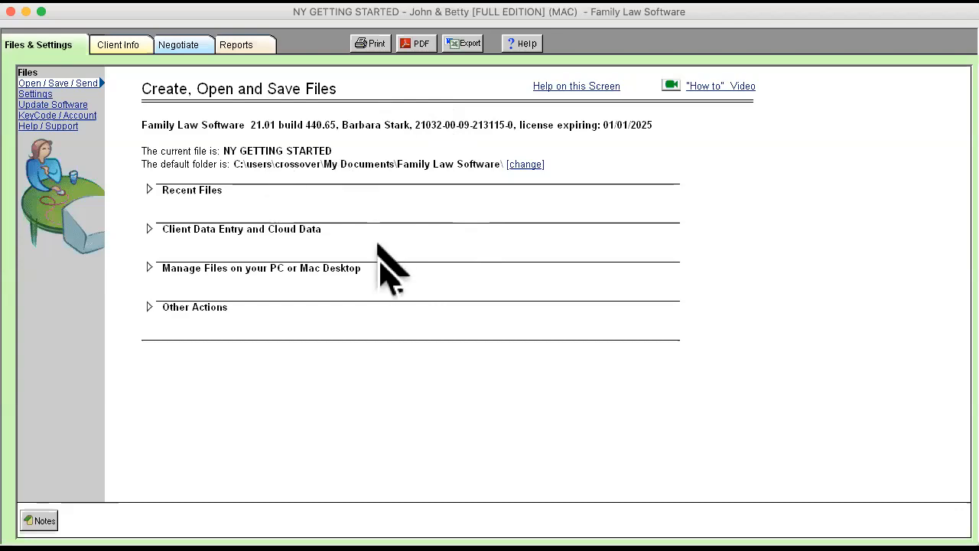
pyautogui.moveTo(413, 355)
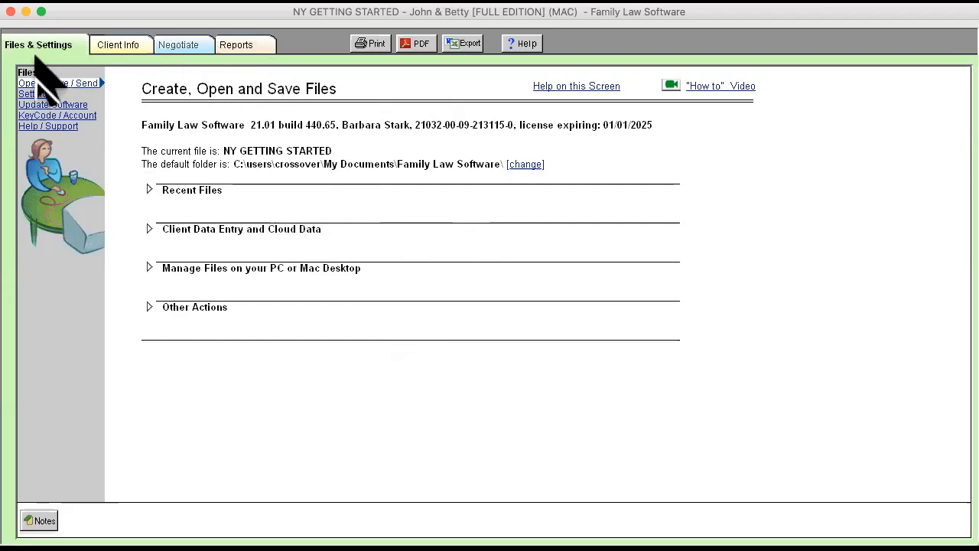
pyautogui.moveTo(253, 73)
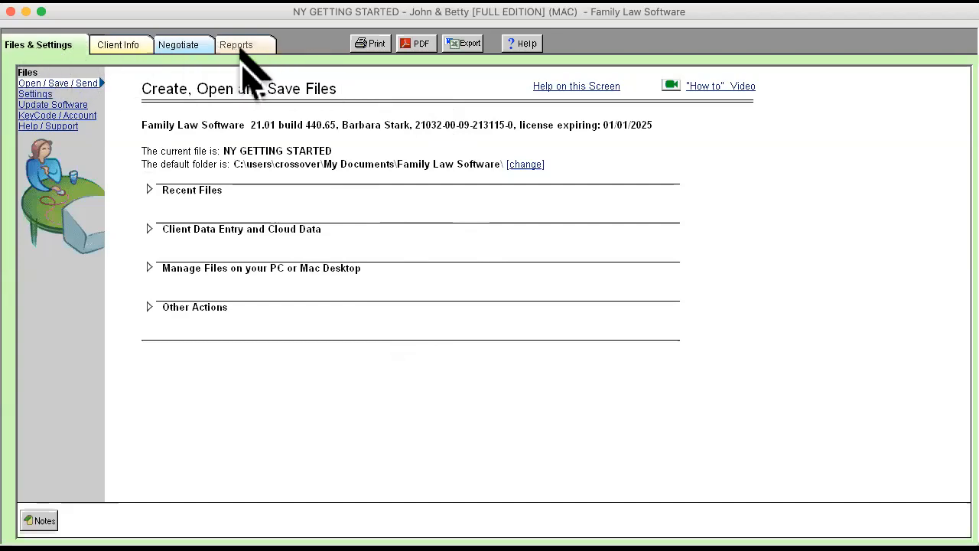
pyautogui.moveTo(43, 49)
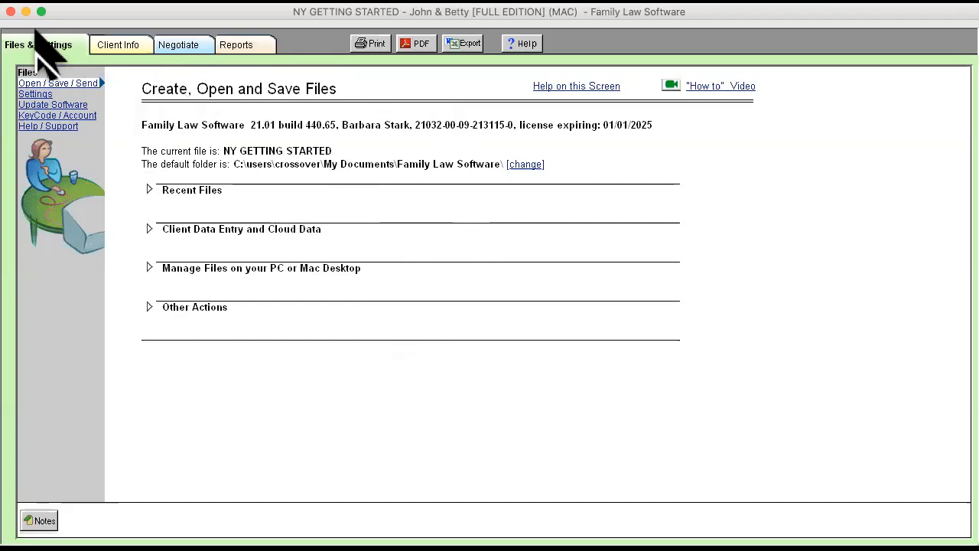
pyautogui.moveTo(69, 69)
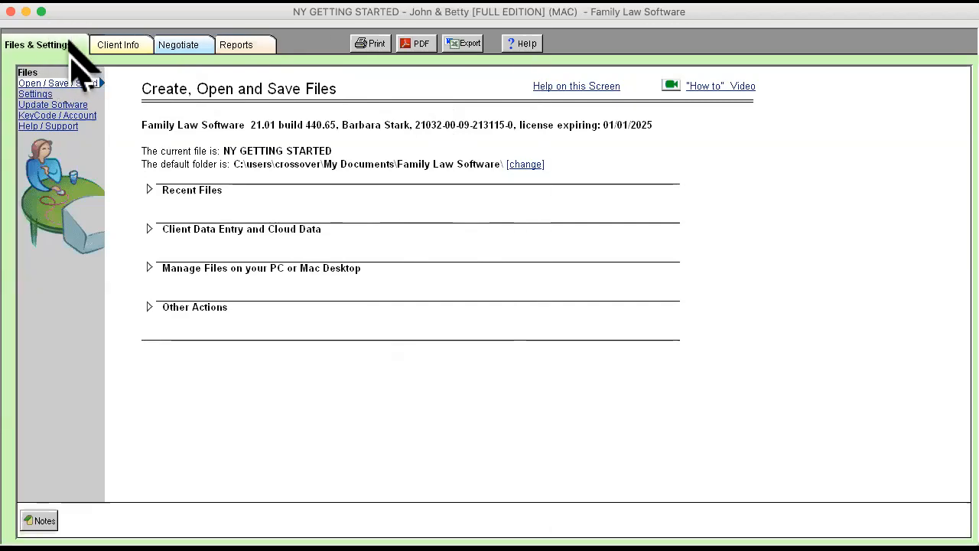
pyautogui.moveTo(122, 74)
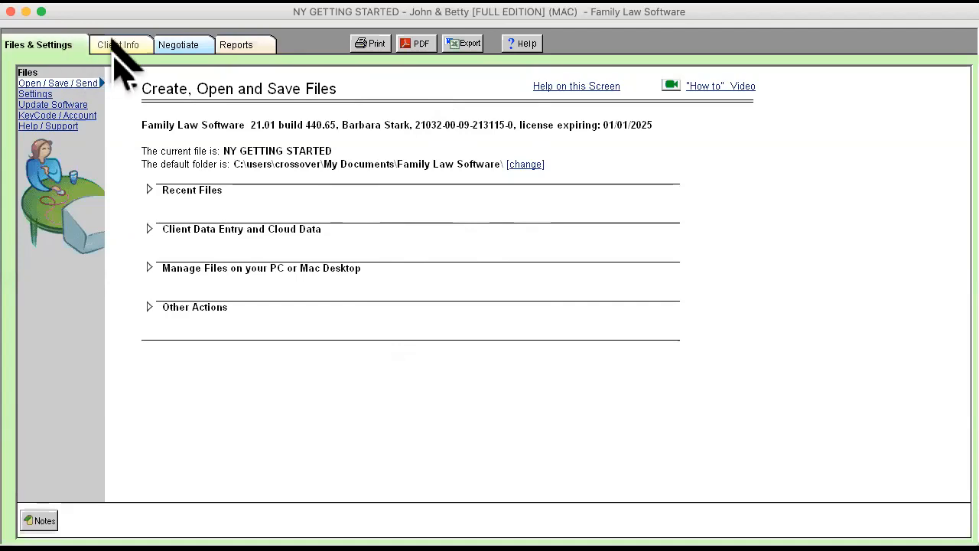
# Step: Change the case's filing state to NY, then return to the client background and child information
pyautogui.click(120, 45)
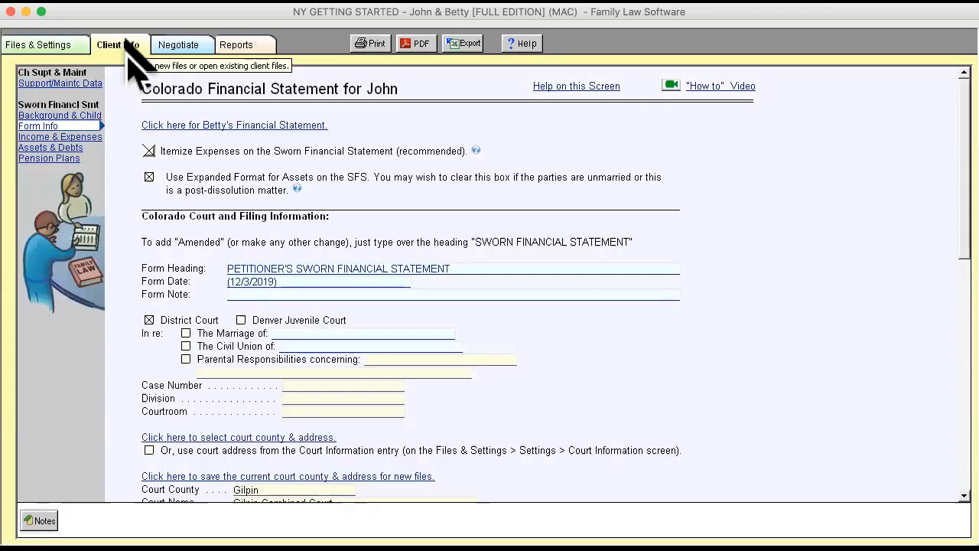
pyautogui.moveTo(46, 44)
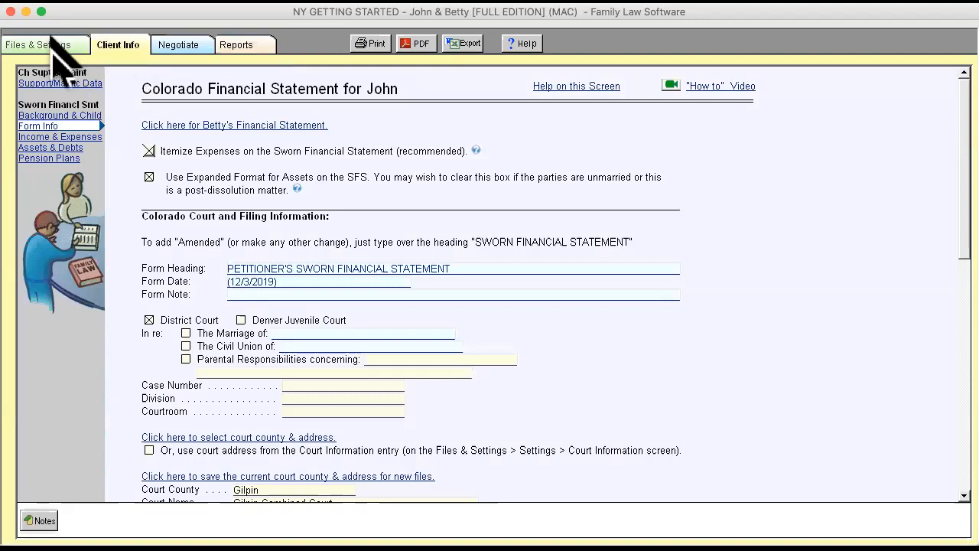
pyautogui.click(40, 45)
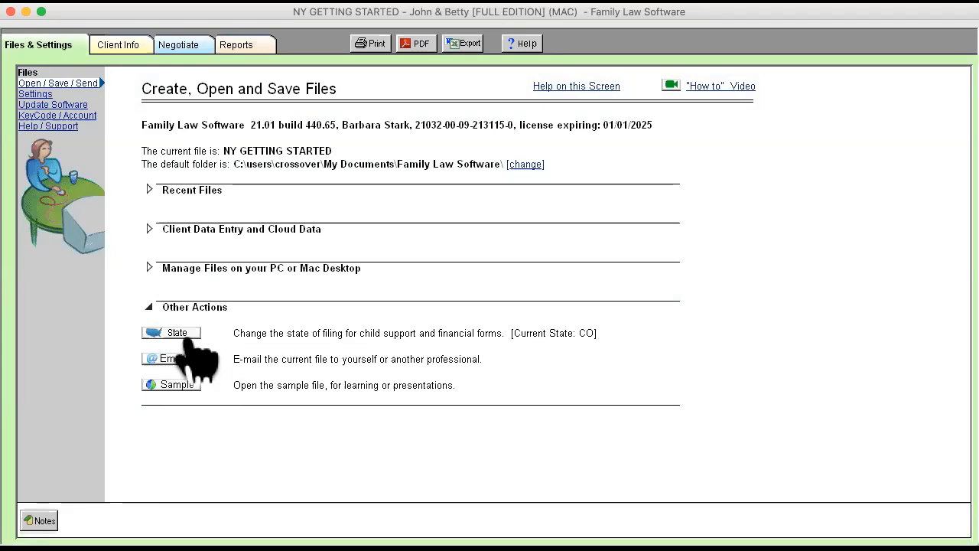
pyautogui.click(172, 332)
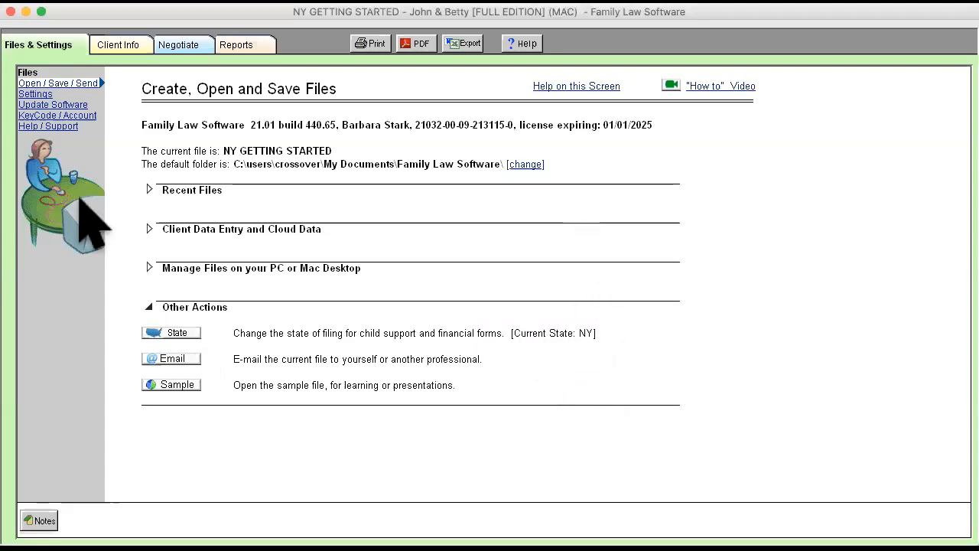
pyautogui.click(150, 306)
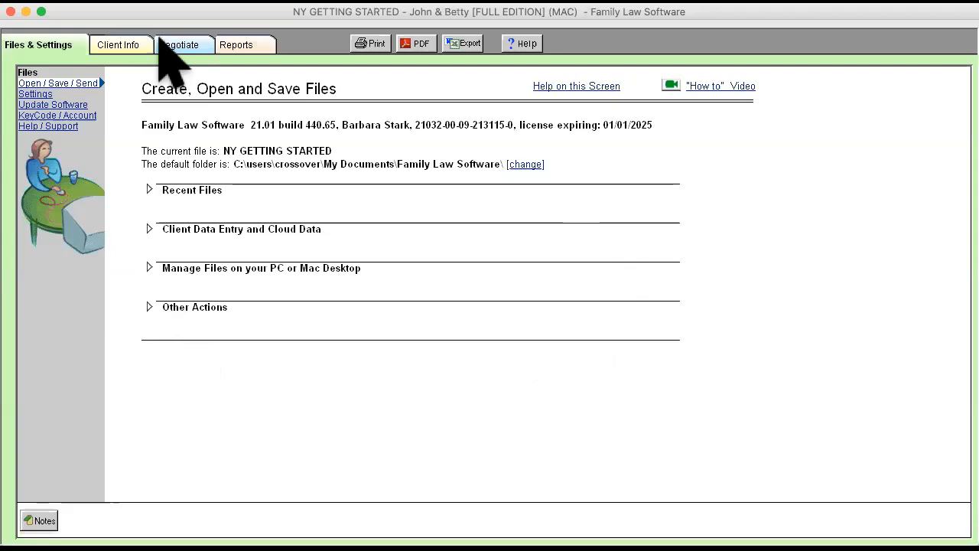
pyautogui.click(118, 45)
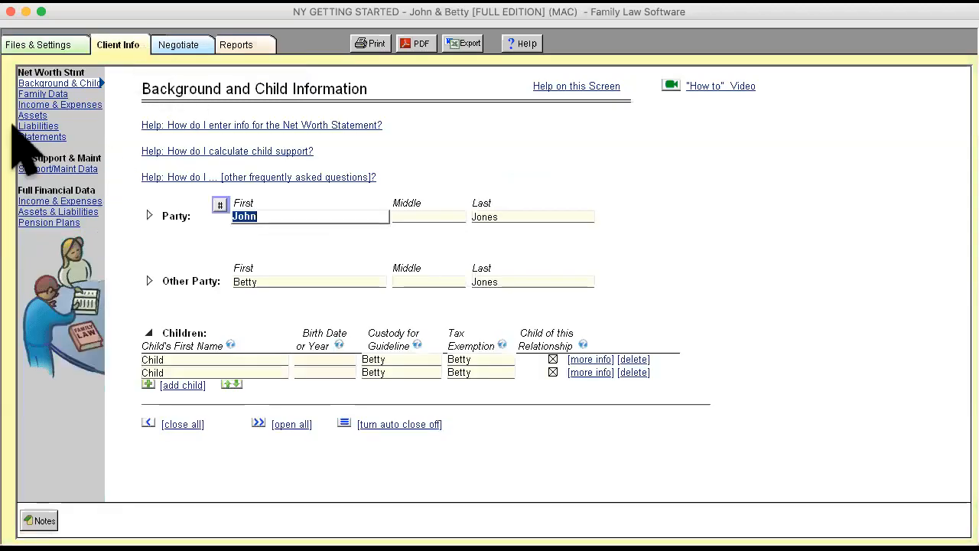
pyautogui.moveTo(74, 263)
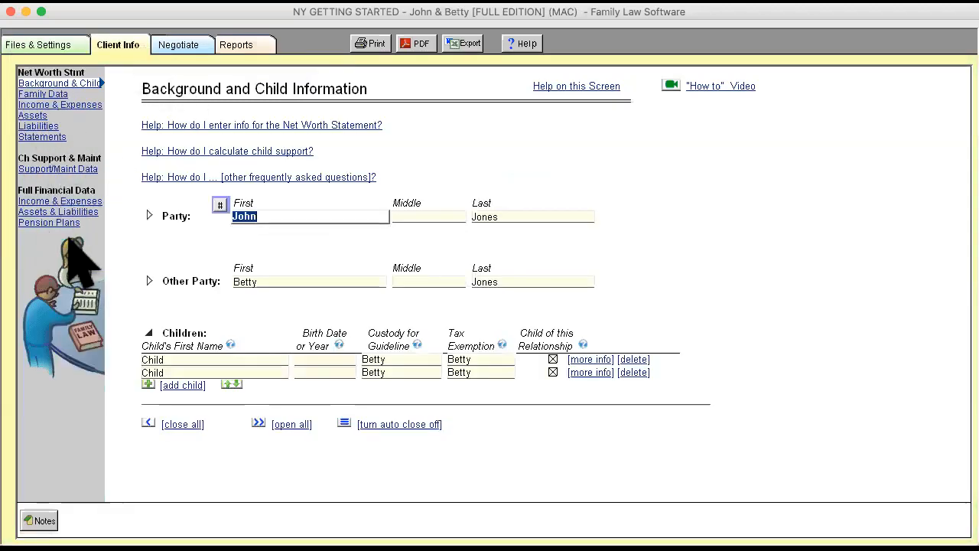
pyautogui.moveTo(65, 146)
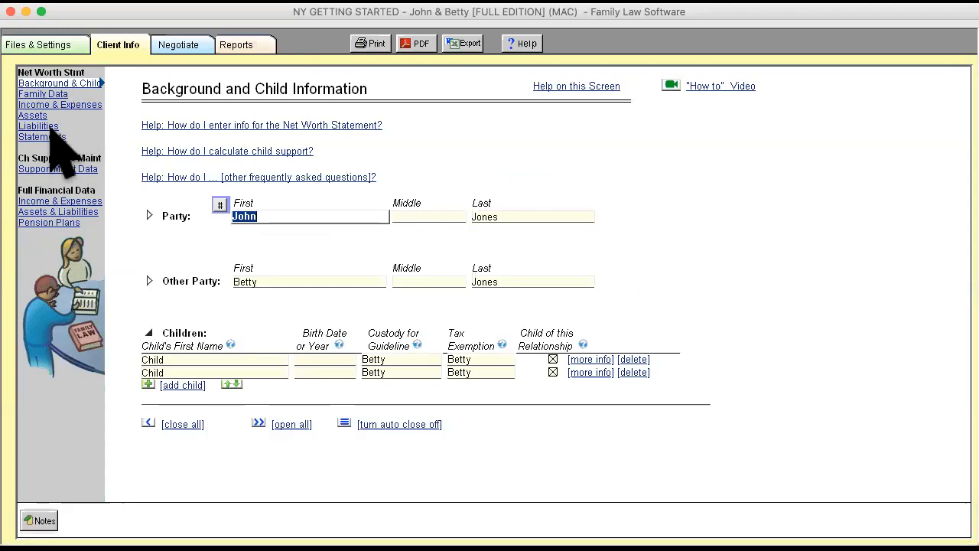
pyautogui.moveTo(92, 125)
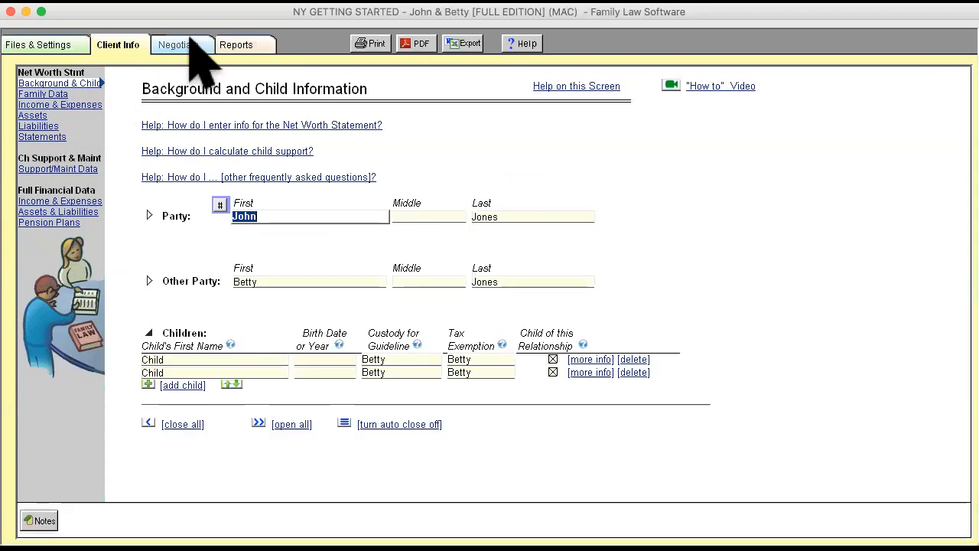
# Step: Bring up the 2019 monthly income summary comparing John's and Betty's income, support and taxes
pyautogui.click(176, 45)
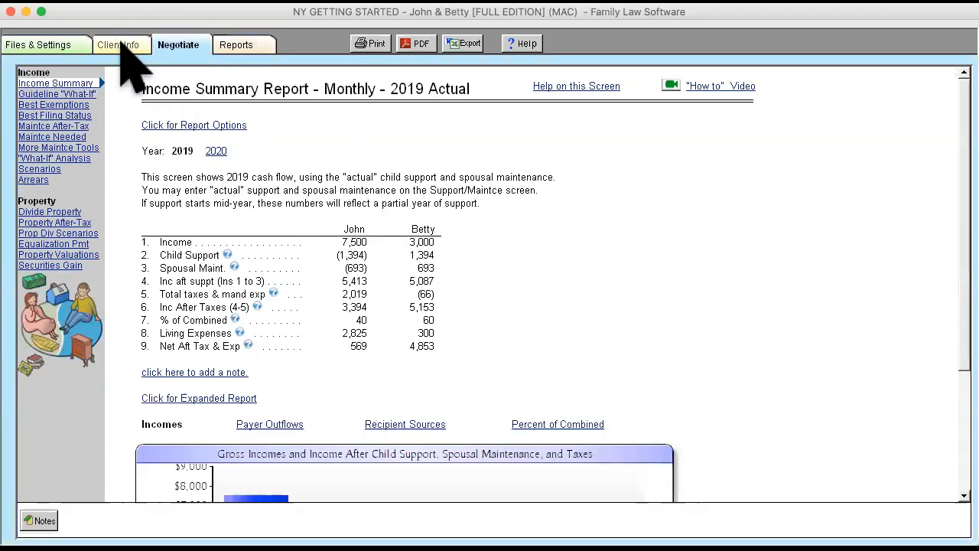
pyautogui.moveTo(181, 61)
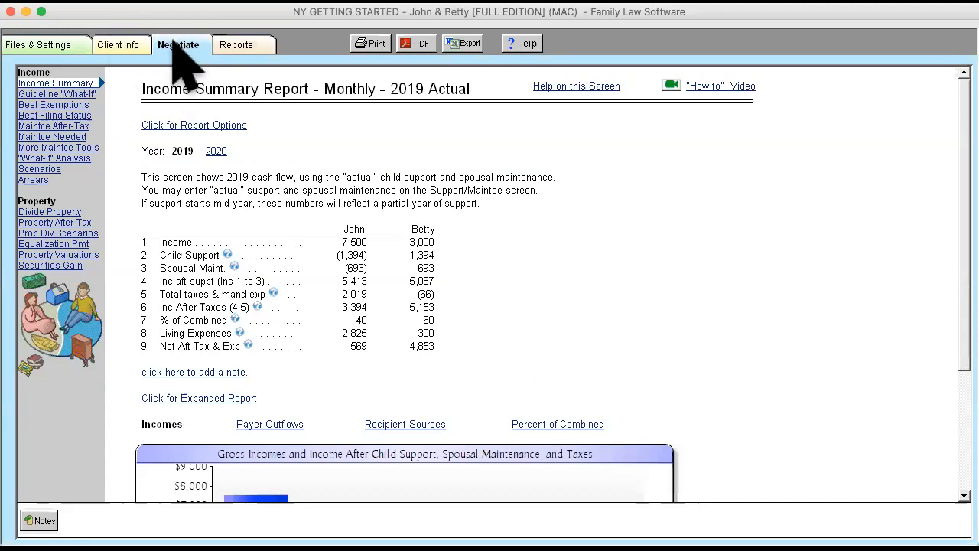
pyautogui.moveTo(242, 23)
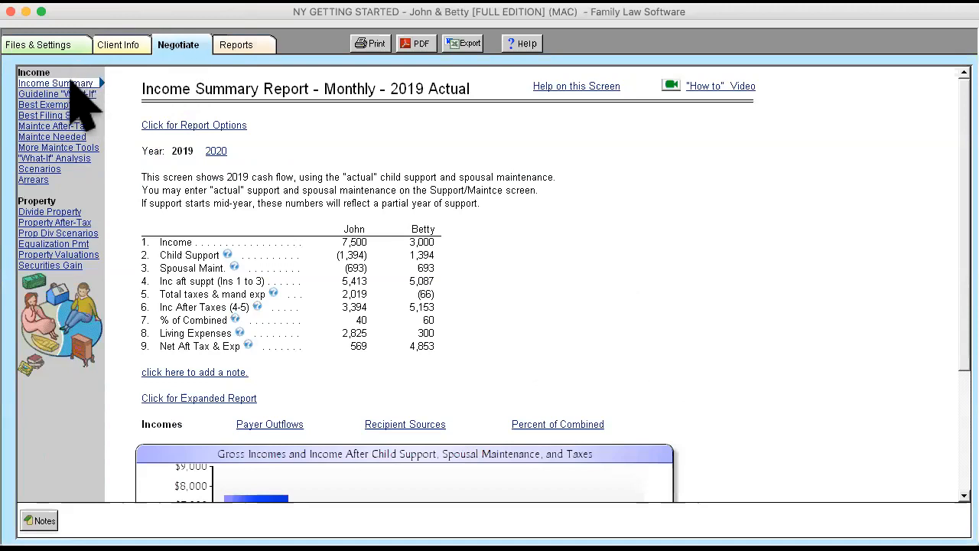
pyautogui.moveTo(53, 176)
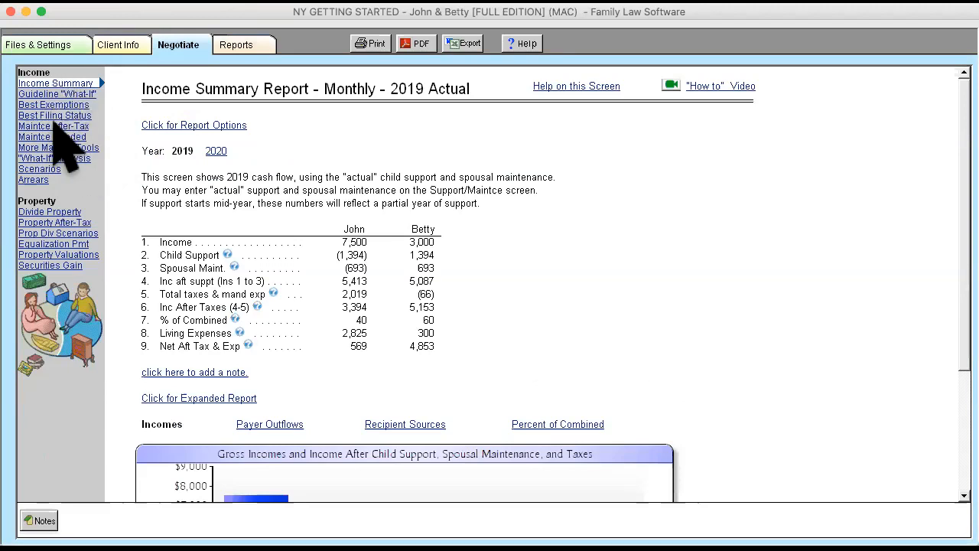
pyautogui.moveTo(73, 214)
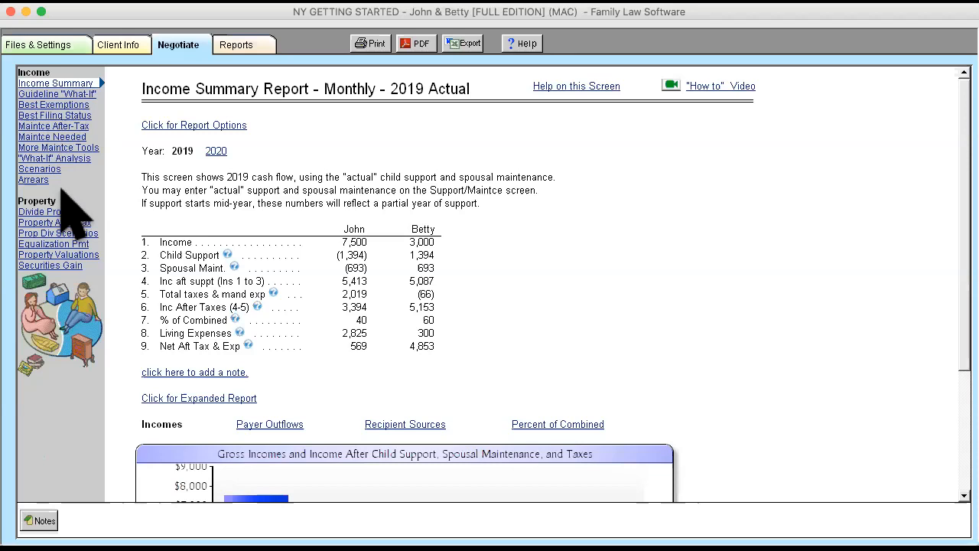
pyautogui.moveTo(53, 176)
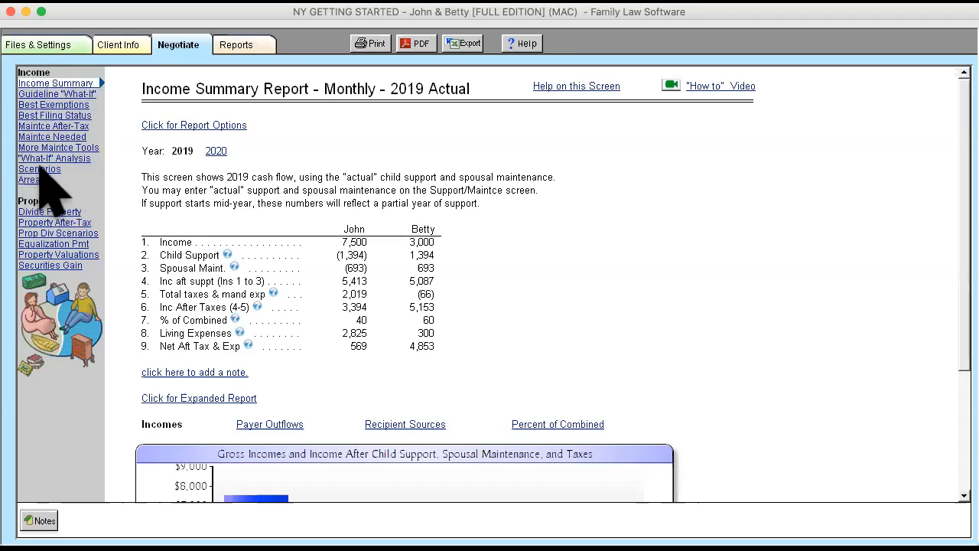
pyautogui.moveTo(46, 232)
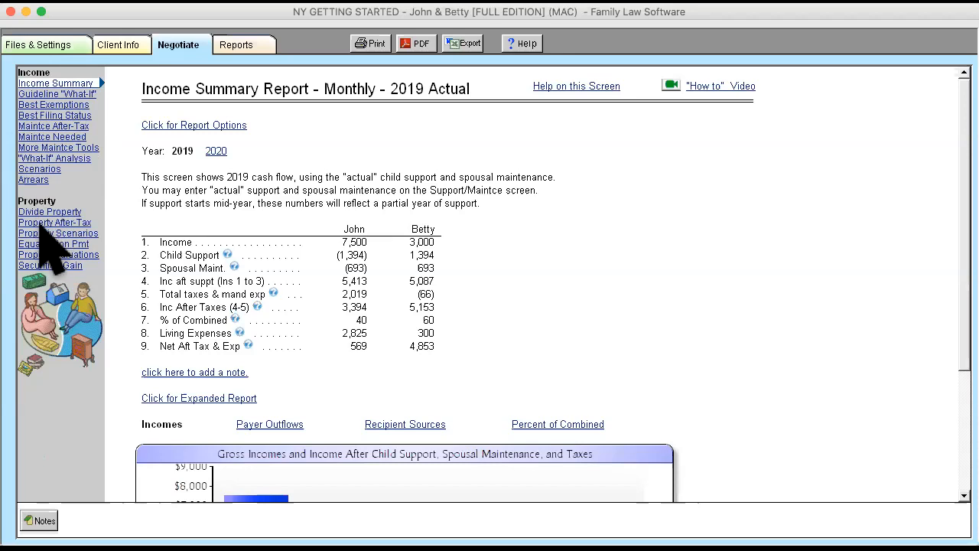
pyautogui.moveTo(42, 226)
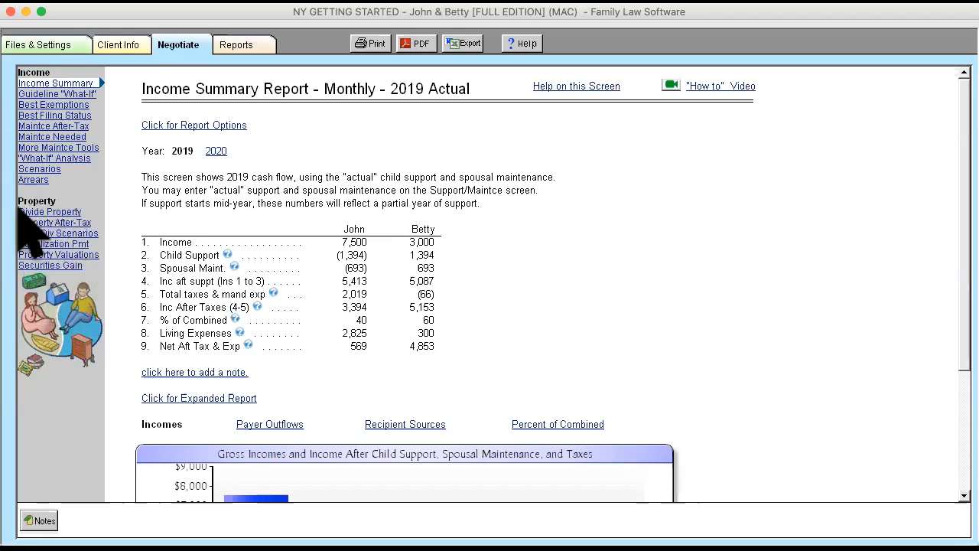
pyautogui.moveTo(92, 245)
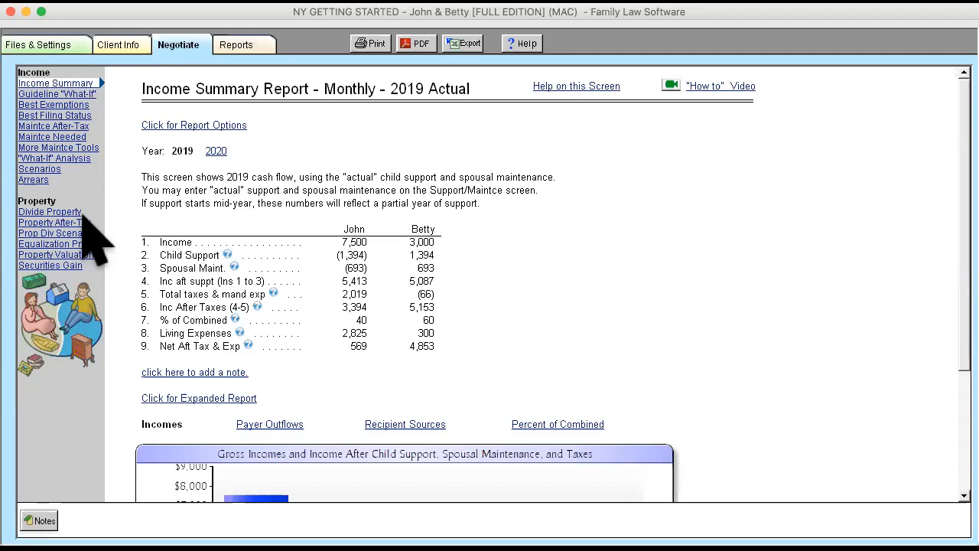
pyautogui.moveTo(49, 222)
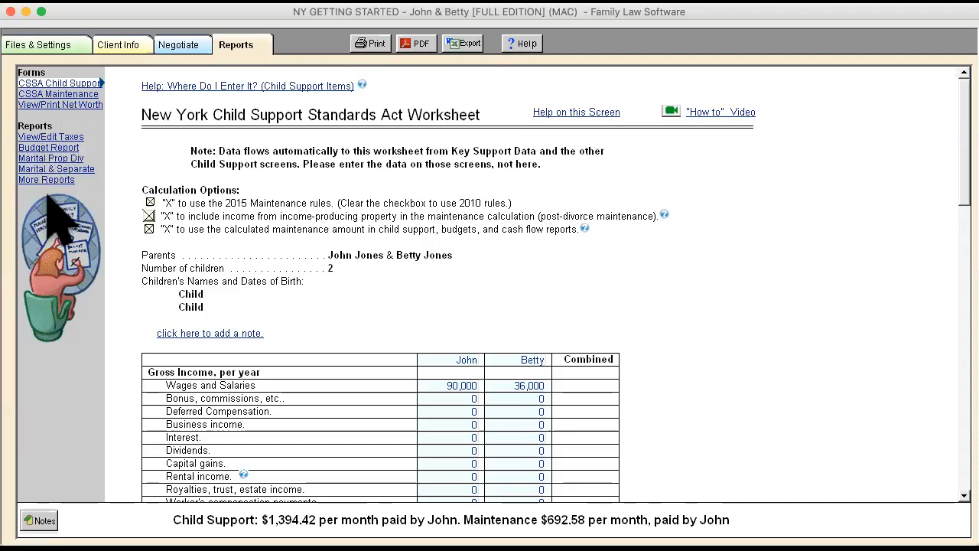
pyautogui.moveTo(48, 168)
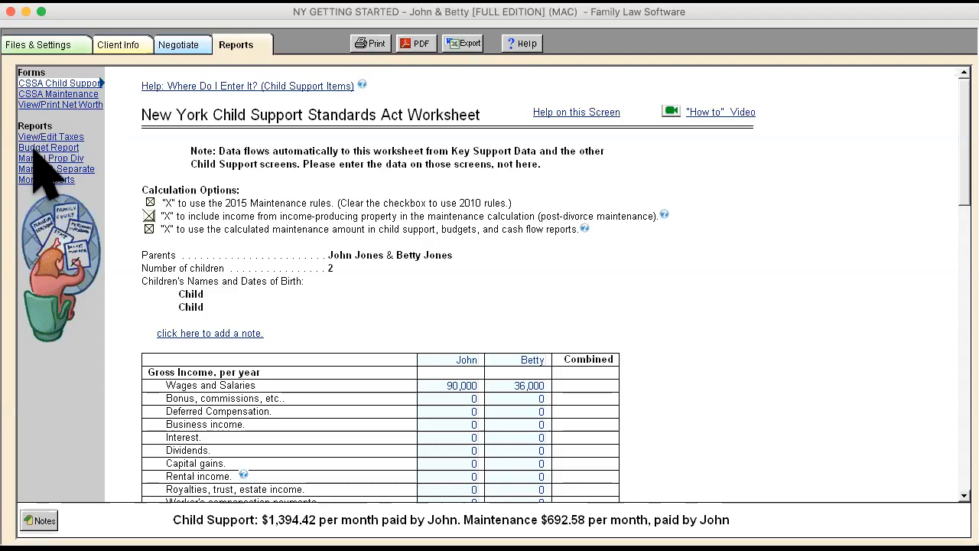
pyautogui.moveTo(49, 134)
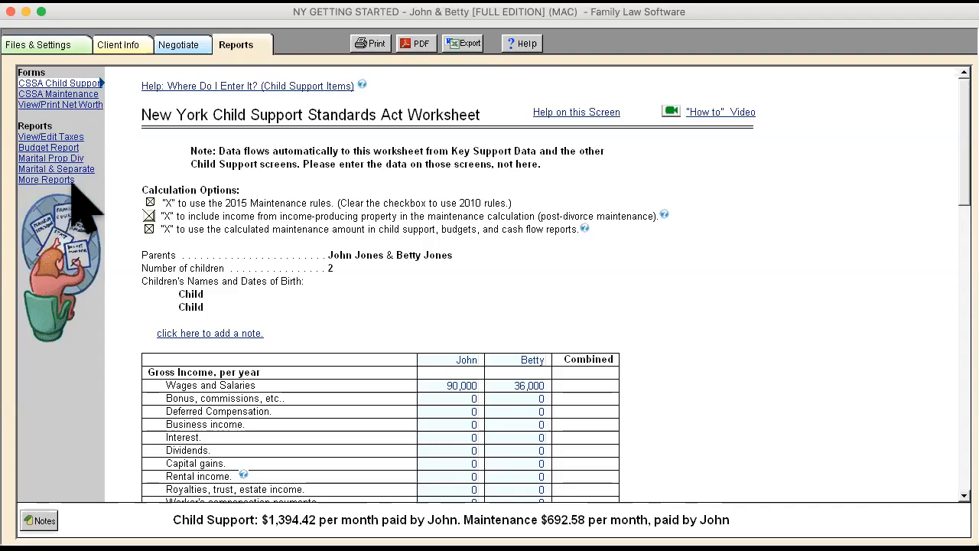
pyautogui.moveTo(74, 211)
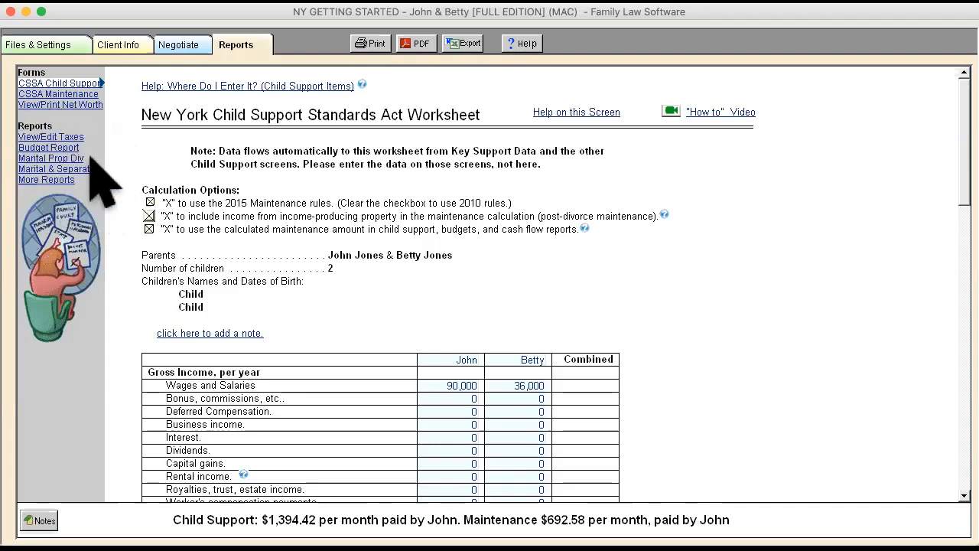
# Step: Return to the Create, Open and Save Files screen and toggle the Client Data Entry and Cloud section
pyautogui.click(40, 44)
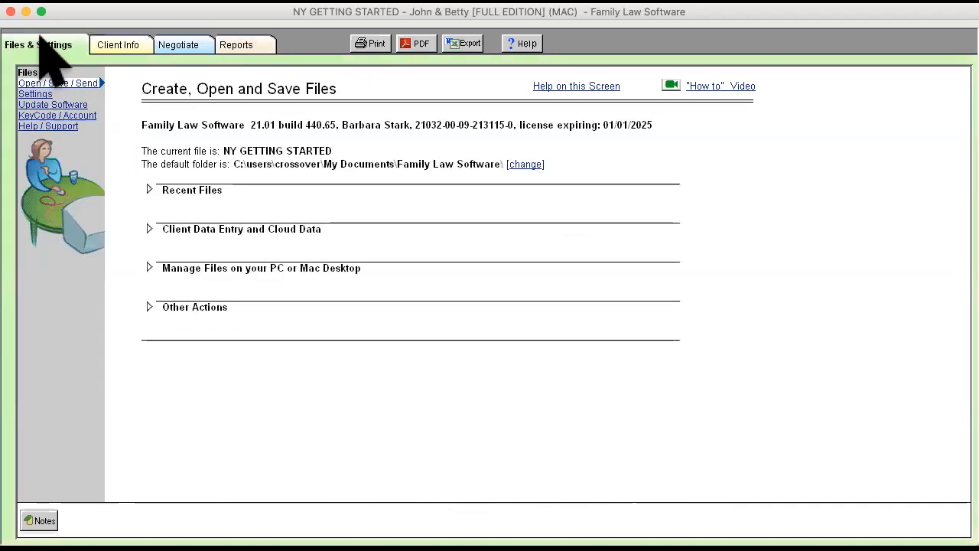
pyautogui.moveTo(146, 275)
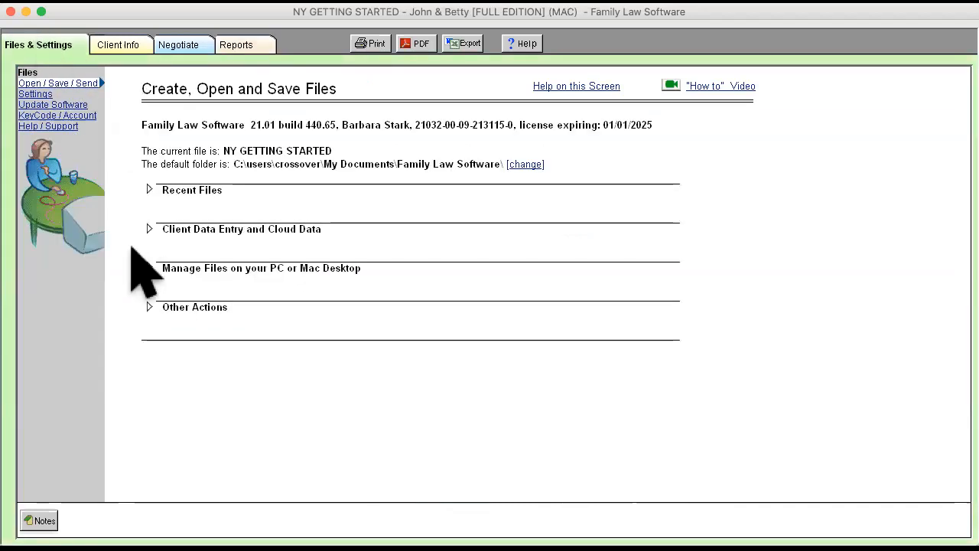
pyautogui.moveTo(168, 222)
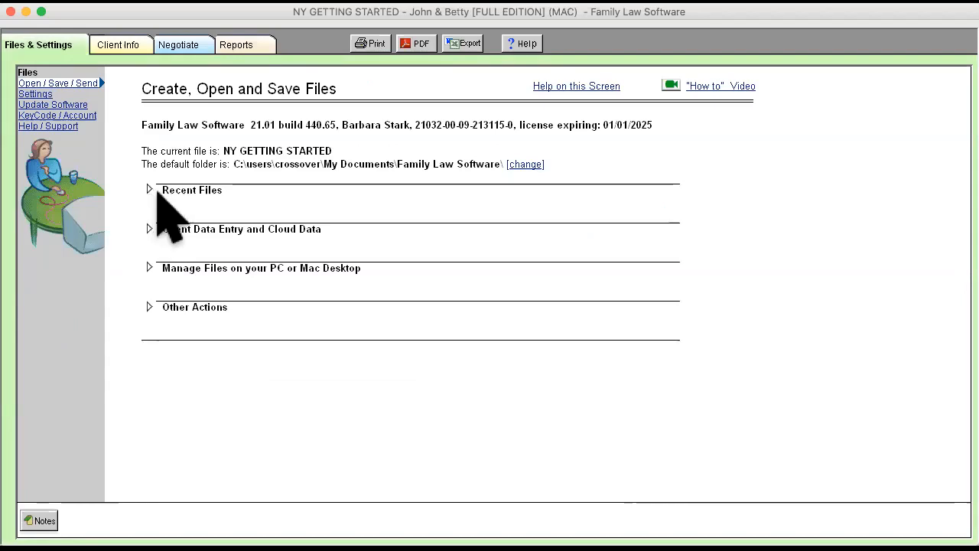
pyautogui.moveTo(395, 267)
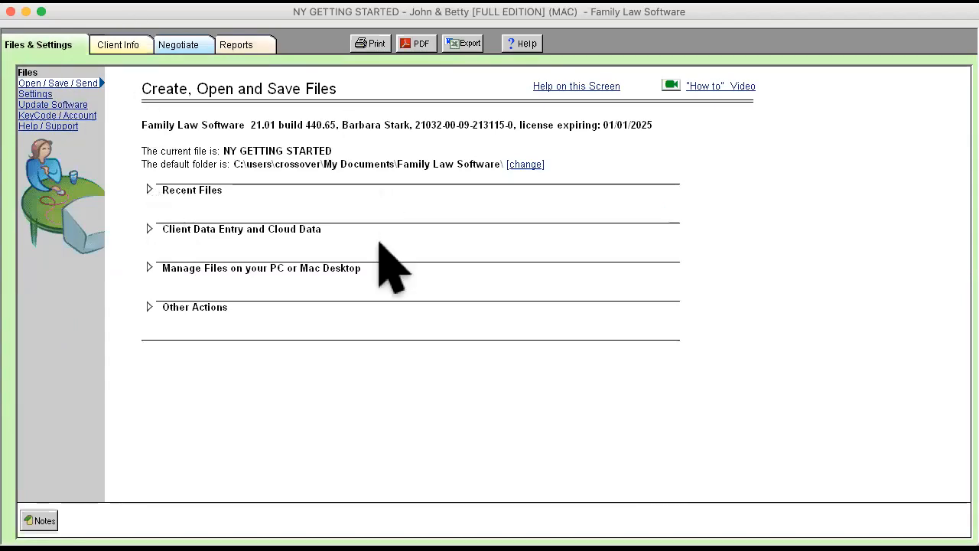
pyautogui.moveTo(454, 412)
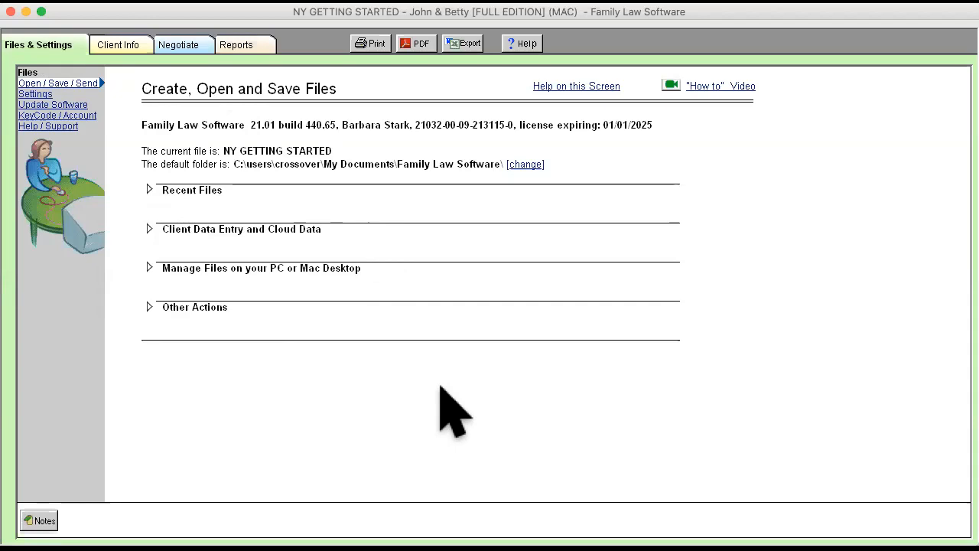
pyautogui.moveTo(38, 92)
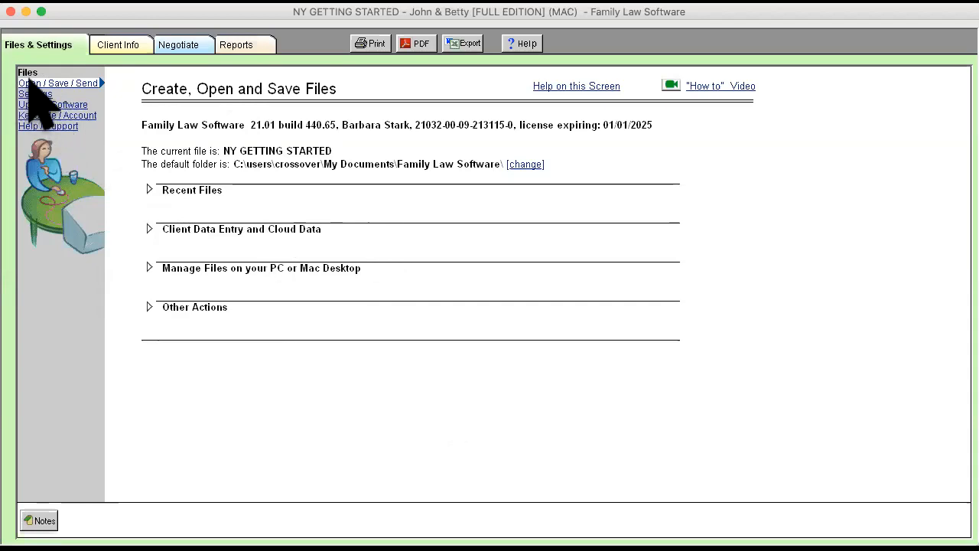
pyautogui.moveTo(352, 306)
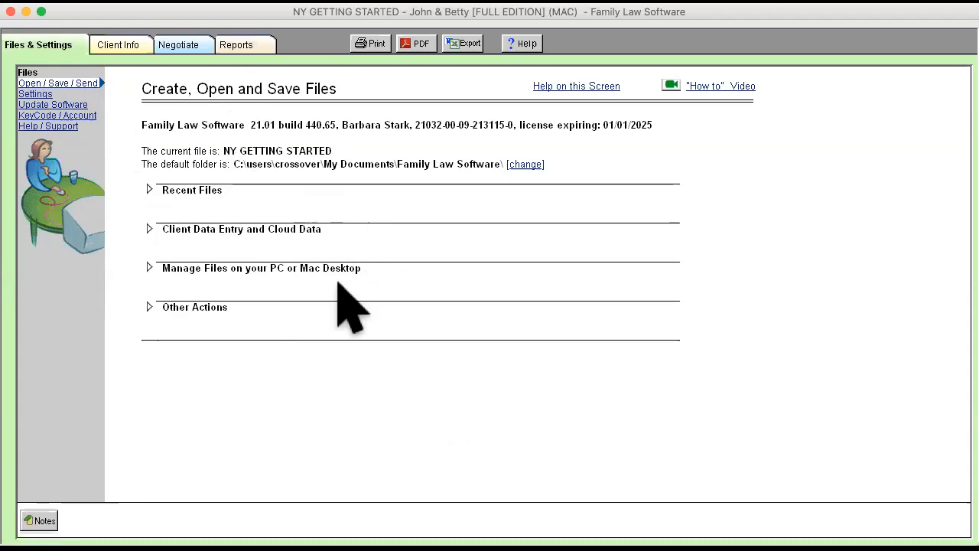
pyautogui.moveTo(153, 222)
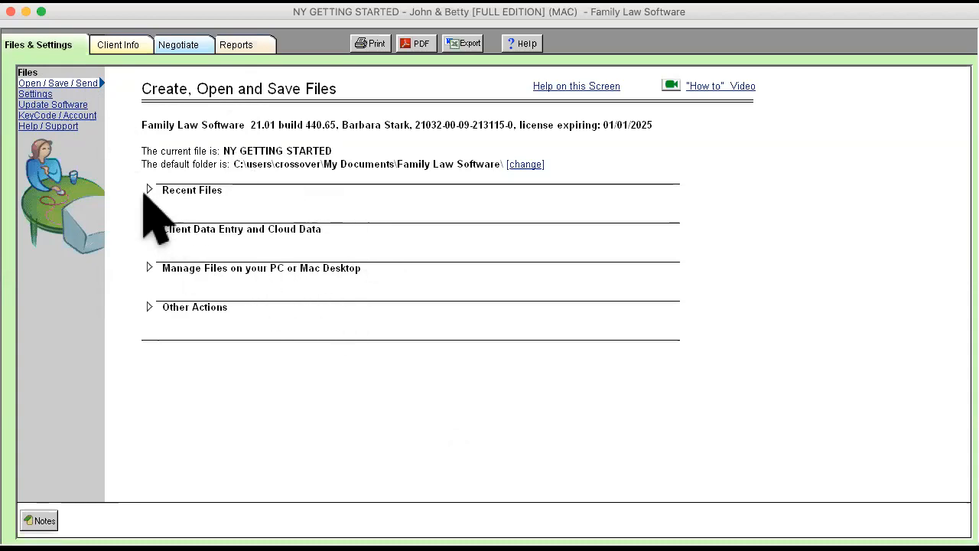
pyautogui.moveTo(161, 222)
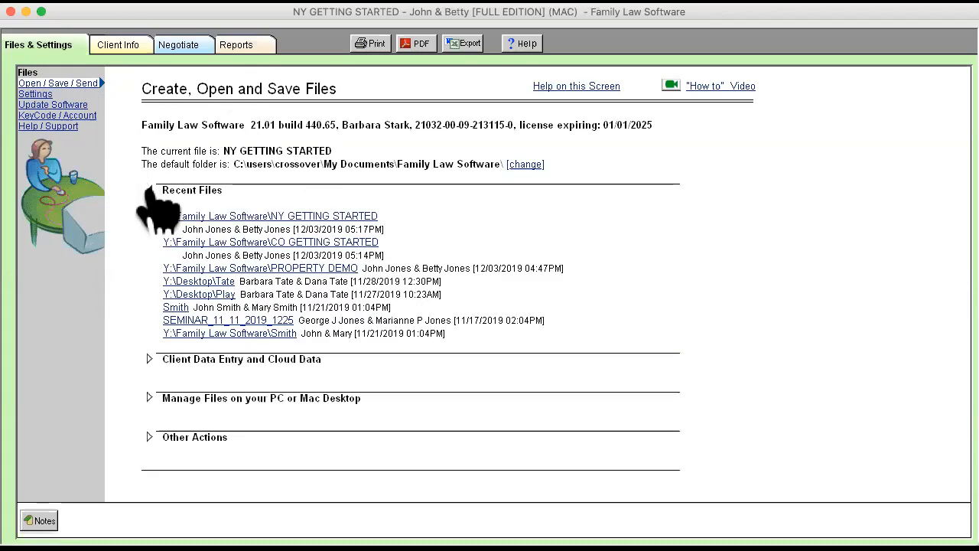
pyautogui.click(150, 358)
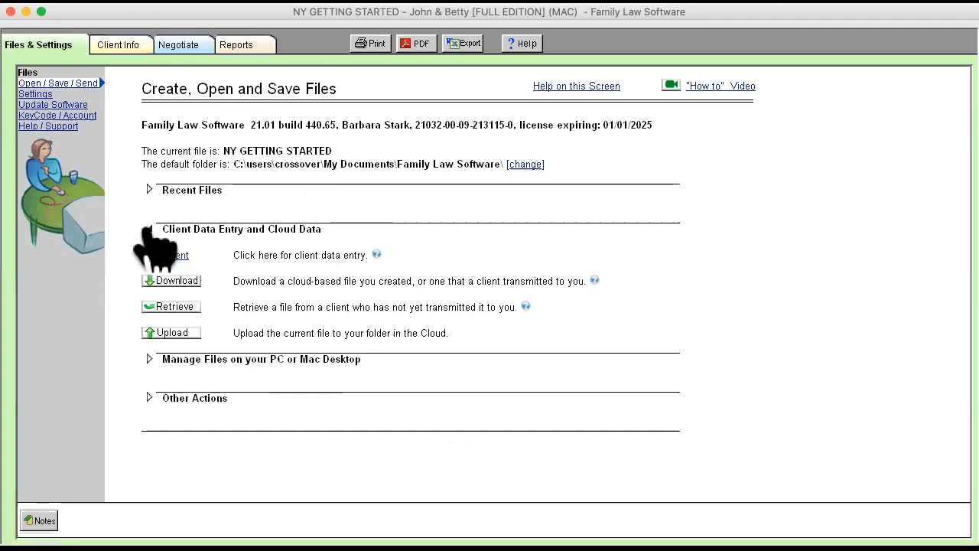
pyautogui.moveTo(318, 244)
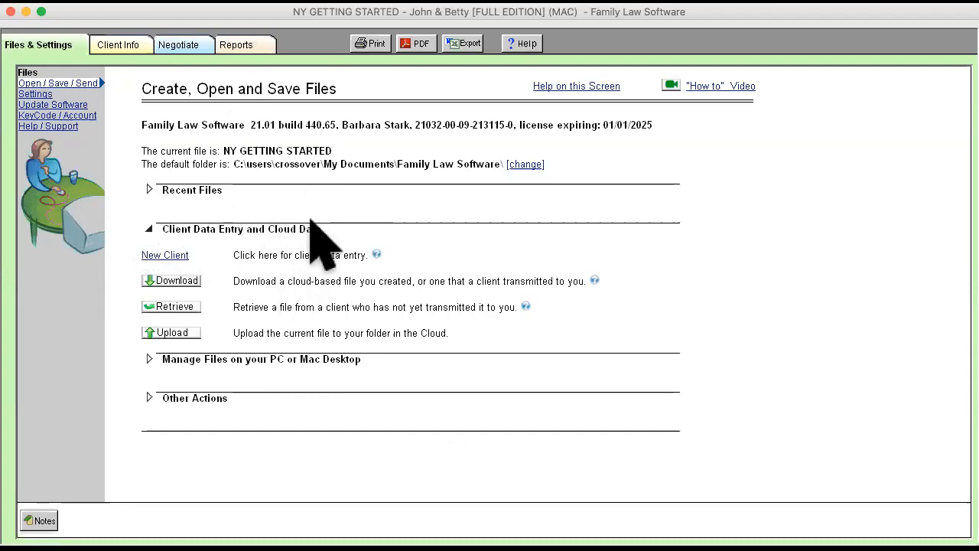
pyautogui.click(150, 230)
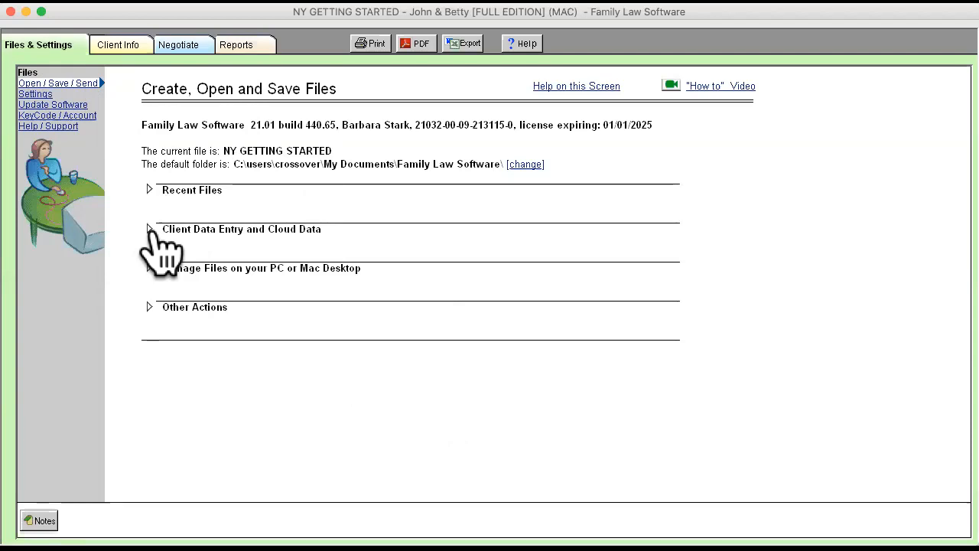
pyautogui.moveTo(191, 314)
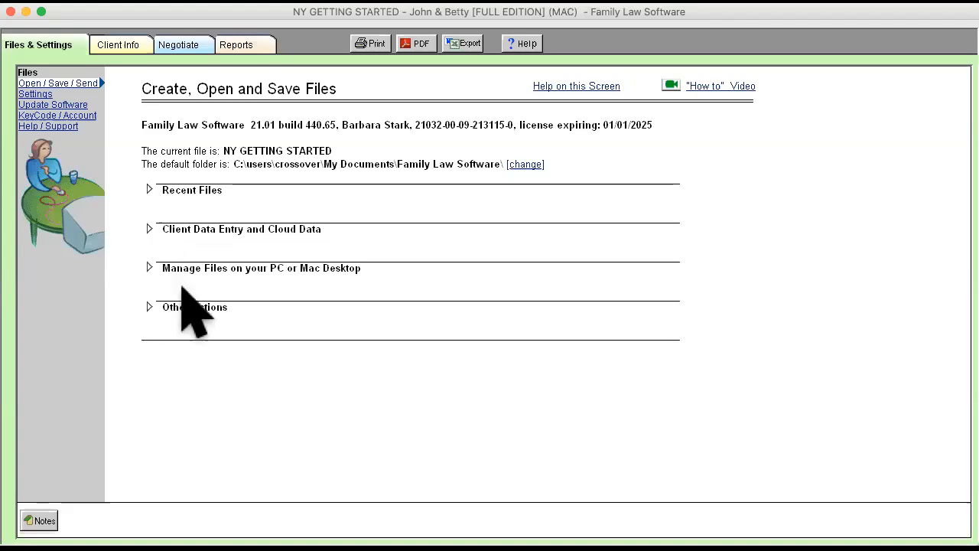
pyautogui.moveTo(245, 372)
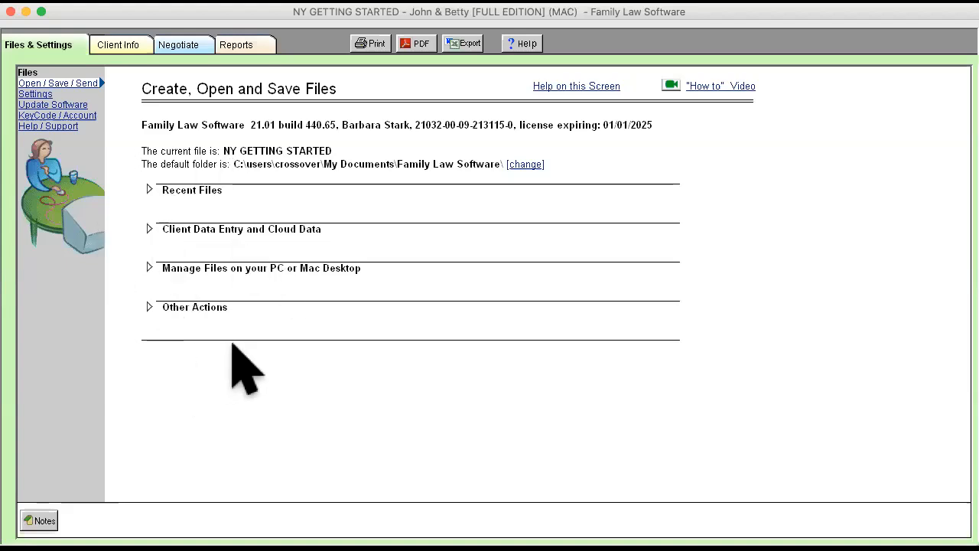
# Step: Expand the Client Data/Cloud section and the Manage Files on PC or Mac Desktop section
pyautogui.click(150, 230)
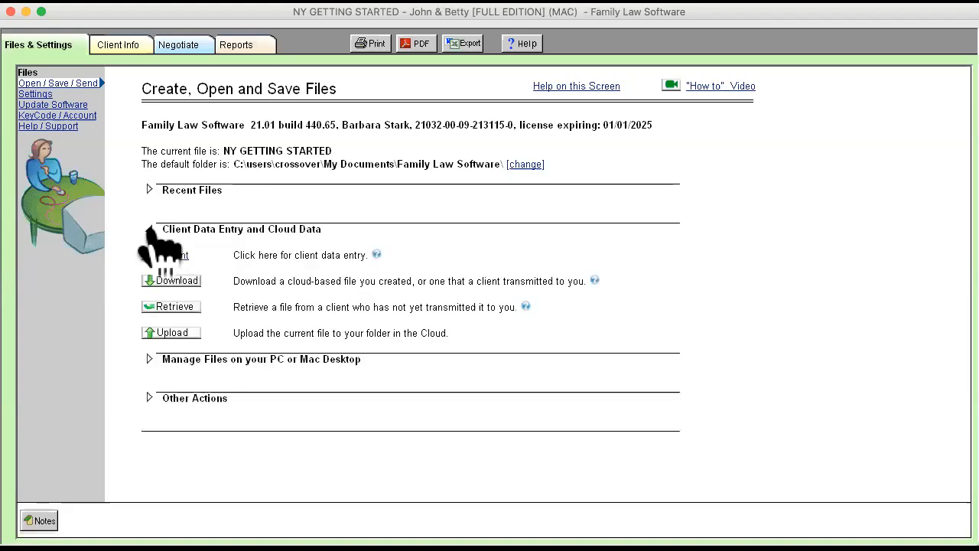
pyautogui.moveTo(355, 398)
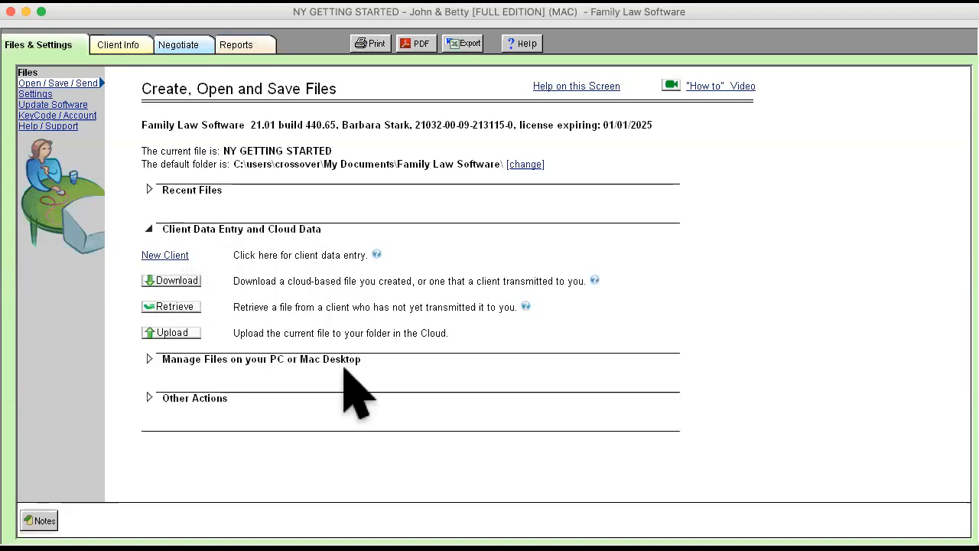
pyautogui.moveTo(153, 386)
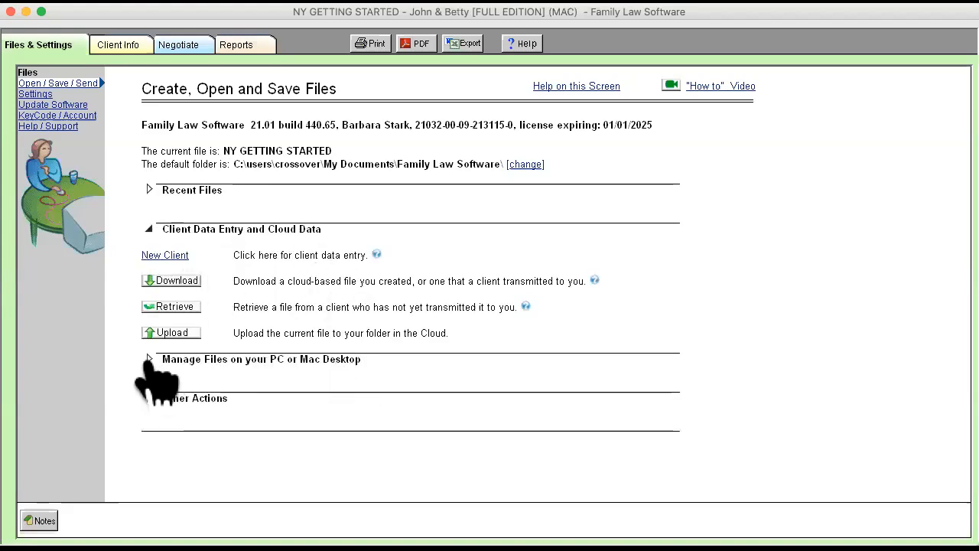
pyautogui.click(151, 358)
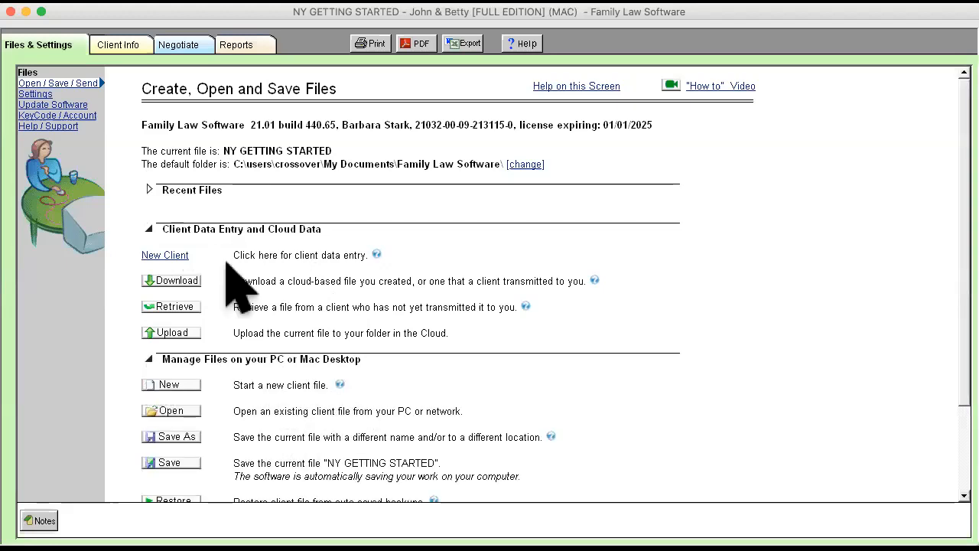
pyautogui.moveTo(471, 440)
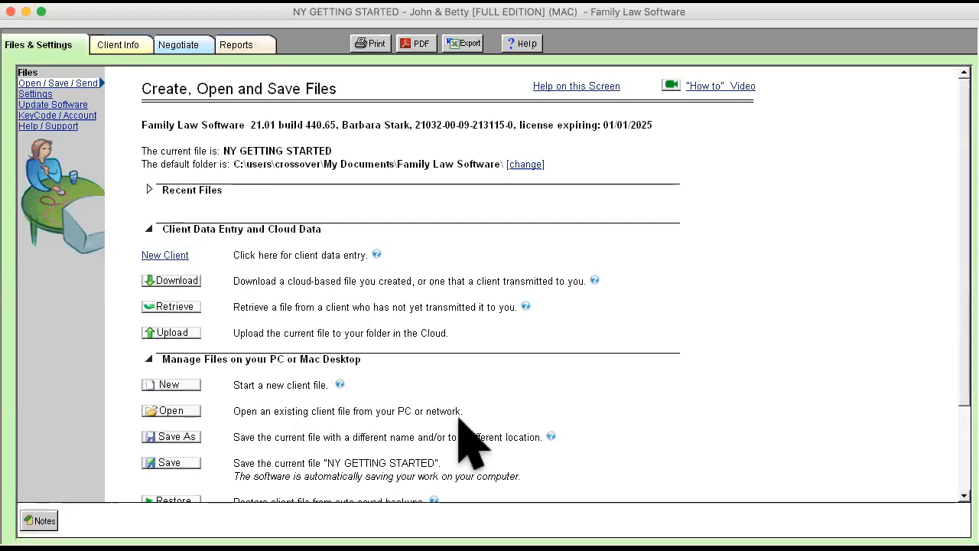
pyautogui.moveTo(600, 401)
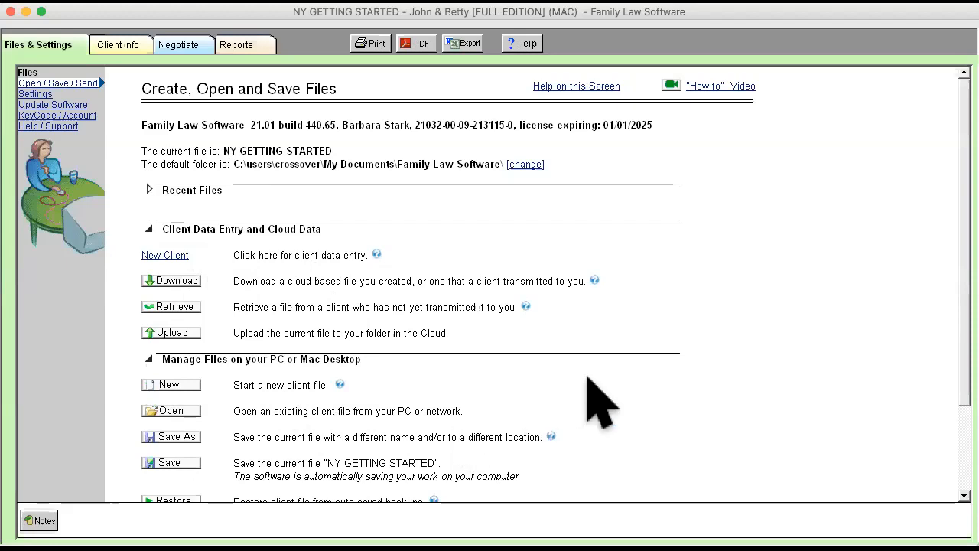
pyautogui.moveTo(620, 375)
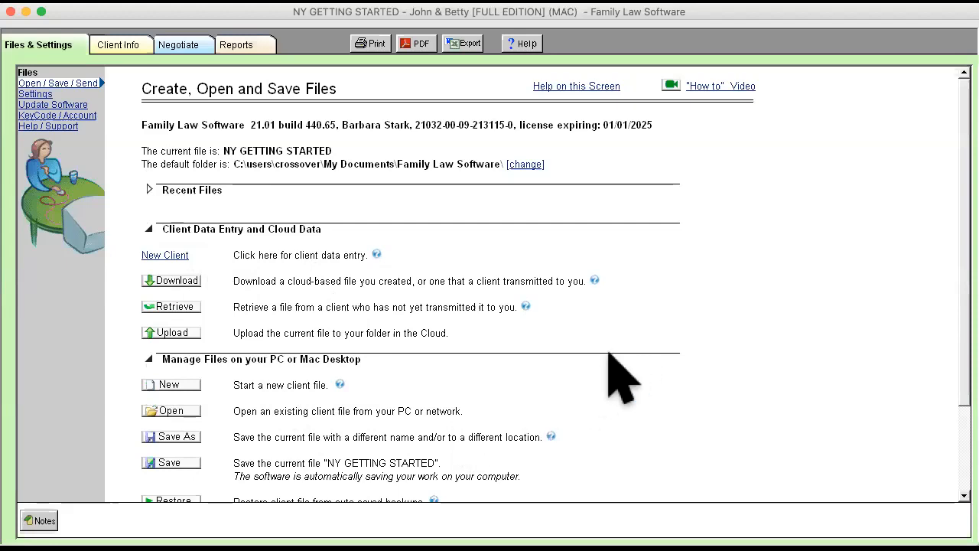
pyautogui.moveTo(656, 360)
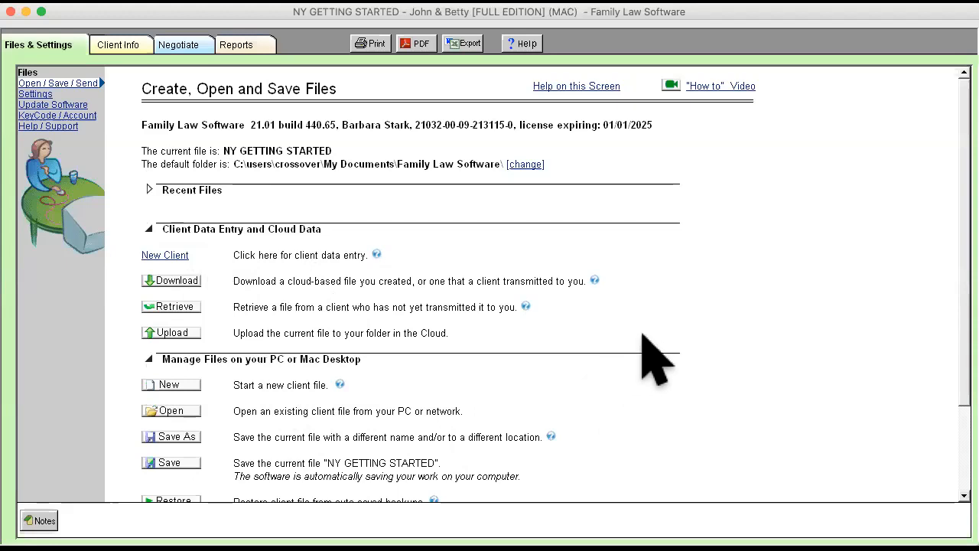
pyautogui.moveTo(45, 58)
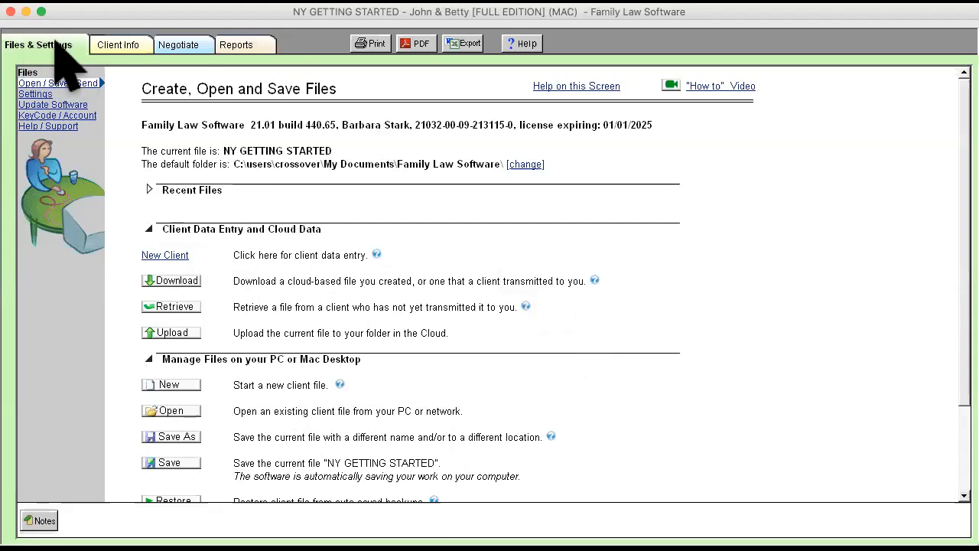
pyautogui.moveTo(650, 291)
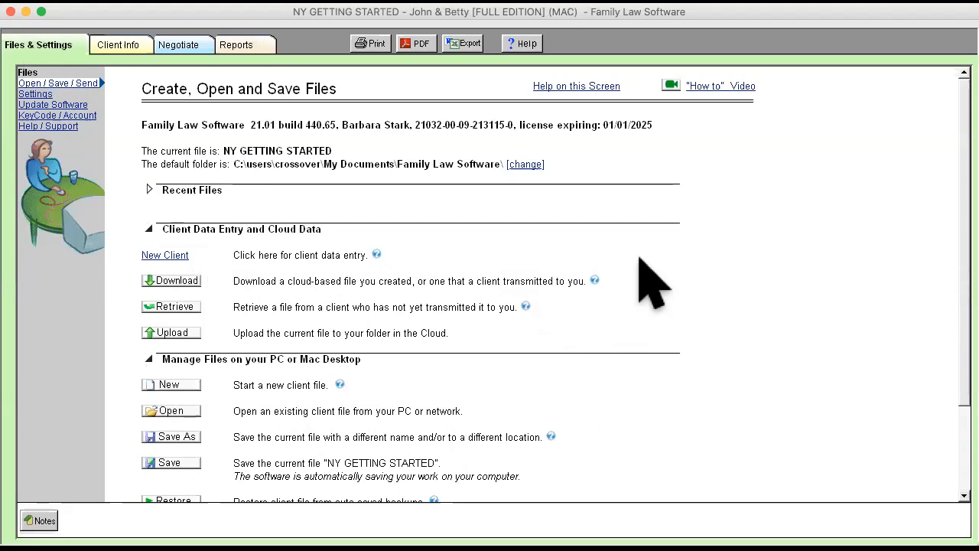
pyautogui.moveTo(716, 122)
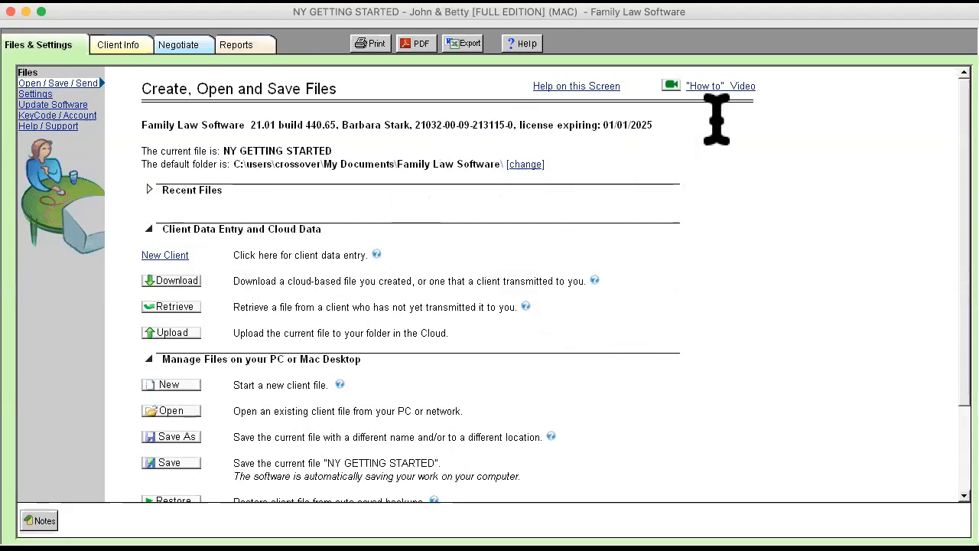
pyautogui.moveTo(738, 128)
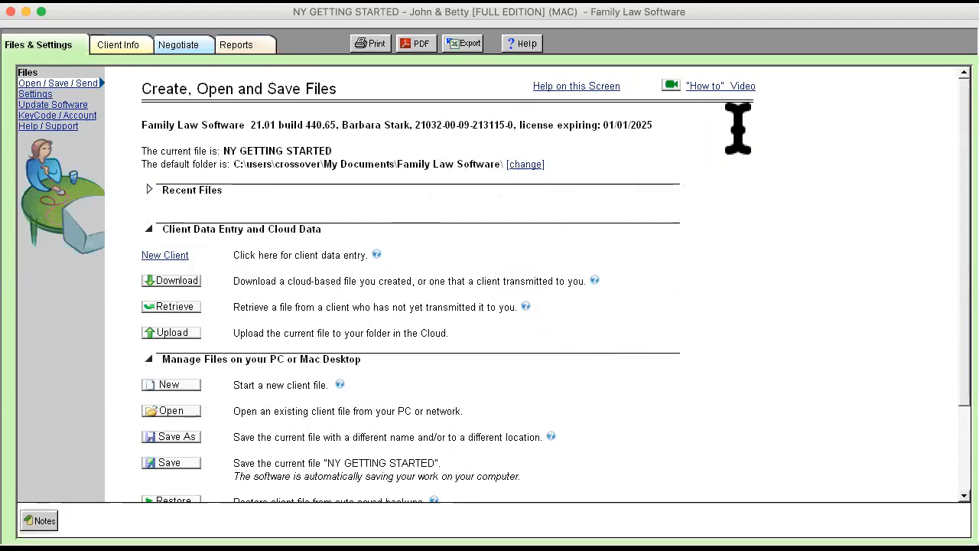
pyautogui.moveTo(753, 125)
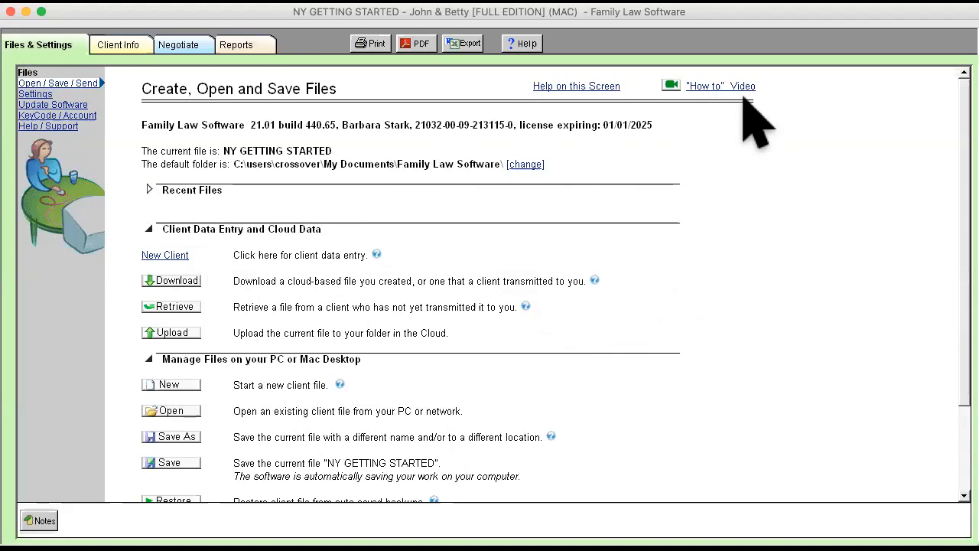
pyautogui.moveTo(738, 115)
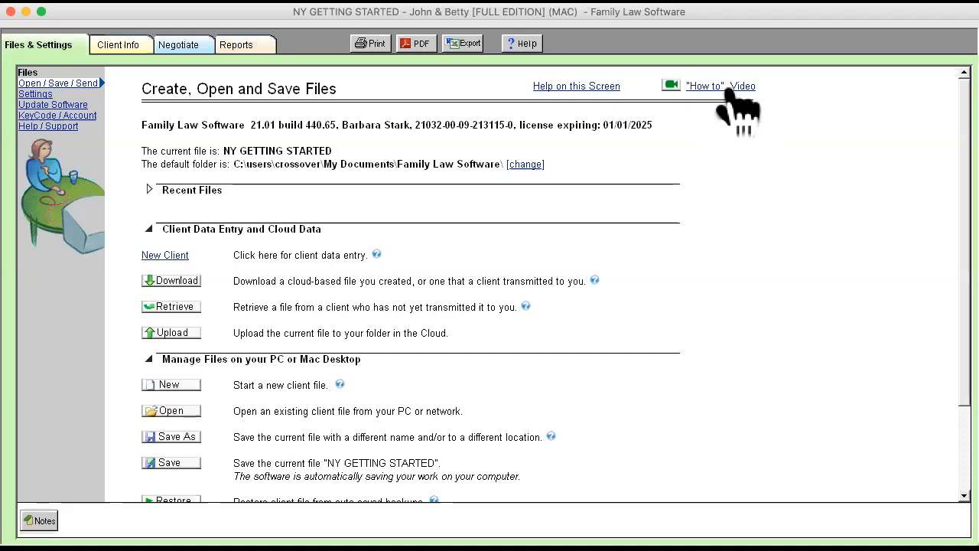
pyautogui.moveTo(559, 107)
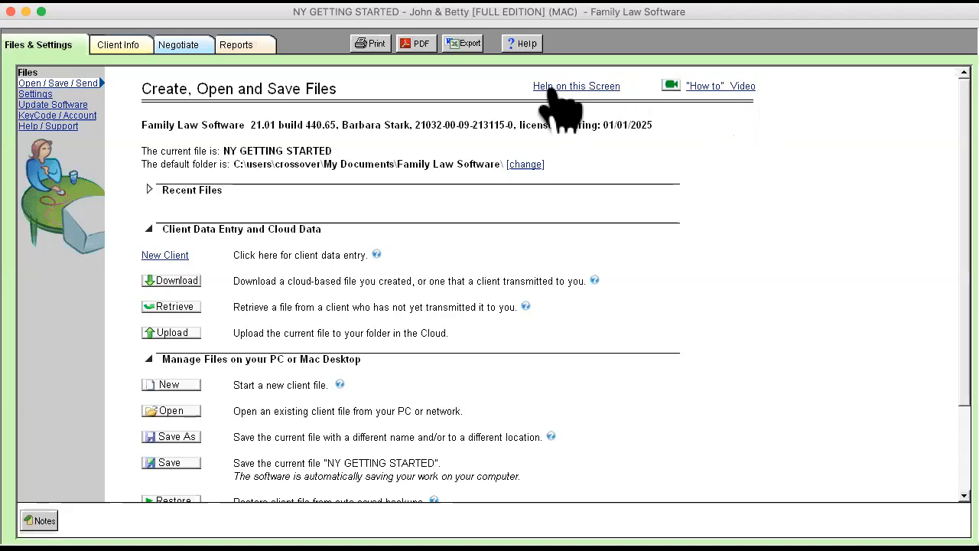
pyautogui.moveTo(605, 110)
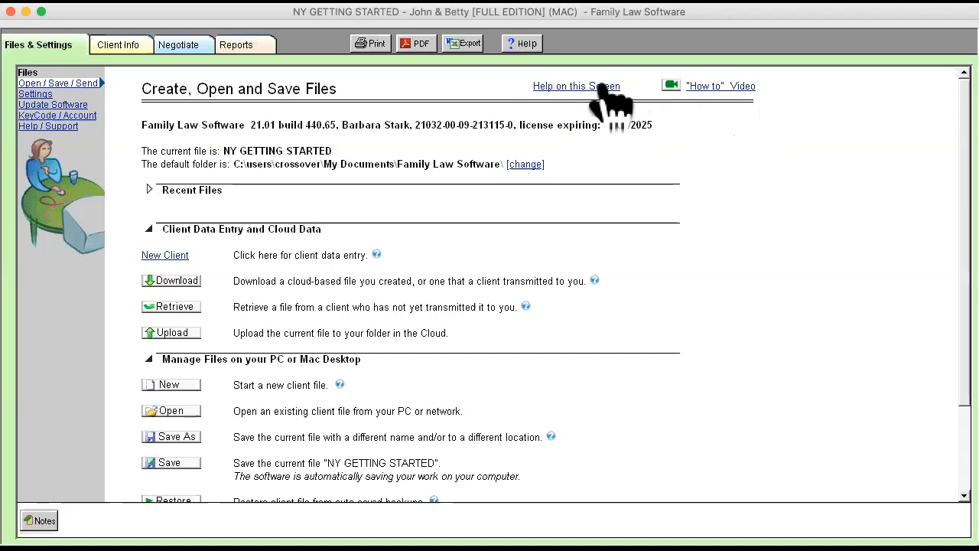
pyautogui.moveTo(337, 161)
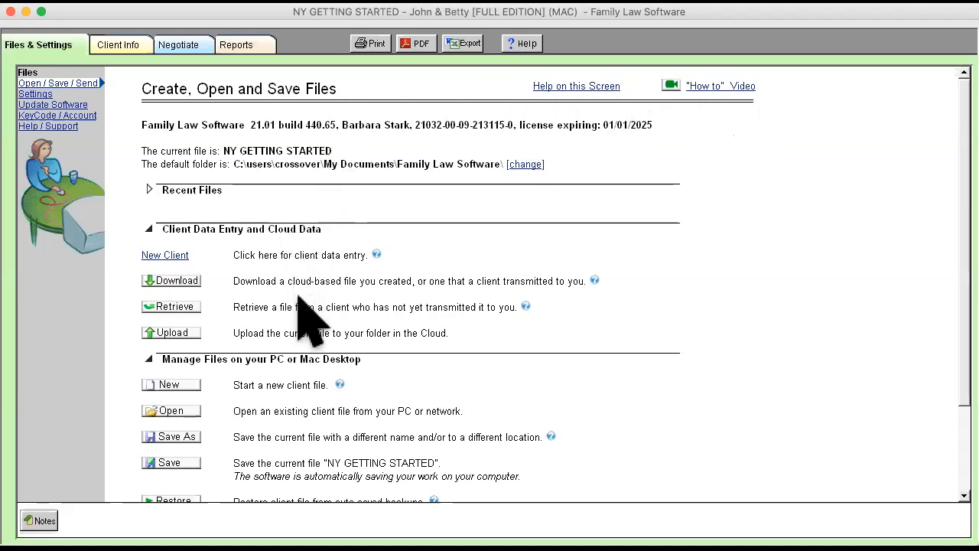
pyautogui.moveTo(477, 298)
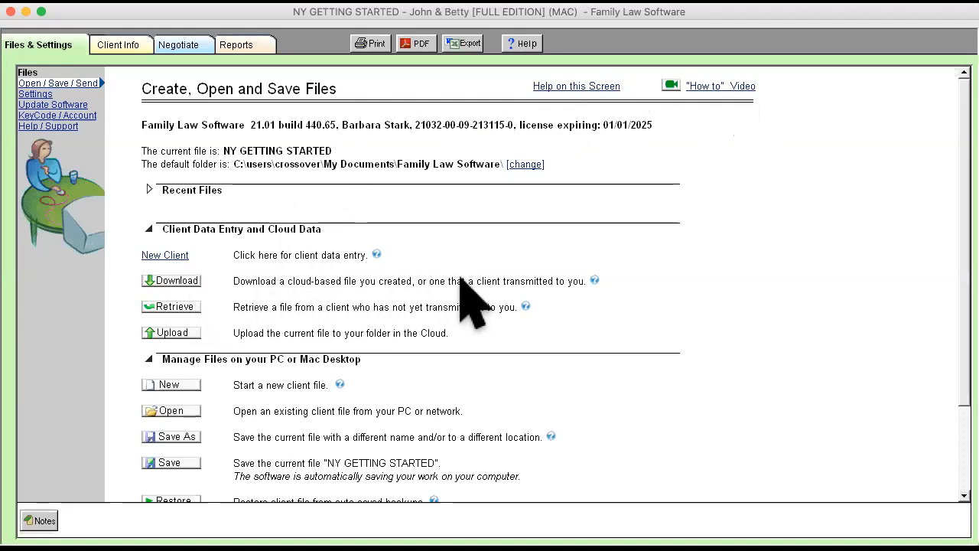
pyautogui.moveTo(268, 309)
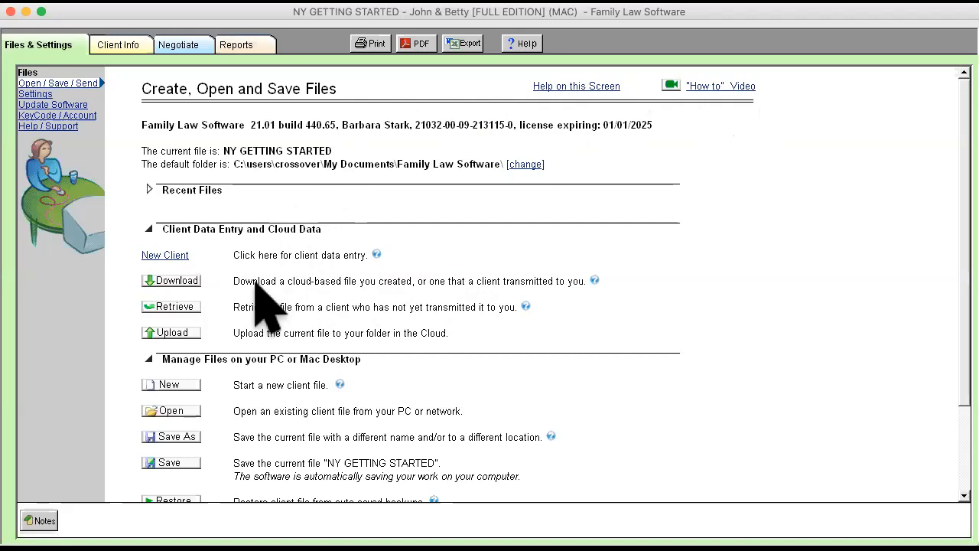
pyautogui.moveTo(441, 306)
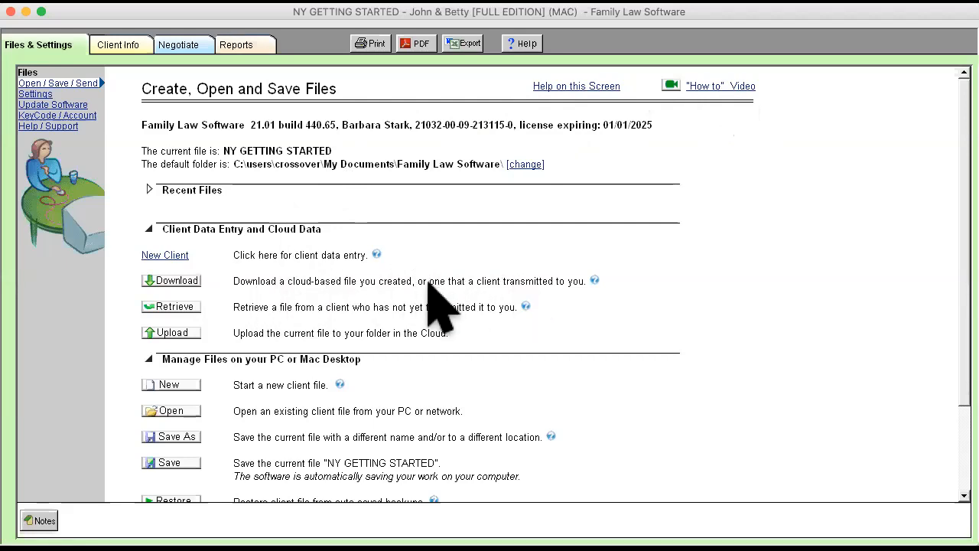
pyautogui.moveTo(462, 288)
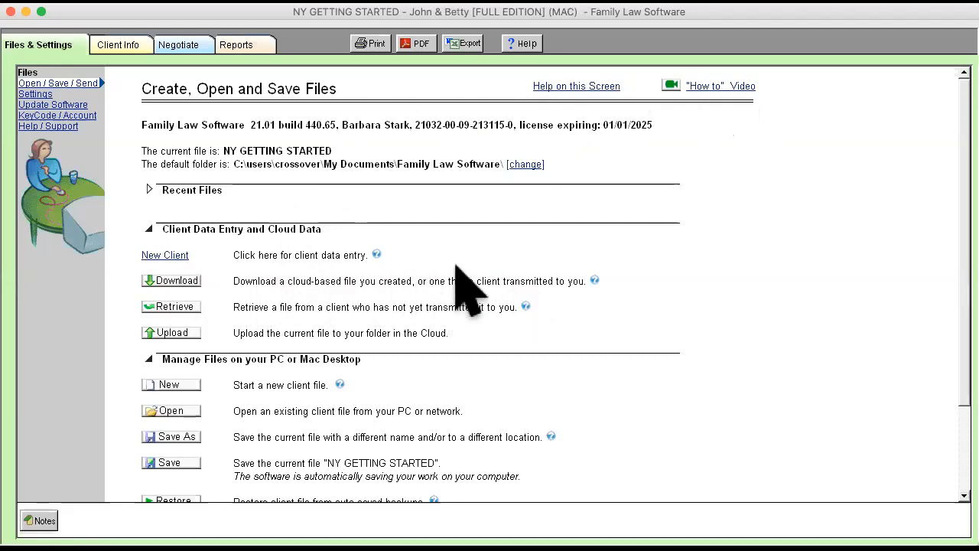
pyautogui.moveTo(532, 348)
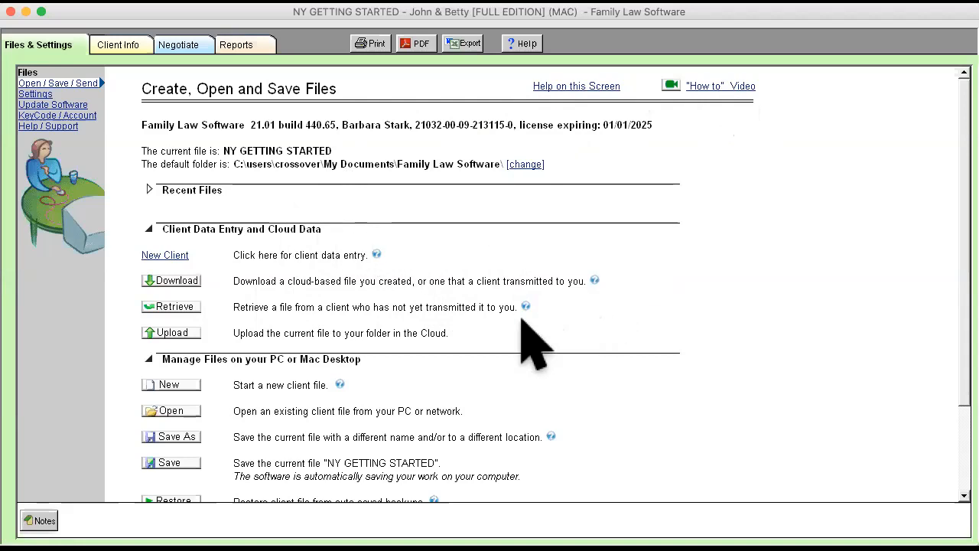
pyautogui.moveTo(569, 451)
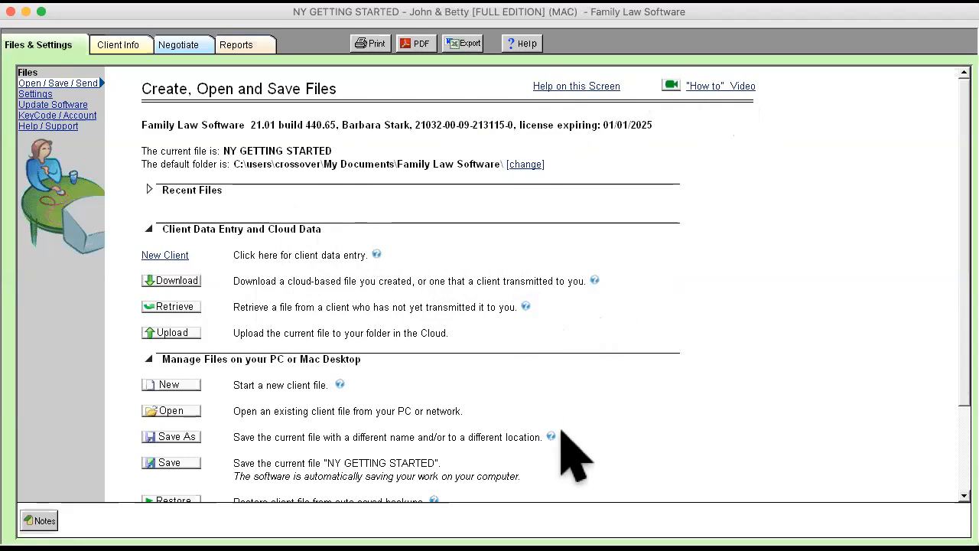
pyautogui.click(551, 436)
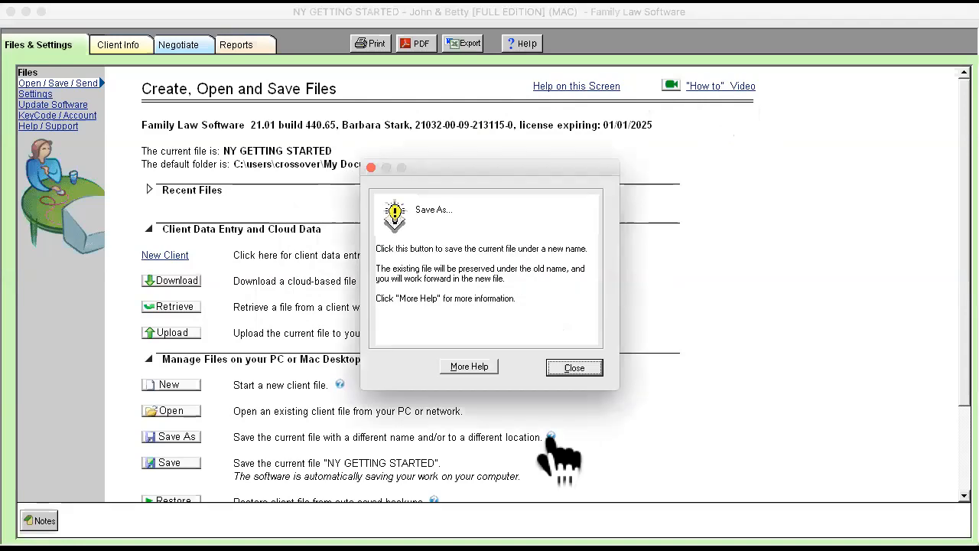
pyautogui.moveTo(539, 443)
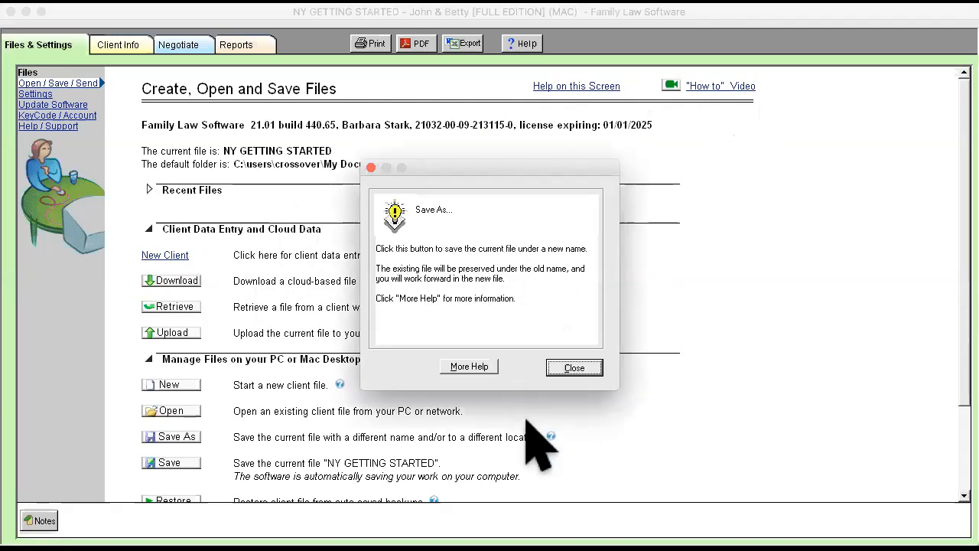
pyautogui.moveTo(538, 303)
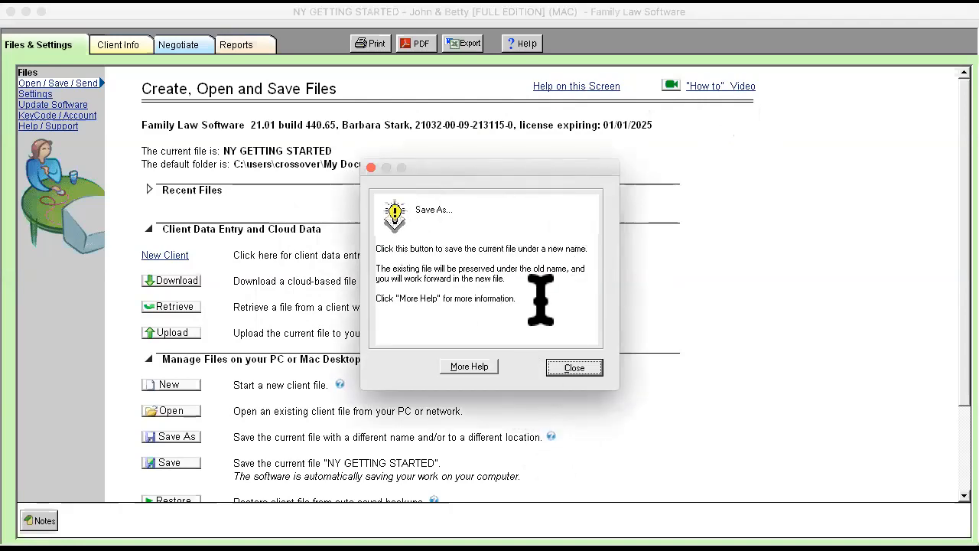
pyautogui.moveTo(478, 382)
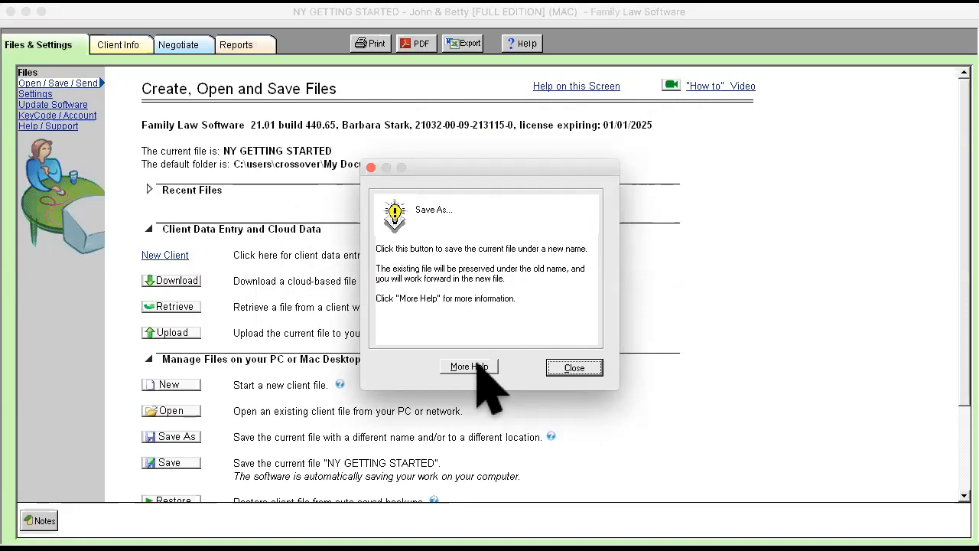
pyautogui.moveTo(666, 137)
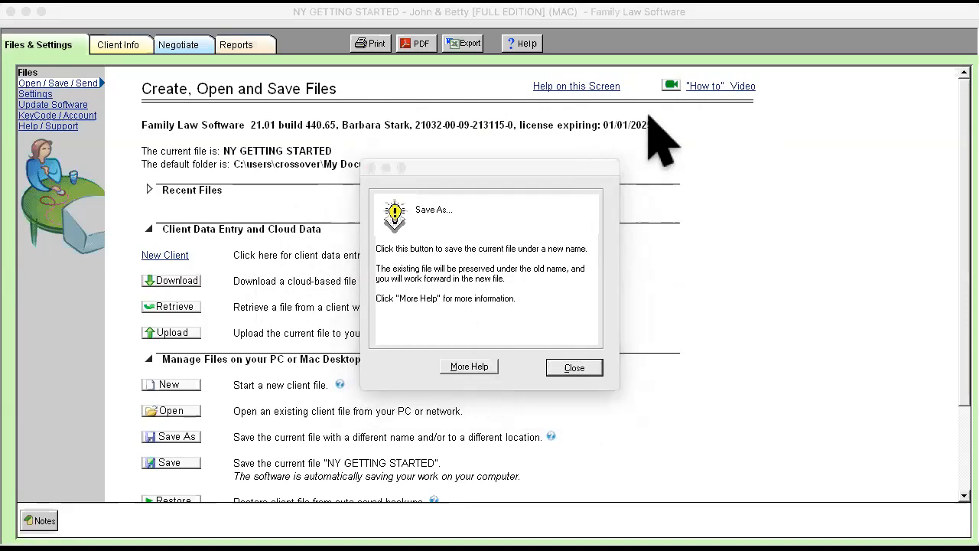
pyautogui.click(573, 367)
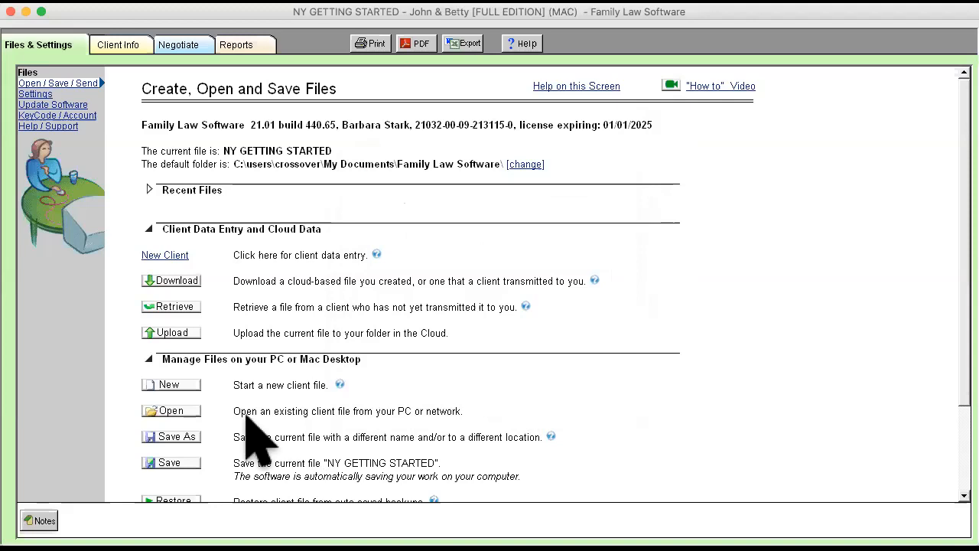
pyautogui.moveTo(447, 413)
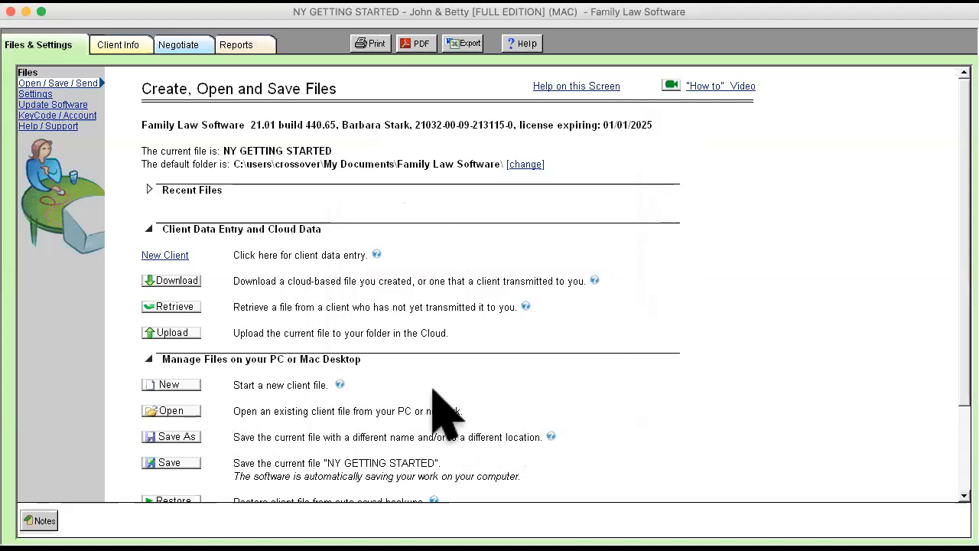
pyautogui.moveTo(536, 475)
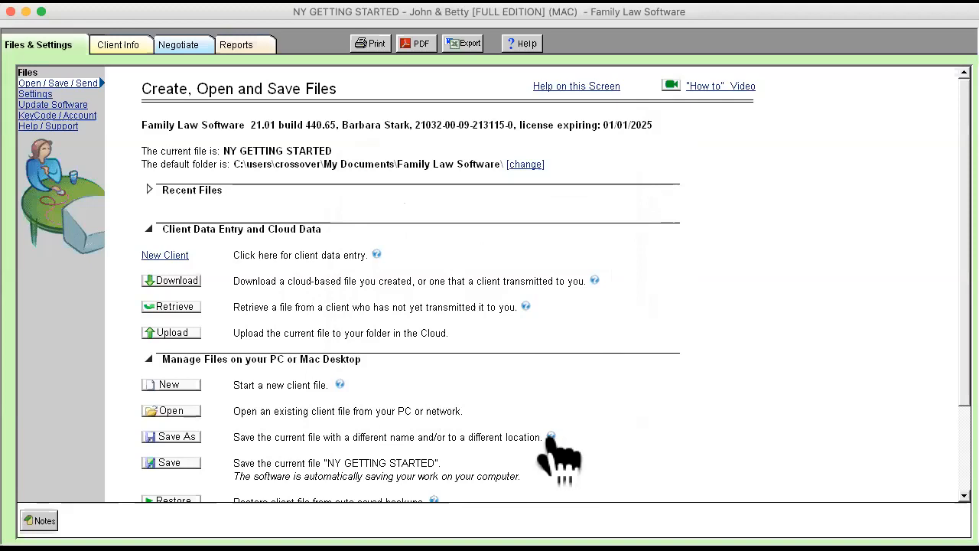
pyautogui.moveTo(337, 398)
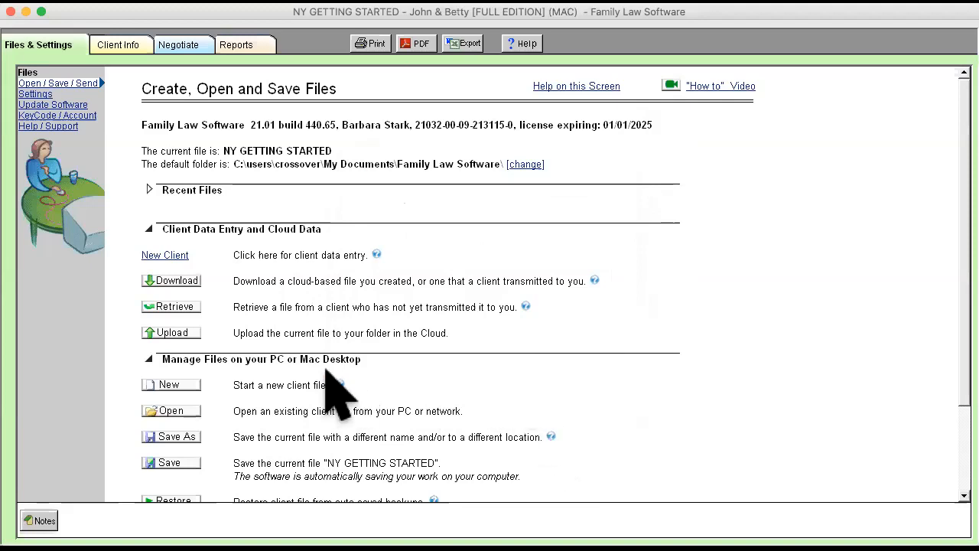
pyautogui.moveTo(566, 429)
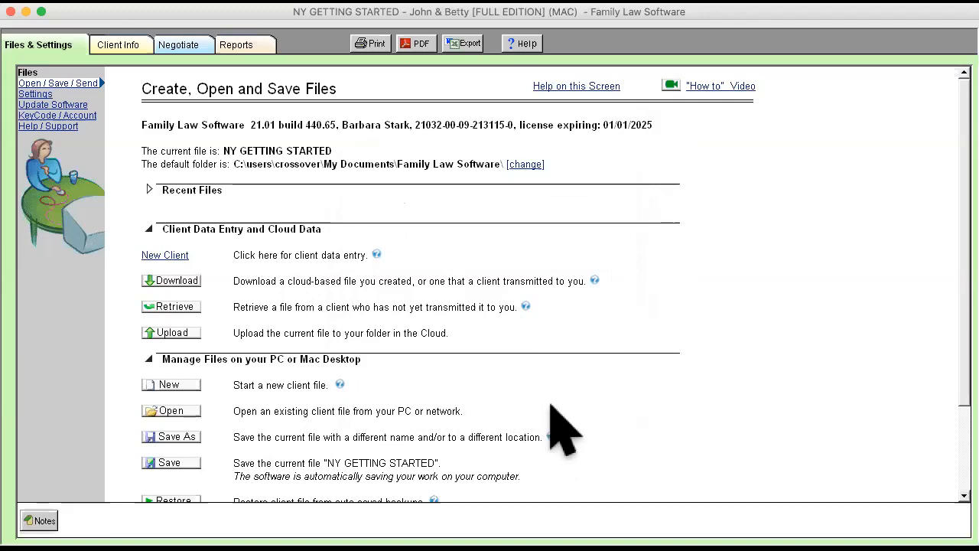
pyautogui.moveTo(707, 428)
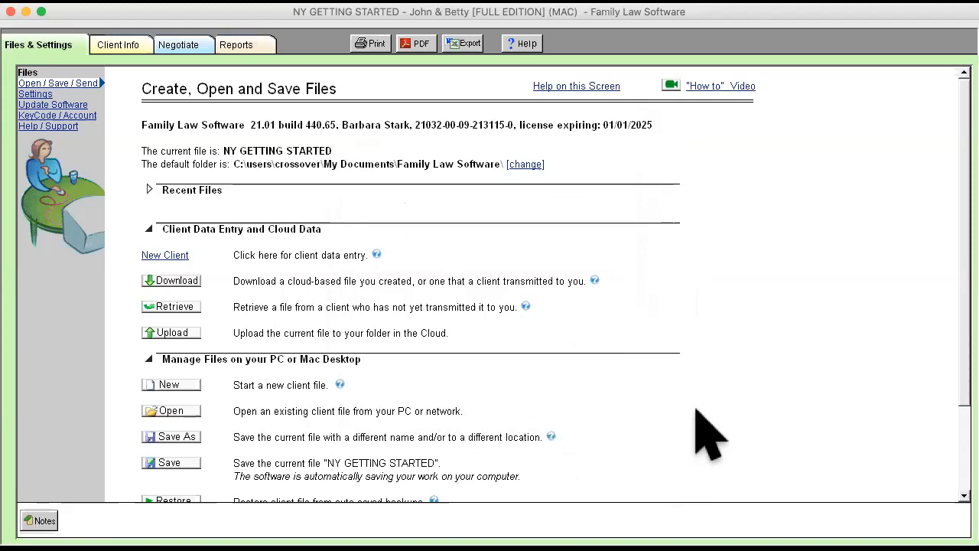
pyautogui.moveTo(202, 410)
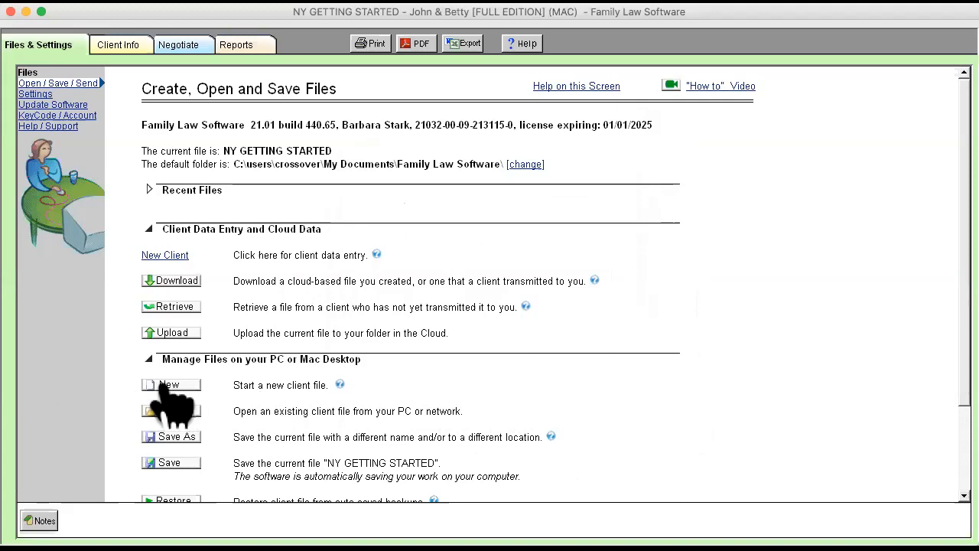
pyautogui.moveTo(206, 401)
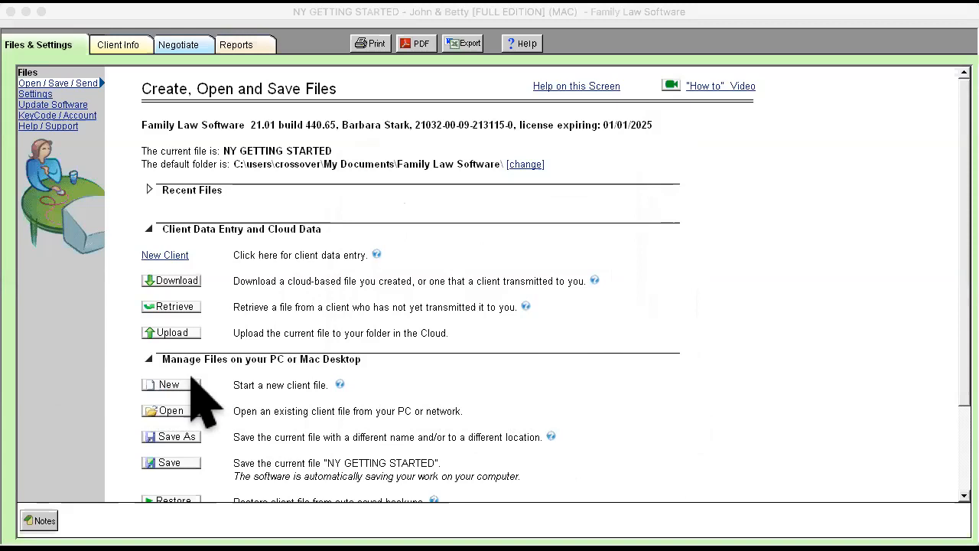
pyautogui.click(170, 384)
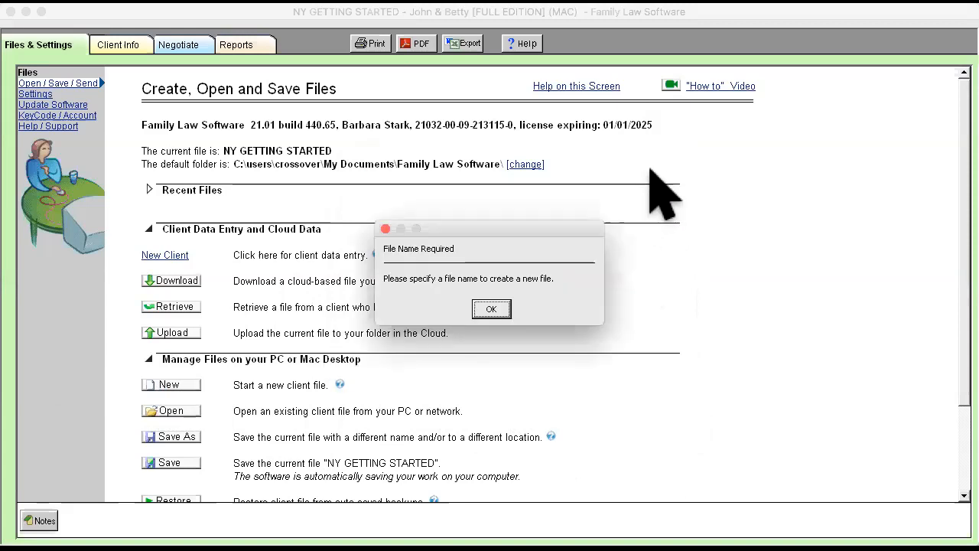
pyautogui.click(491, 309)
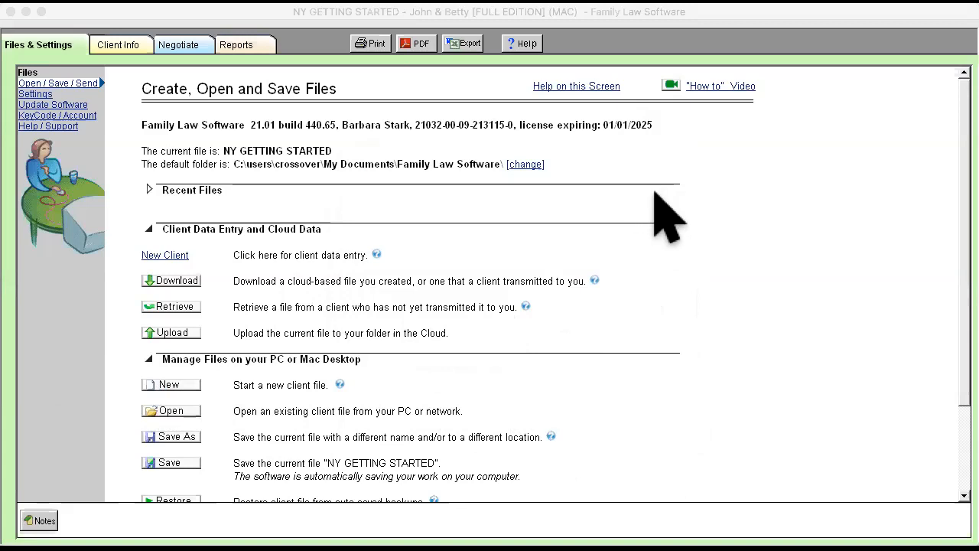
pyautogui.moveTo(176, 273)
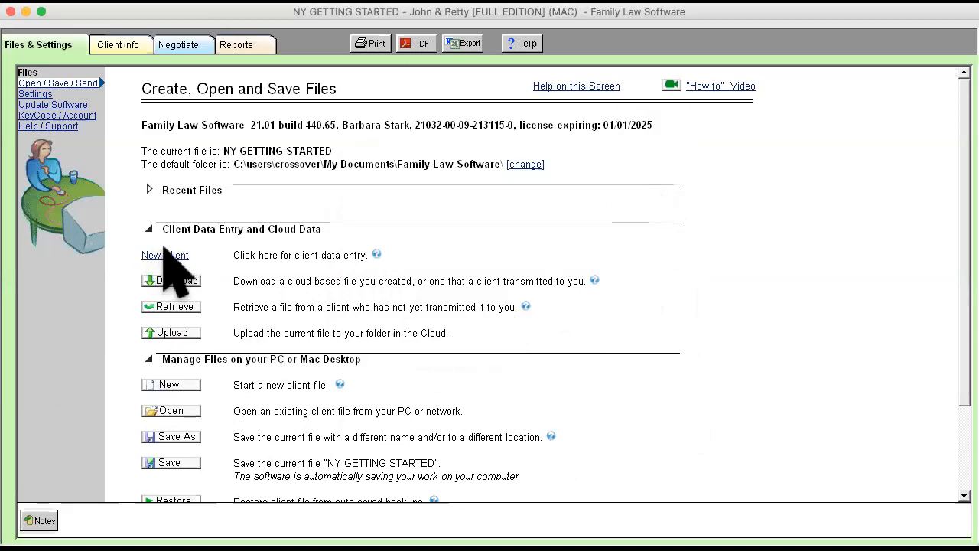
# Step: View the empty client electronic data entry screen, then return to Create, Open and Save Files
pyautogui.click(165, 254)
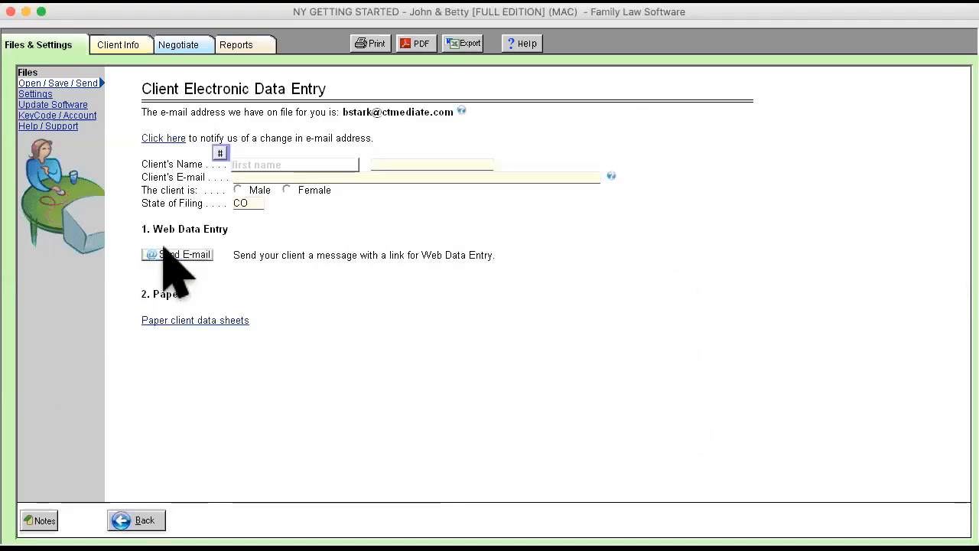
pyautogui.moveTo(165, 104)
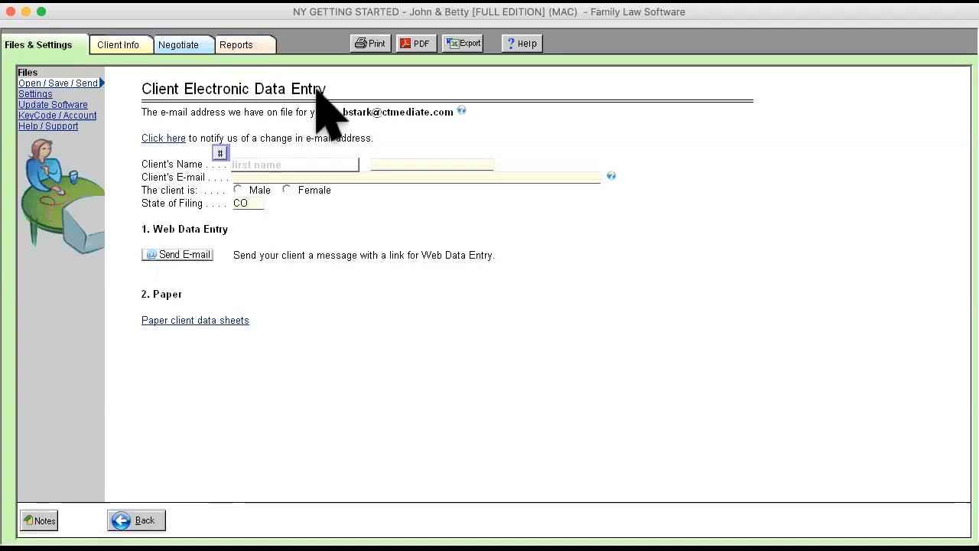
pyautogui.moveTo(339, 119)
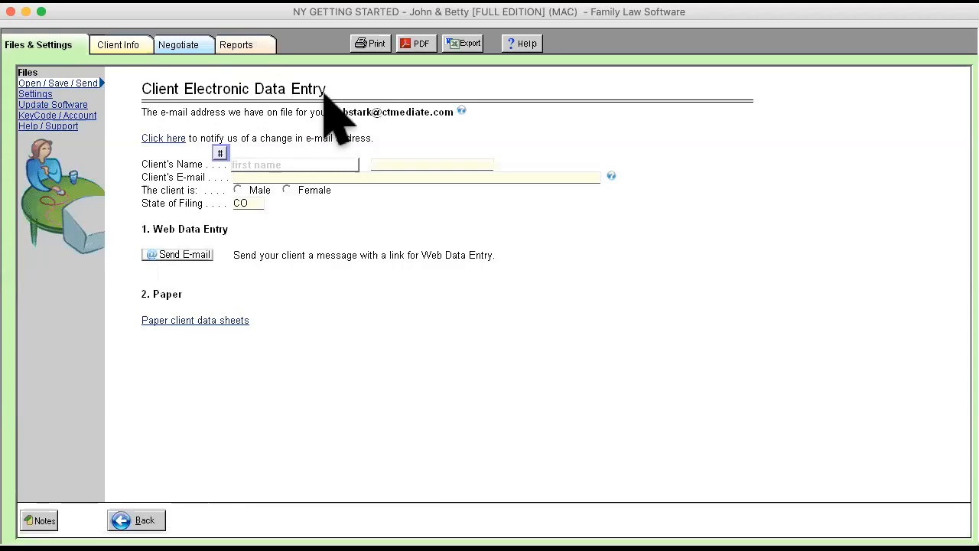
pyautogui.moveTo(298, 237)
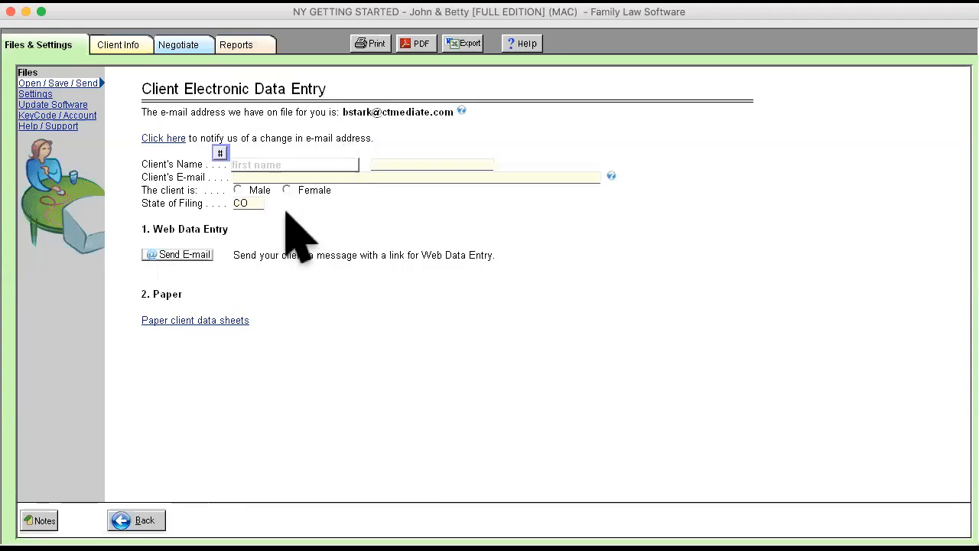
pyautogui.moveTo(253, 166)
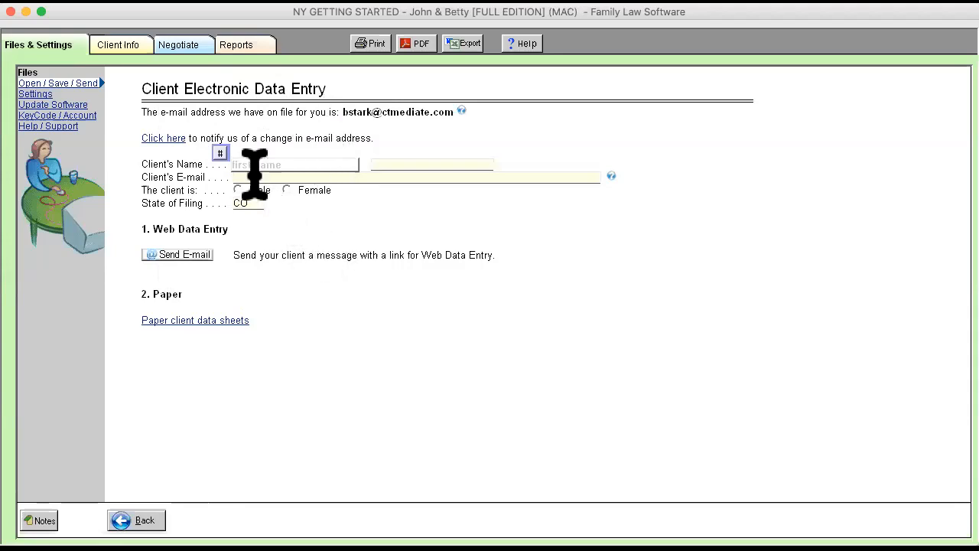
pyautogui.moveTo(505, 181)
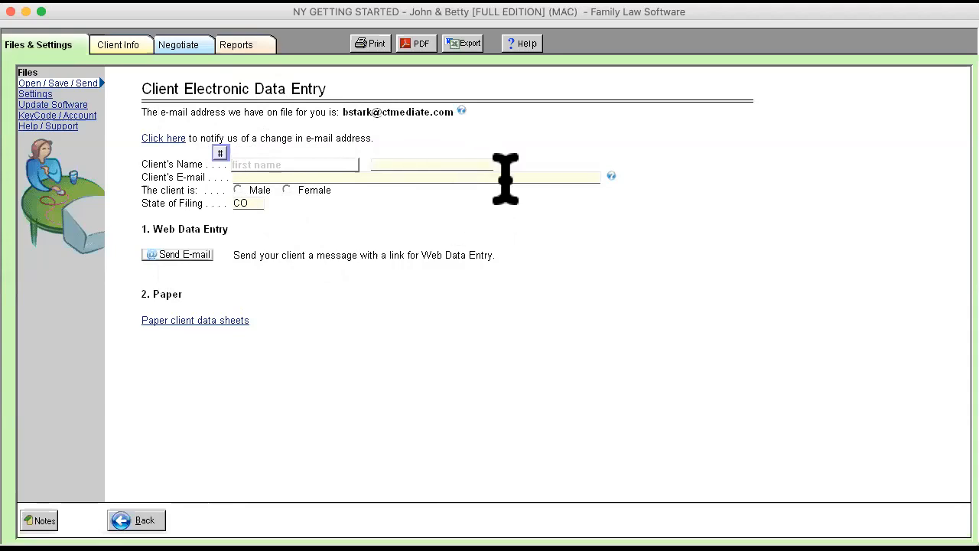
pyautogui.moveTo(533, 180)
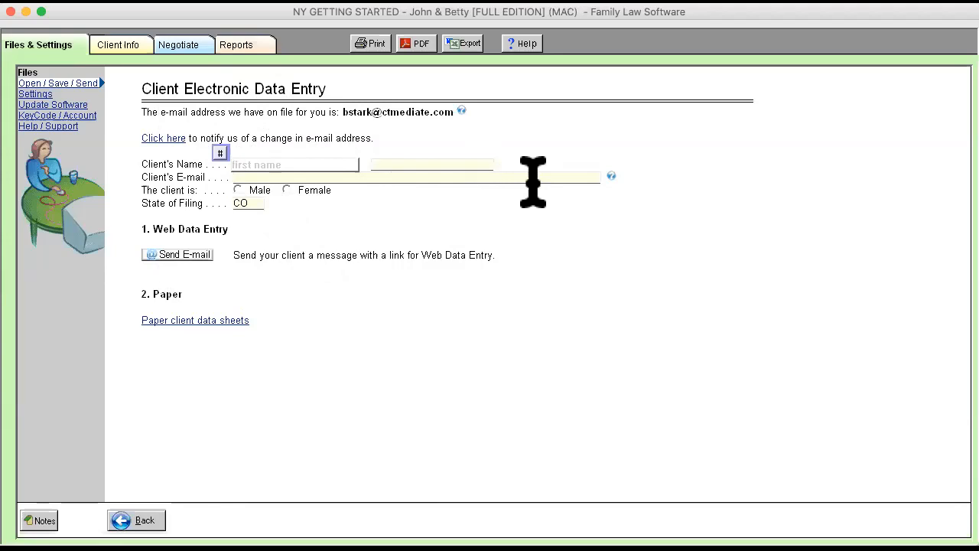
pyautogui.moveTo(428, 226)
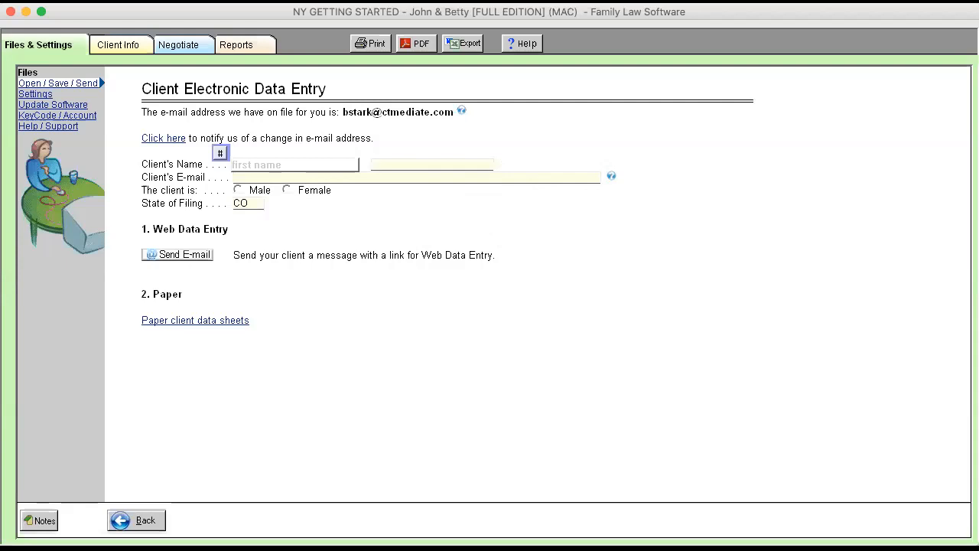
pyautogui.click(58, 82)
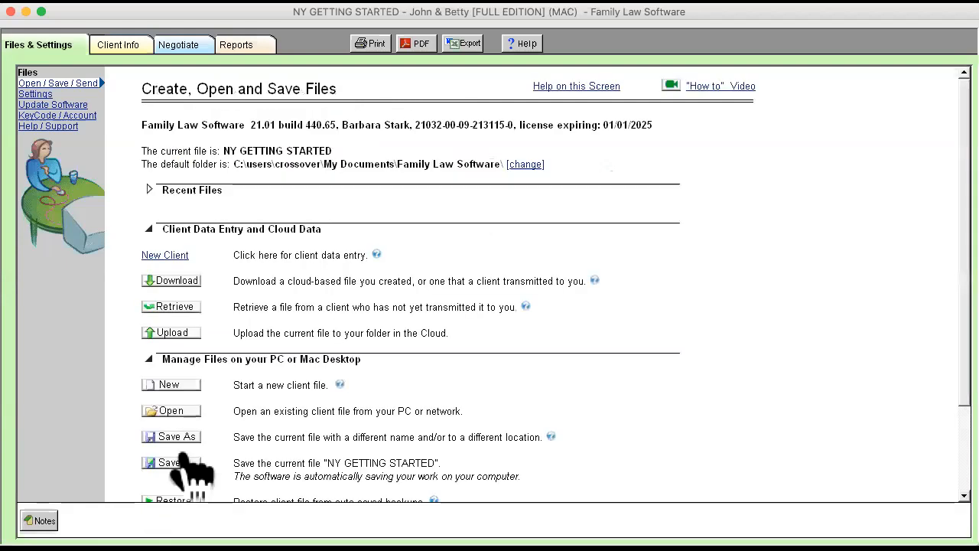
pyautogui.moveTo(196, 329)
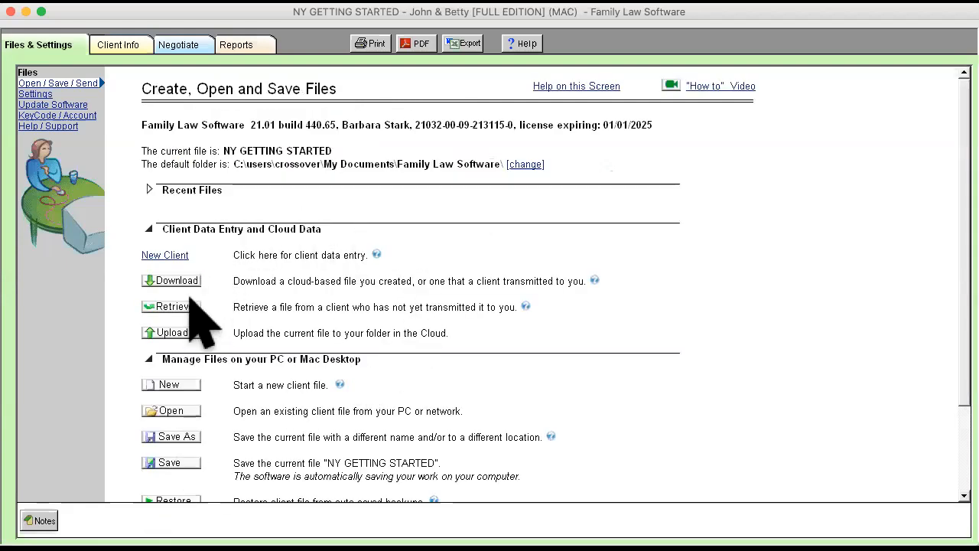
pyautogui.moveTo(207, 321)
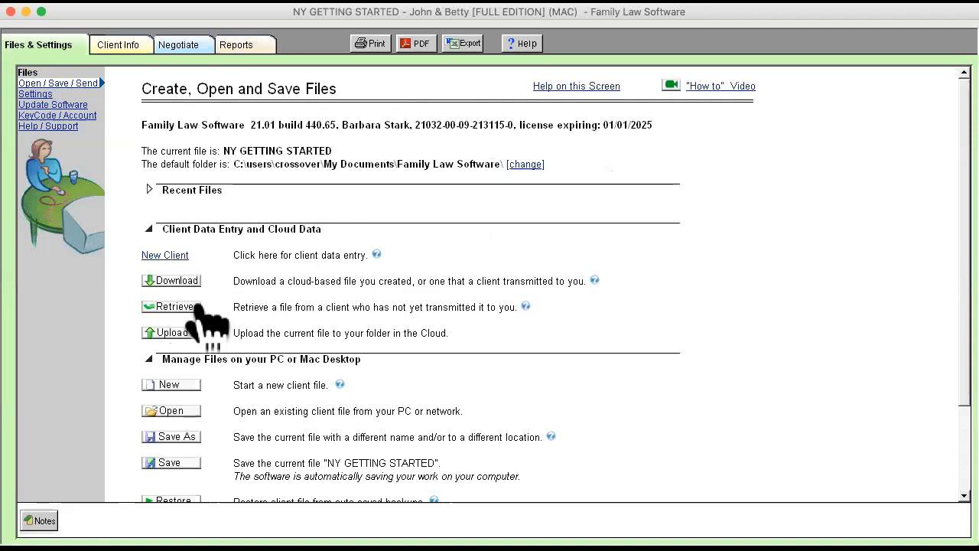
pyautogui.moveTo(191, 260)
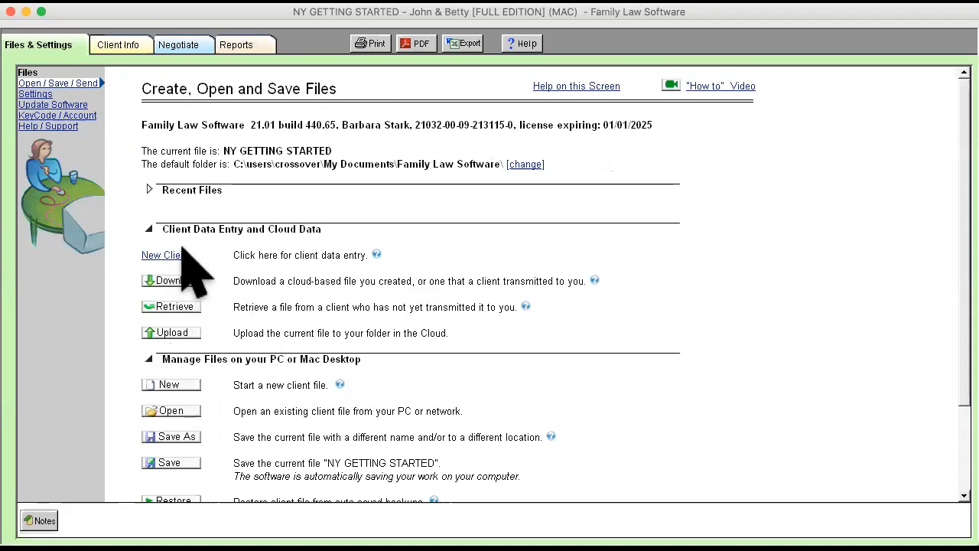
pyautogui.moveTo(156, 153)
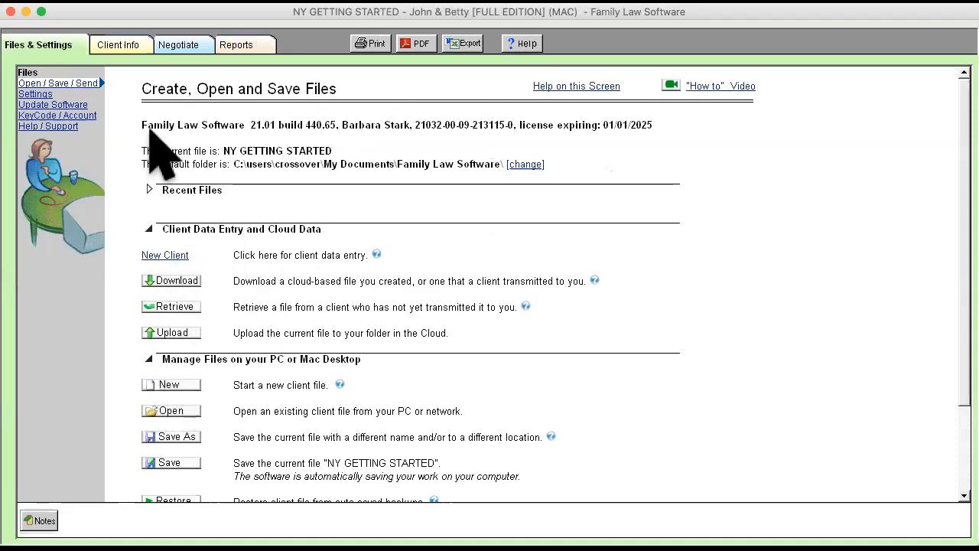
# Step: Show the Settings screen with assumptions, professional info, system options and default folders
pyautogui.click(35, 94)
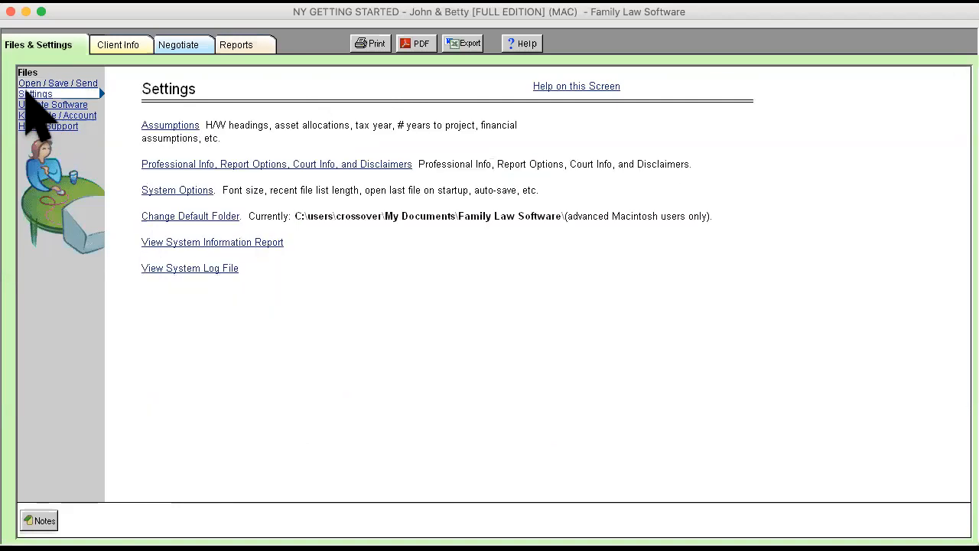
pyautogui.moveTo(138, 153)
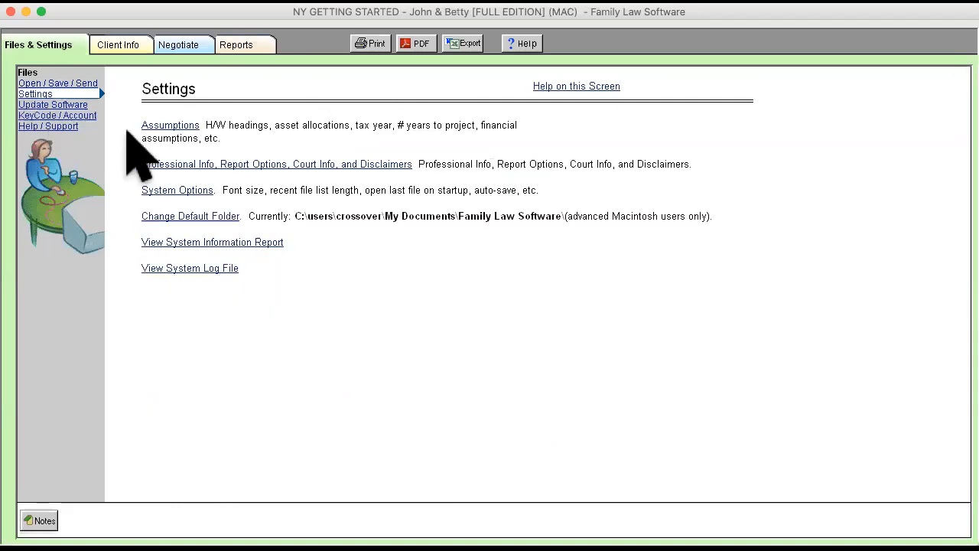
pyautogui.moveTo(263, 191)
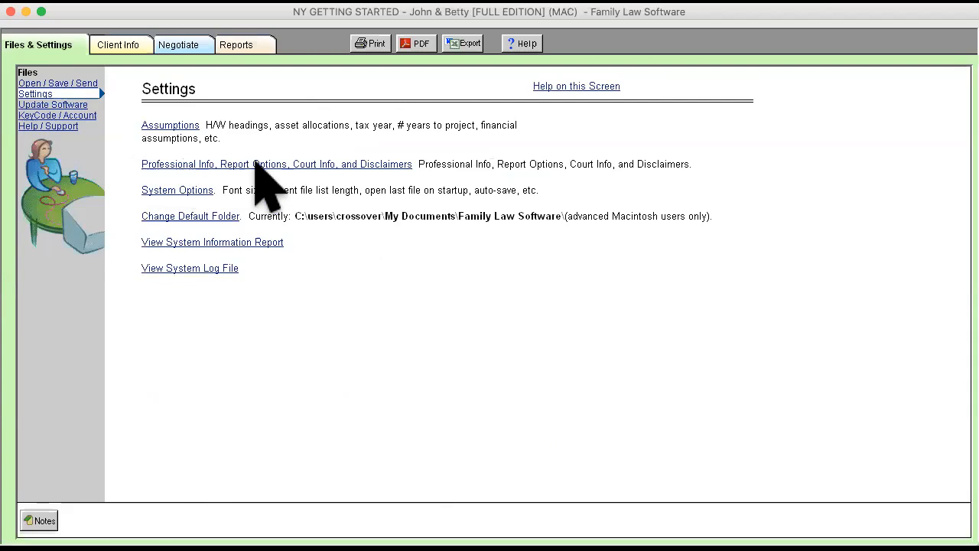
pyautogui.moveTo(283, 191)
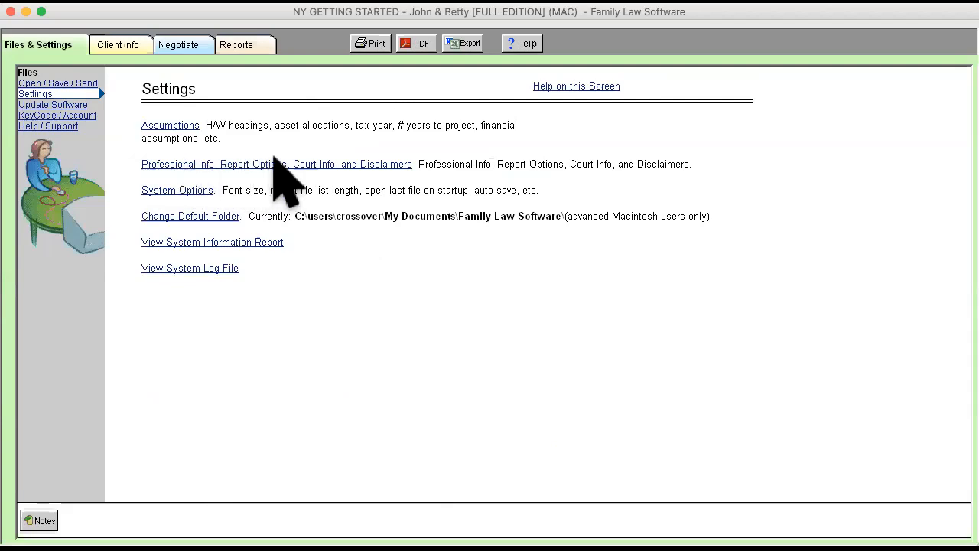
pyautogui.moveTo(352, 184)
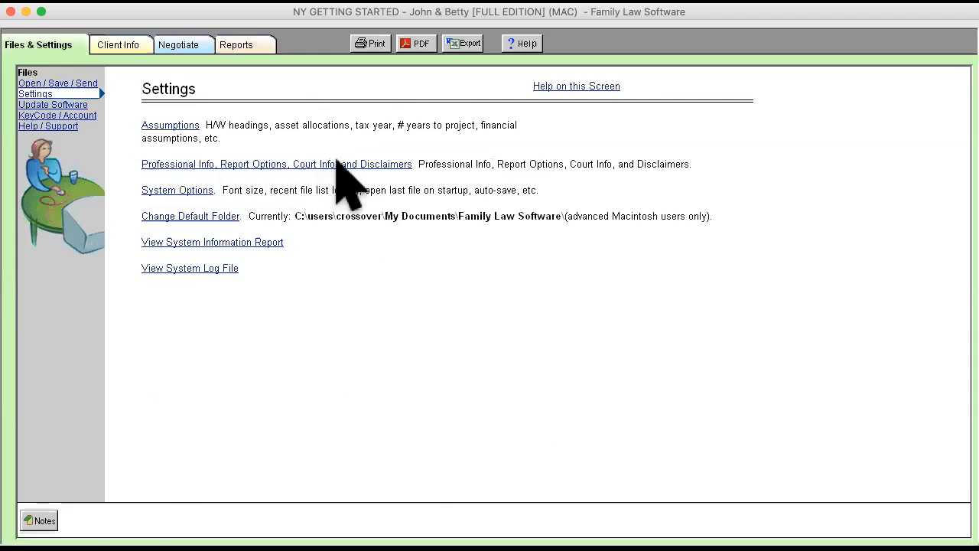
pyautogui.moveTo(184, 192)
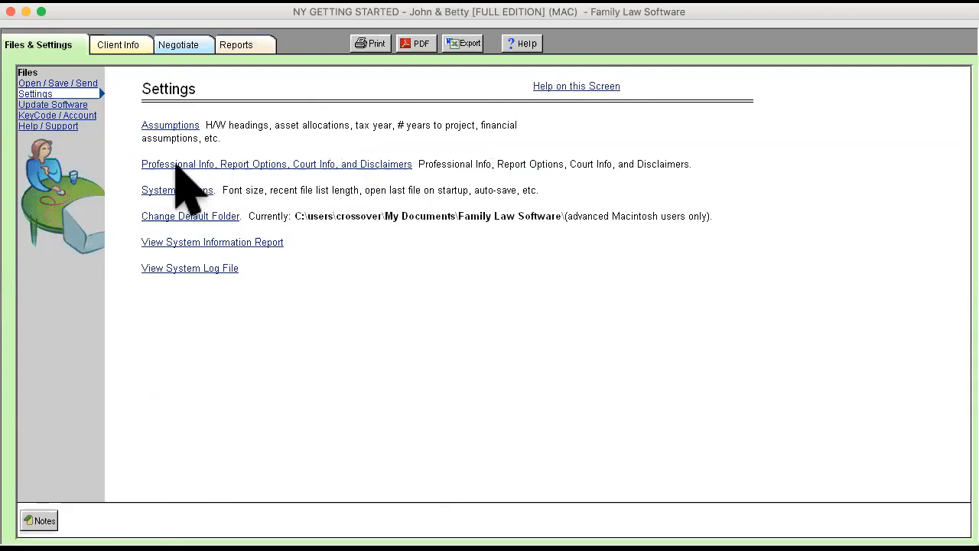
pyautogui.moveTo(276, 202)
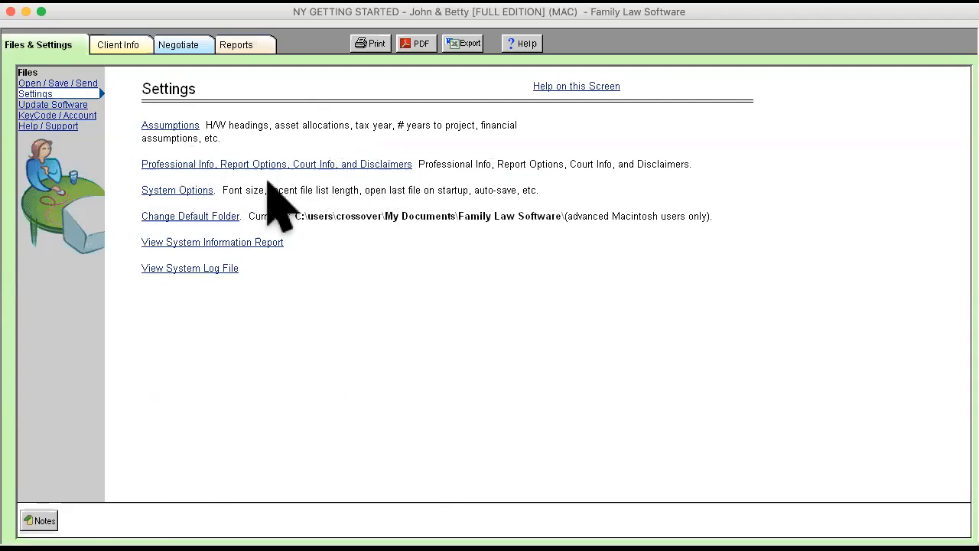
pyautogui.moveTo(401, 183)
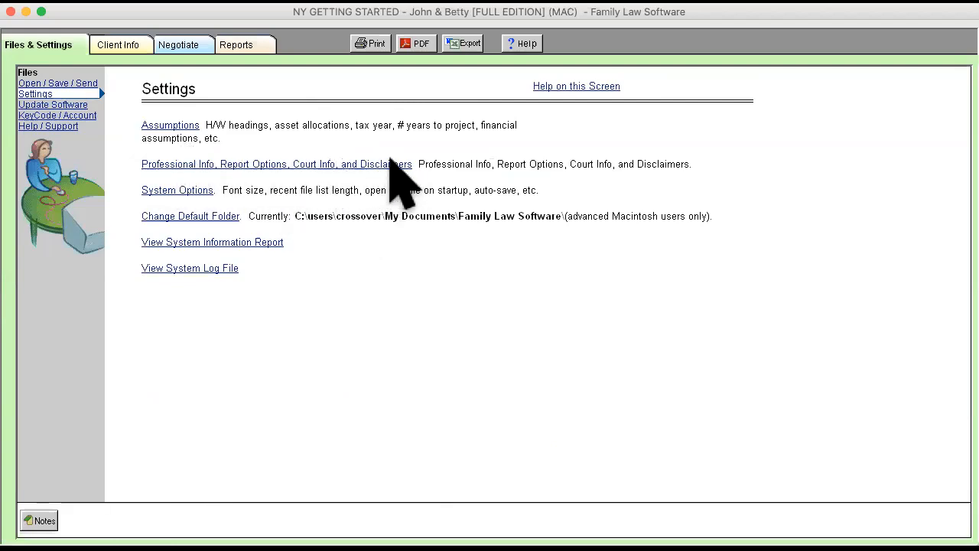
pyautogui.moveTo(54, 104)
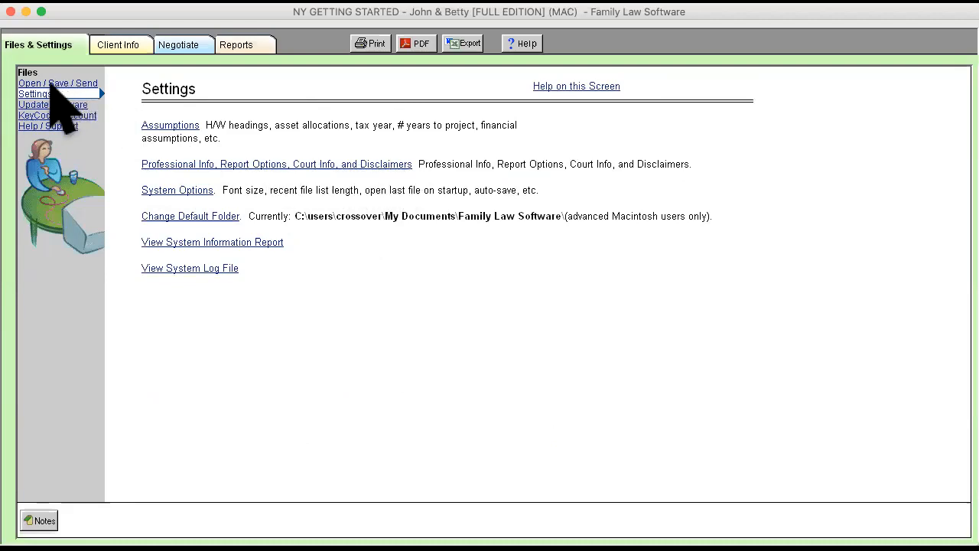
# Step: Show the Update Software screen reporting version 440.65.1
pyautogui.click(52, 104)
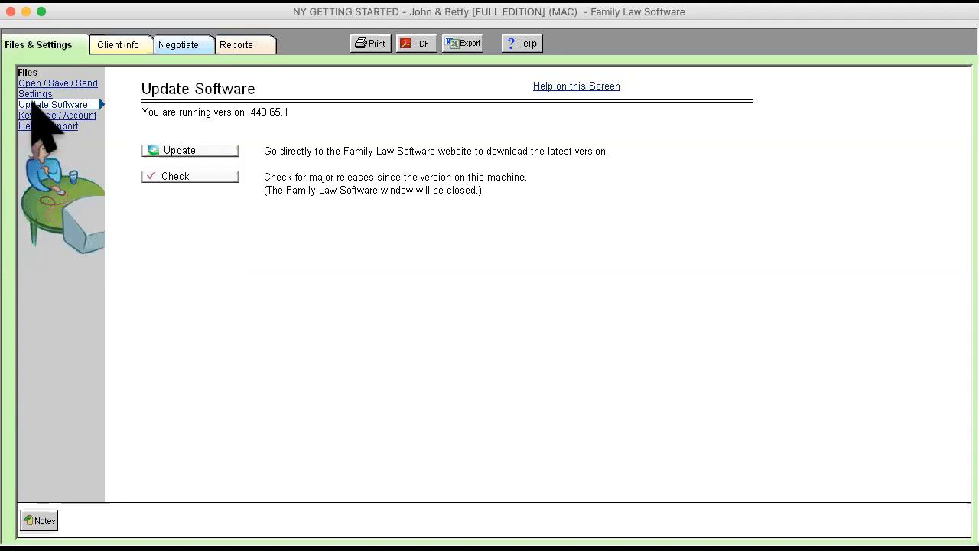
pyautogui.moveTo(46, 141)
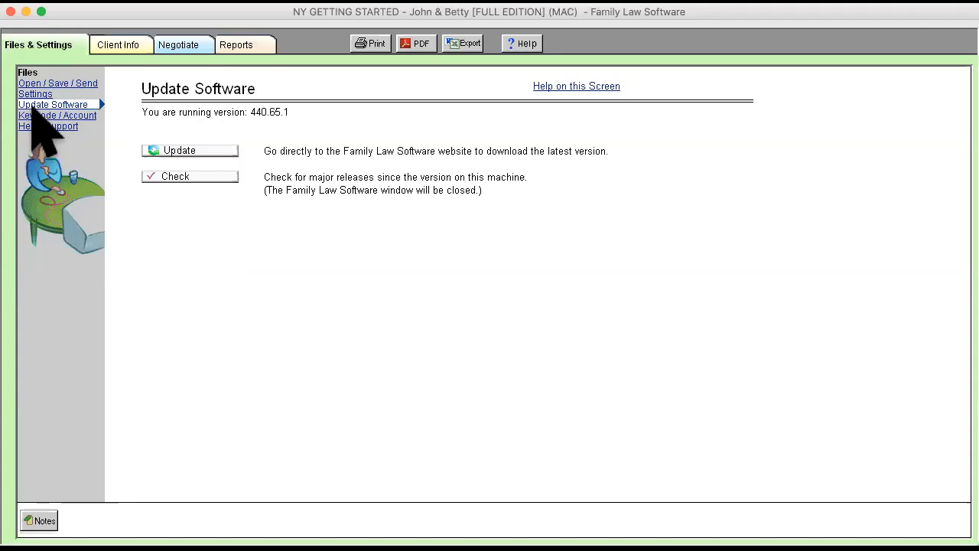
pyautogui.moveTo(334, 226)
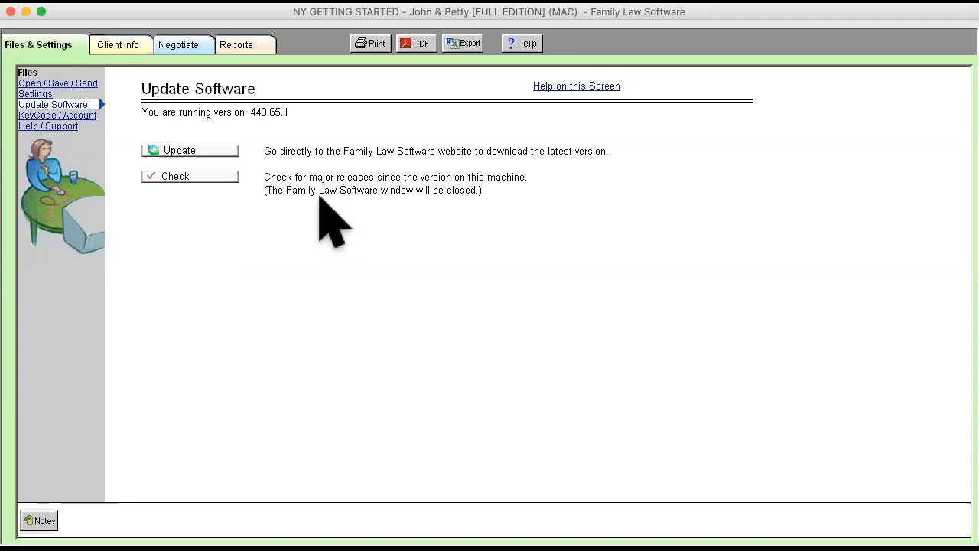
pyautogui.moveTo(171, 156)
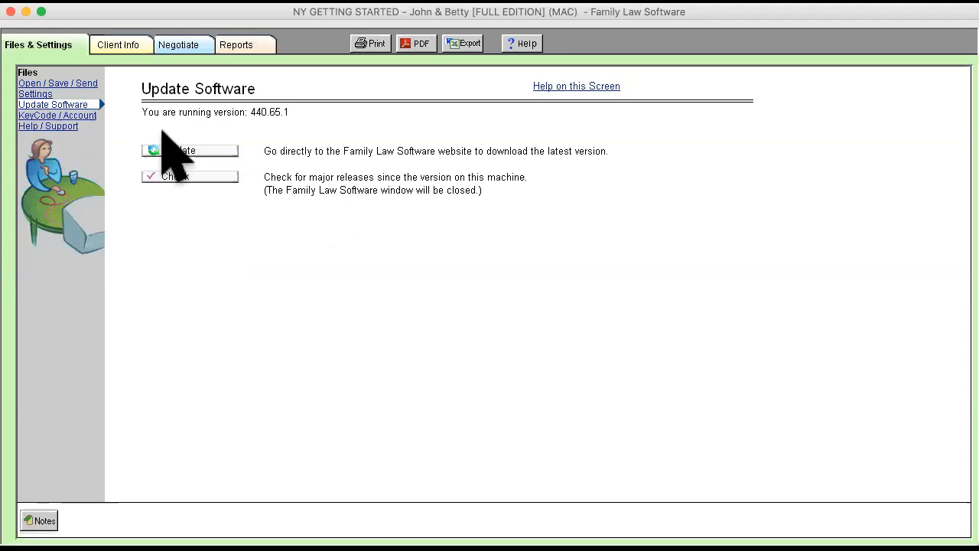
pyautogui.moveTo(224, 214)
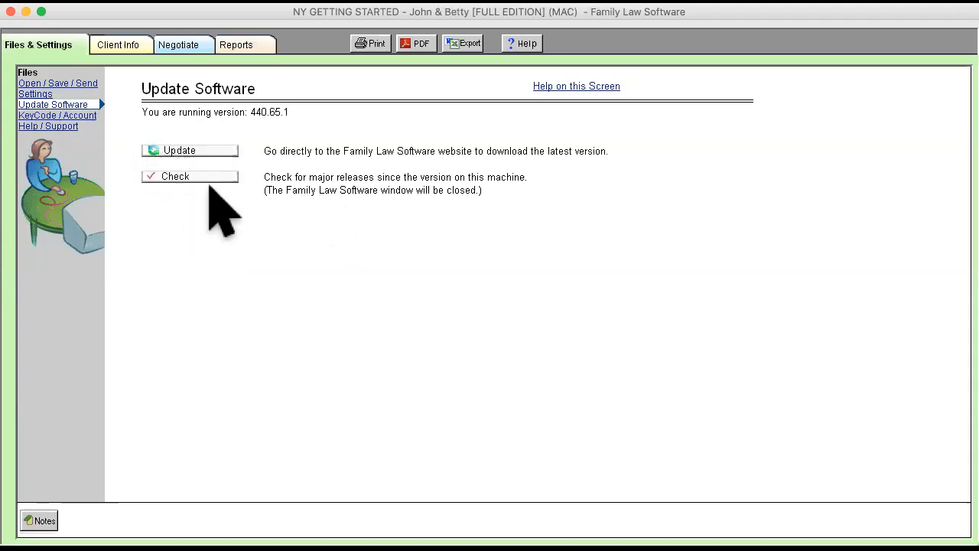
pyautogui.moveTo(175, 196)
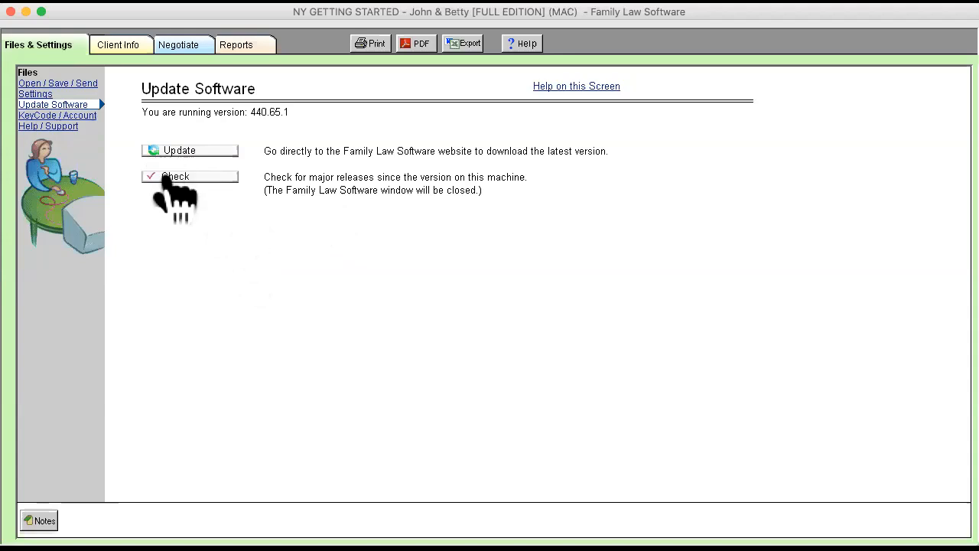
pyautogui.moveTo(221, 199)
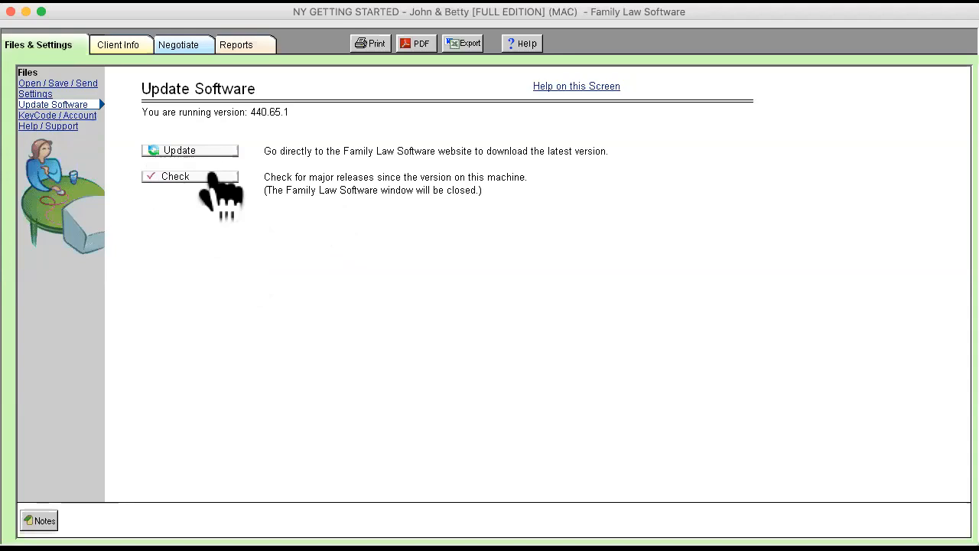
pyautogui.moveTo(69, 126)
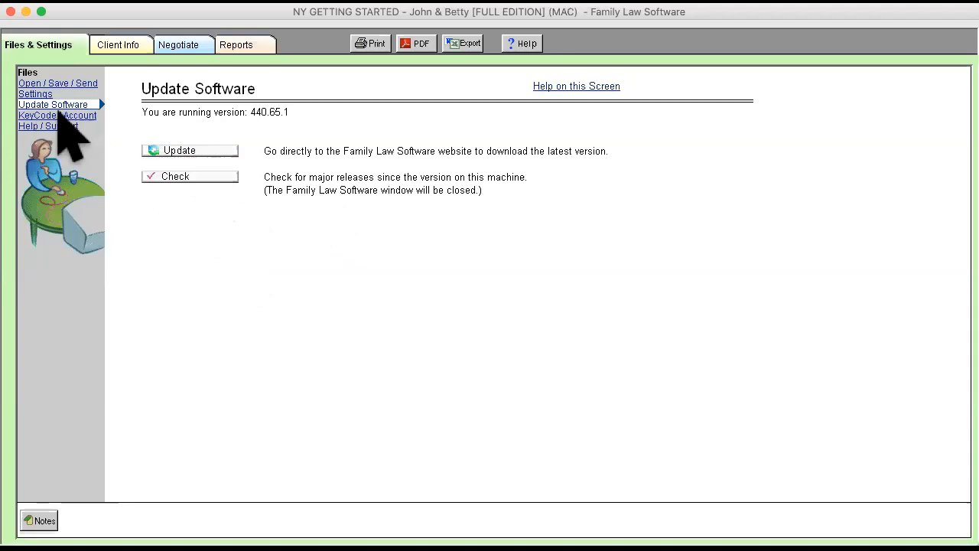
# Step: Show the Help / Support screen with FAQs, training videos and technical support contacts
pyautogui.click(46, 126)
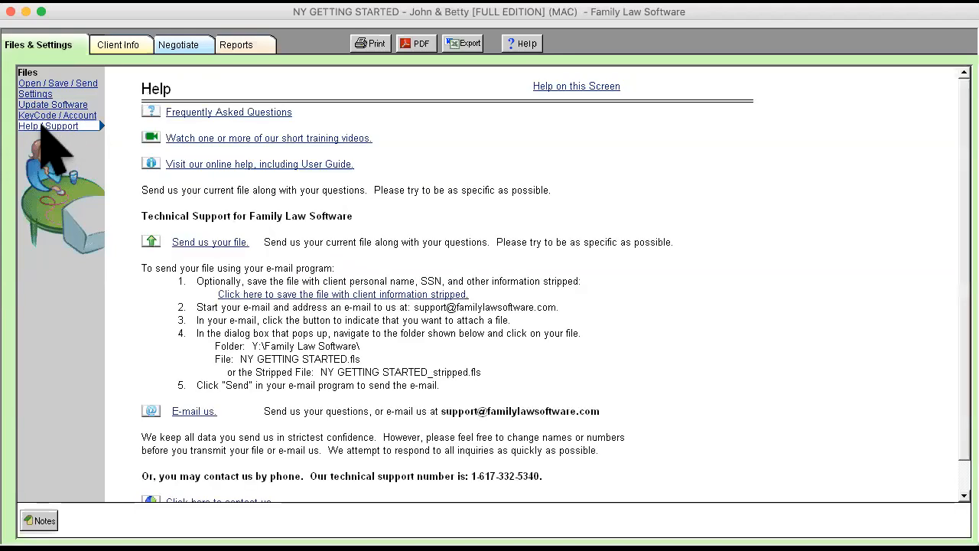
pyautogui.moveTo(186, 267)
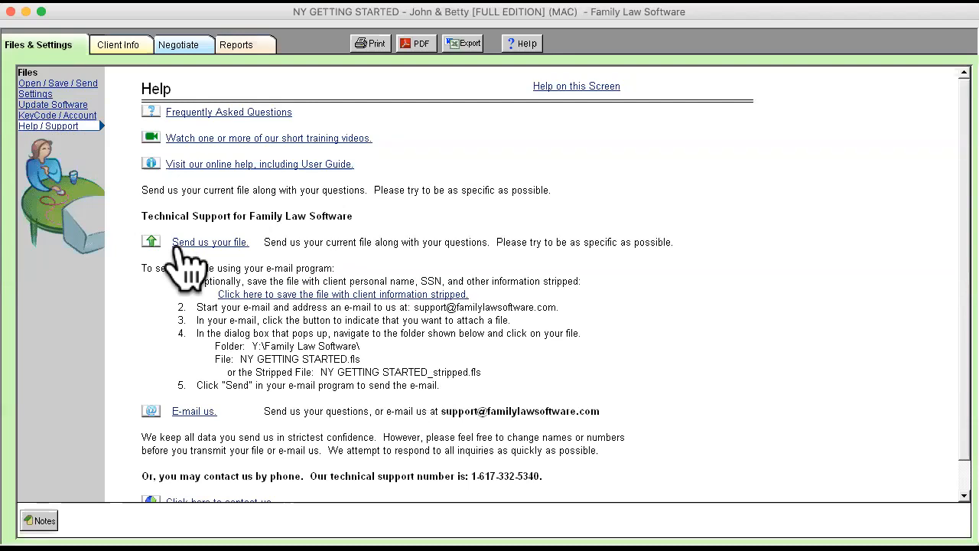
pyautogui.moveTo(184, 425)
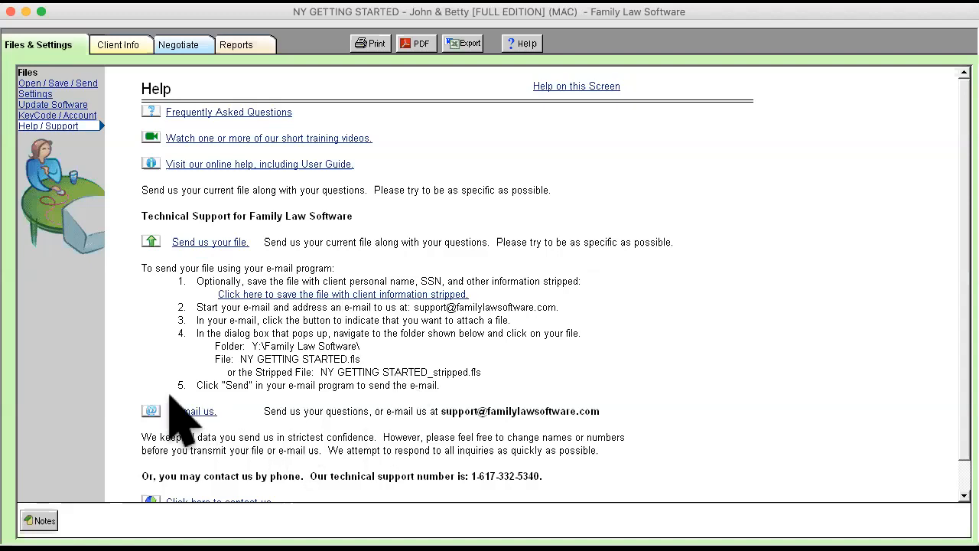
pyautogui.moveTo(222, 272)
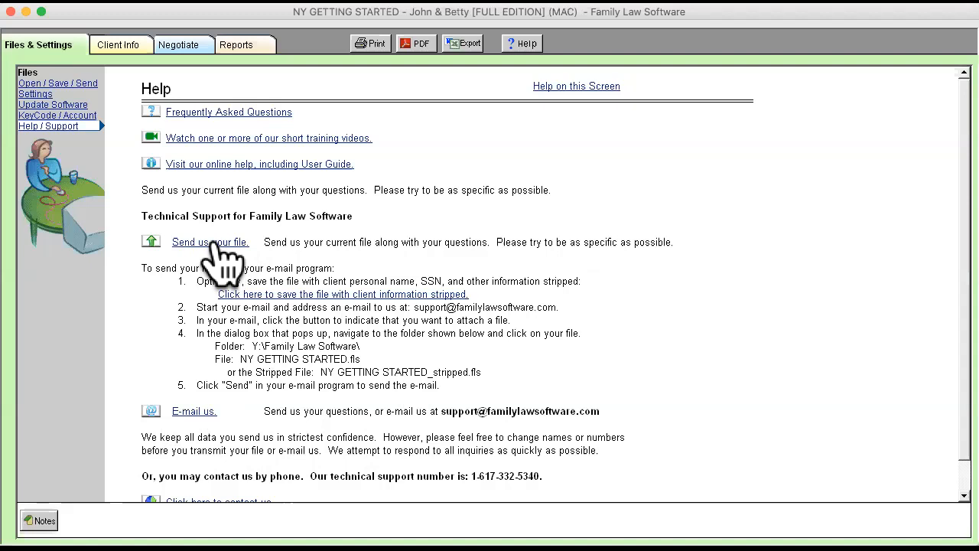
pyautogui.moveTo(184, 245)
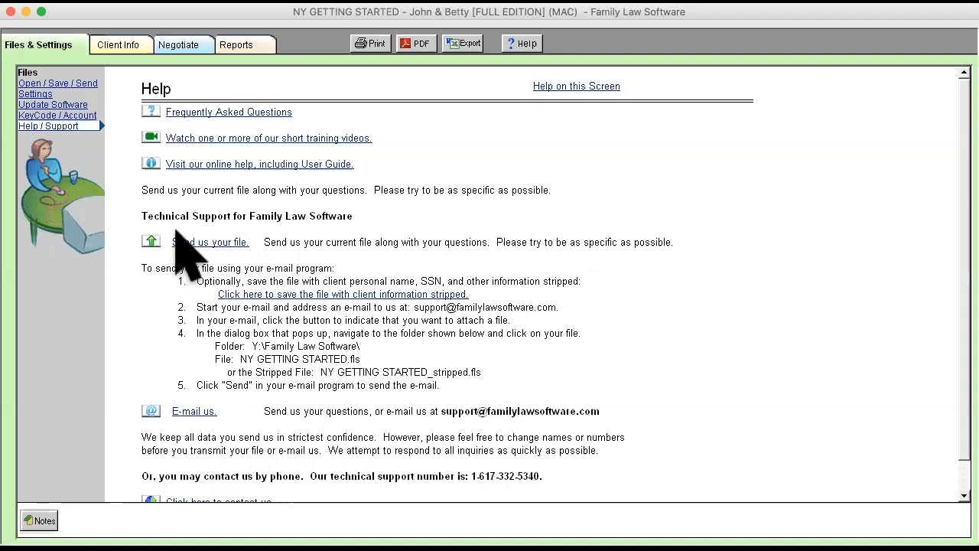
pyautogui.moveTo(191, 260)
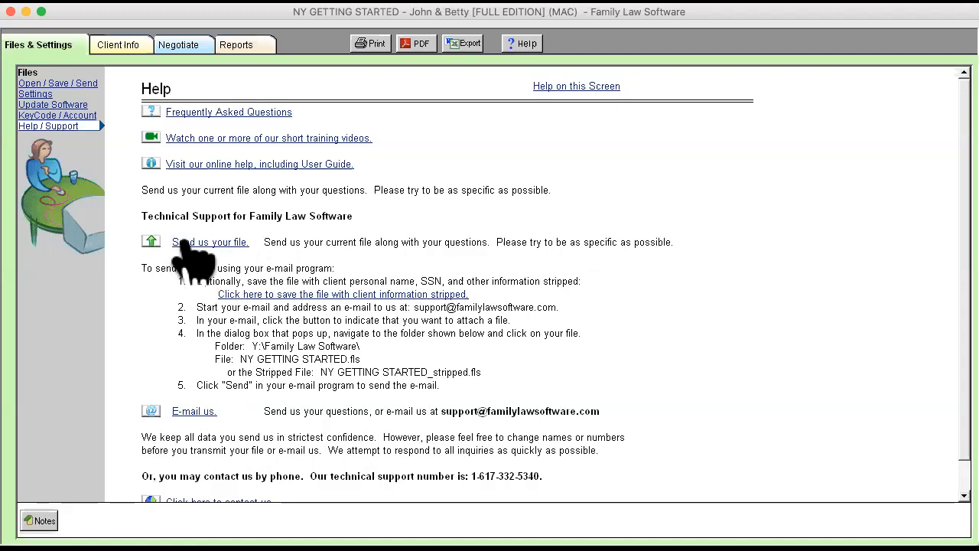
pyautogui.moveTo(207, 337)
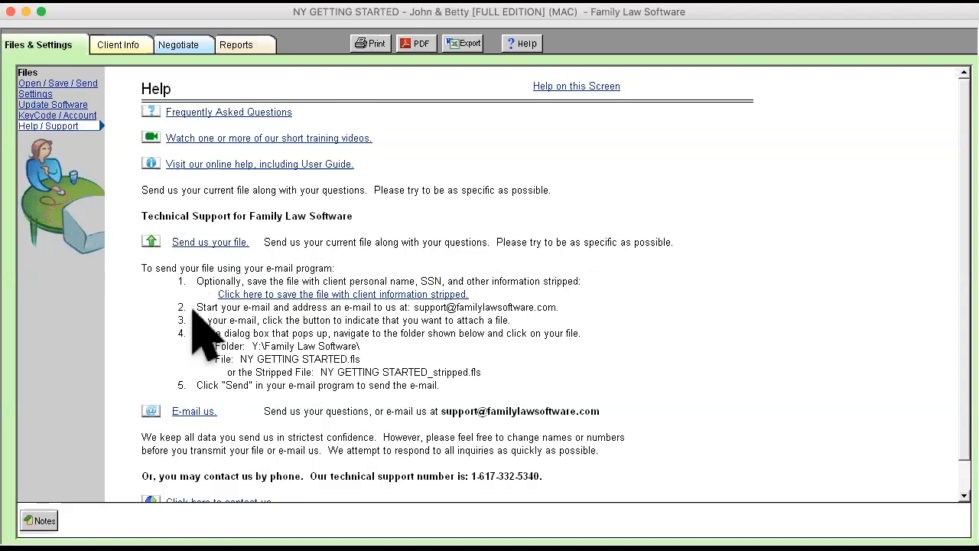
pyautogui.moveTo(757, 314)
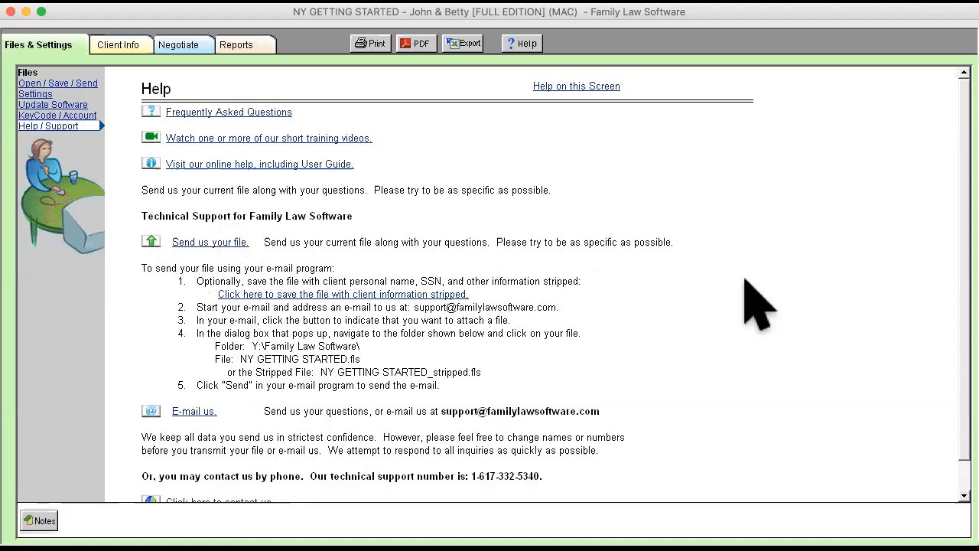
pyautogui.moveTo(49, 91)
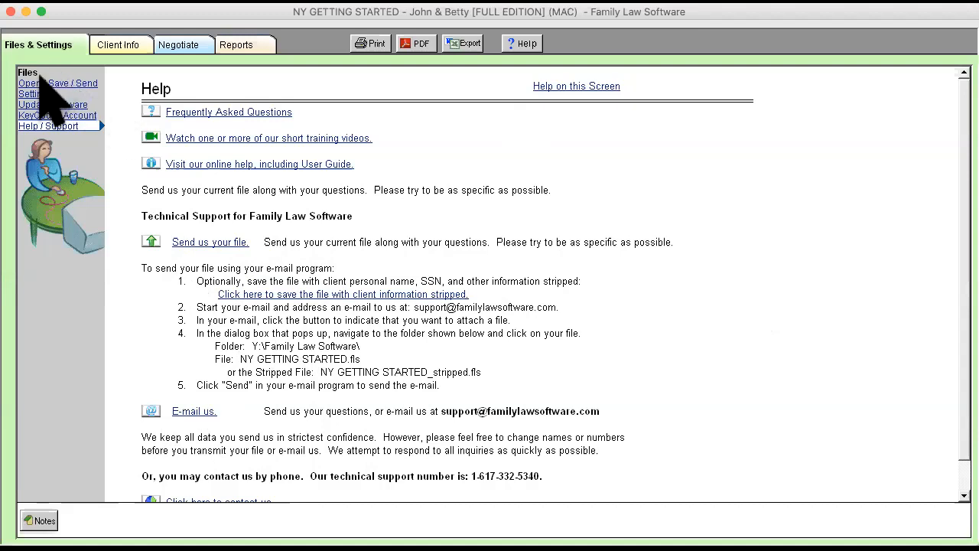
# Step: Return to the Create, Open and Save Files screen via Open / Save / Send
pyautogui.click(58, 82)
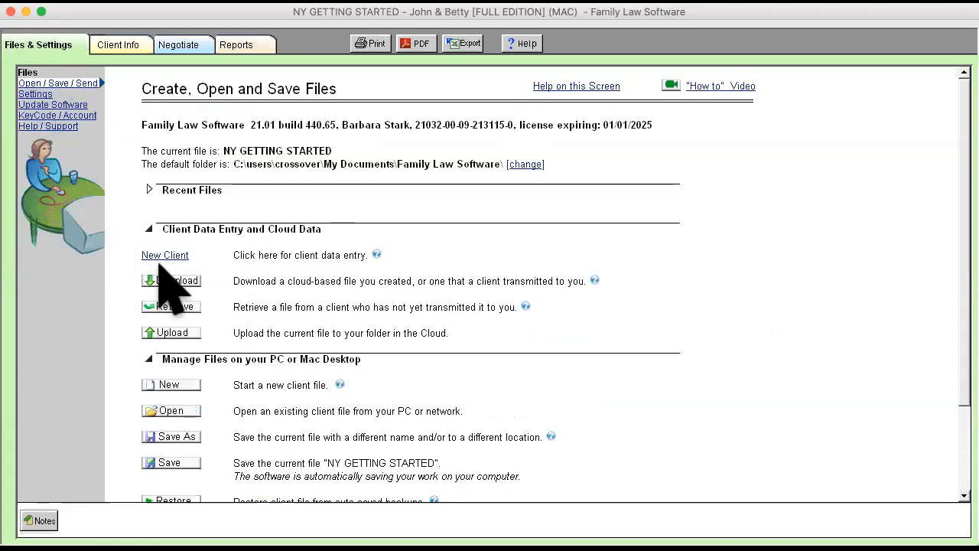
pyautogui.moveTo(717, 444)
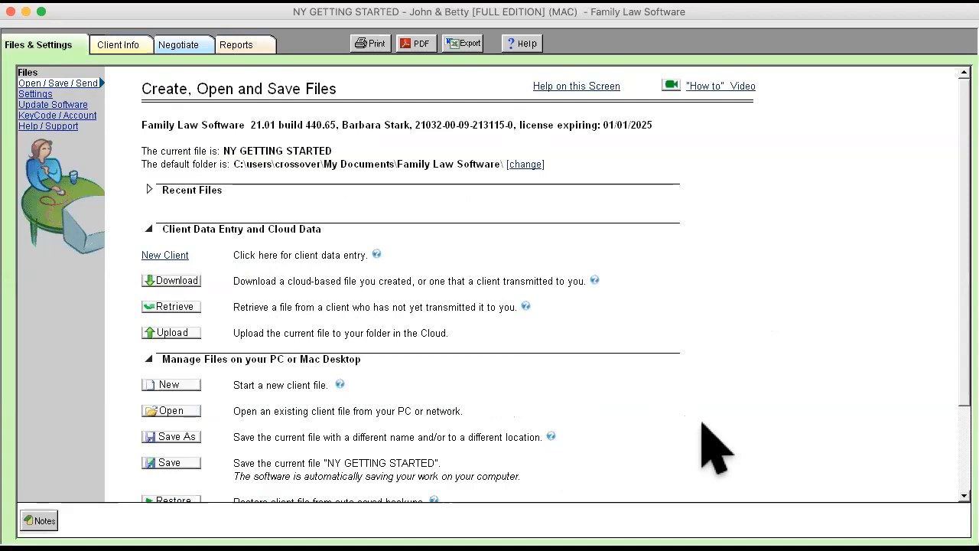
pyautogui.moveTo(707, 440)
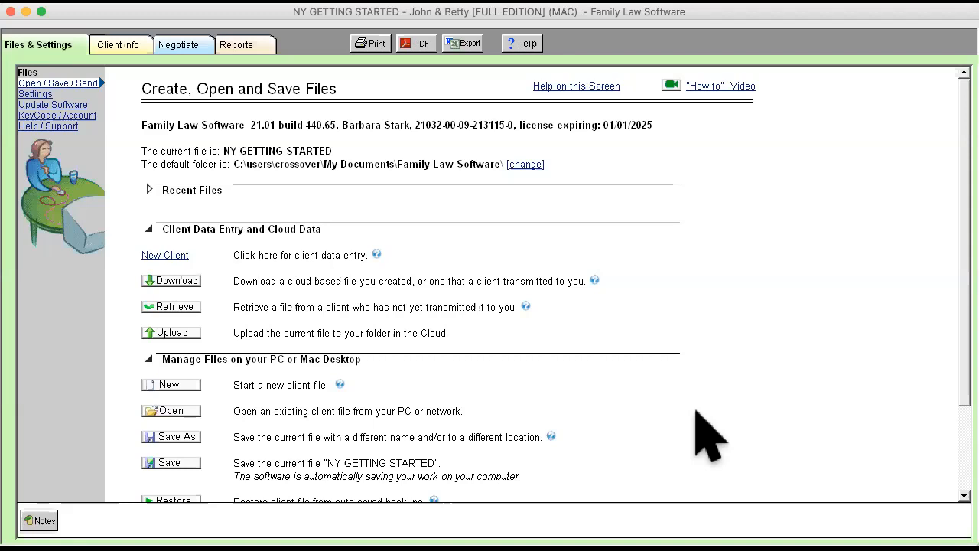
pyautogui.moveTo(775, 375)
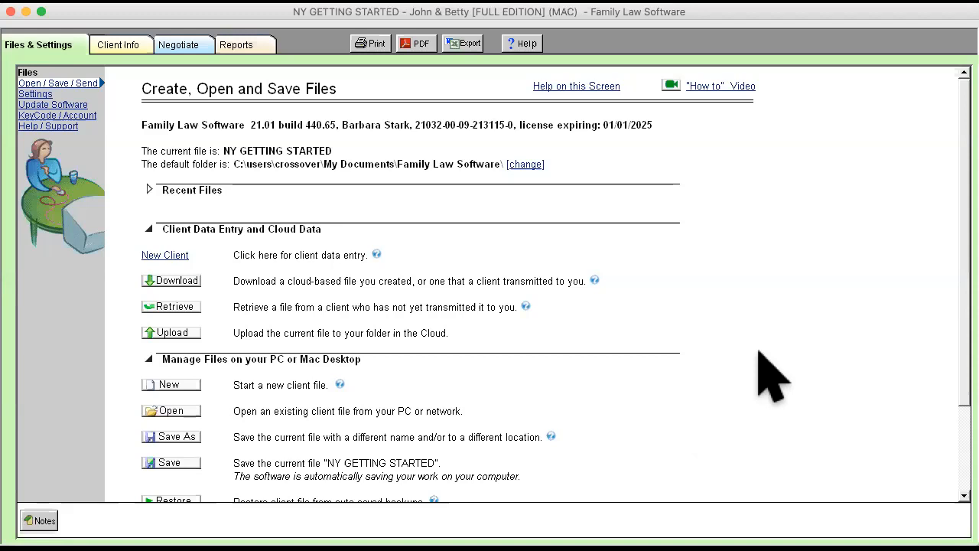
pyautogui.moveTo(441, 74)
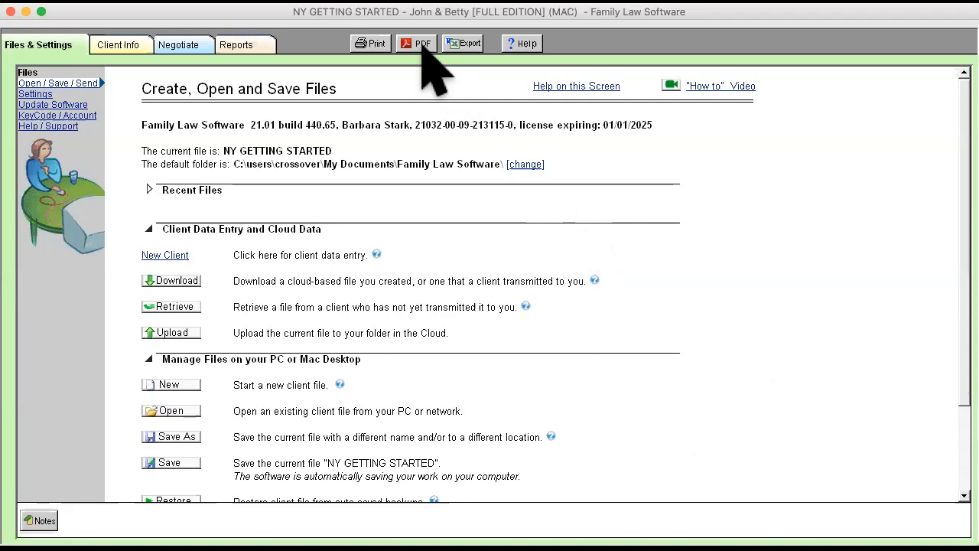
pyautogui.moveTo(773, 375)
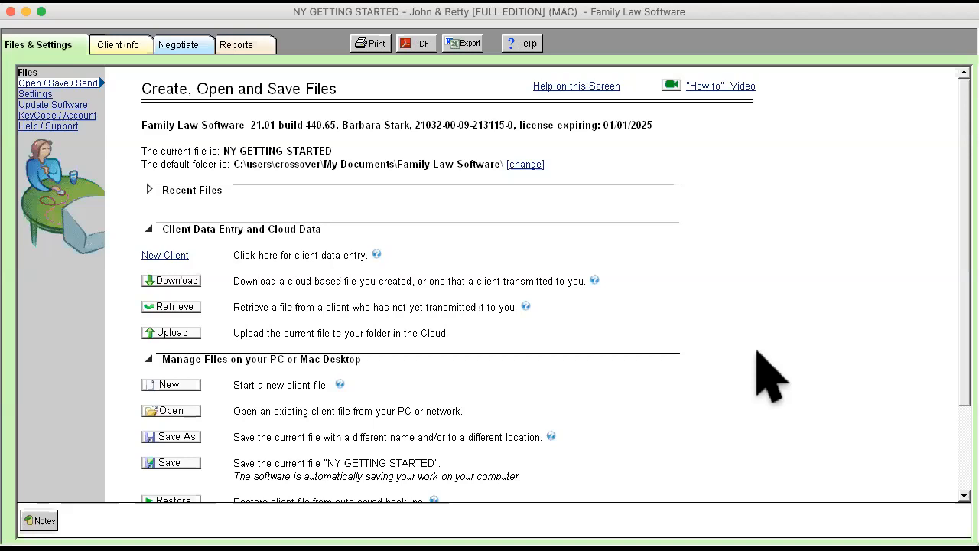
pyautogui.moveTo(643, 237)
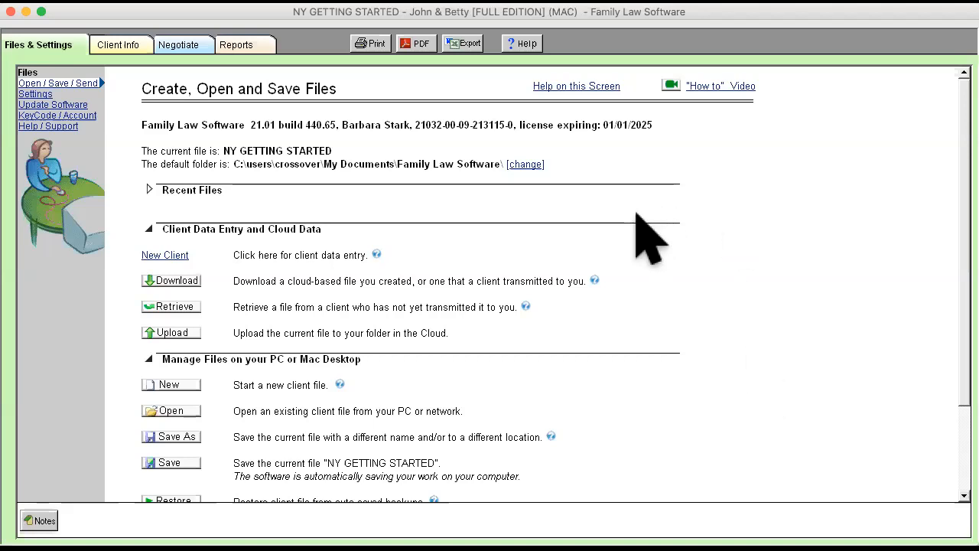
pyautogui.moveTo(719, 306)
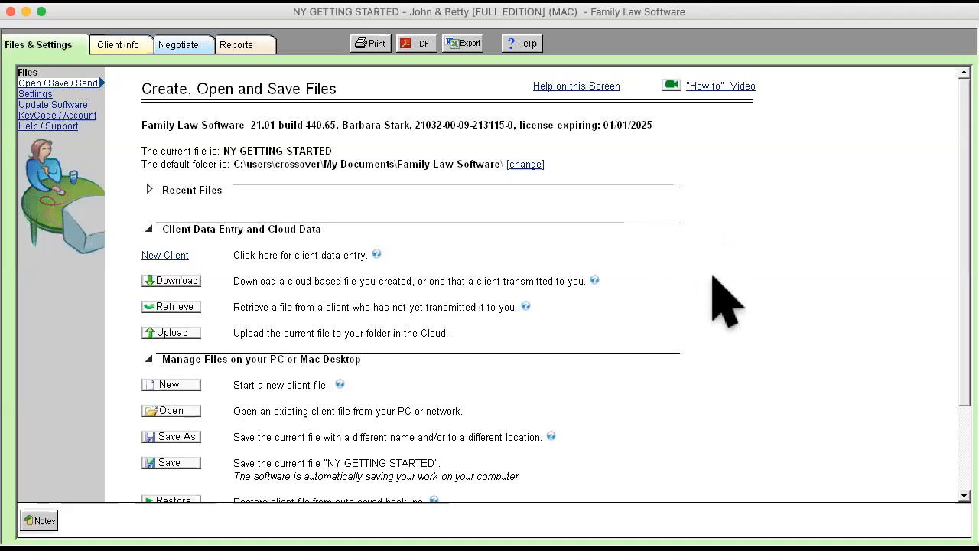
pyautogui.moveTo(425, 87)
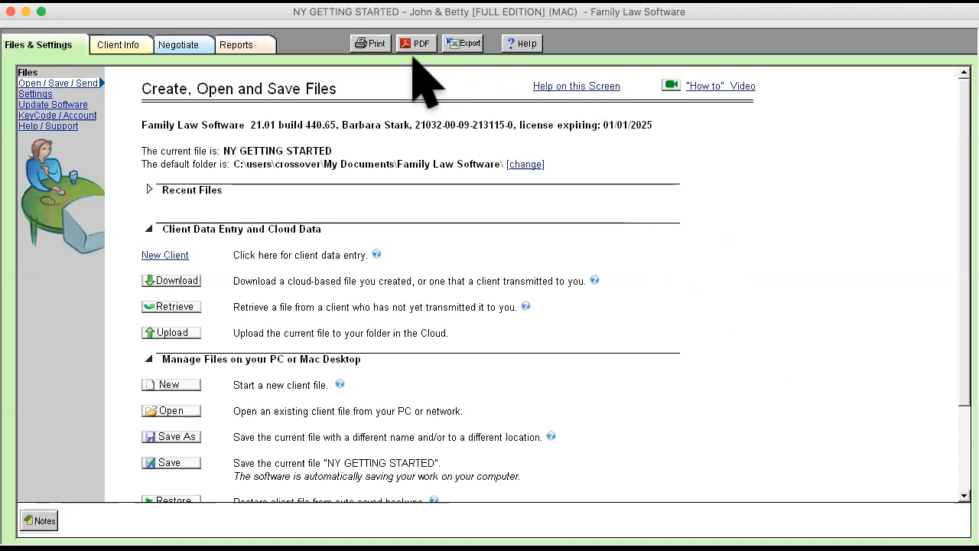
pyautogui.moveTo(864, 375)
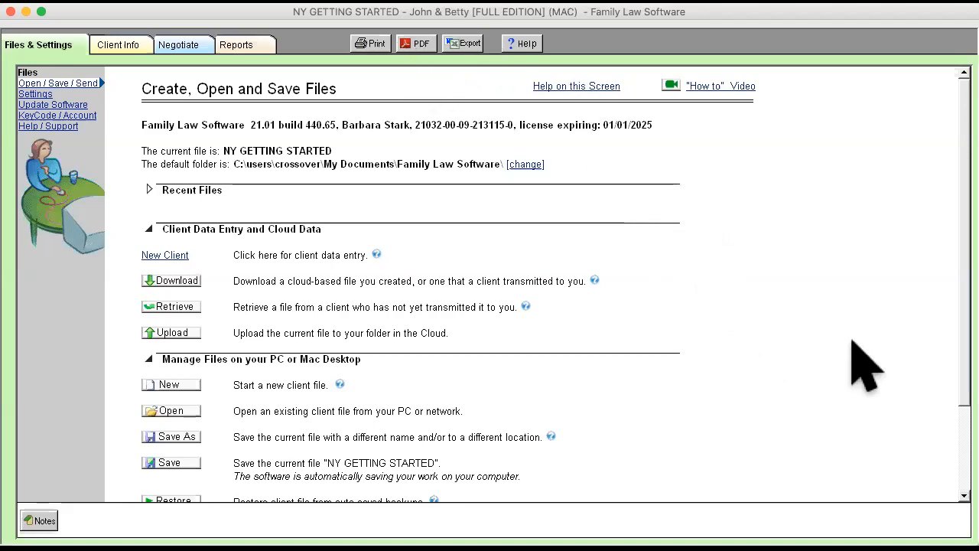
pyautogui.moveTo(768, 405)
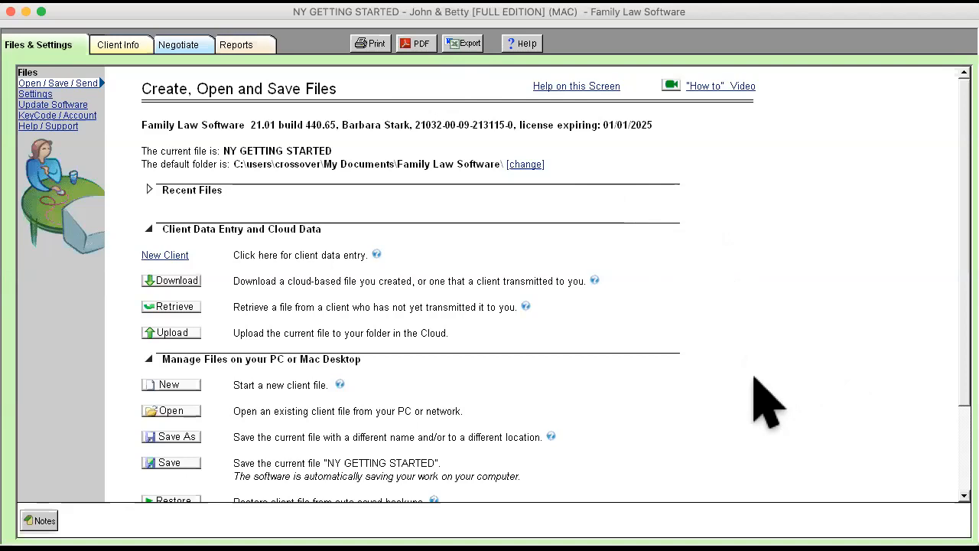
pyautogui.moveTo(145, 73)
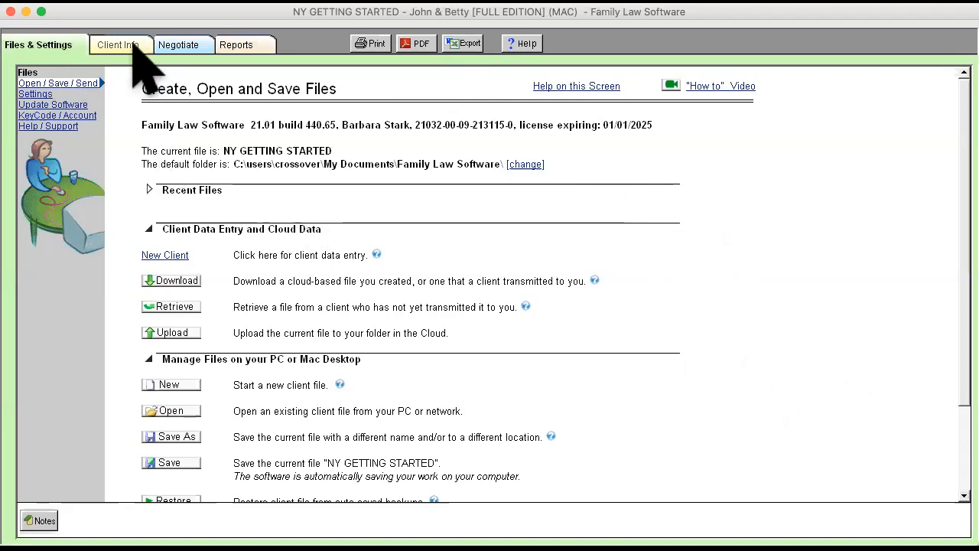
# Step: Show the New York Child Support and Maintenance screen with John paying $1,394.42 monthly
pyautogui.click(119, 44)
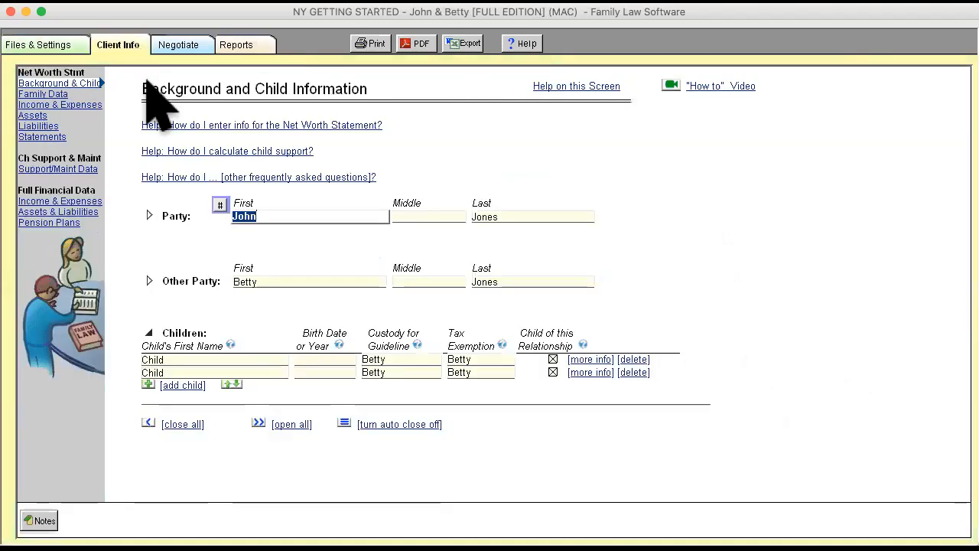
pyautogui.moveTo(123, 140)
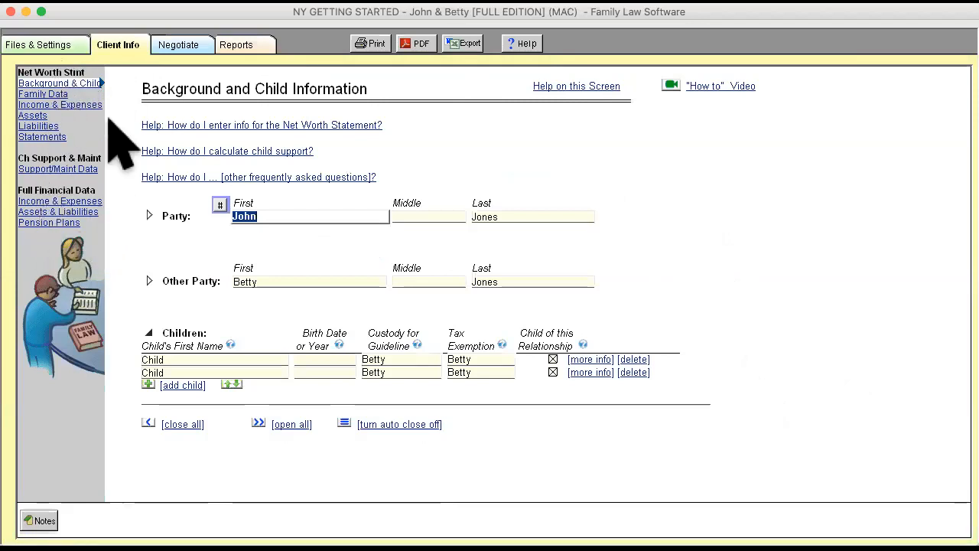
pyautogui.moveTo(84, 244)
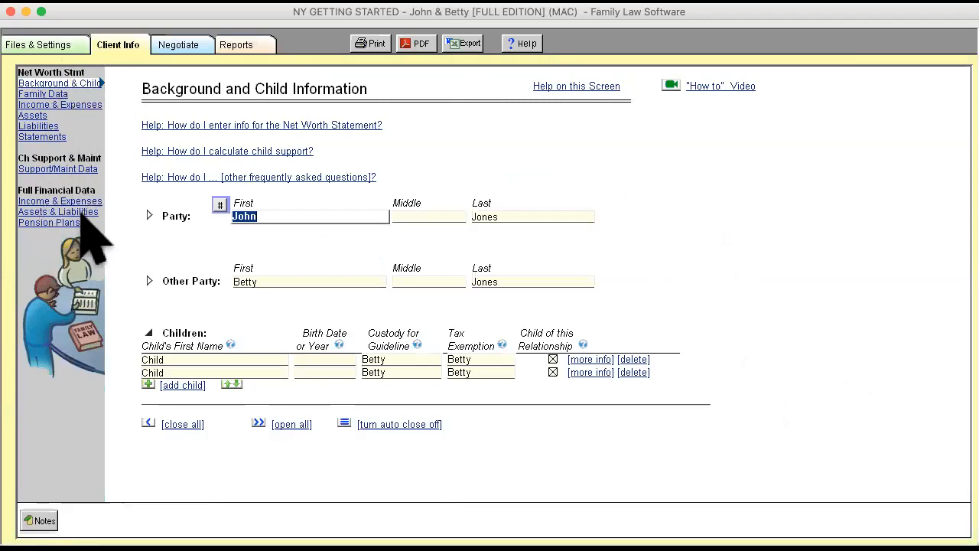
pyautogui.moveTo(74, 80)
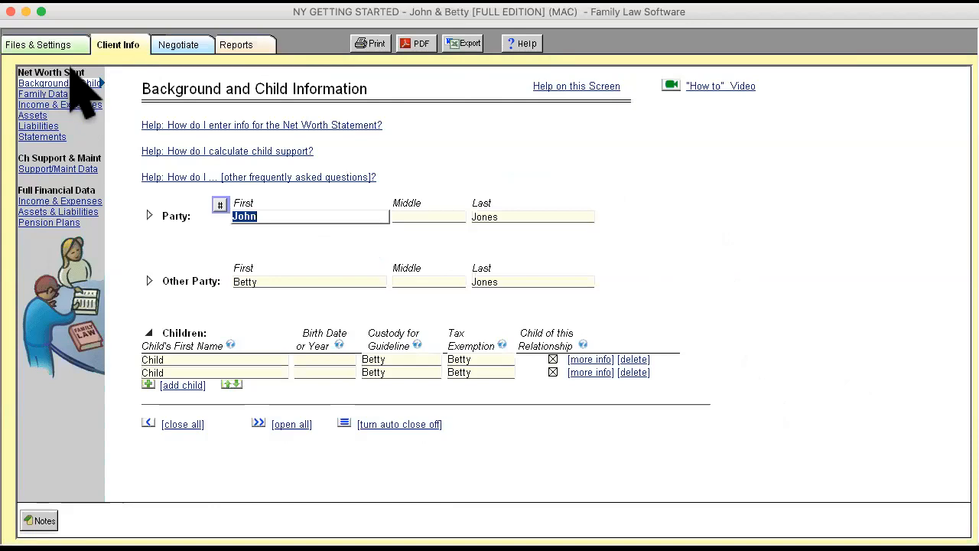
pyautogui.moveTo(85, 168)
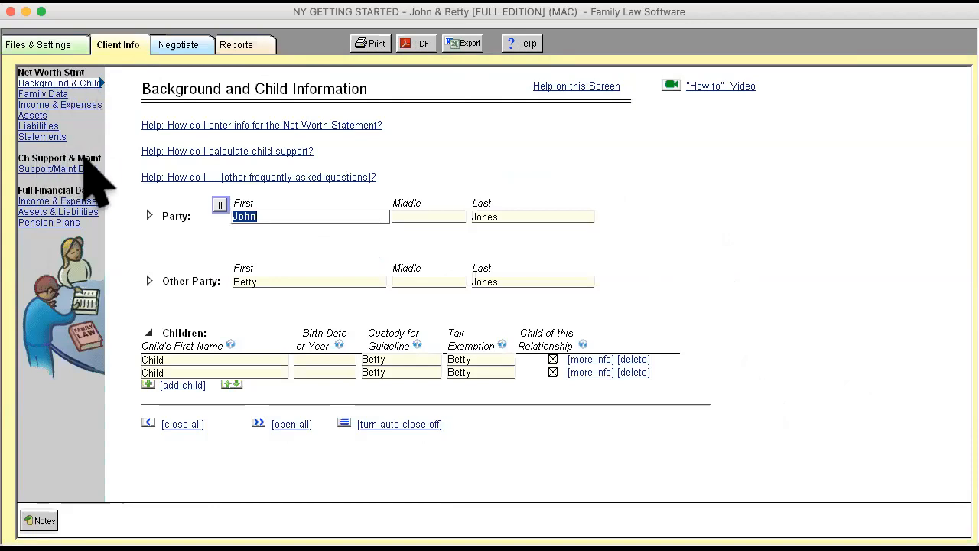
pyautogui.moveTo(92, 222)
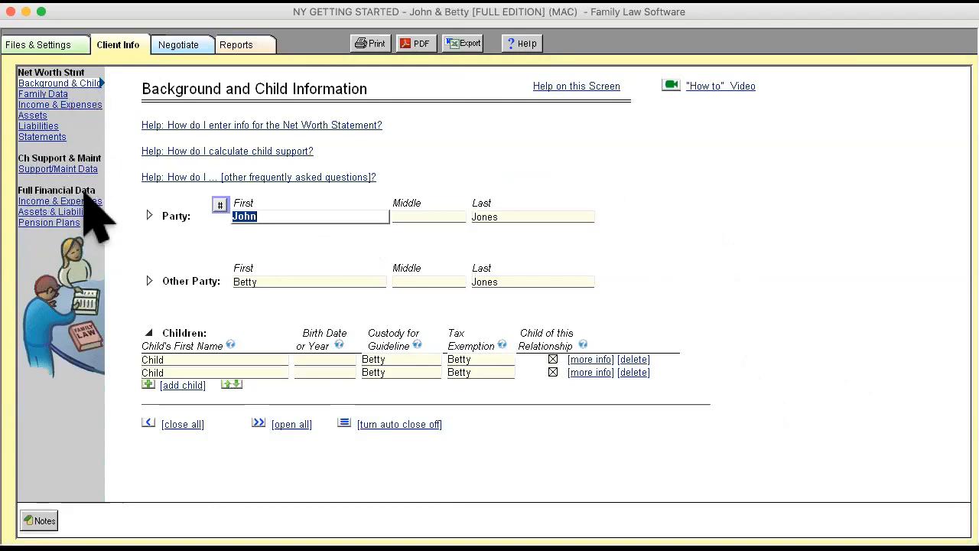
pyautogui.moveTo(99, 100)
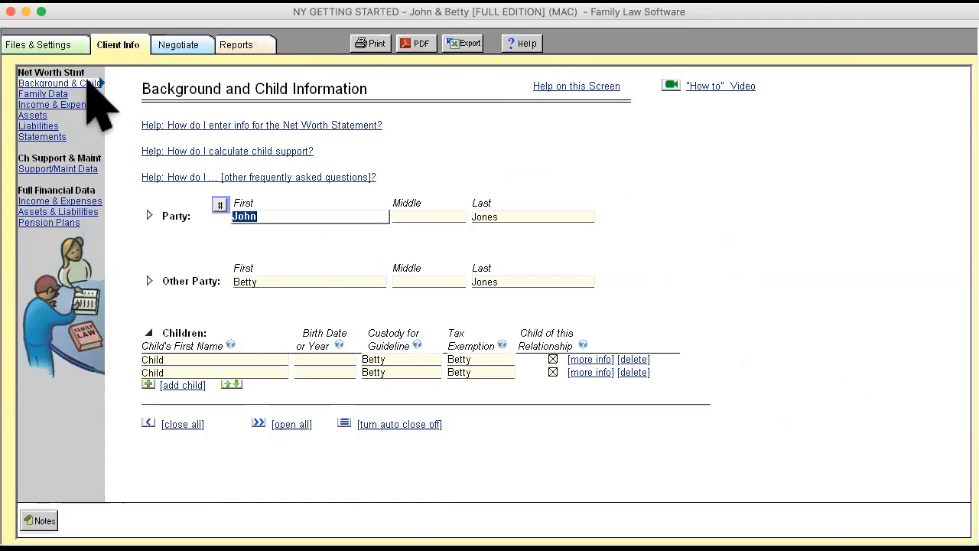
pyautogui.moveTo(76, 263)
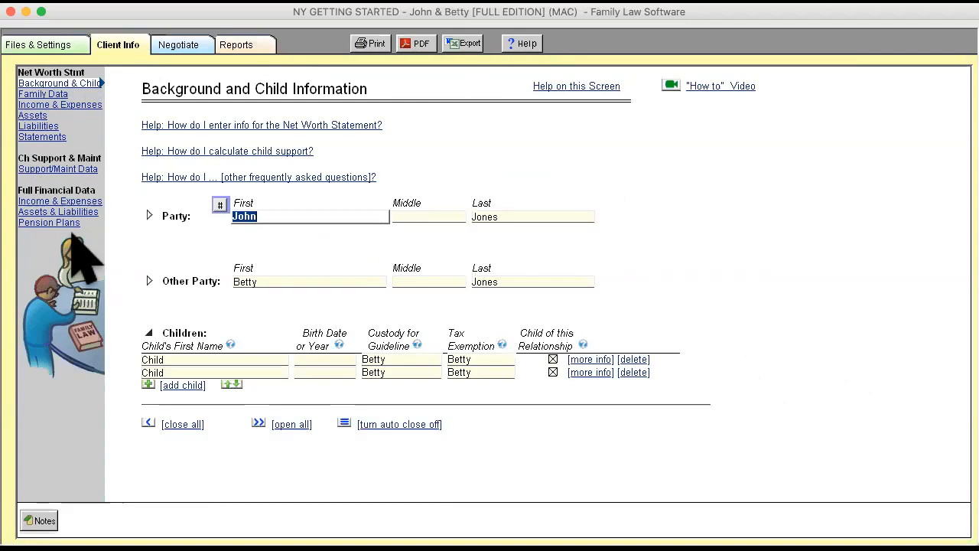
pyautogui.moveTo(99, 215)
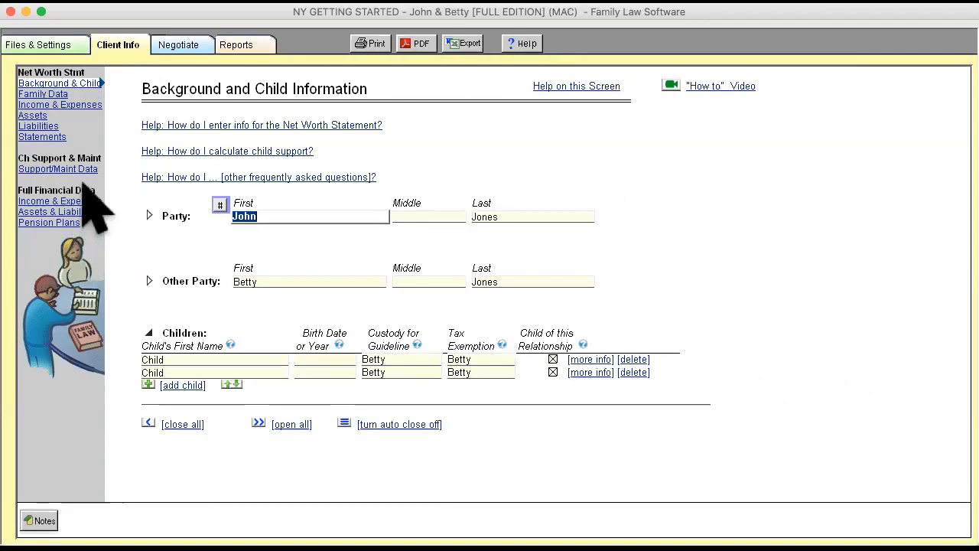
pyautogui.click(59, 168)
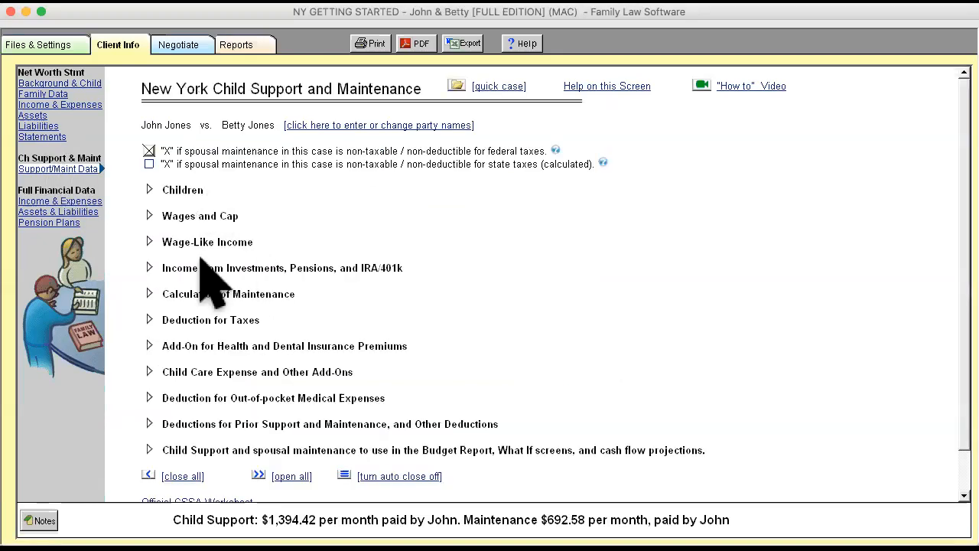
pyautogui.moveTo(165, 244)
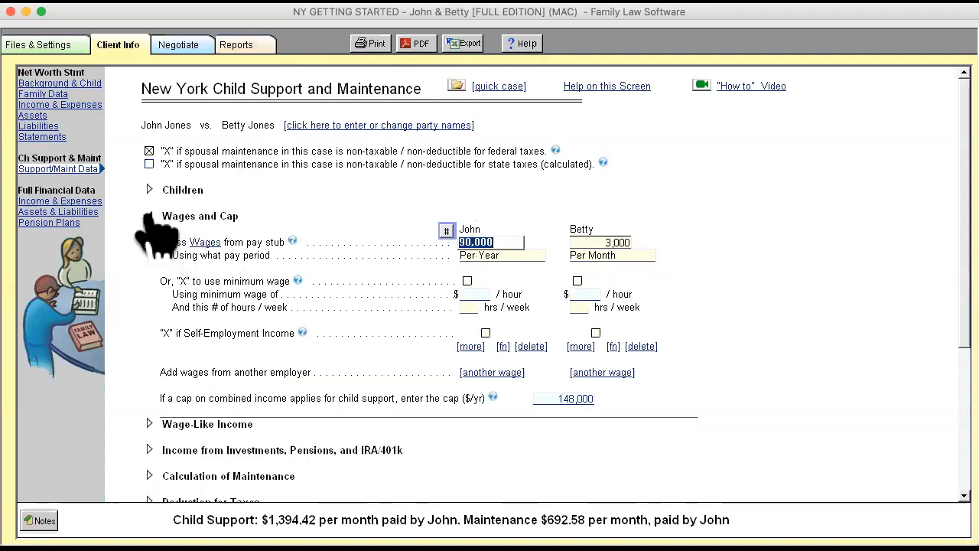
pyautogui.click(150, 216)
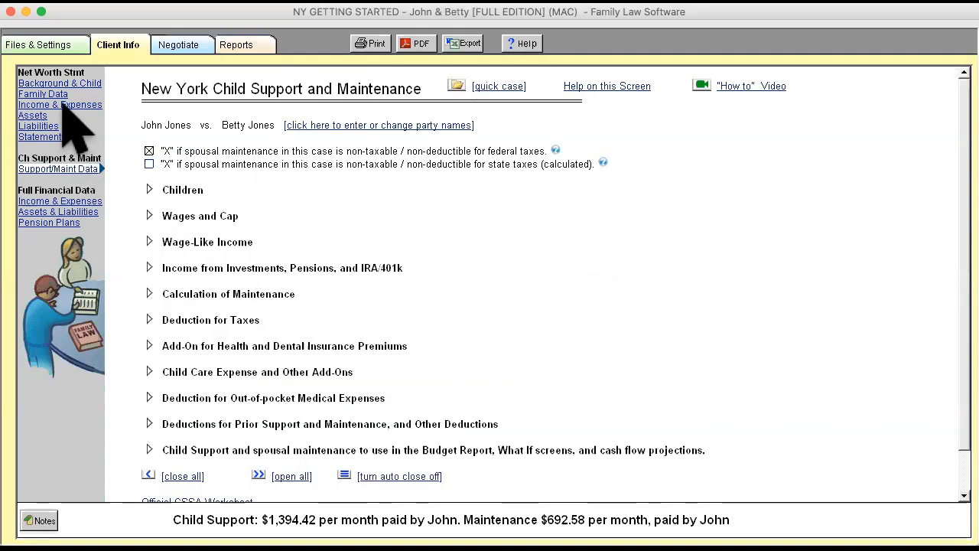
pyautogui.click(60, 104)
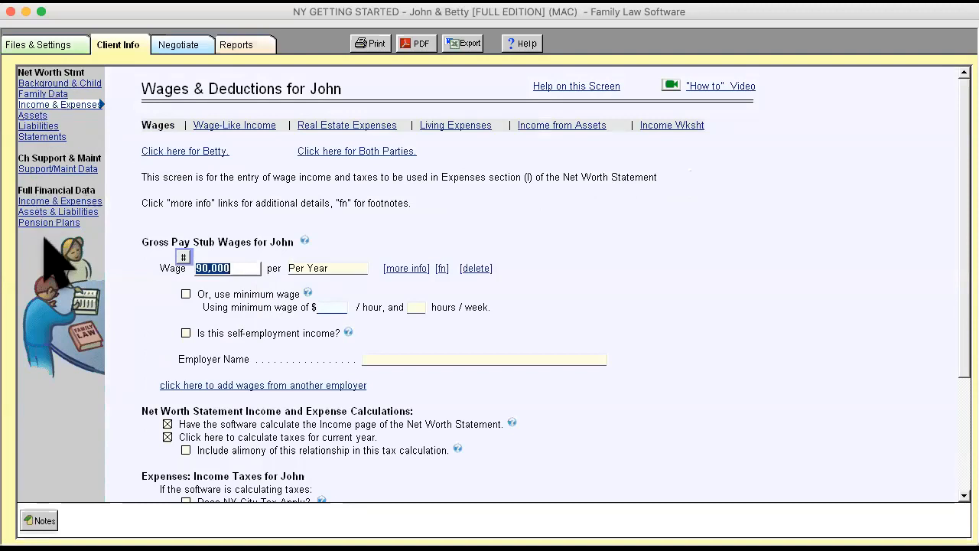
pyautogui.moveTo(58, 245)
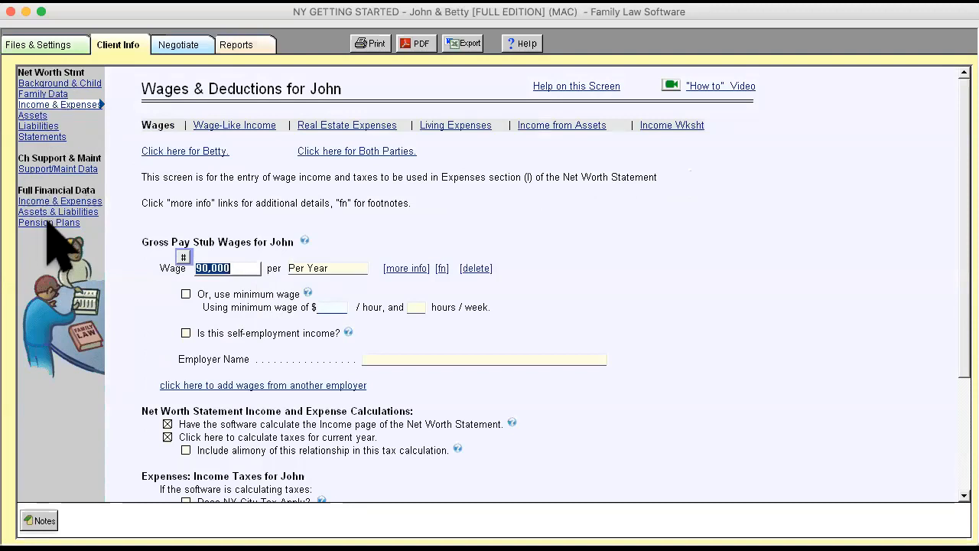
pyautogui.moveTo(95, 207)
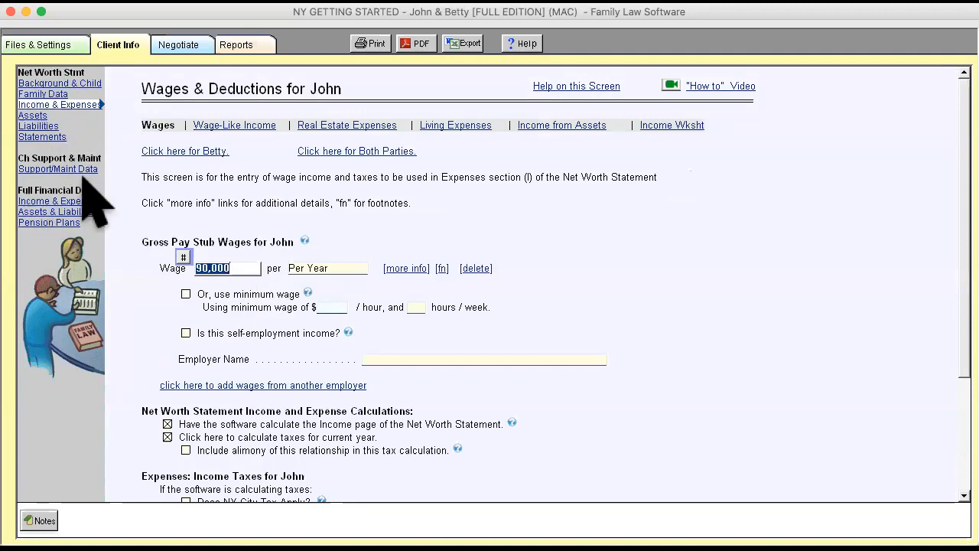
pyautogui.click(58, 169)
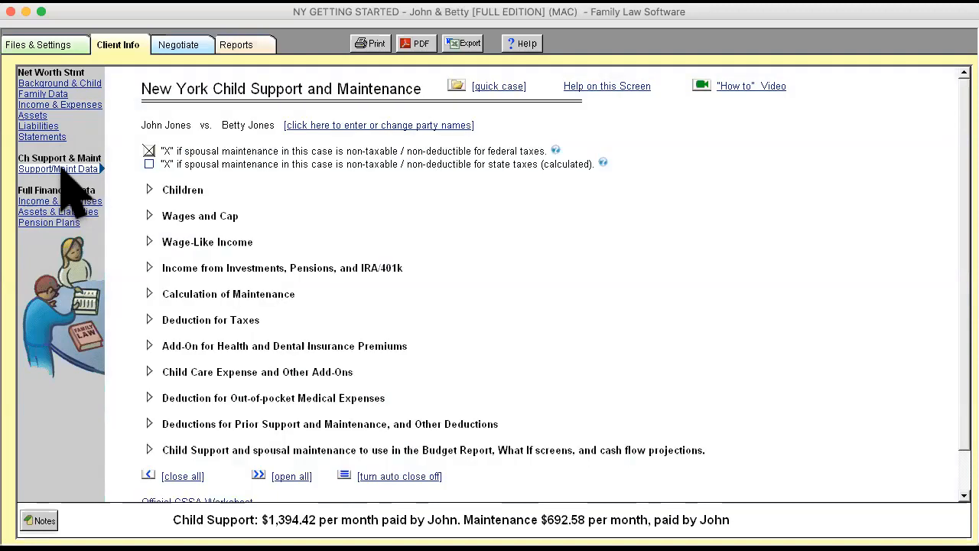
pyautogui.moveTo(417, 115)
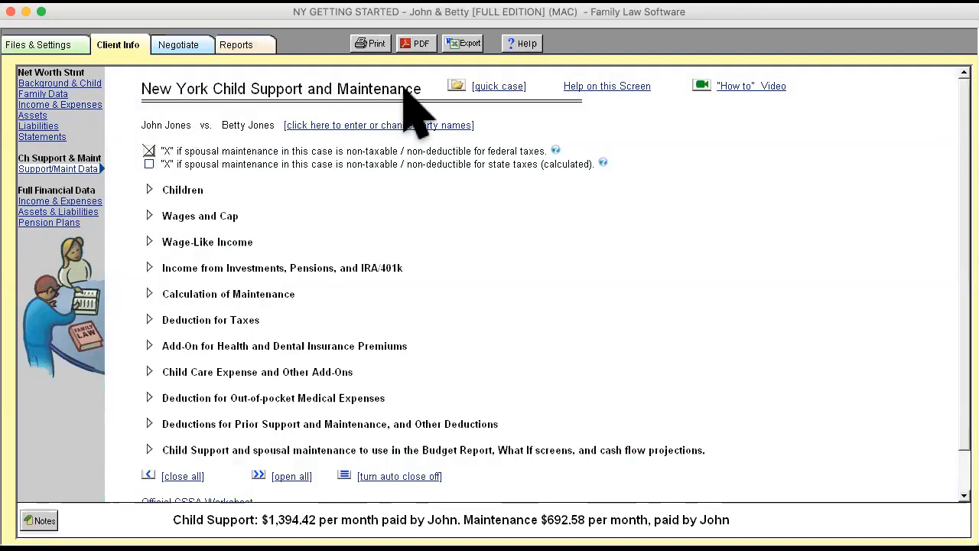
pyautogui.moveTo(888, 202)
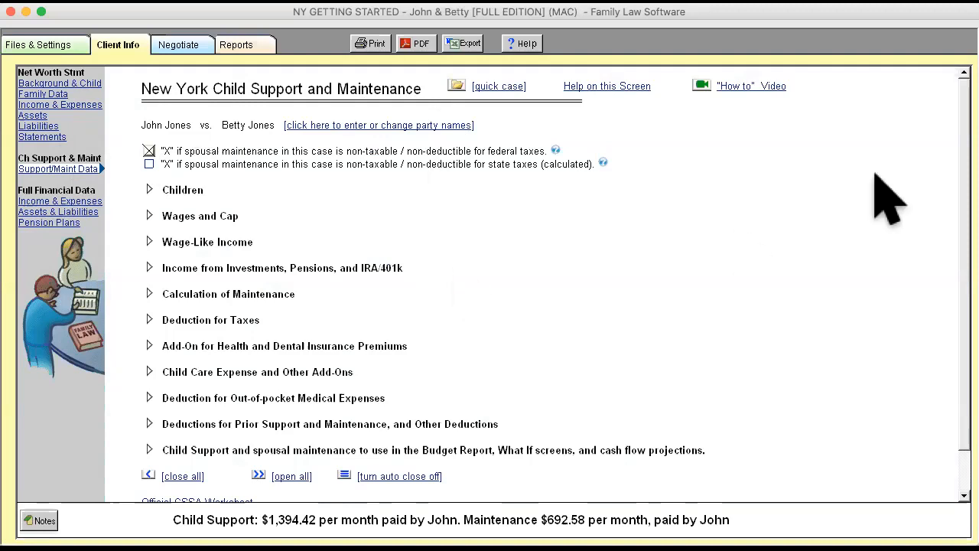
pyautogui.moveTo(737, 114)
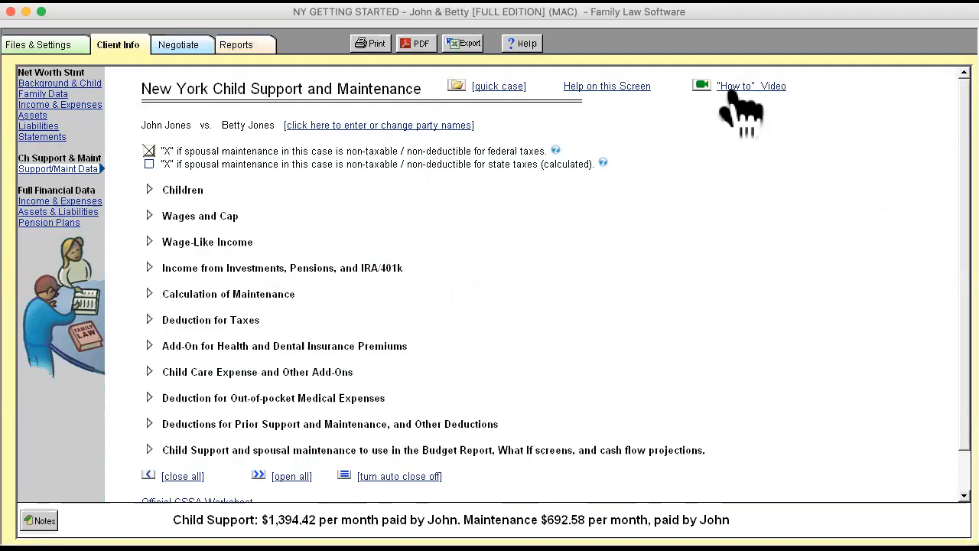
pyautogui.moveTo(574, 180)
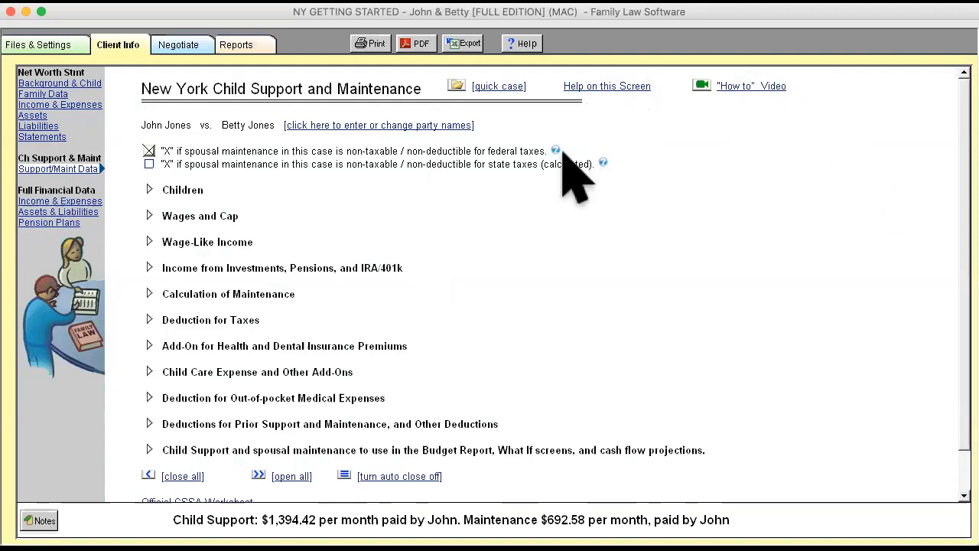
pyautogui.moveTo(153, 214)
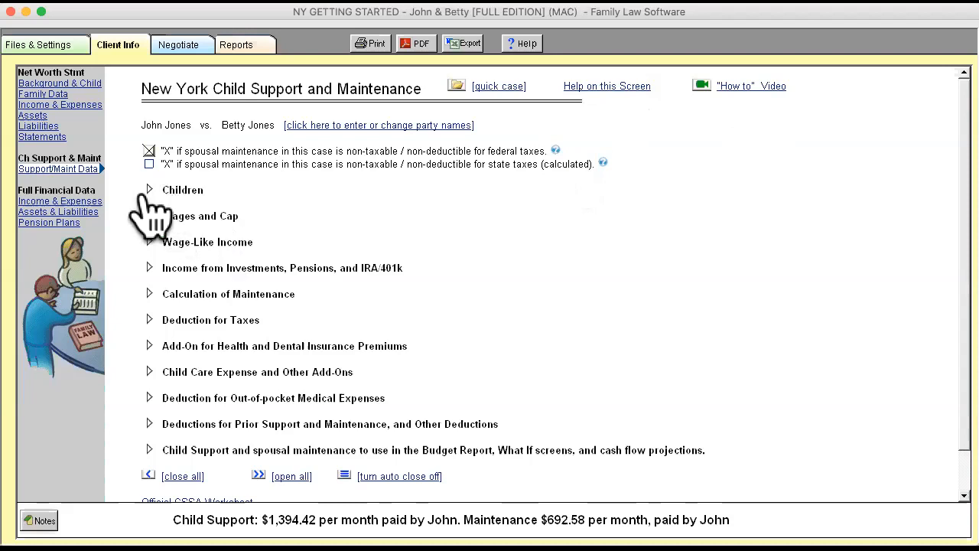
pyautogui.click(150, 190)
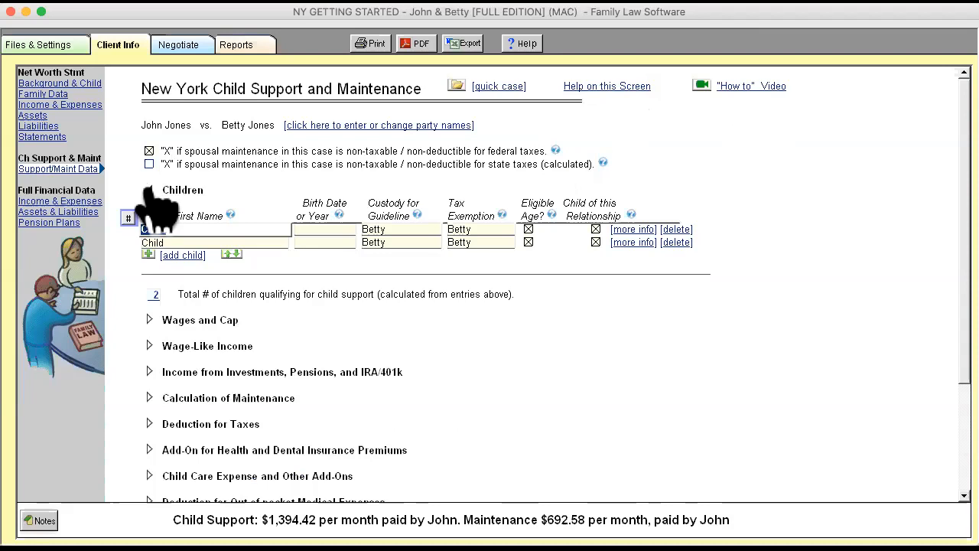
pyautogui.click(150, 189)
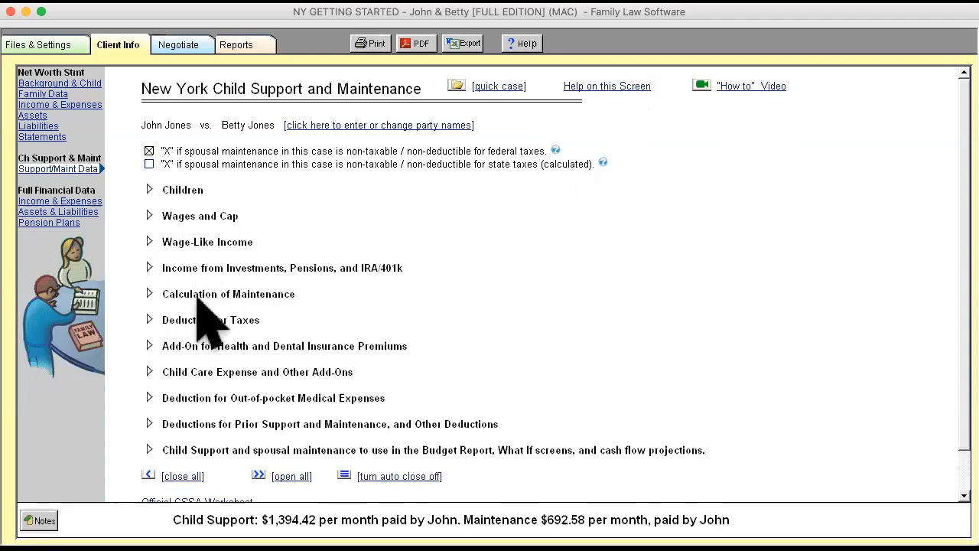
pyautogui.scroll(-3)
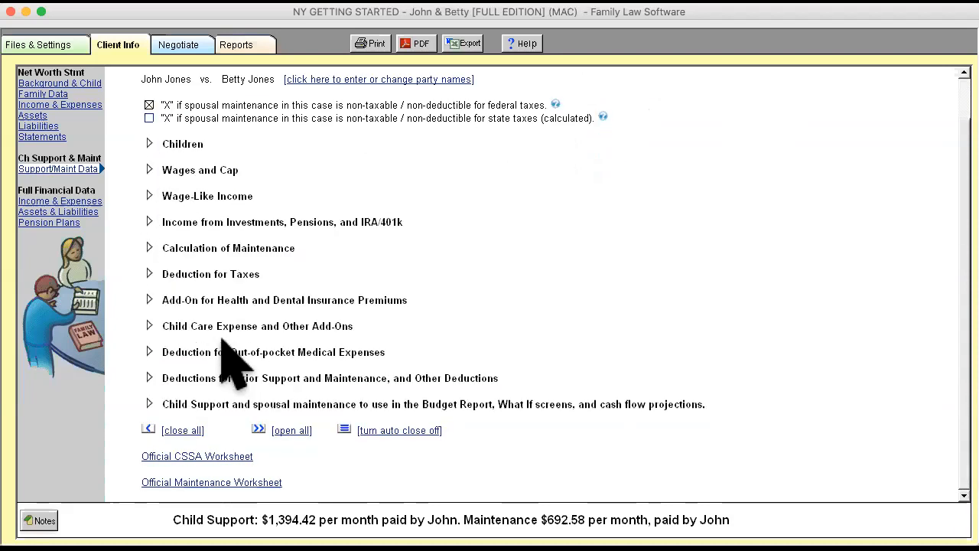
pyautogui.moveTo(214, 466)
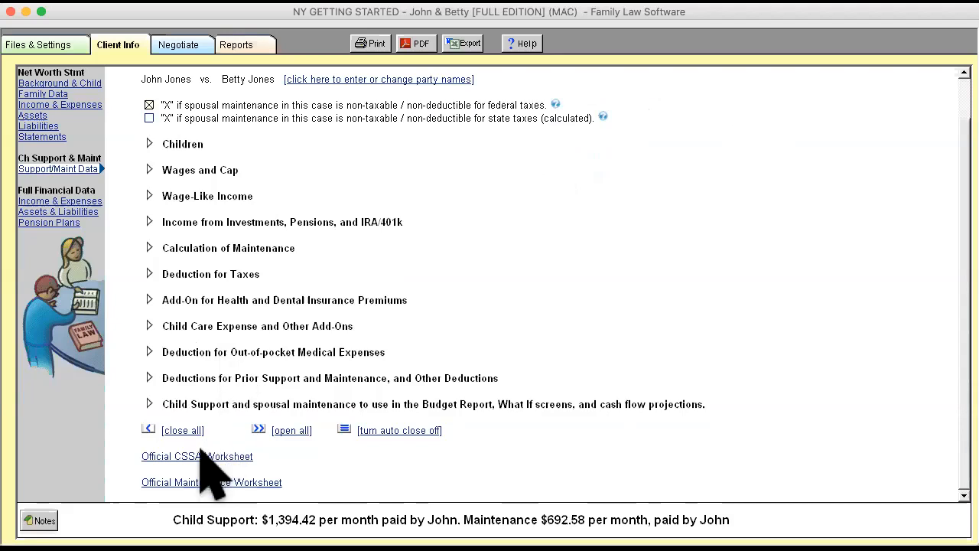
pyautogui.click(196, 456)
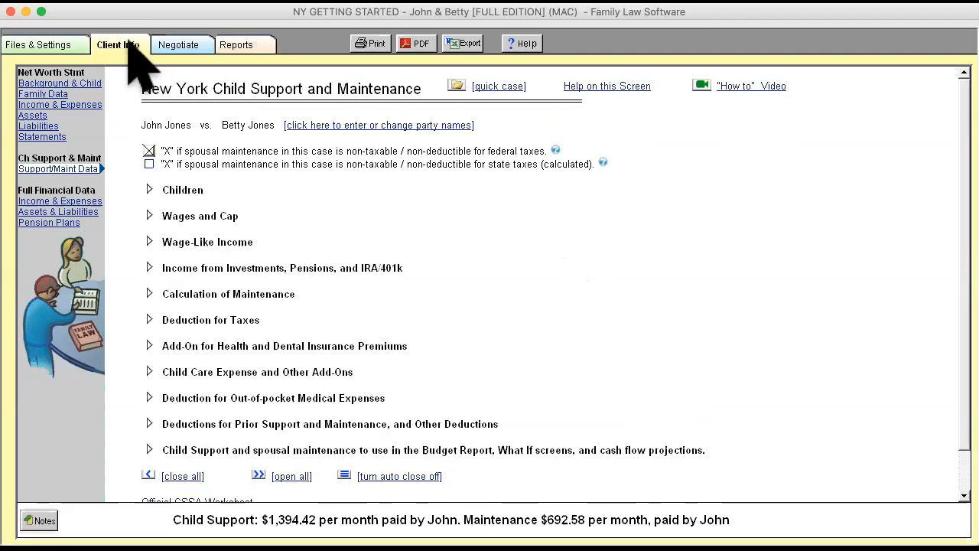
pyautogui.moveTo(390, 107)
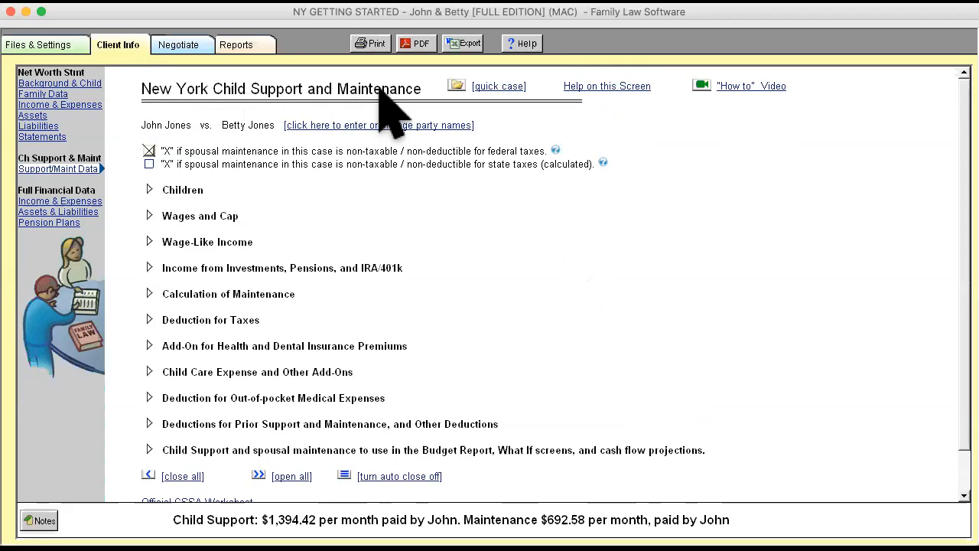
pyautogui.moveTo(528, 115)
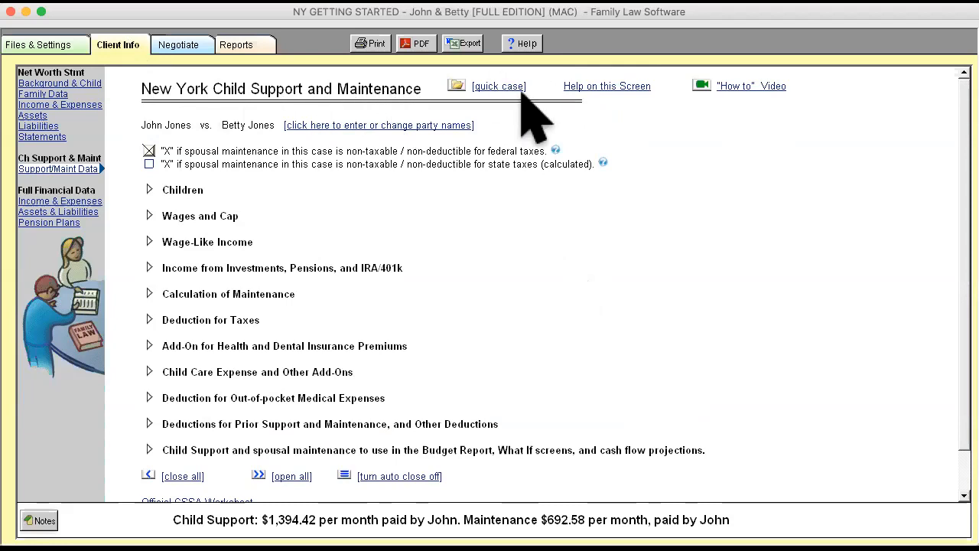
pyautogui.moveTo(502, 104)
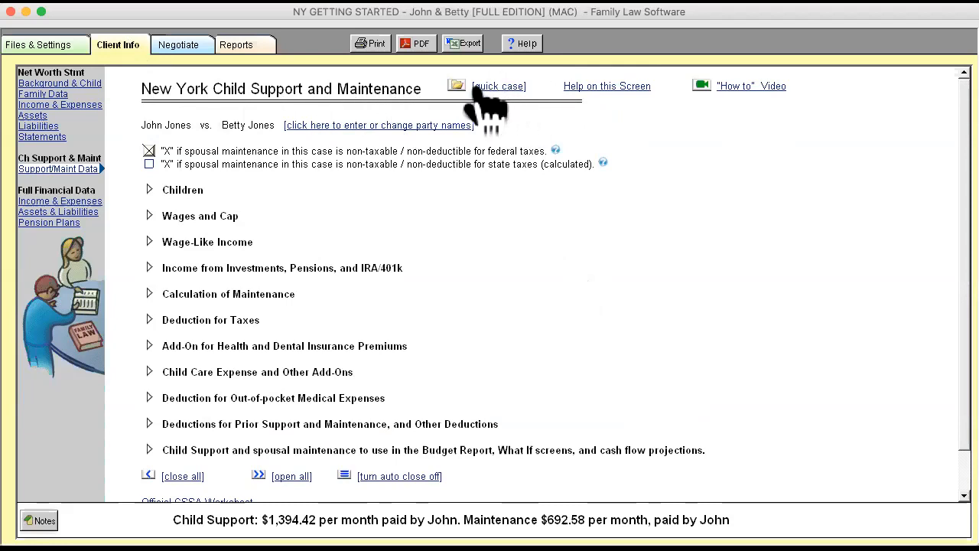
pyautogui.moveTo(505, 107)
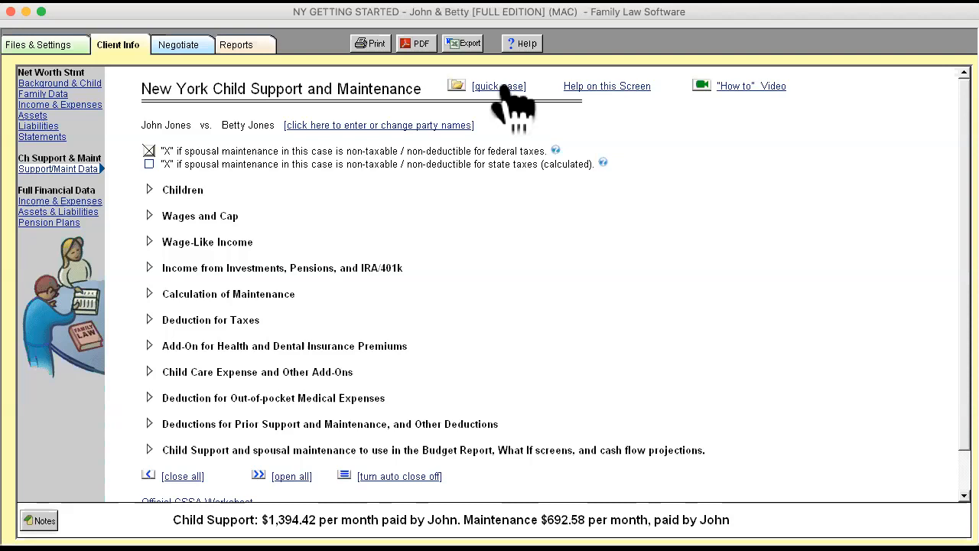
pyautogui.moveTo(180, 260)
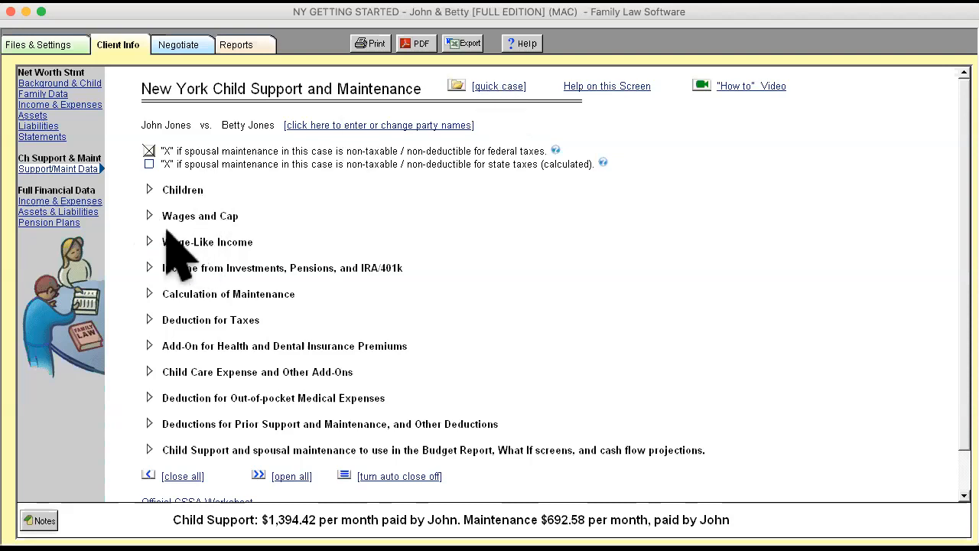
pyautogui.moveTo(582, 77)
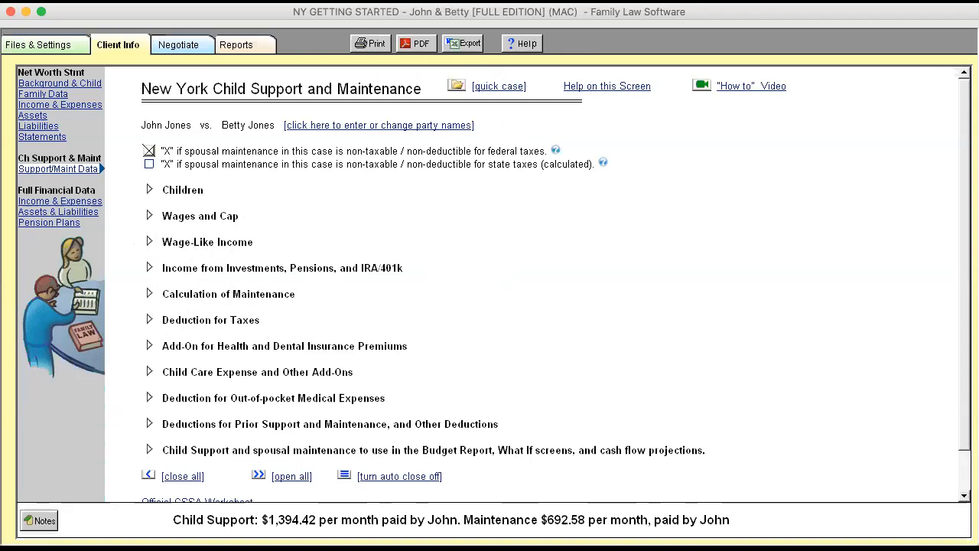
pyautogui.moveTo(84, 115)
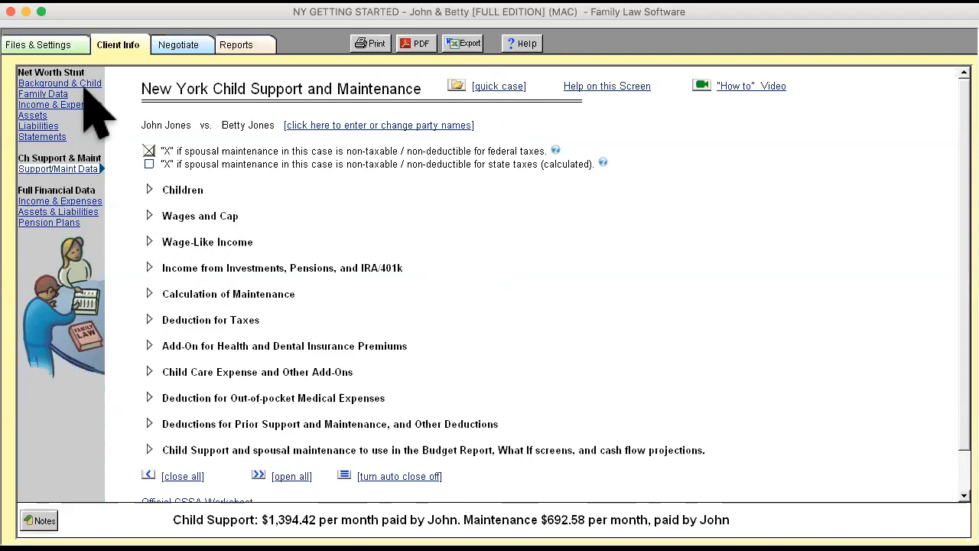
pyautogui.moveTo(53, 107)
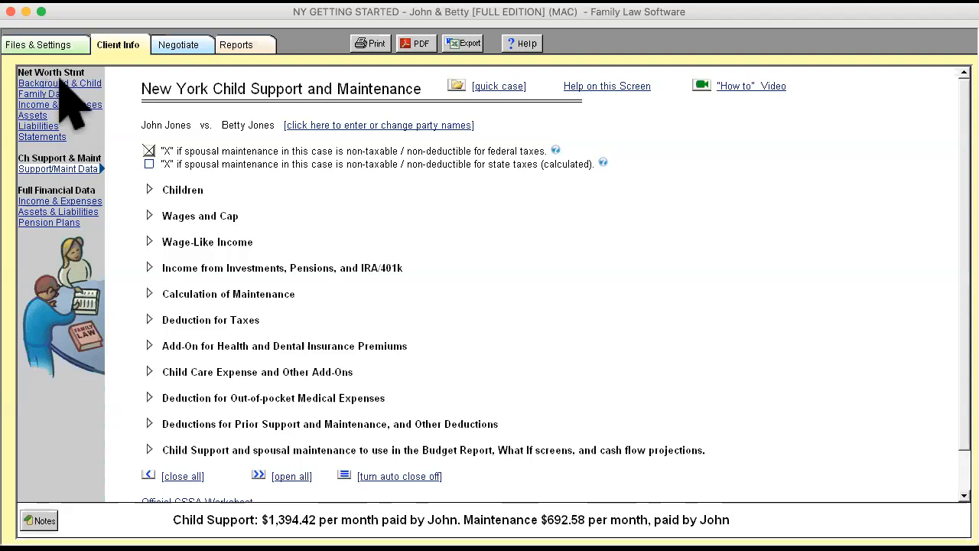
pyautogui.moveTo(99, 226)
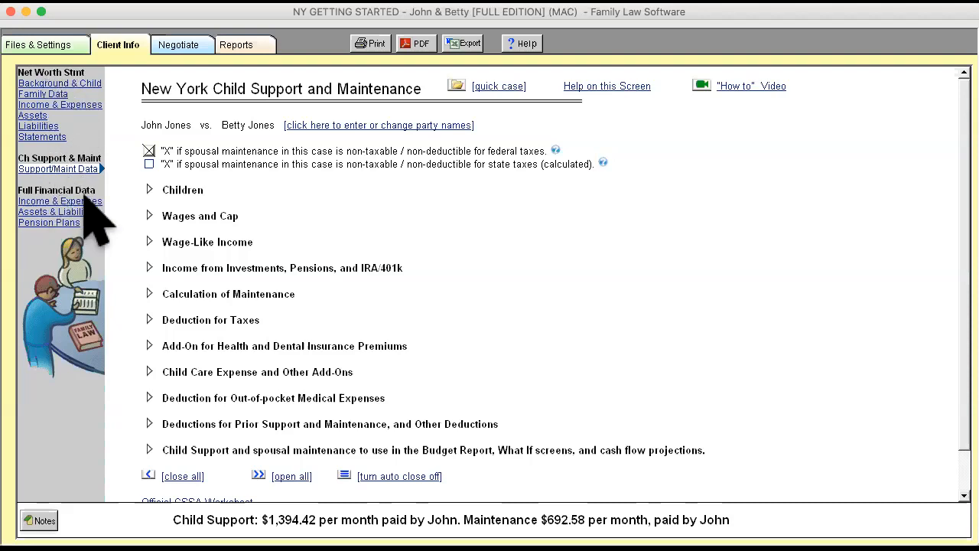
pyautogui.moveTo(74, 222)
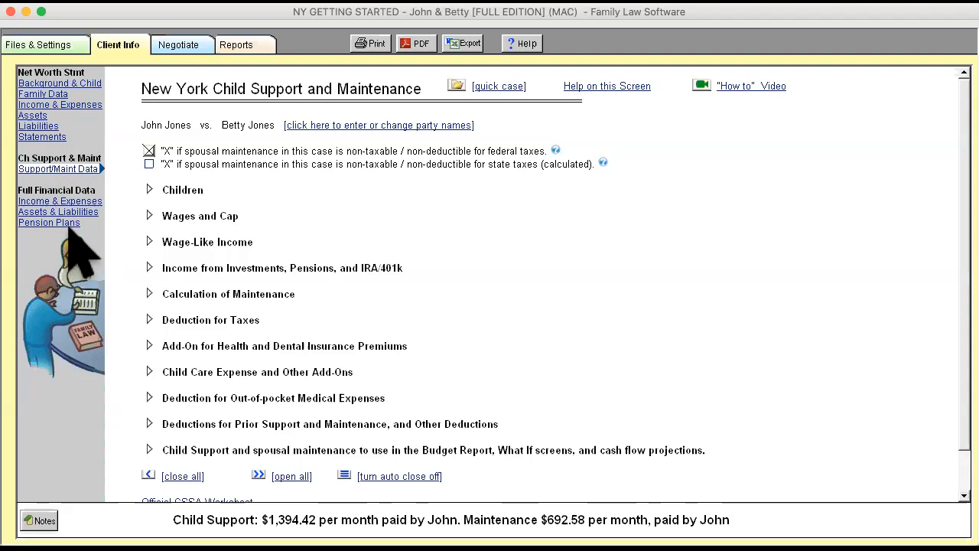
pyautogui.moveTo(73, 229)
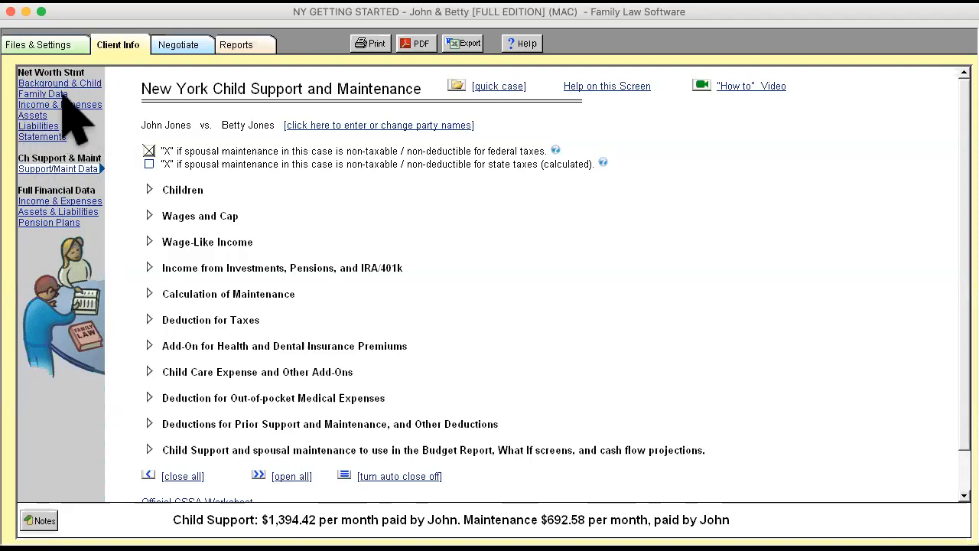
# Step: Show the Net Worth Statement's Family Data form via Background & Child in the sidebar
pyautogui.click(60, 83)
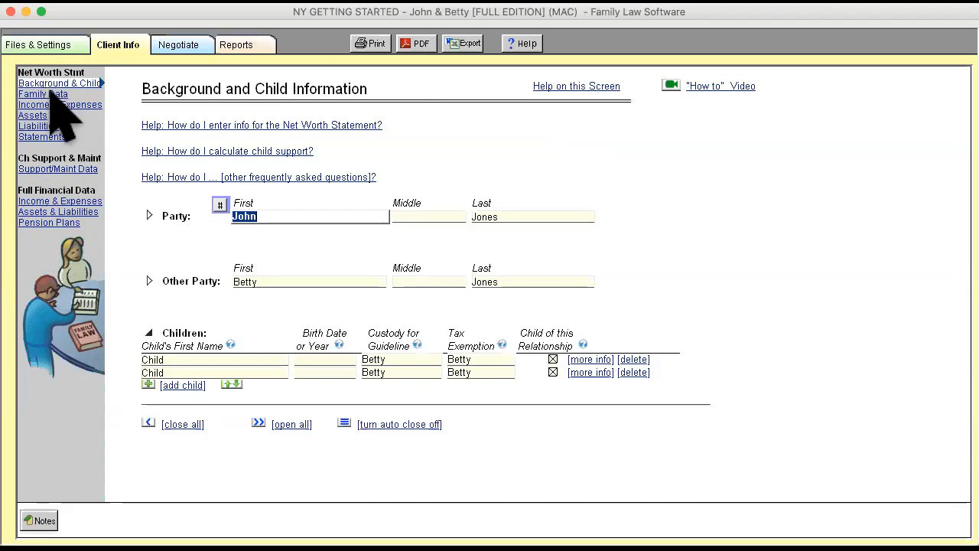
pyautogui.click(43, 93)
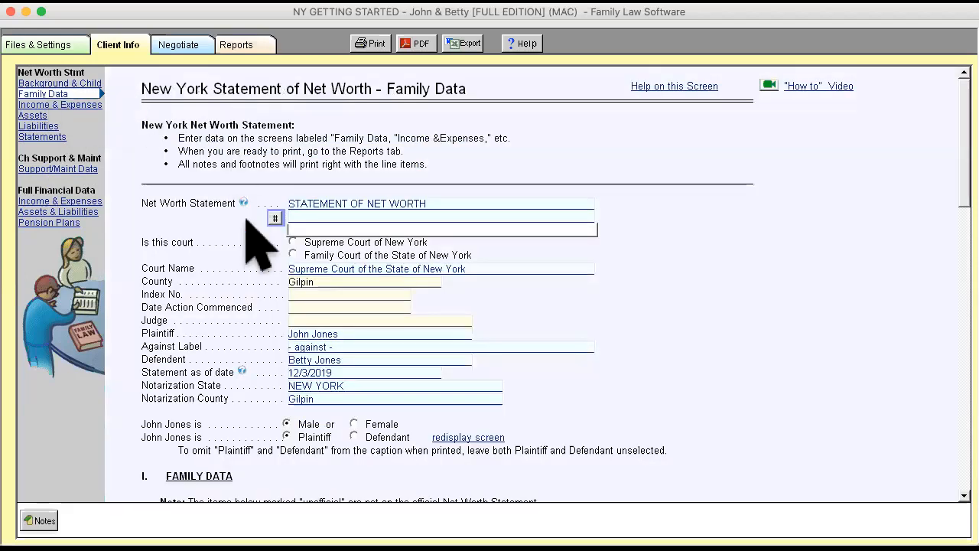
pyautogui.moveTo(53, 115)
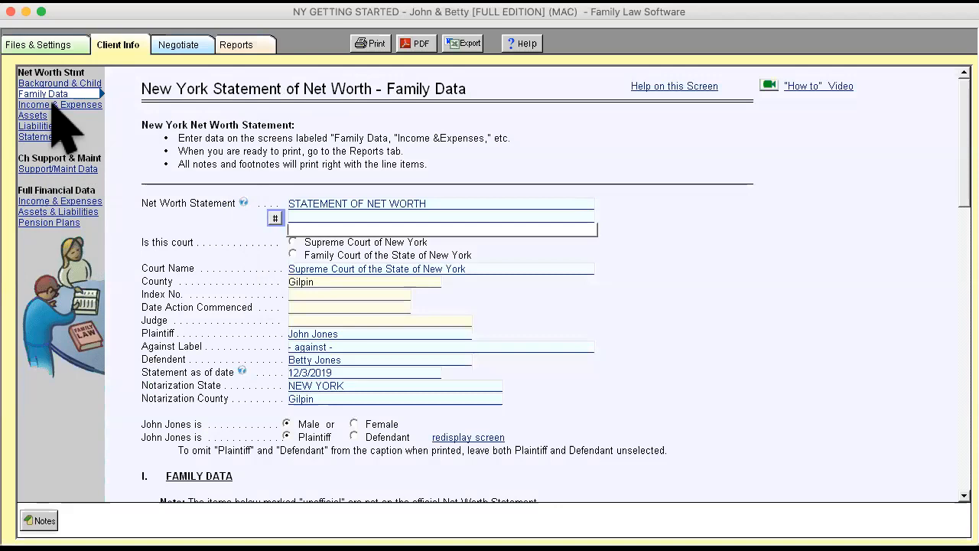
# Step: Show John's Wages & Deductions, then his Net Worth Statement Assets form
pyautogui.click(58, 104)
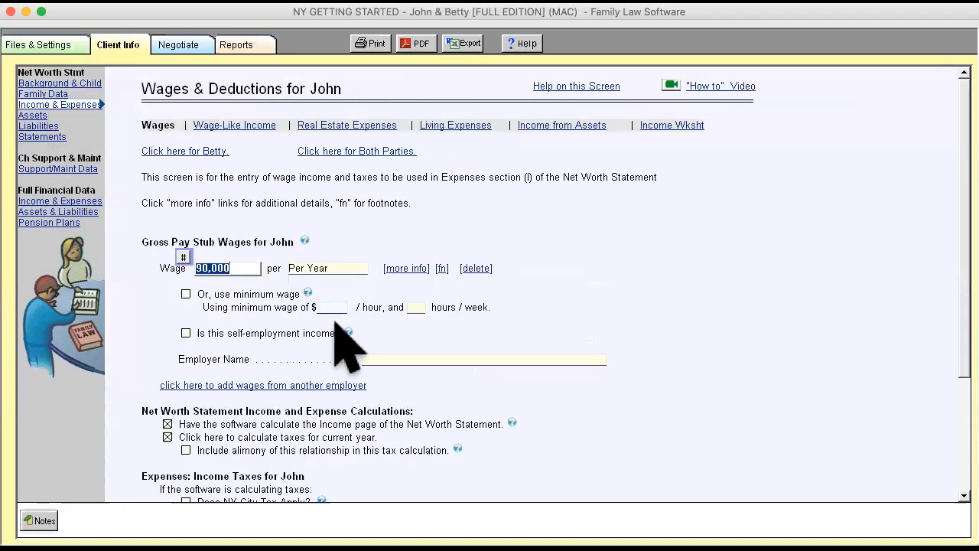
pyautogui.moveTo(31, 184)
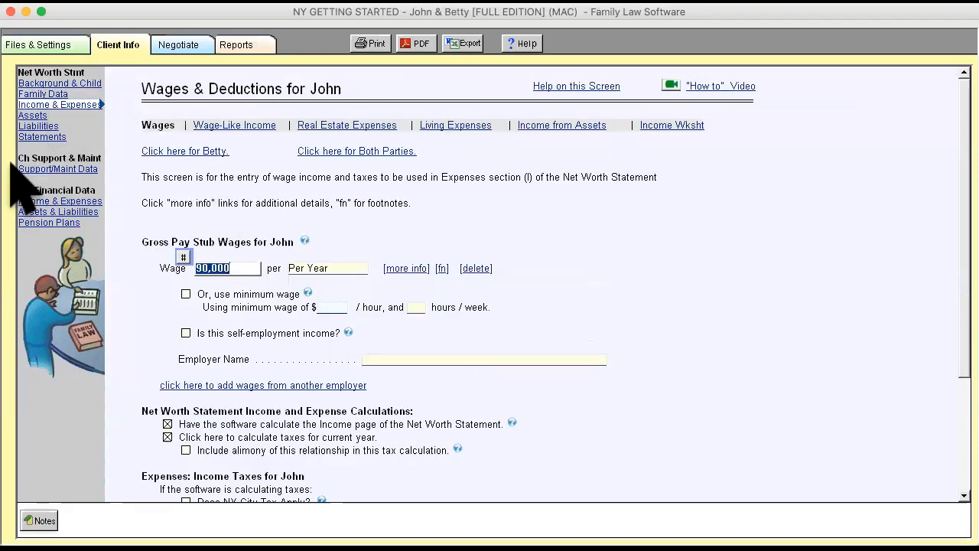
pyautogui.click(32, 117)
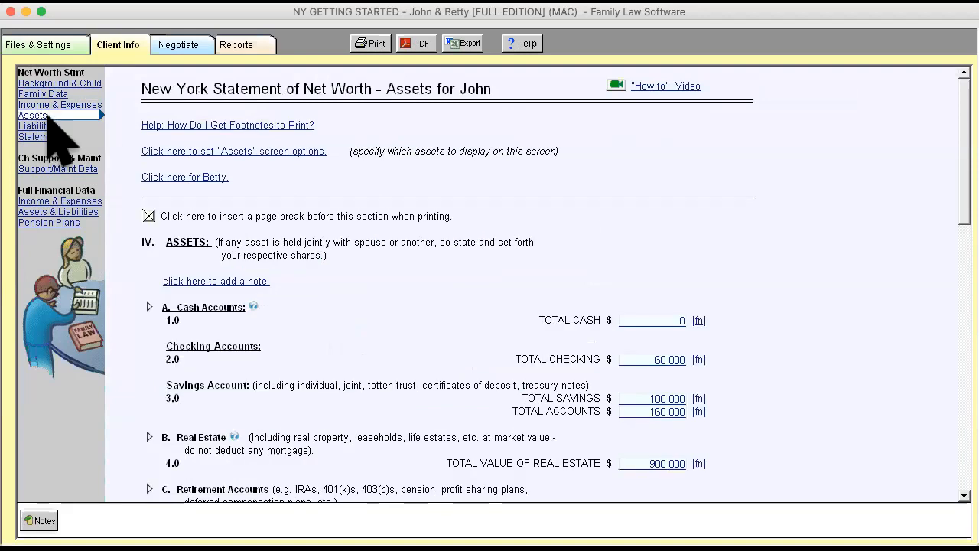
pyautogui.moveTo(156, 334)
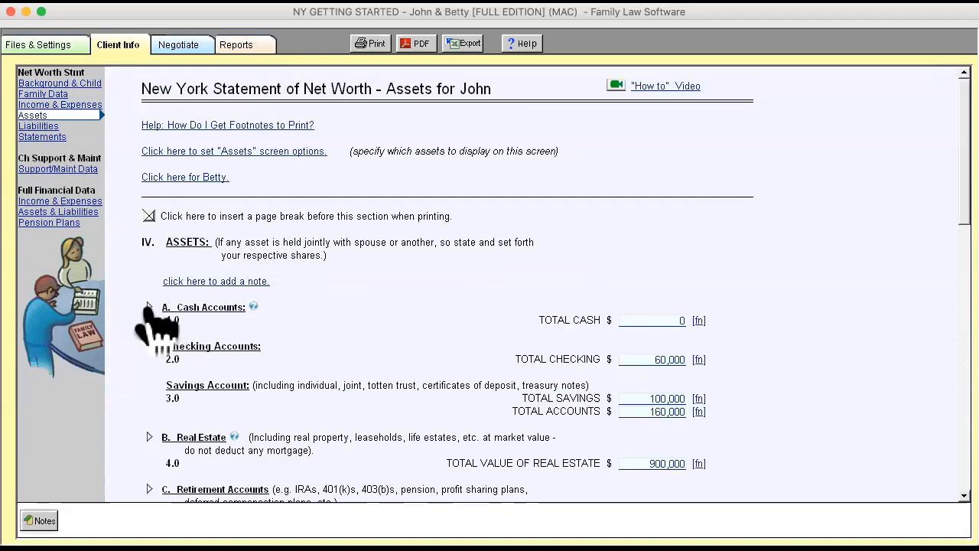
# Step: Review John's Cash Accounts details, then show the Assets & Liabilities data entry page
pyautogui.click(150, 306)
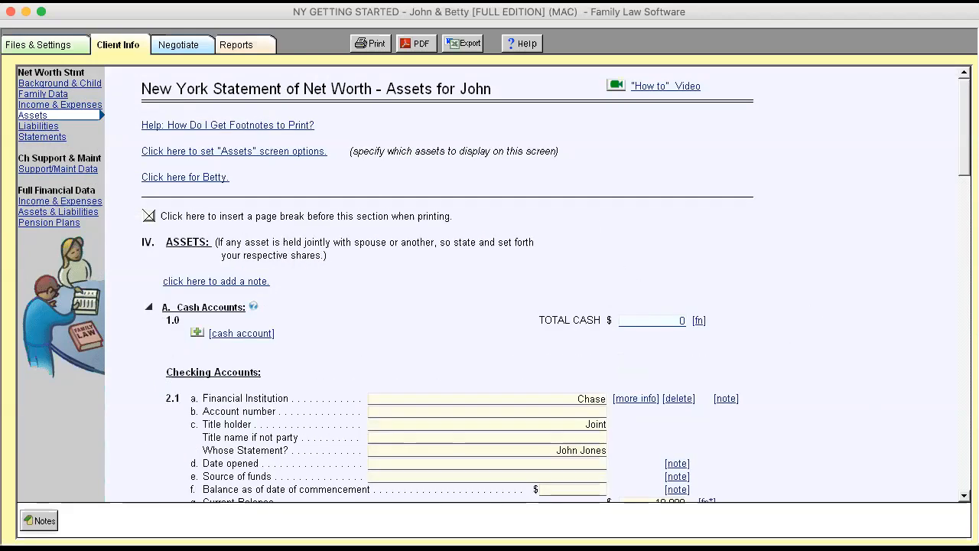
pyautogui.scroll(-3)
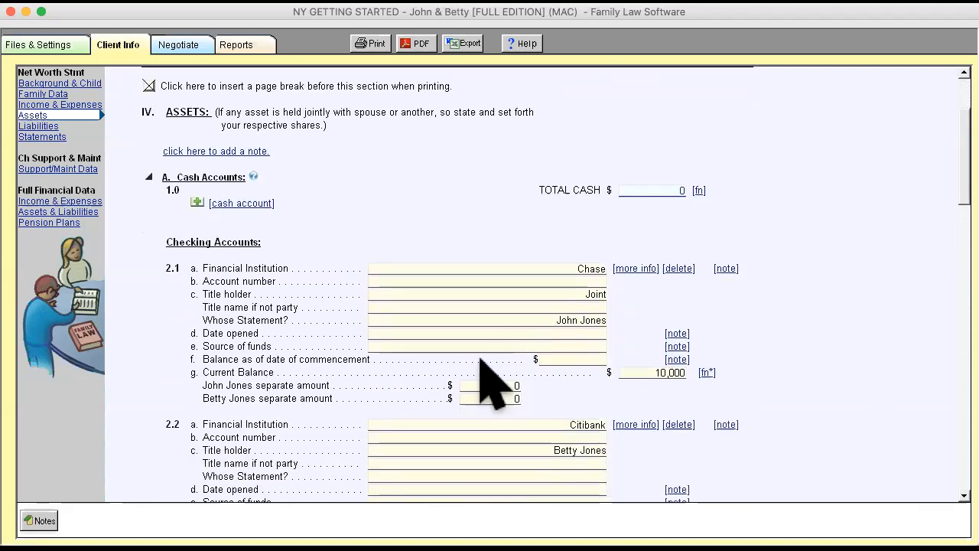
pyautogui.moveTo(513, 294)
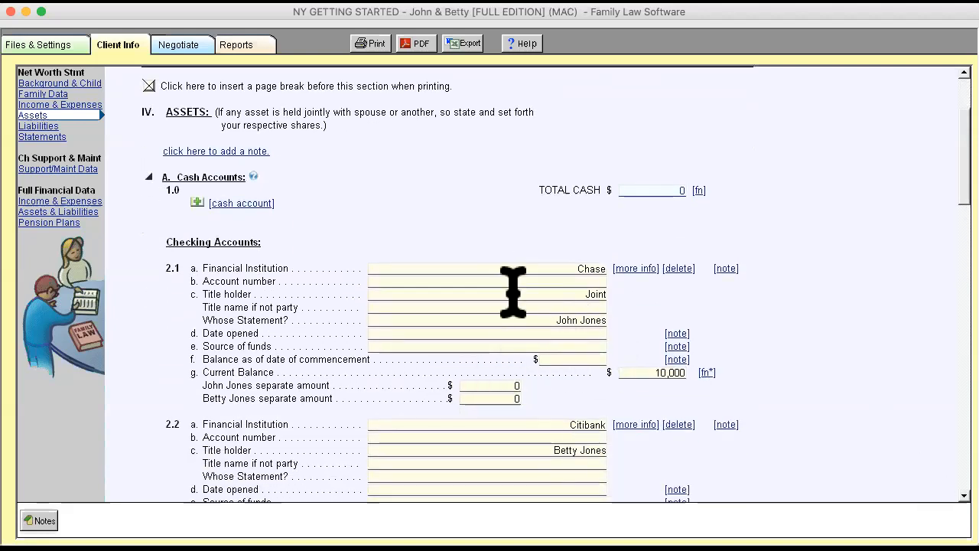
pyautogui.moveTo(941, 272)
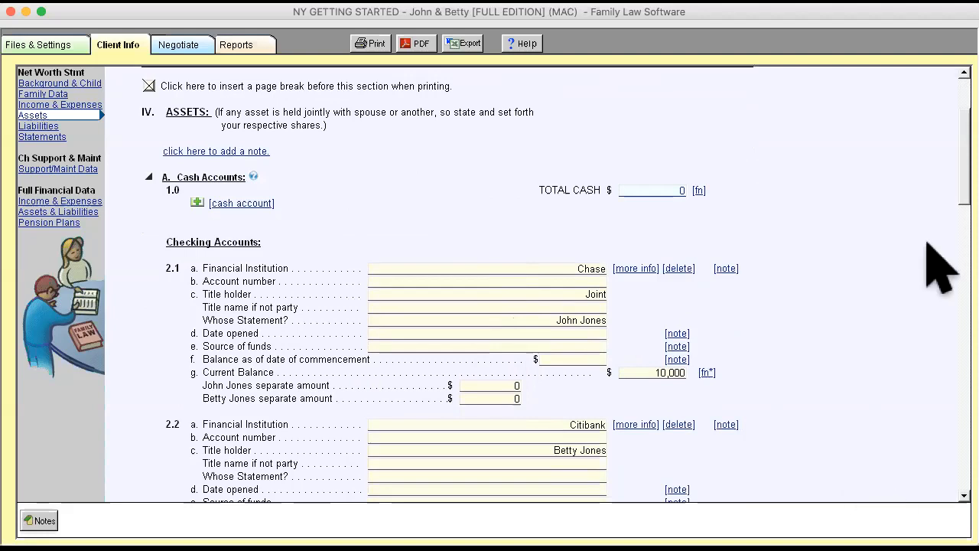
pyautogui.scroll(3)
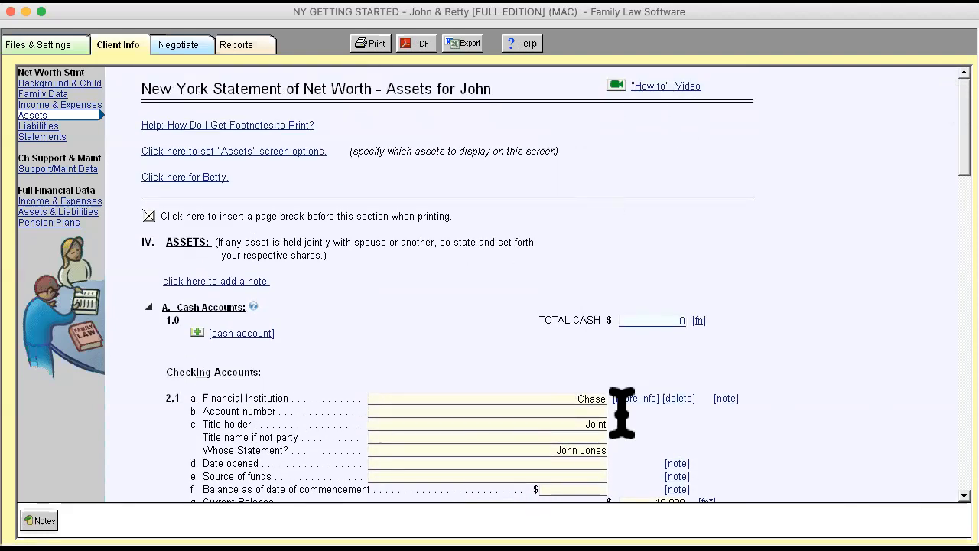
pyautogui.moveTo(610, 329)
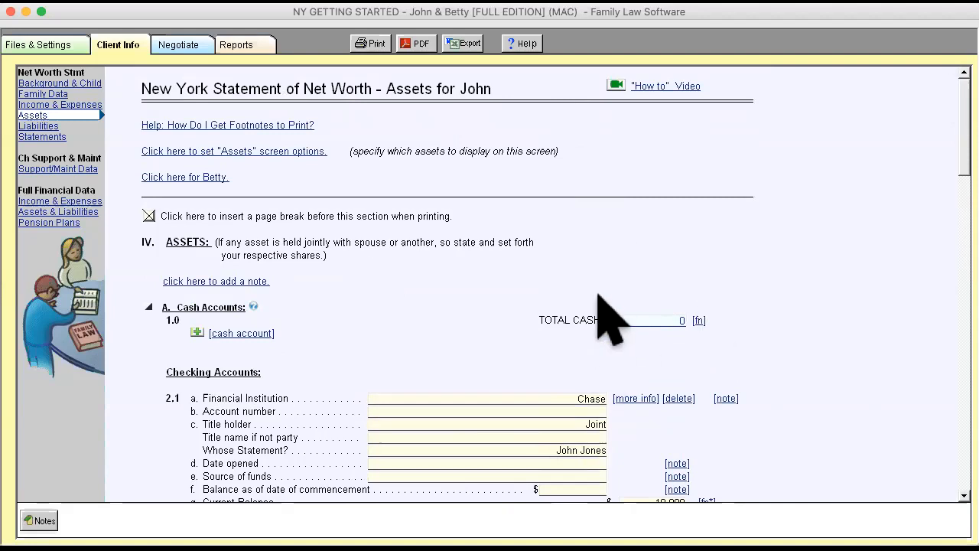
pyautogui.moveTo(581, 321)
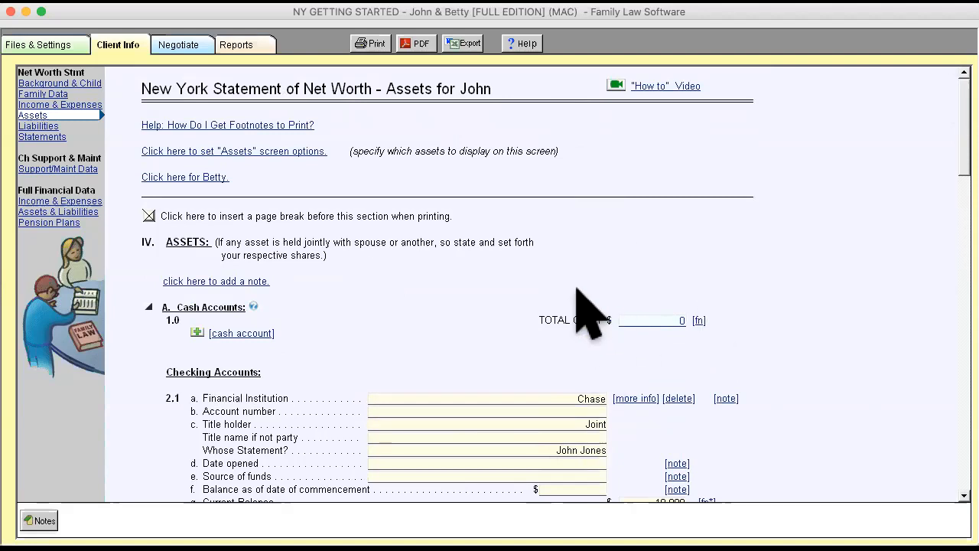
pyautogui.moveTo(543, 329)
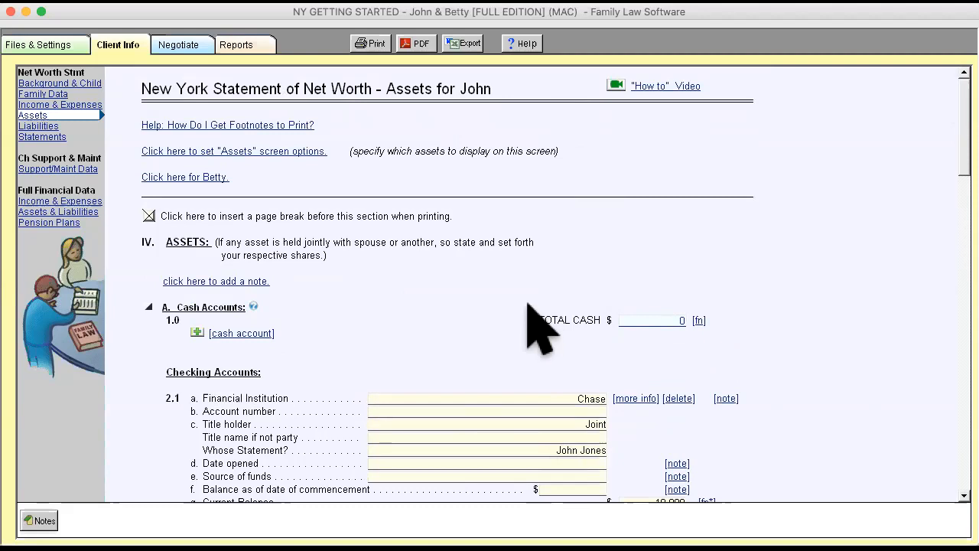
pyautogui.moveTo(334, 375)
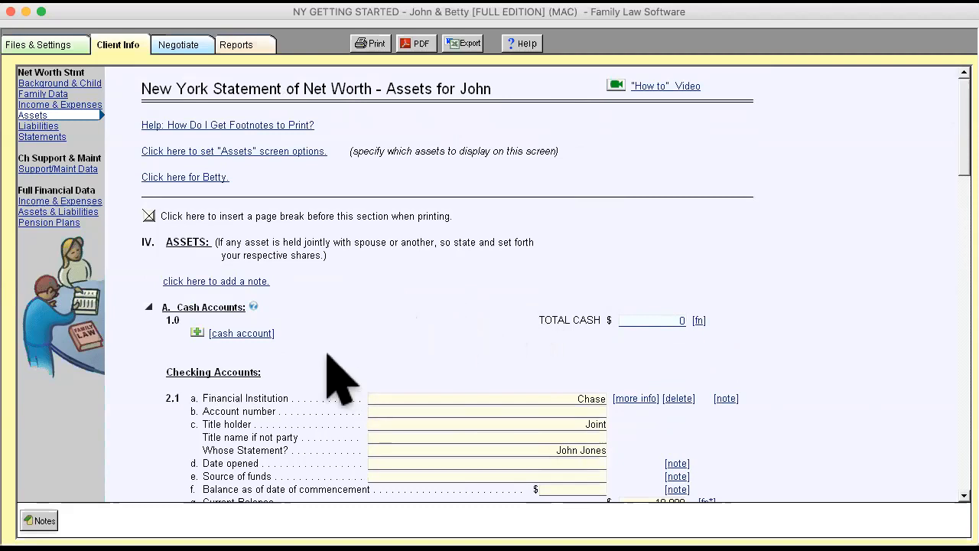
pyautogui.moveTo(463, 349)
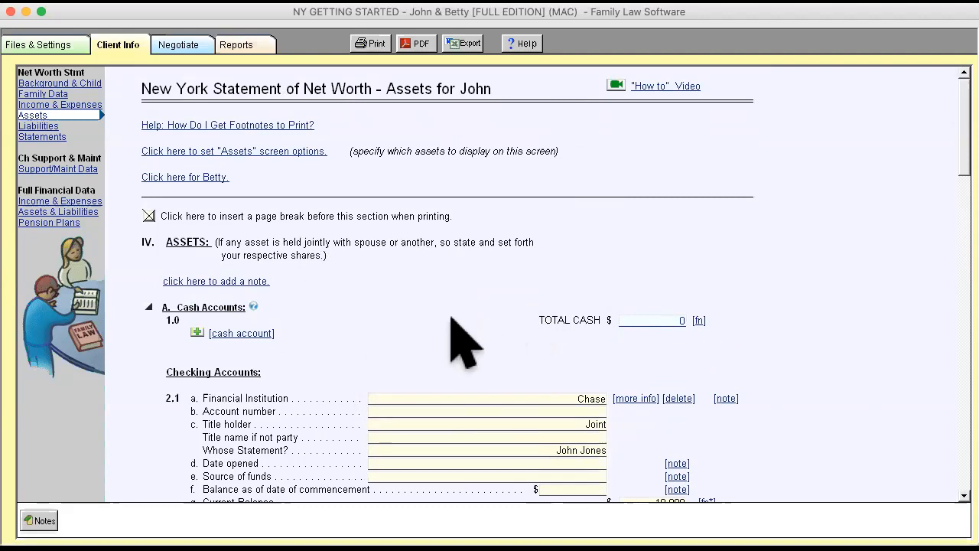
pyautogui.moveTo(58, 123)
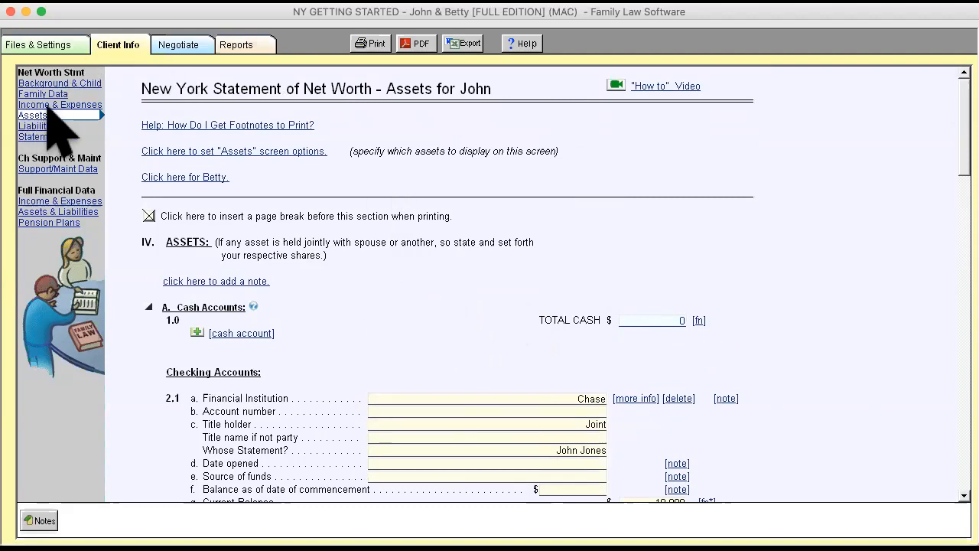
pyautogui.moveTo(85, 229)
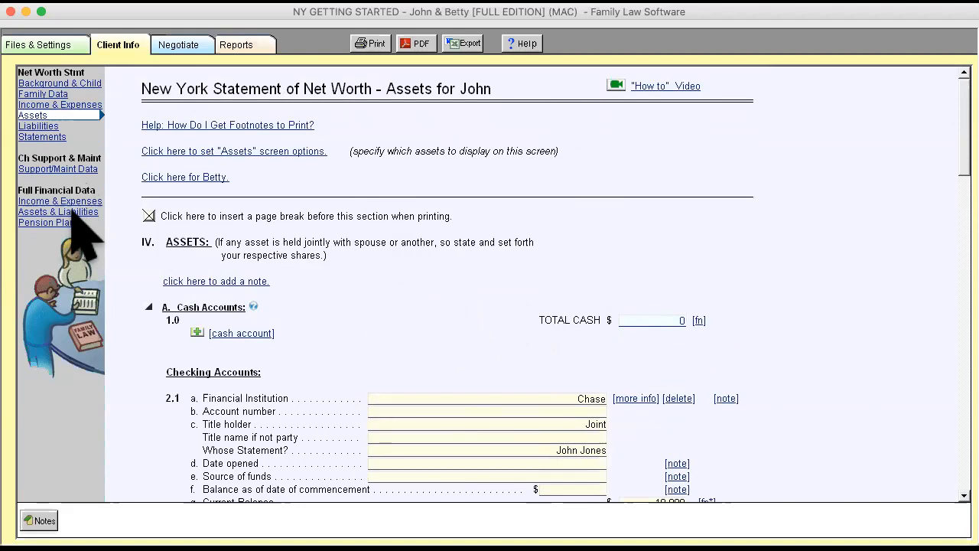
pyautogui.click(58, 211)
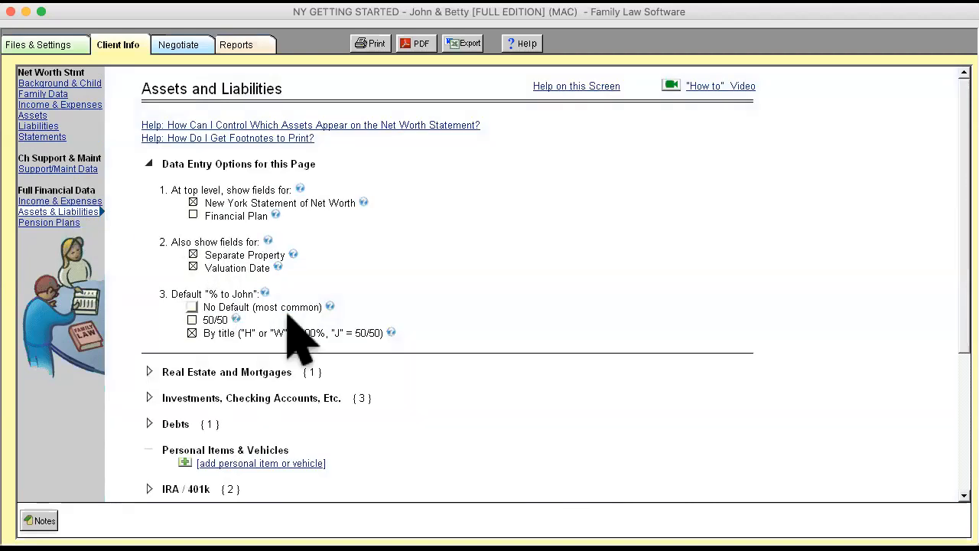
pyautogui.moveTo(153, 414)
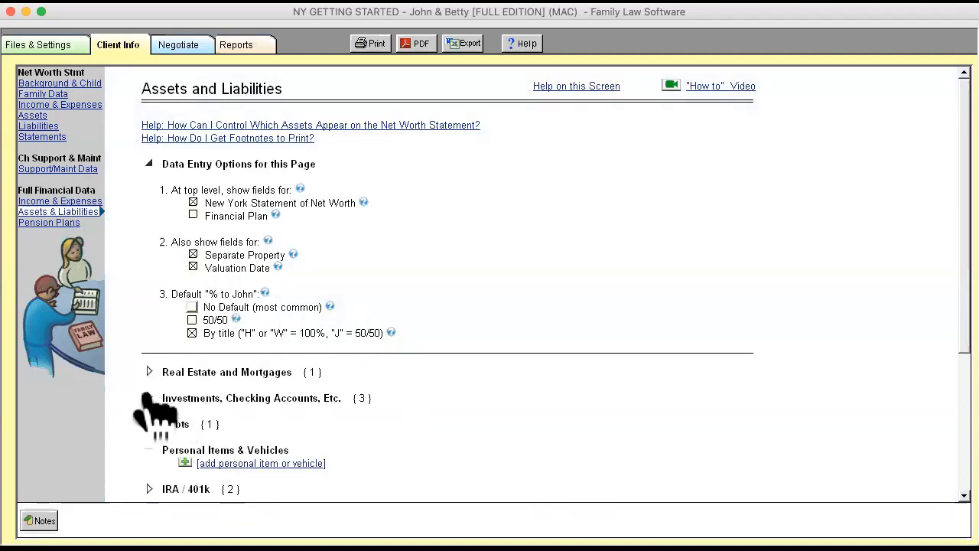
# Step: Review the Investments and Checking Accounts list, then return to John's net worth assets form
pyautogui.click(150, 398)
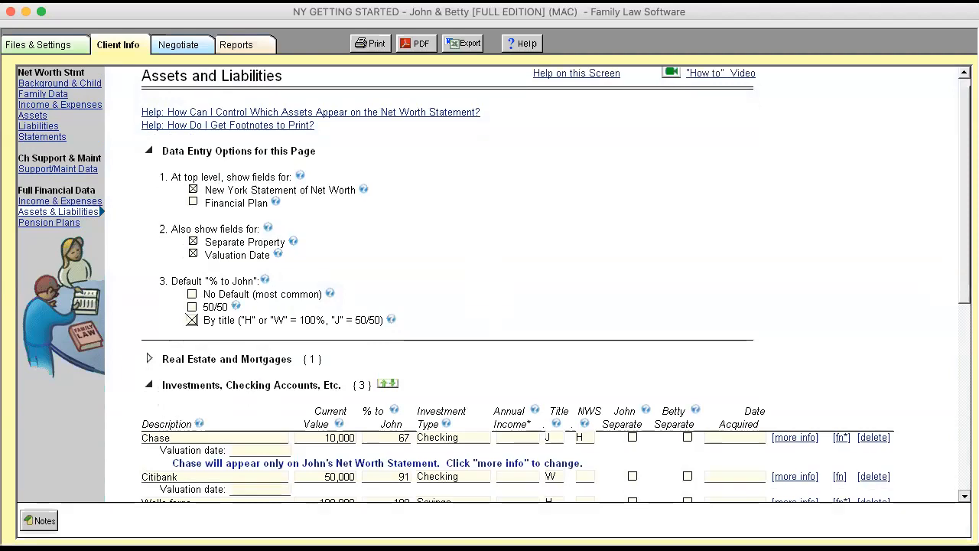
pyautogui.scroll(-3)
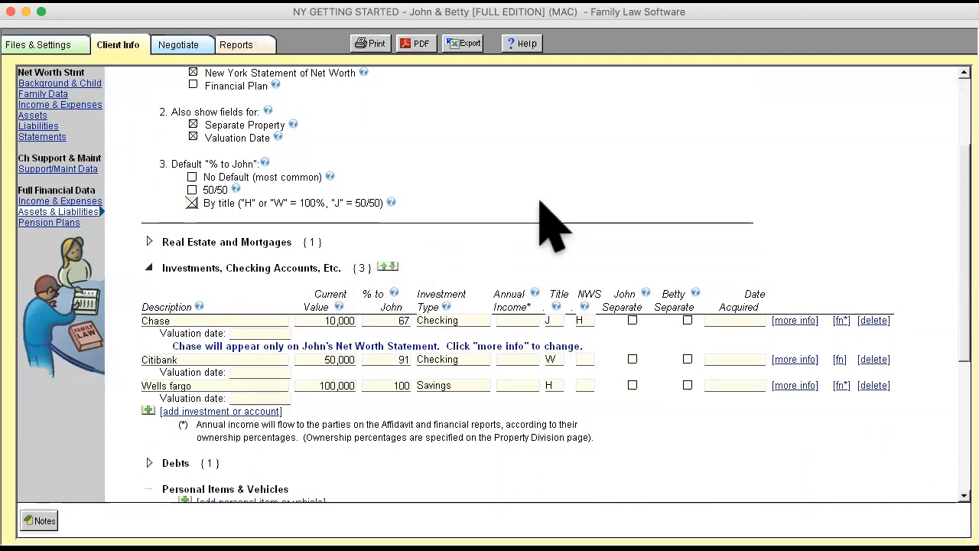
pyautogui.moveTo(181, 344)
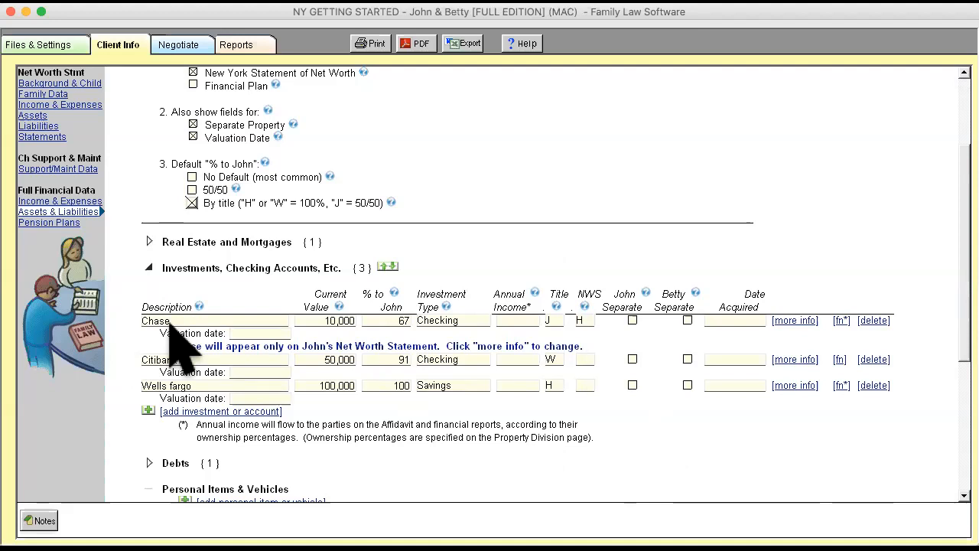
pyautogui.moveTo(202, 359)
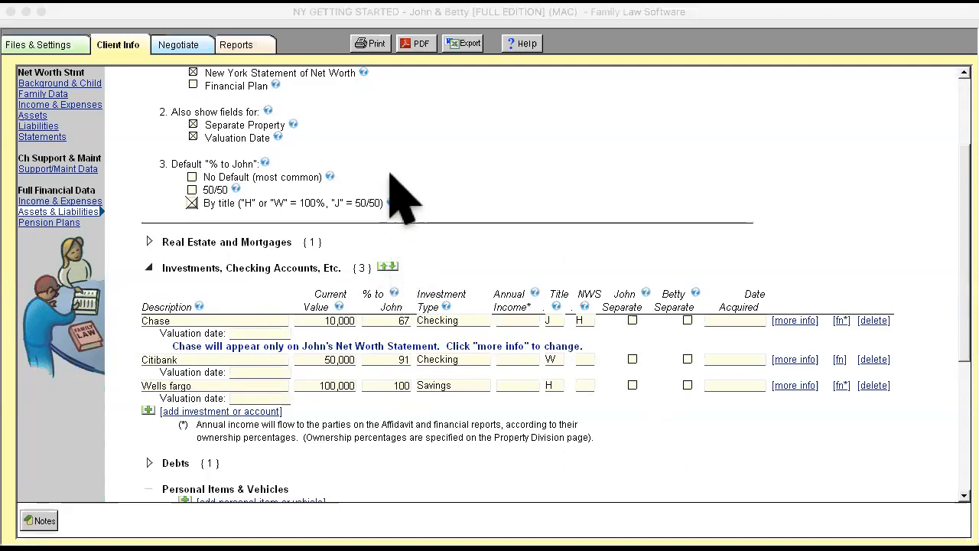
pyautogui.moveTo(417, 184)
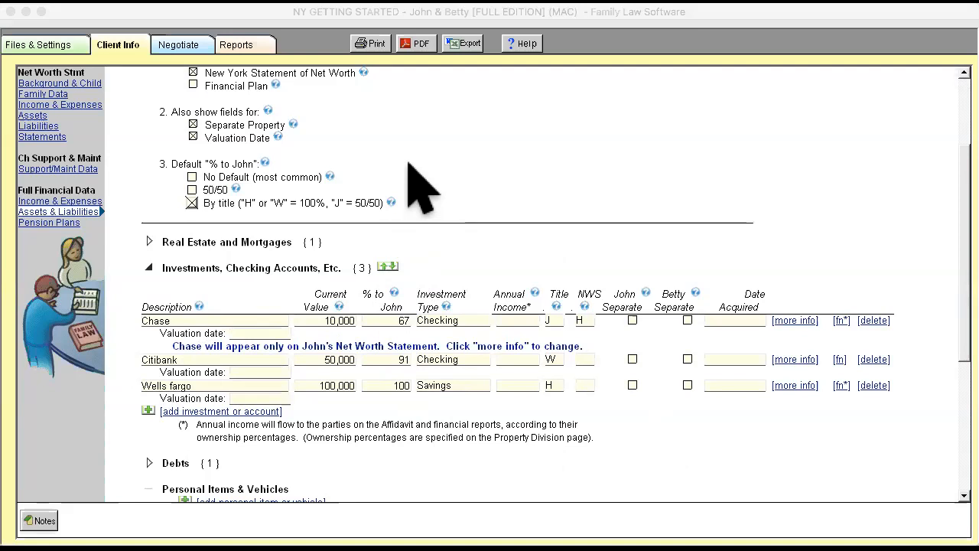
pyautogui.moveTo(612, 206)
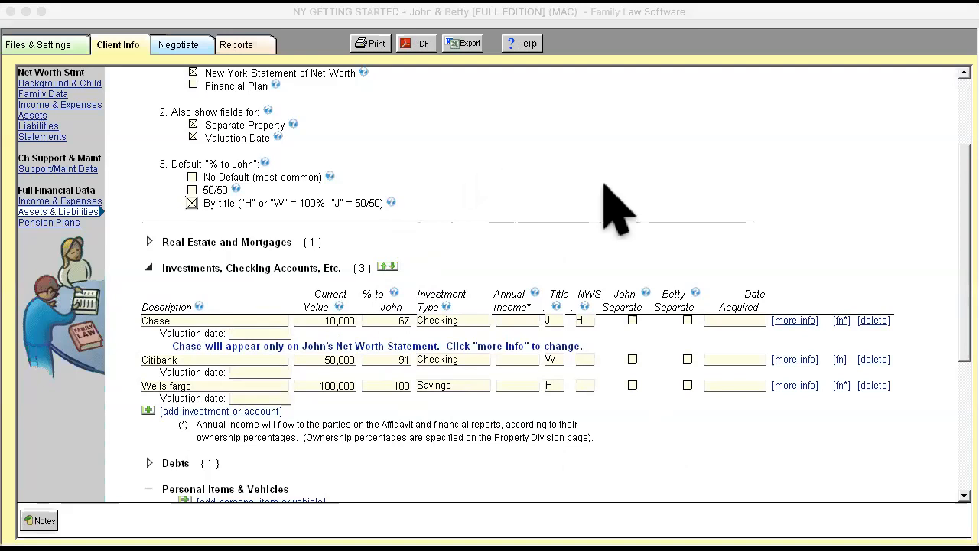
pyautogui.moveTo(566, 230)
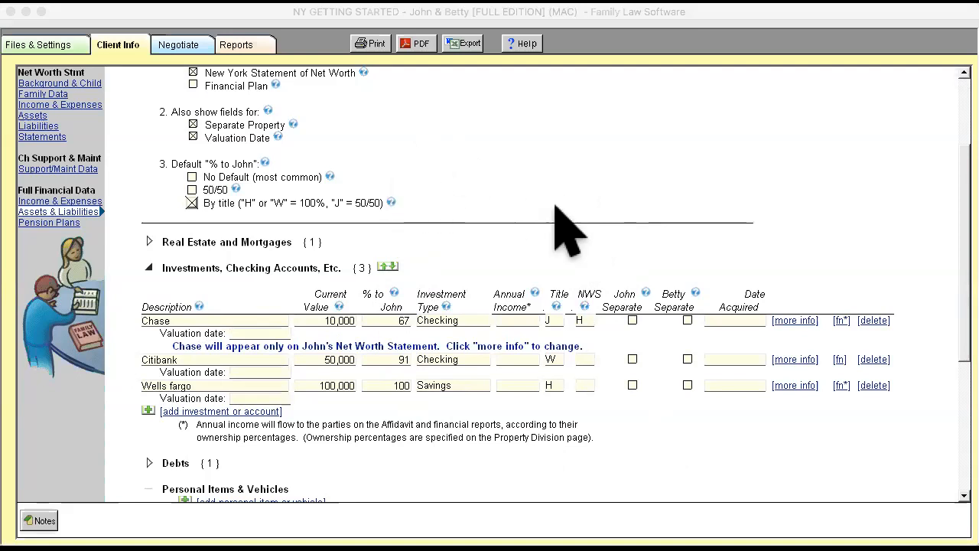
pyautogui.moveTo(612, 329)
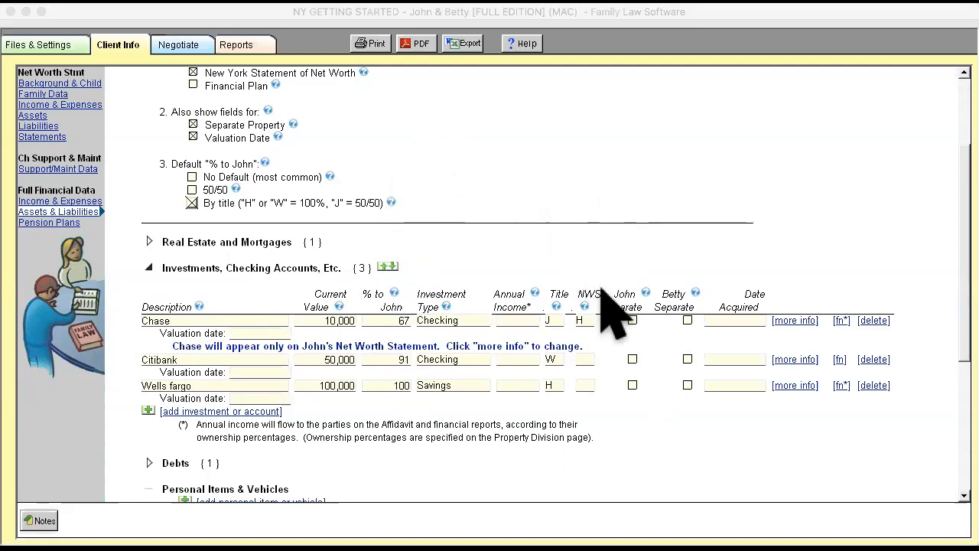
pyautogui.moveTo(609, 191)
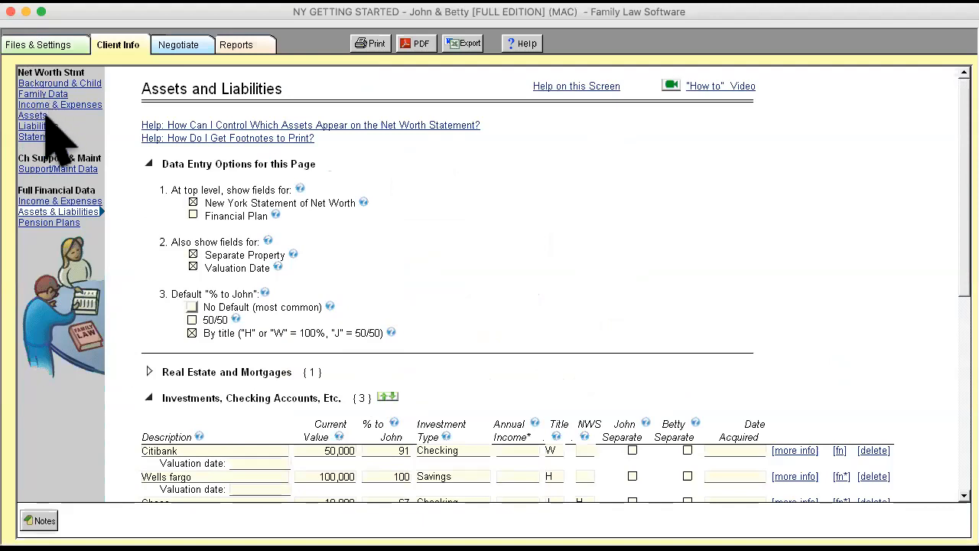
pyautogui.click(32, 115)
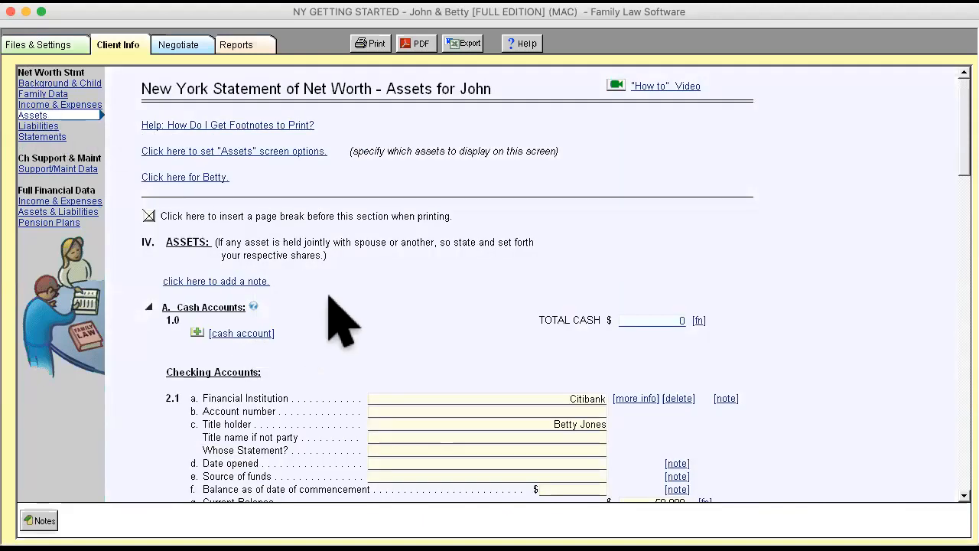
pyautogui.moveTo(349, 321)
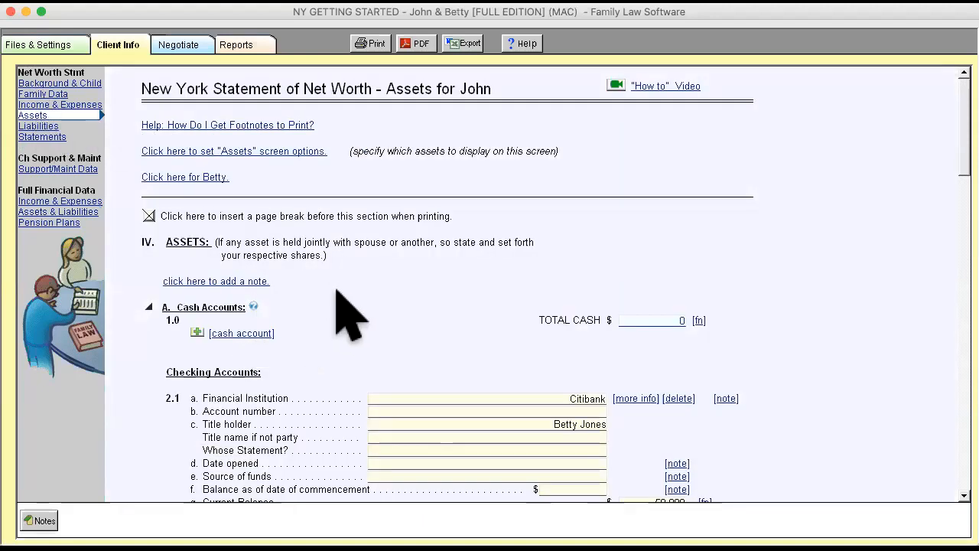
# Step: Return to the Assets & Liabilities page listing Citibank, Wells Fargo and Chase
pyautogui.click(58, 211)
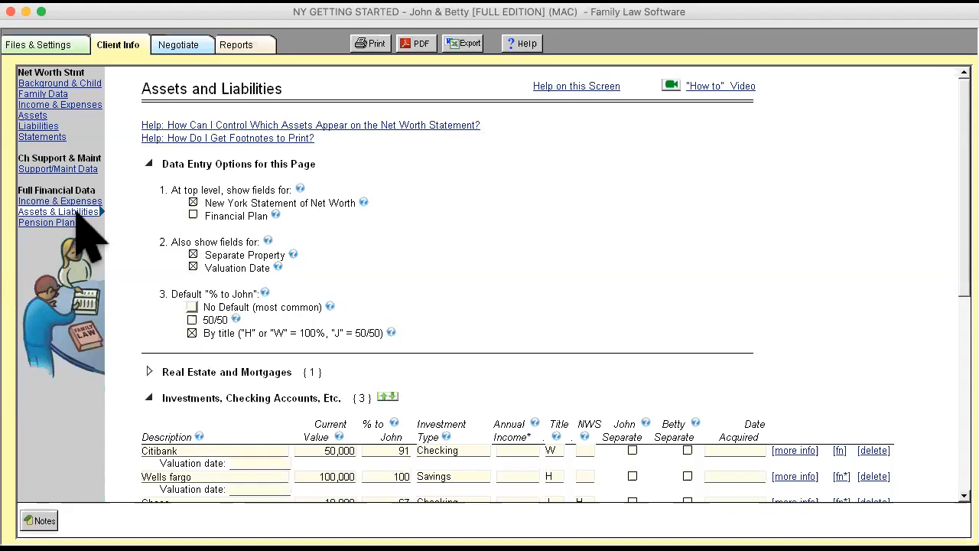
pyautogui.moveTo(43, 206)
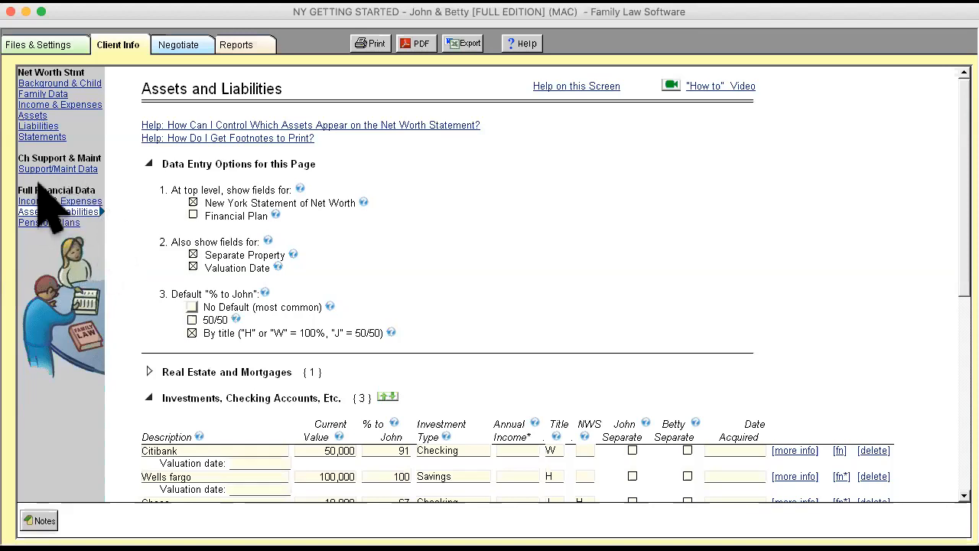
pyautogui.moveTo(84, 222)
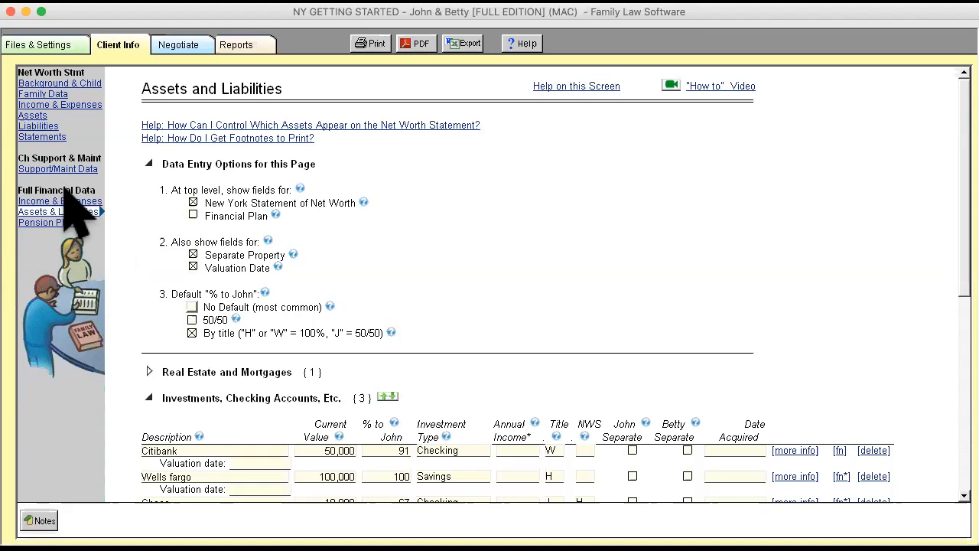
pyautogui.moveTo(119, 138)
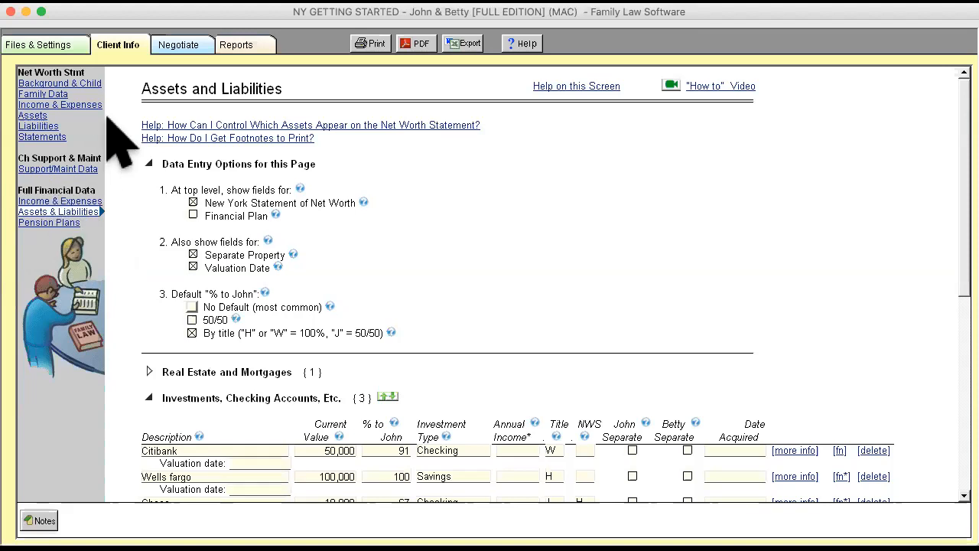
pyautogui.moveTo(178, 84)
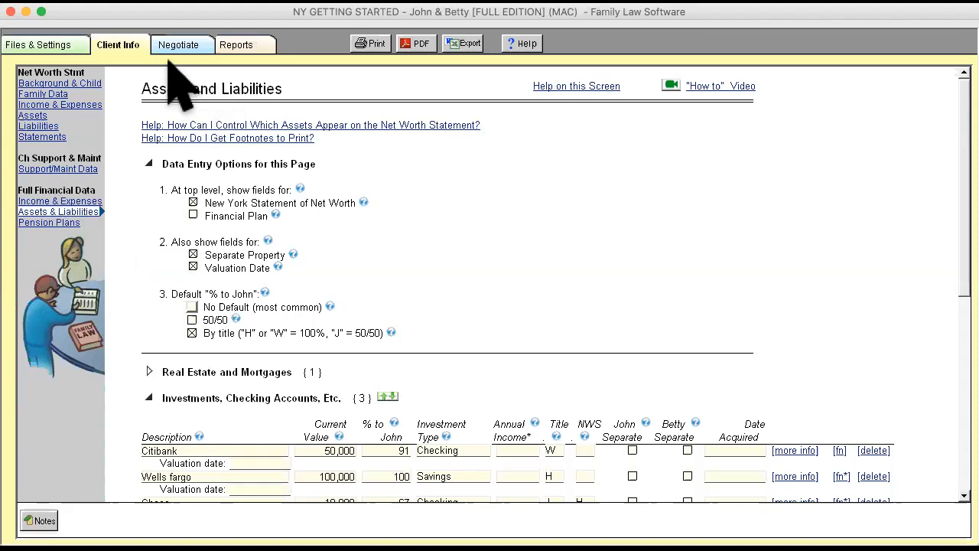
pyautogui.moveTo(115, 145)
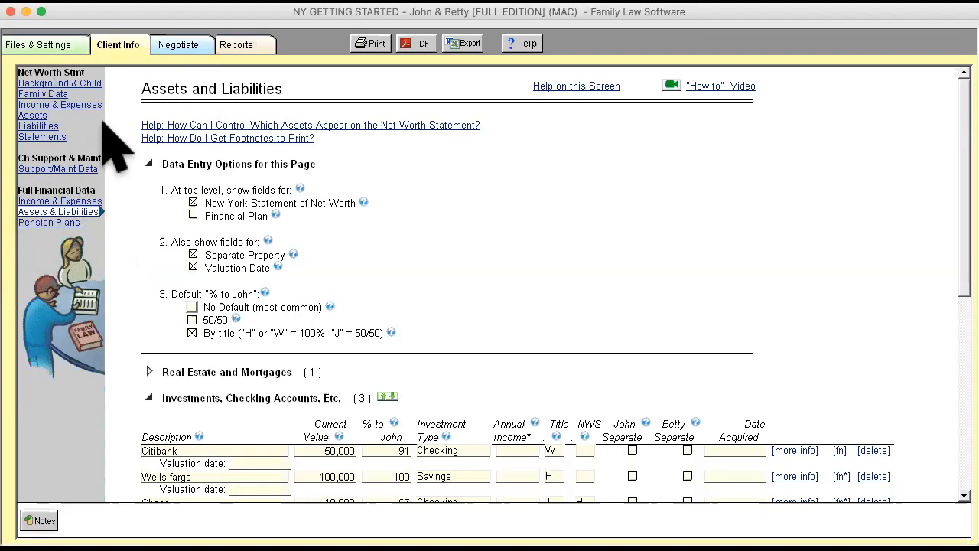
pyautogui.moveTo(69, 191)
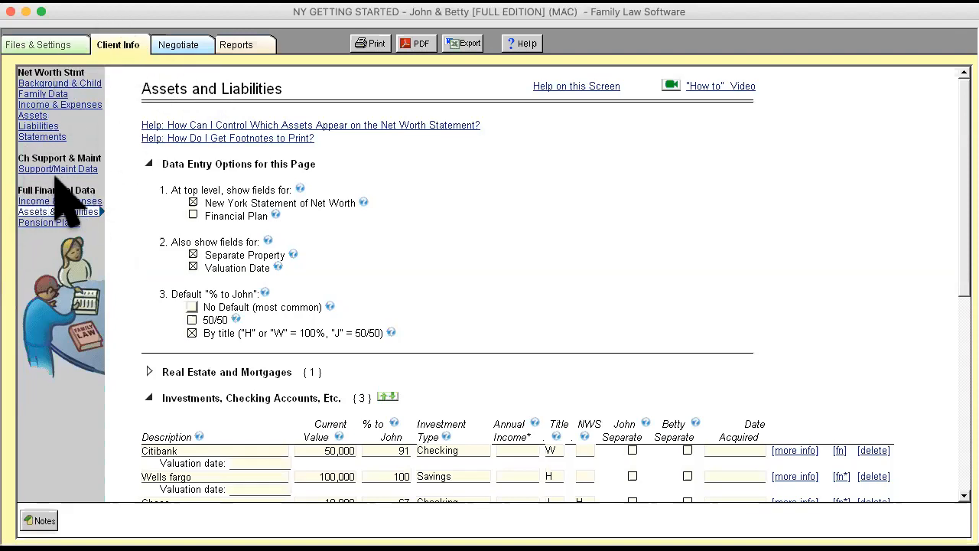
pyautogui.moveTo(64, 202)
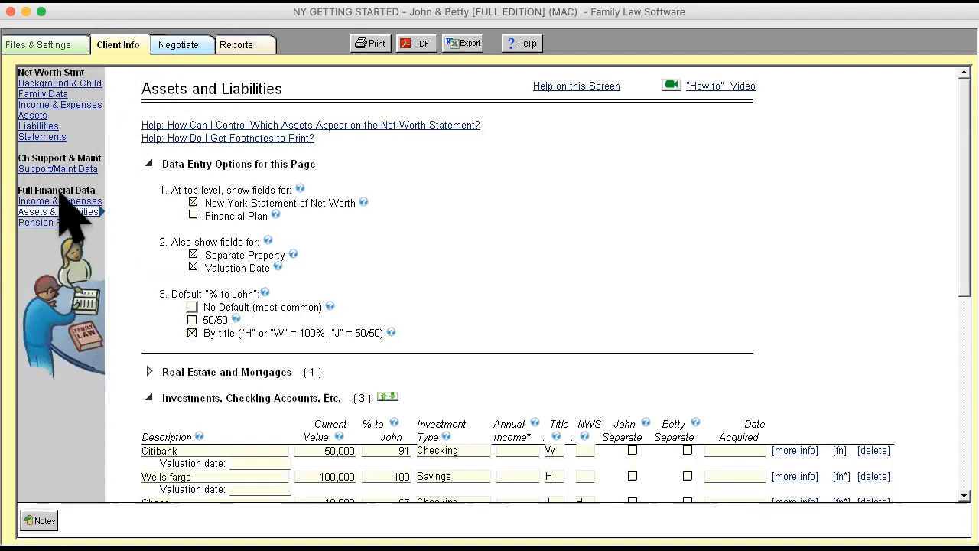
pyautogui.moveTo(64, 253)
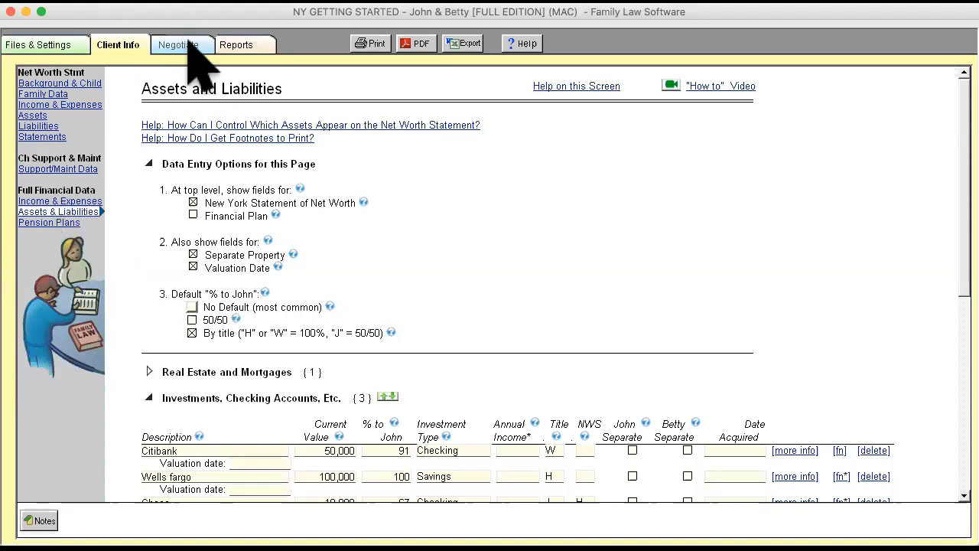
# Step: Show the Negotiate section's monthly 2019 Income Summary Report for John and Betty
pyautogui.click(181, 45)
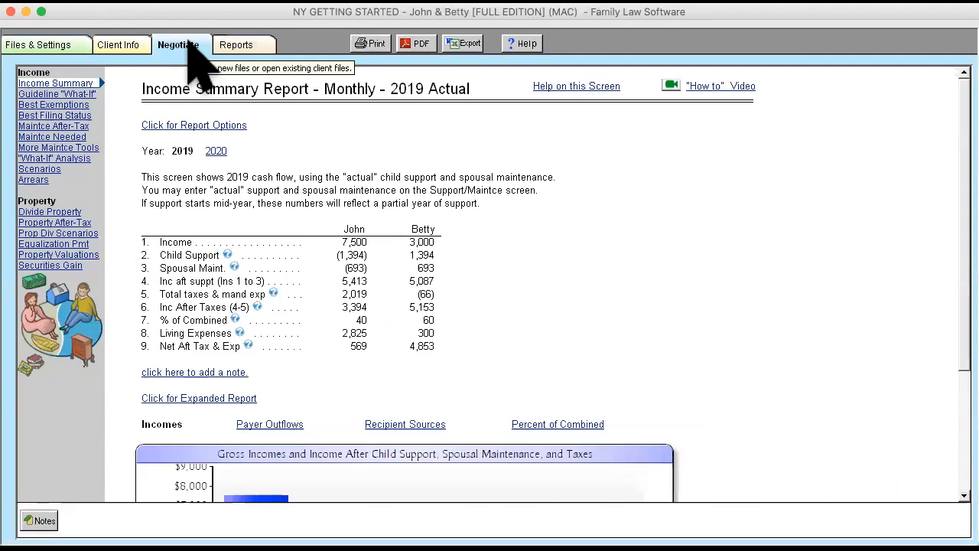
pyautogui.moveTo(58, 276)
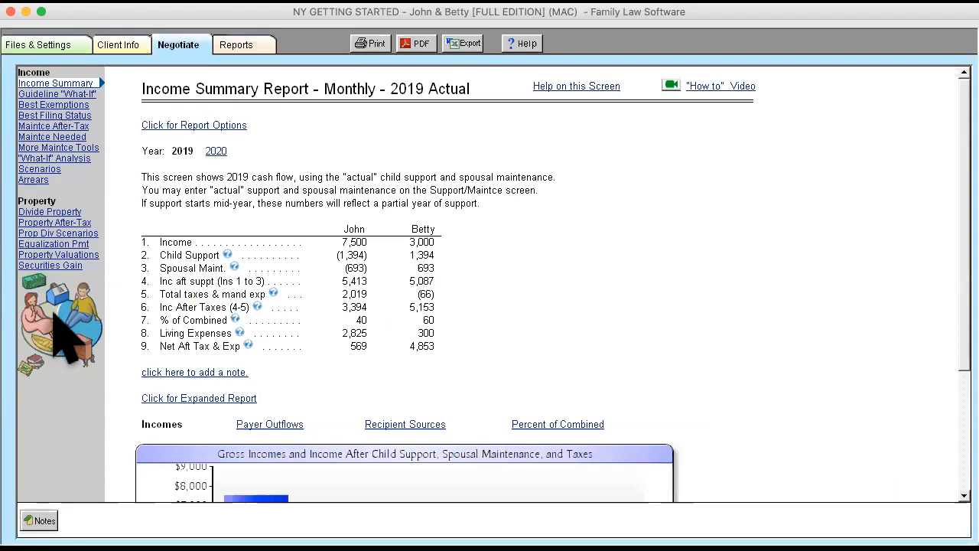
pyautogui.moveTo(34, 145)
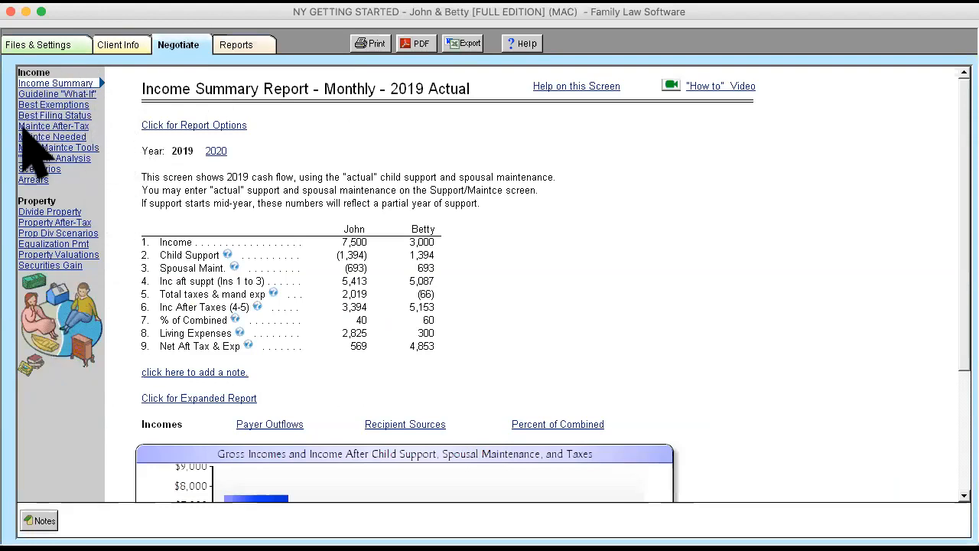
pyautogui.moveTo(43, 176)
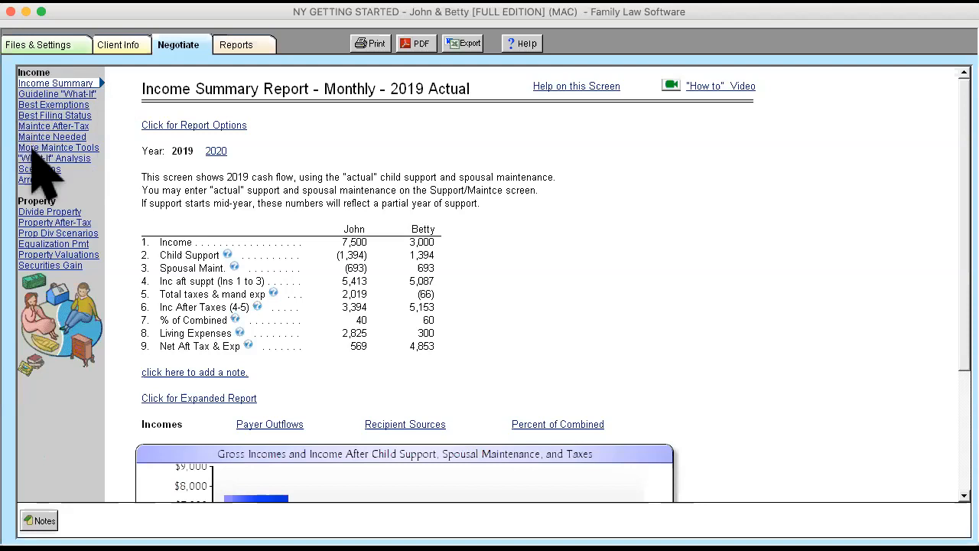
pyautogui.moveTo(107, 230)
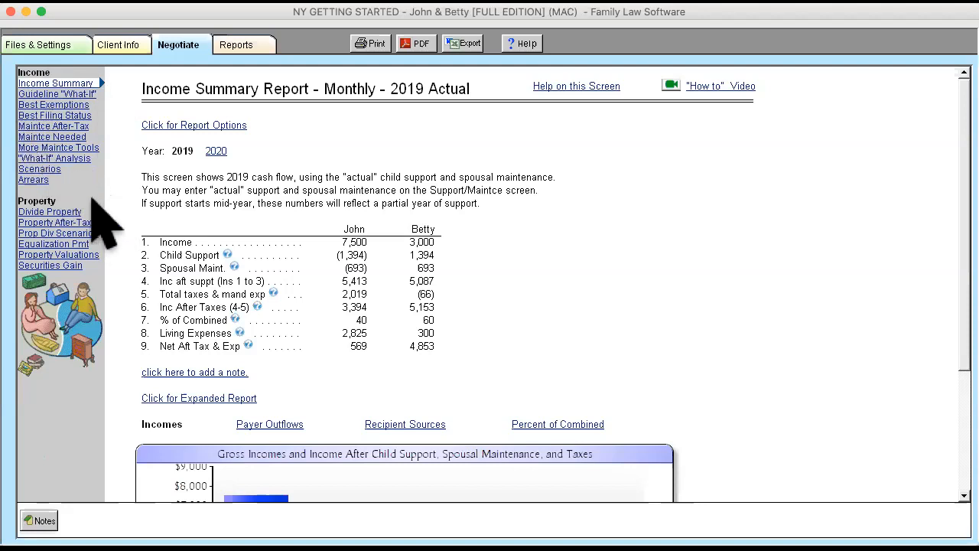
pyautogui.moveTo(77, 322)
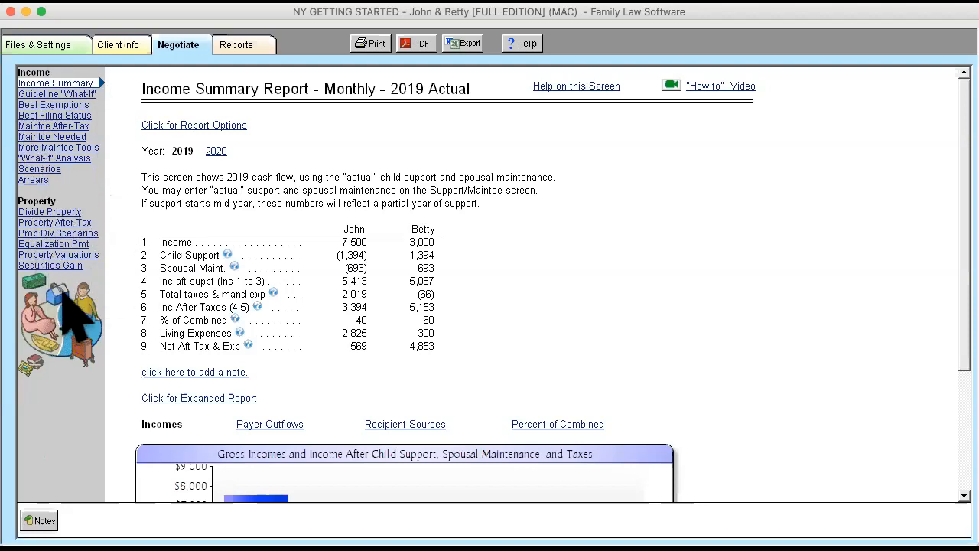
pyautogui.moveTo(92, 138)
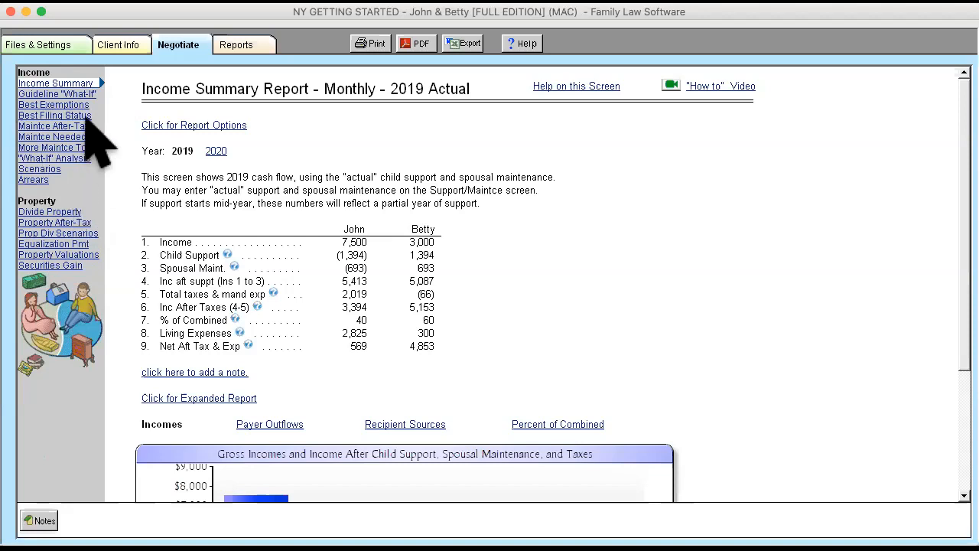
pyautogui.moveTo(31, 99)
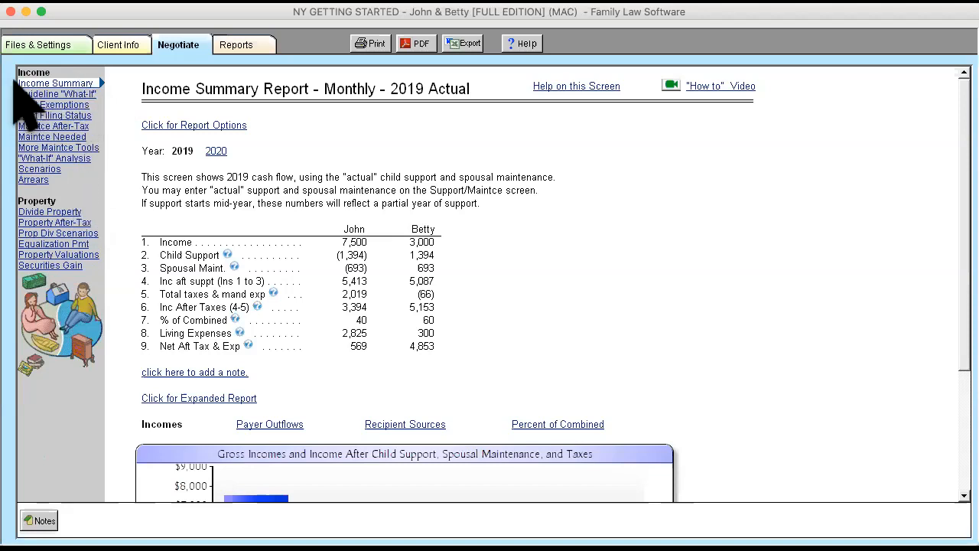
pyautogui.moveTo(390, 375)
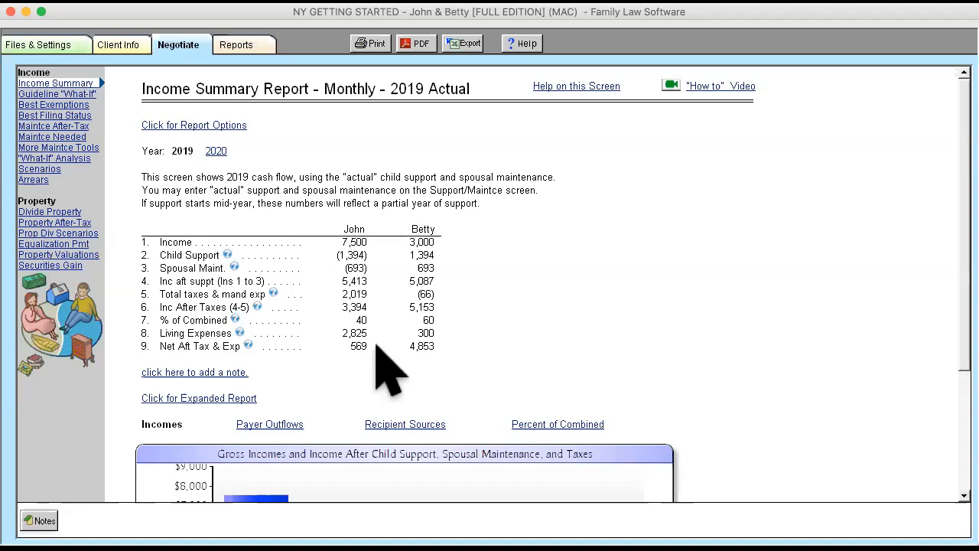
pyautogui.moveTo(493, 352)
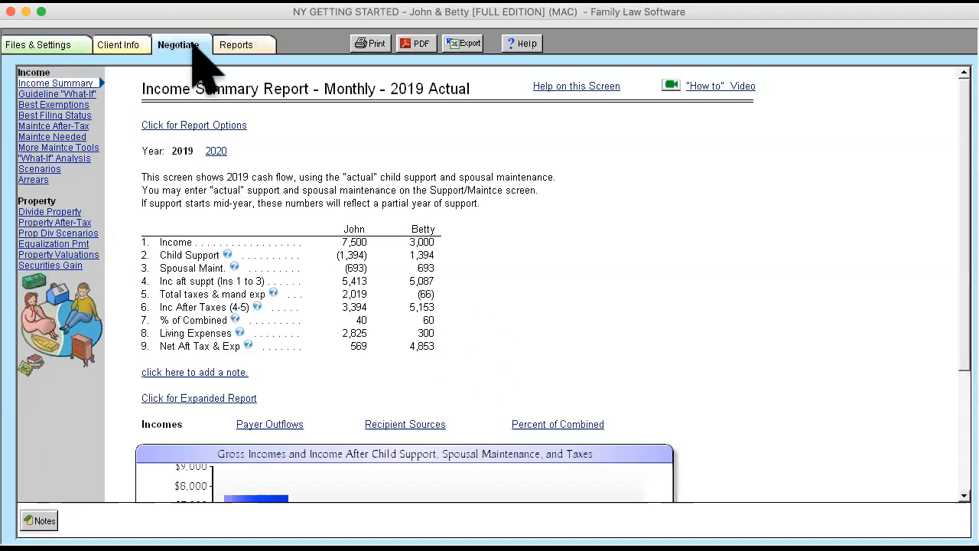
pyautogui.moveTo(364, 199)
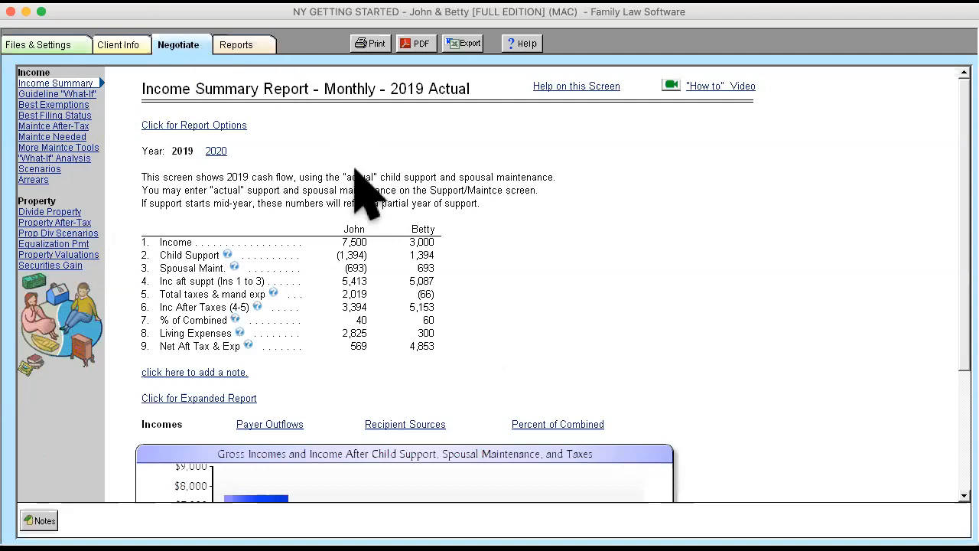
pyautogui.moveTo(524, 386)
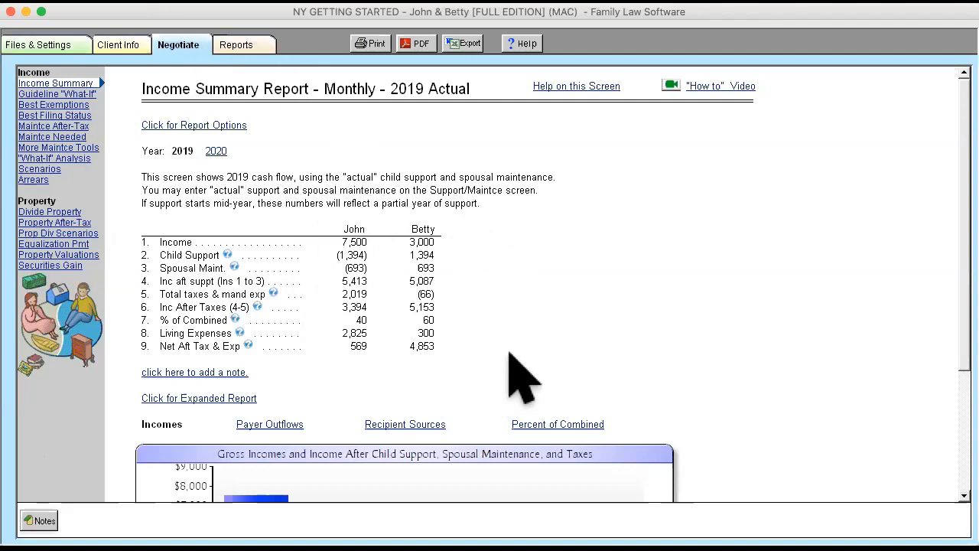
pyautogui.moveTo(459, 290)
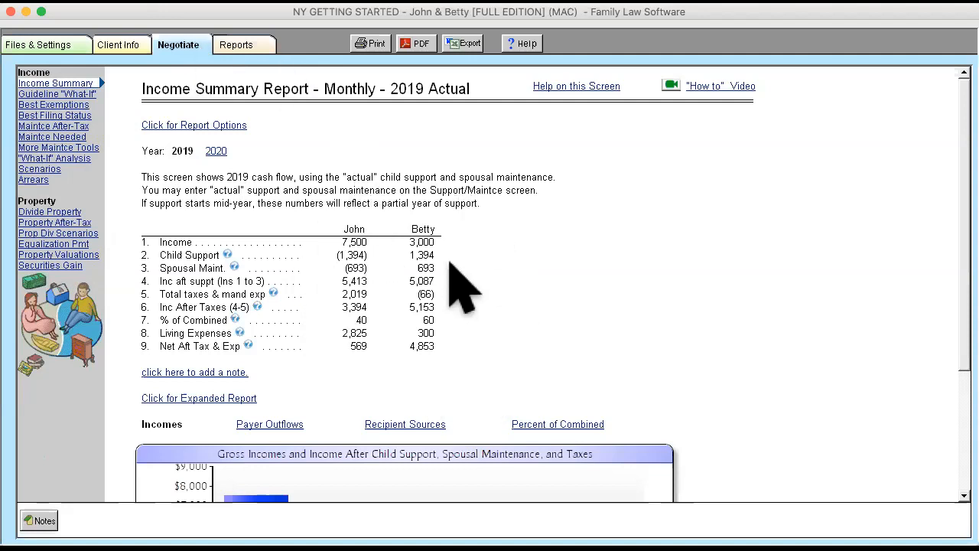
pyautogui.moveTo(462, 383)
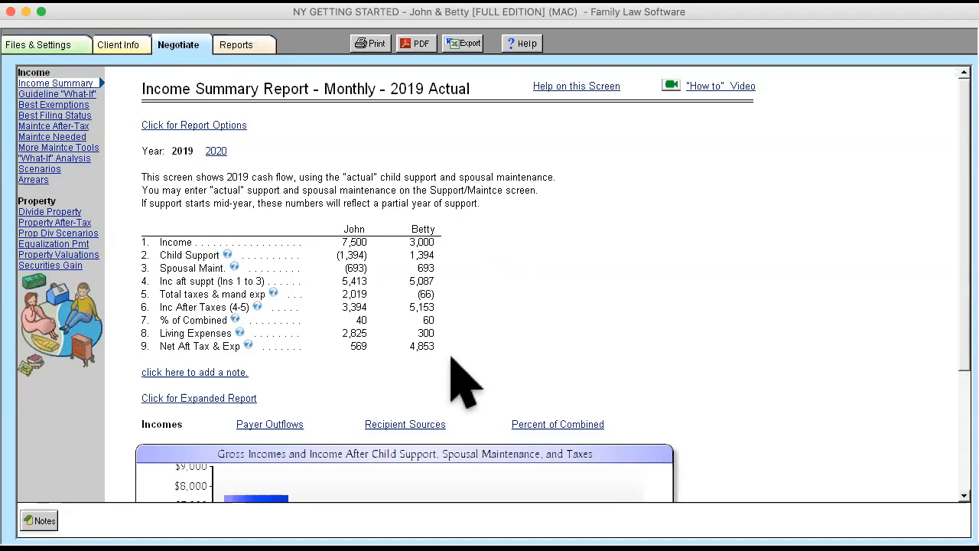
pyautogui.moveTo(505, 333)
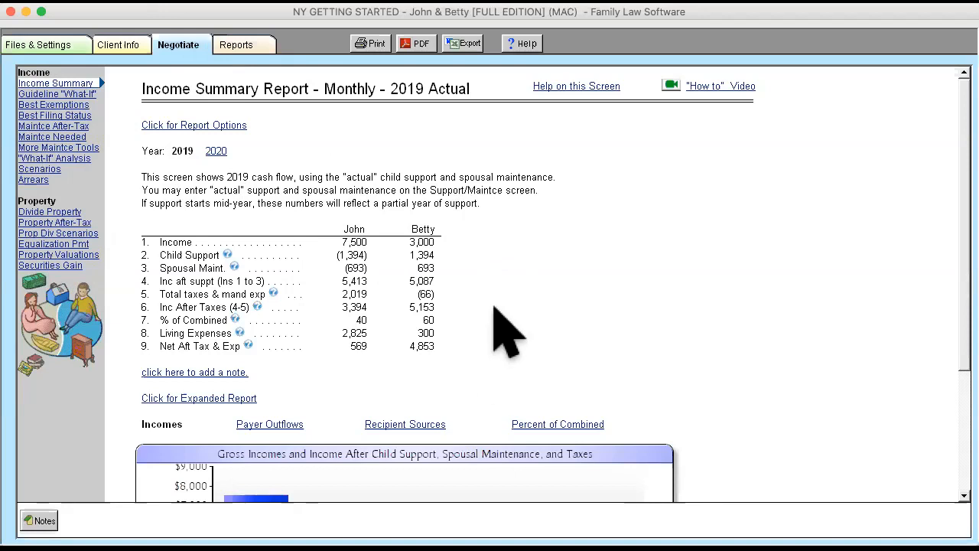
pyautogui.moveTo(383, 267)
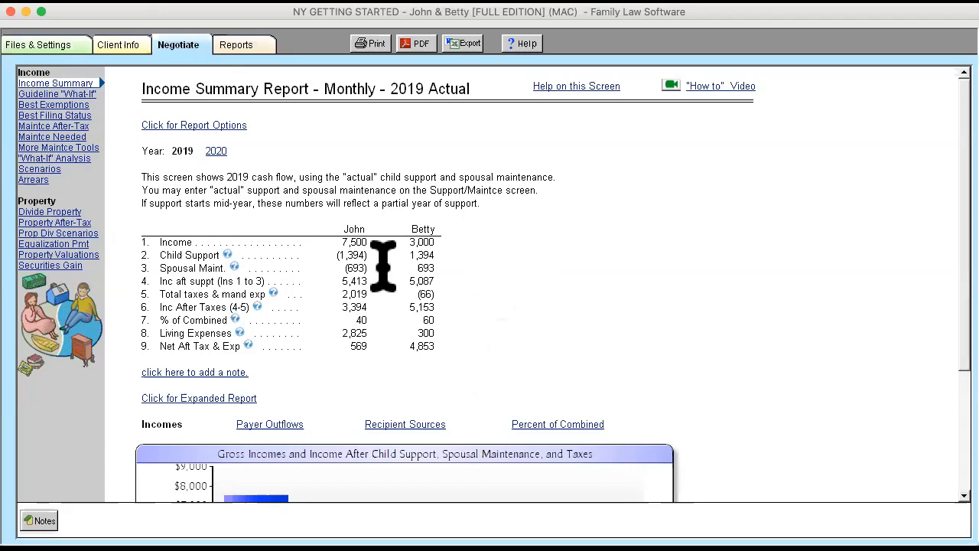
pyautogui.moveTo(582, 279)
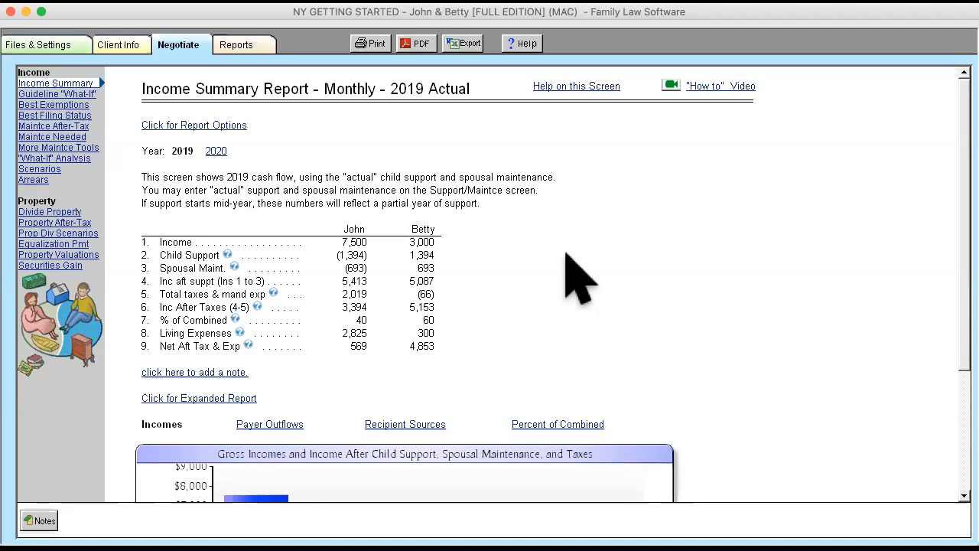
pyautogui.moveTo(299, 275)
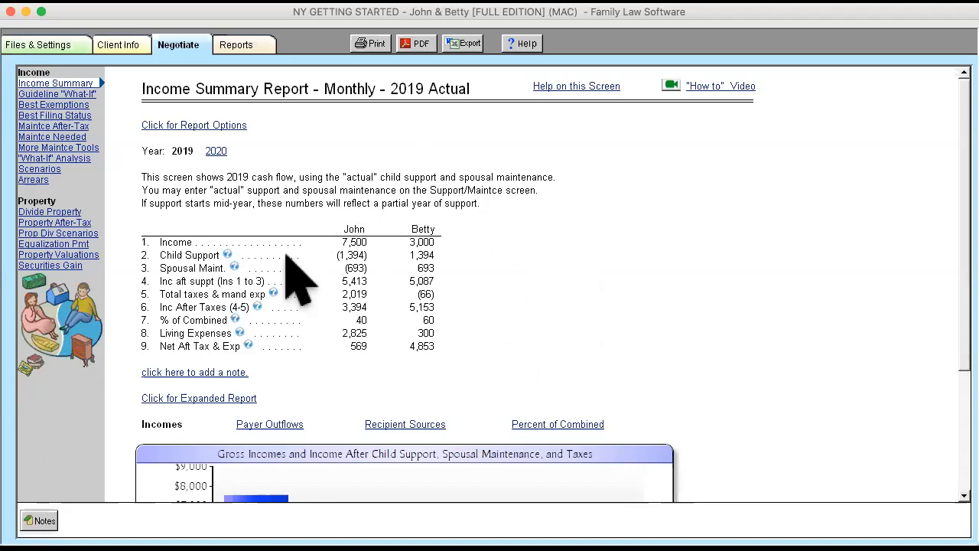
pyautogui.moveTo(303, 130)
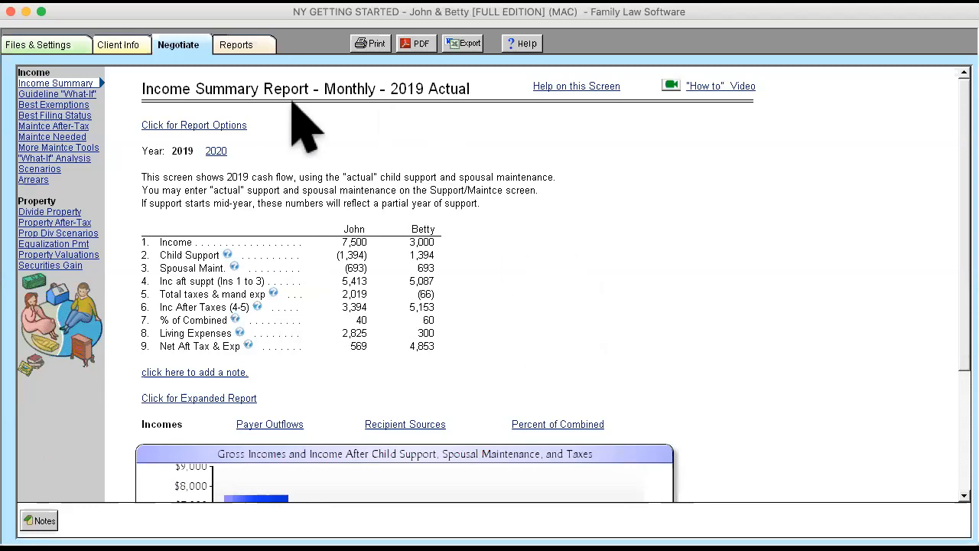
pyautogui.moveTo(482, 349)
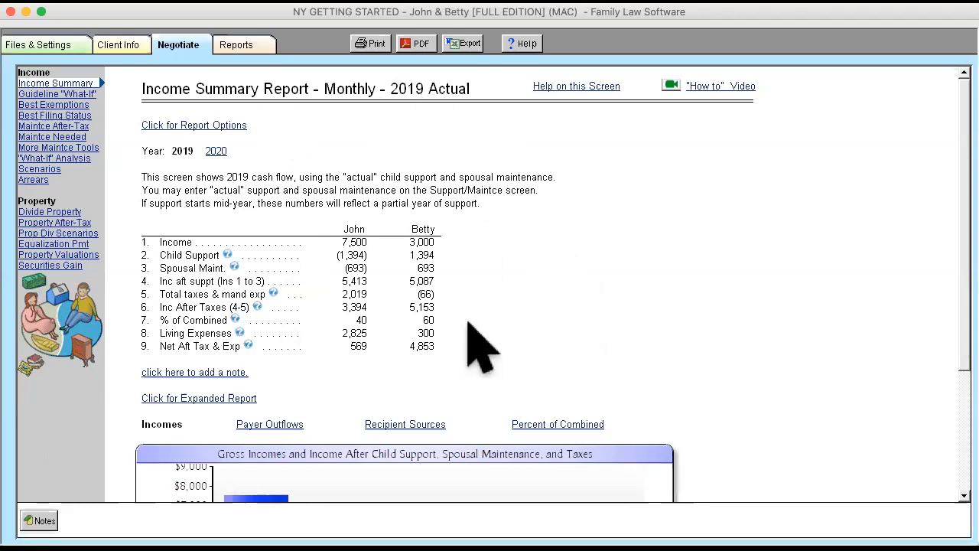
pyautogui.moveTo(581, 230)
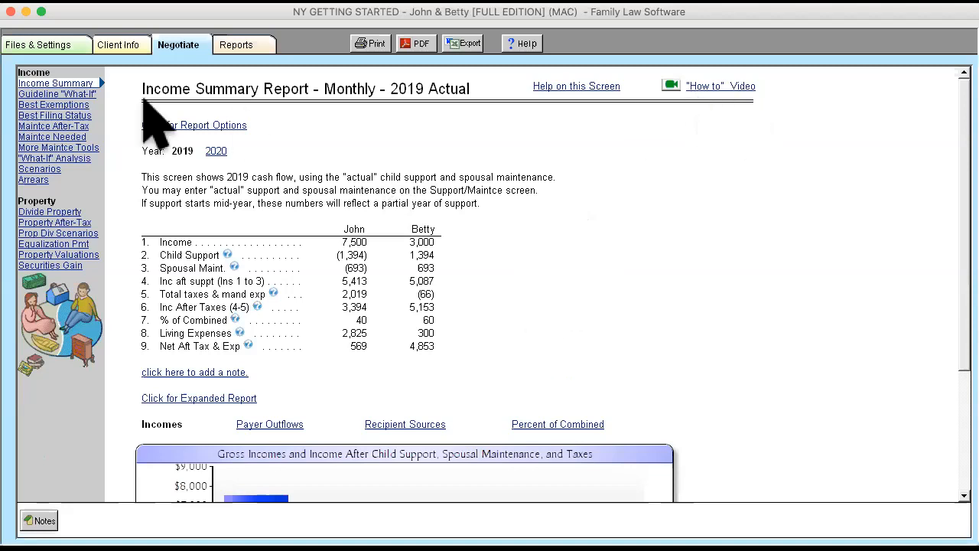
pyautogui.moveTo(605, 360)
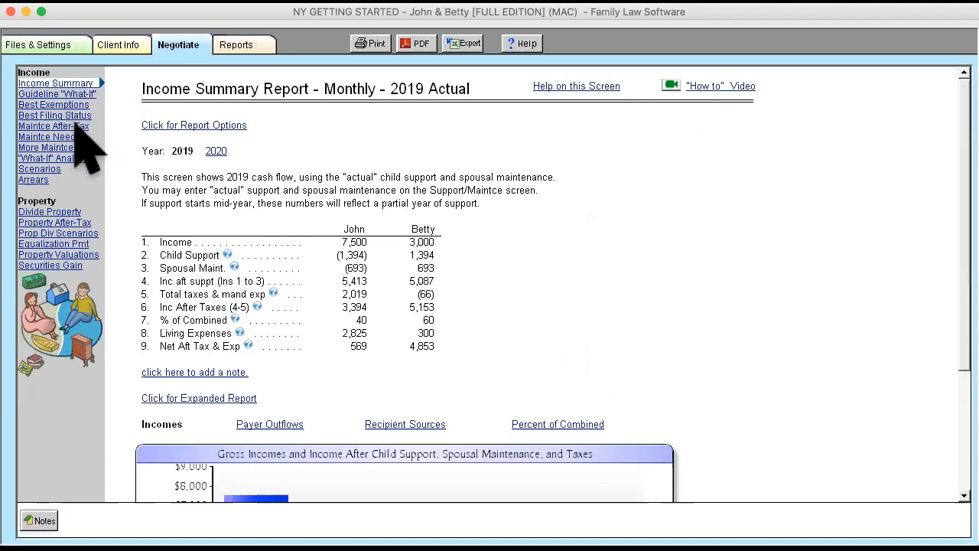
pyautogui.moveTo(69, 122)
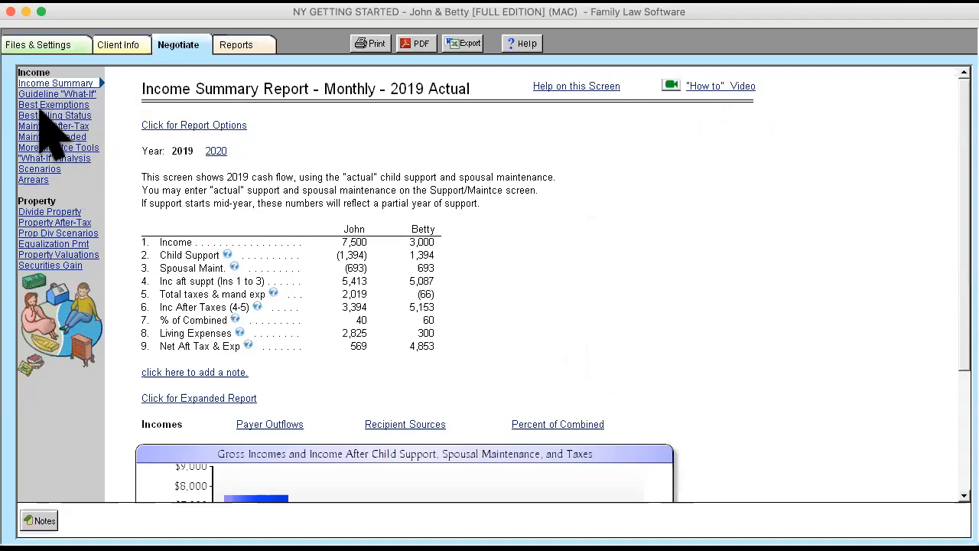
pyautogui.moveTo(92, 184)
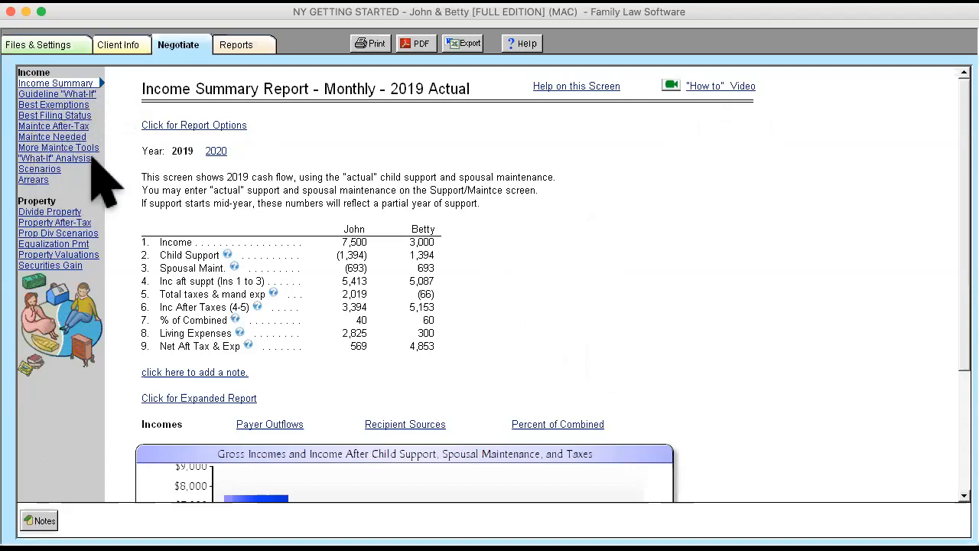
pyautogui.moveTo(53, 184)
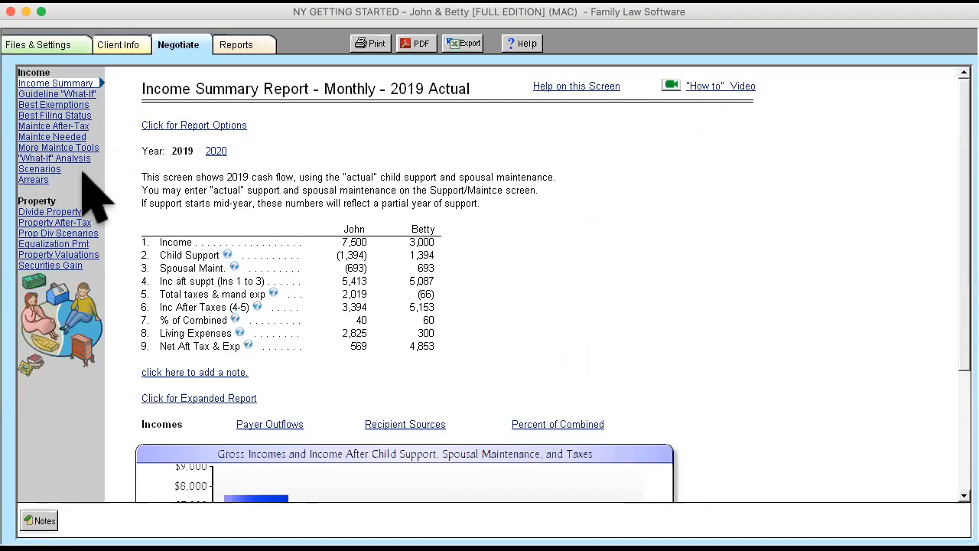
pyautogui.moveTo(69, 230)
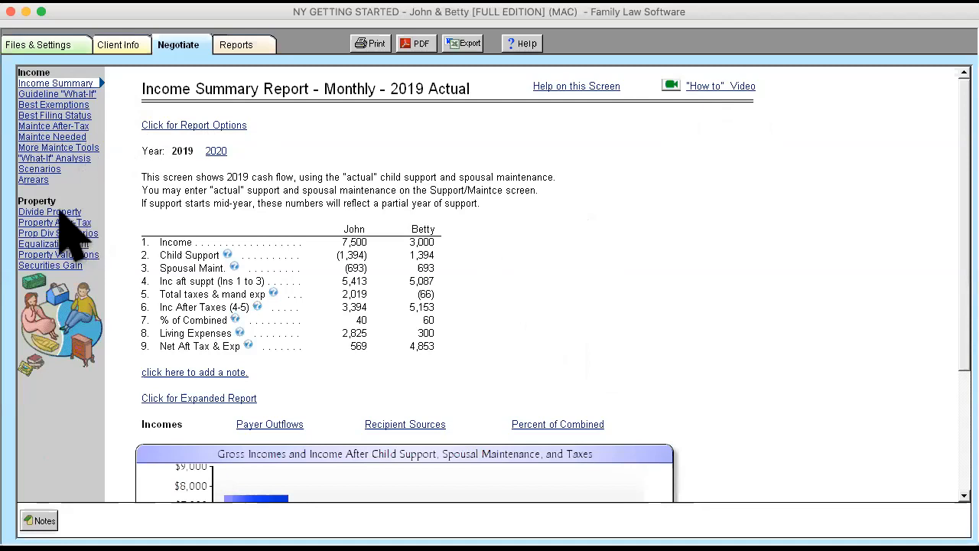
pyautogui.click(49, 211)
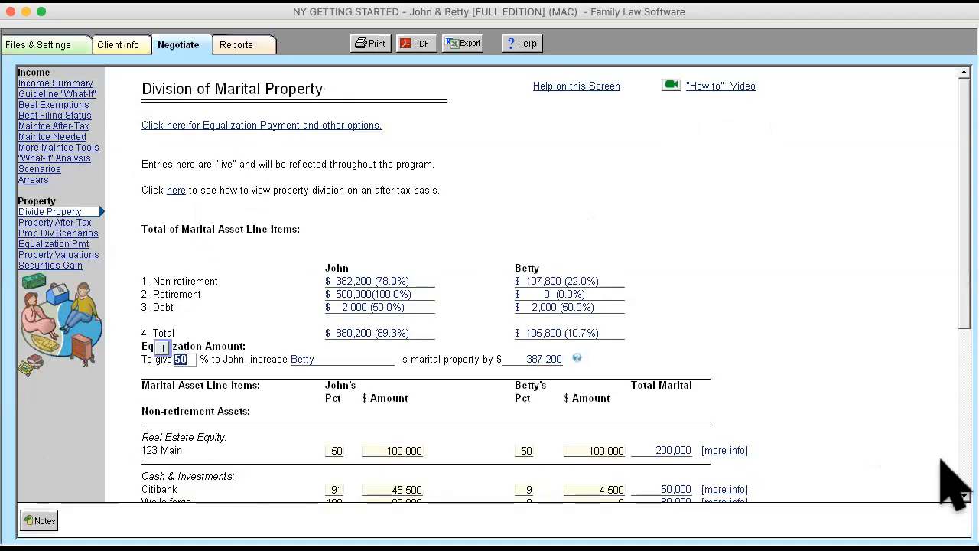
pyautogui.scroll(-3)
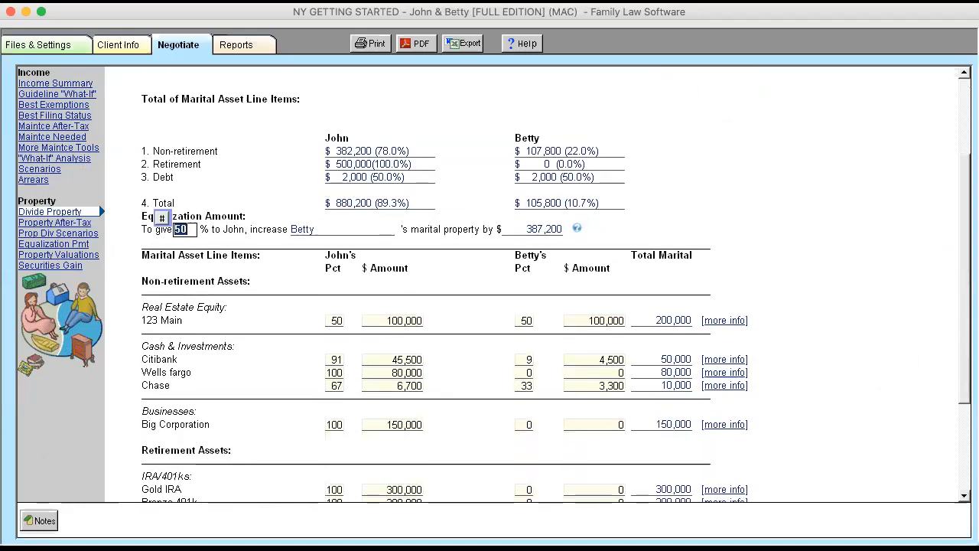
pyautogui.moveTo(487, 395)
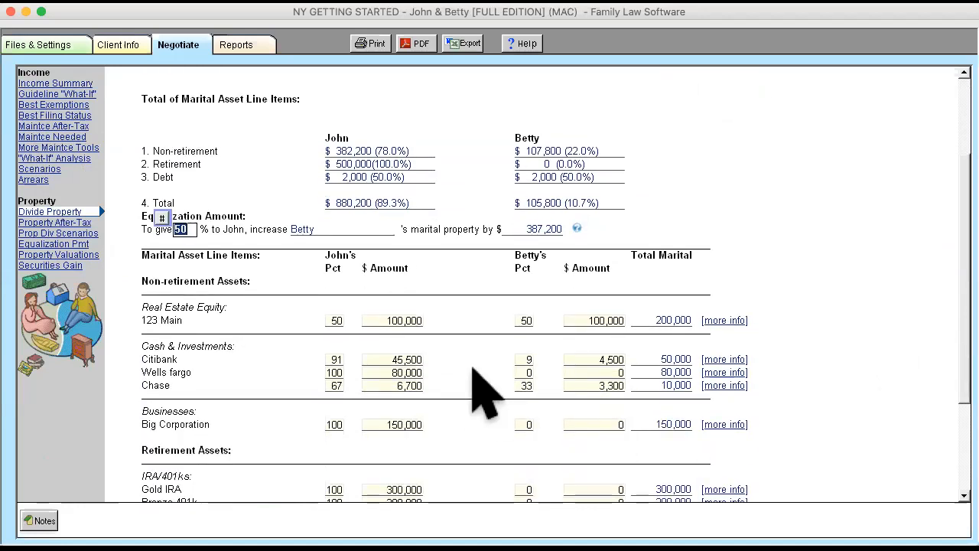
pyautogui.moveTo(573, 383)
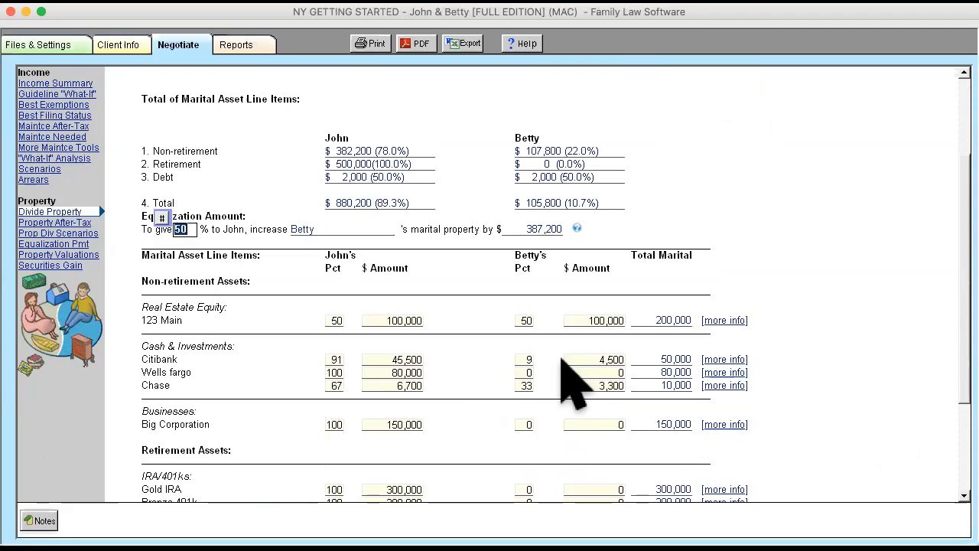
pyautogui.moveTo(587, 391)
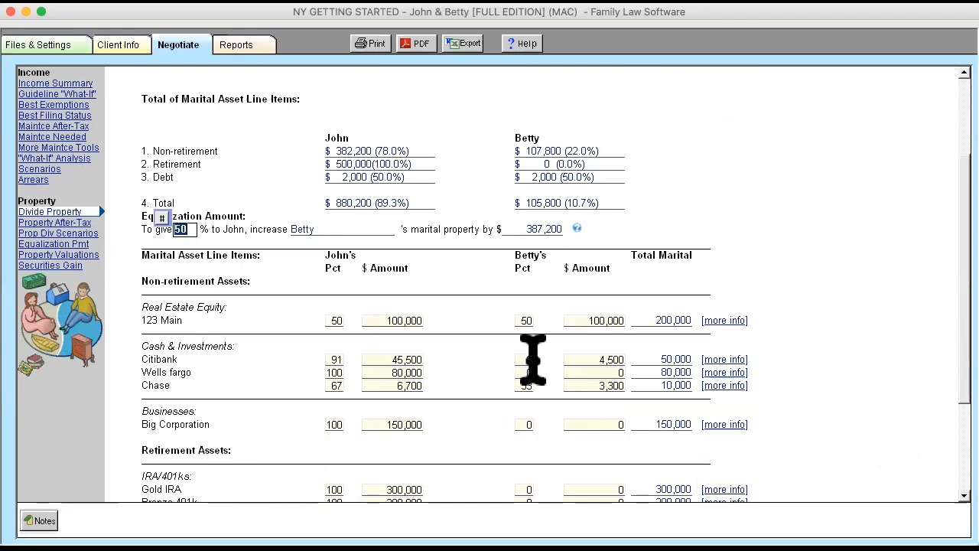
pyautogui.click(526, 358)
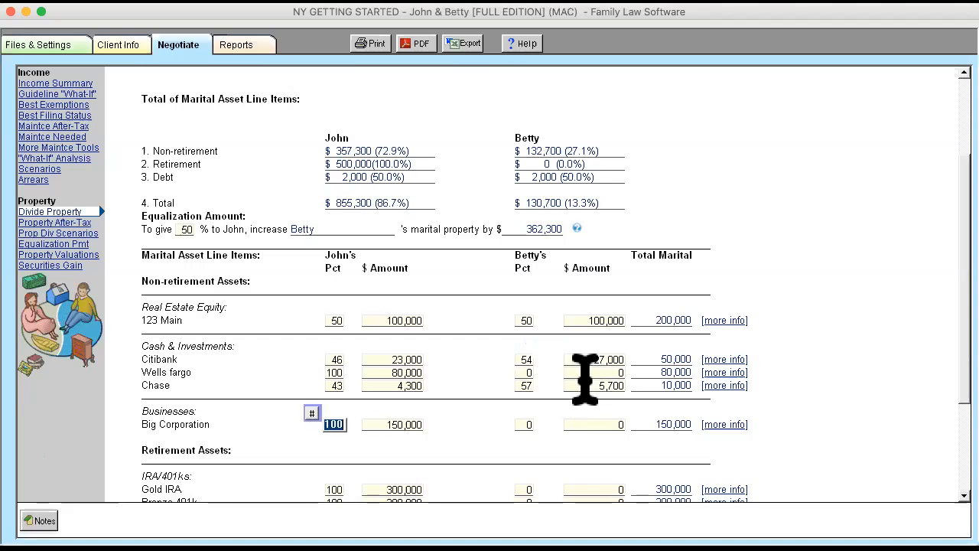
pyautogui.moveTo(482, 405)
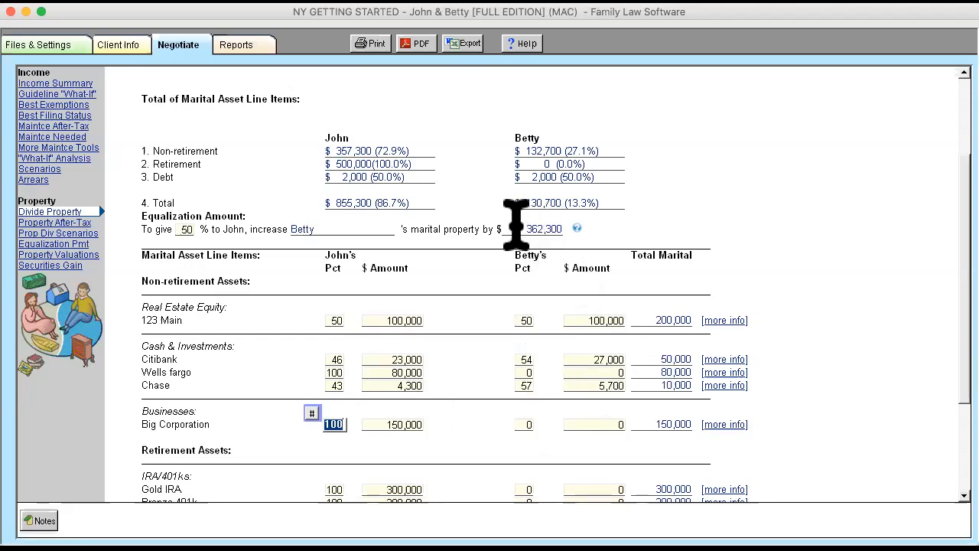
pyautogui.moveTo(564, 267)
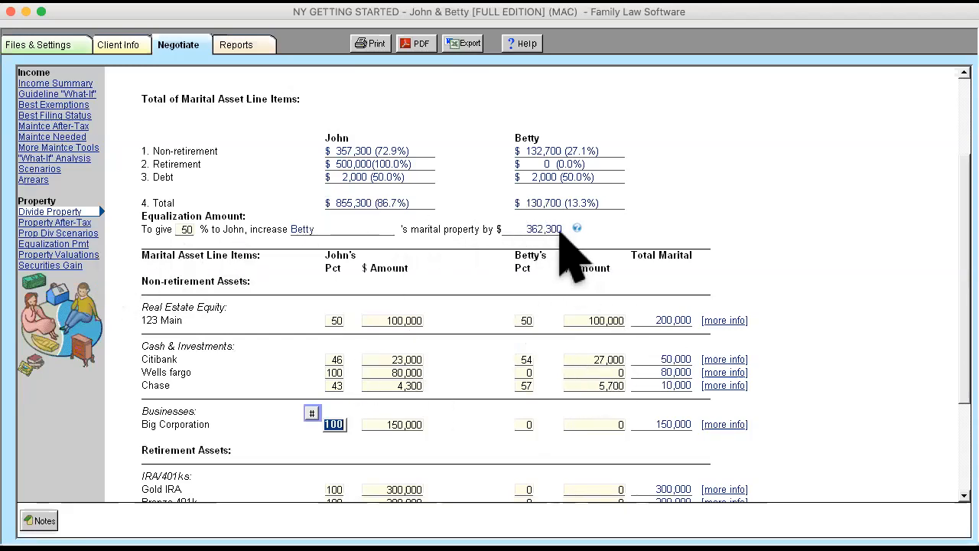
pyautogui.moveTo(551, 252)
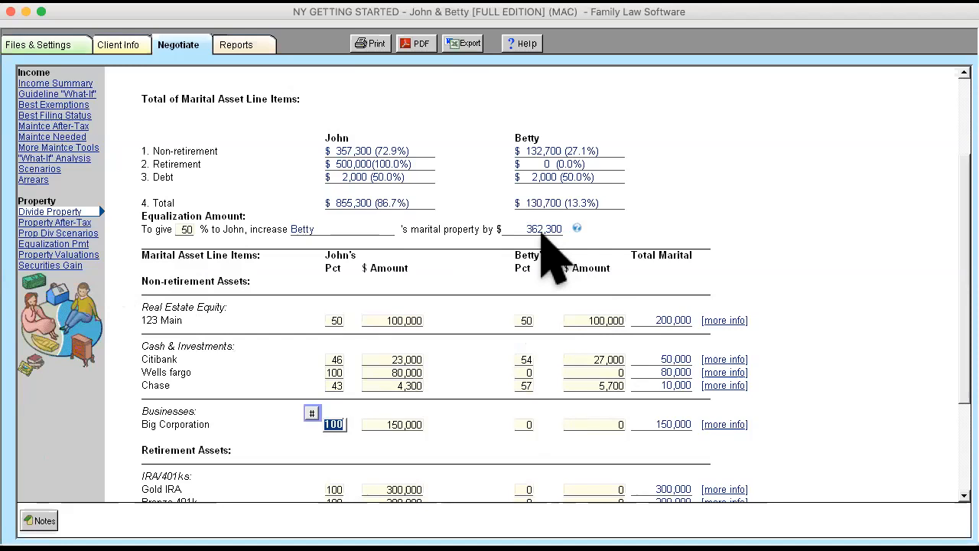
pyautogui.moveTo(784, 368)
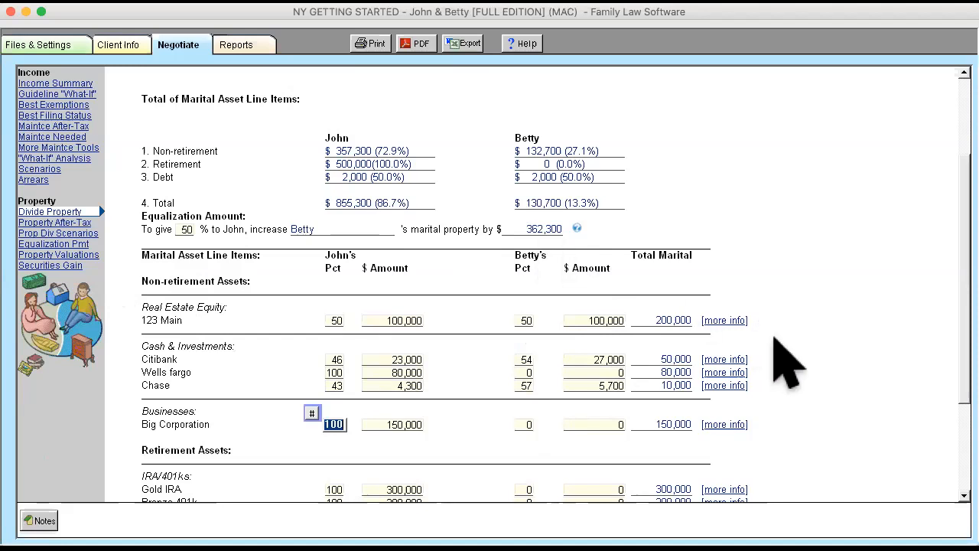
pyautogui.scroll(-3)
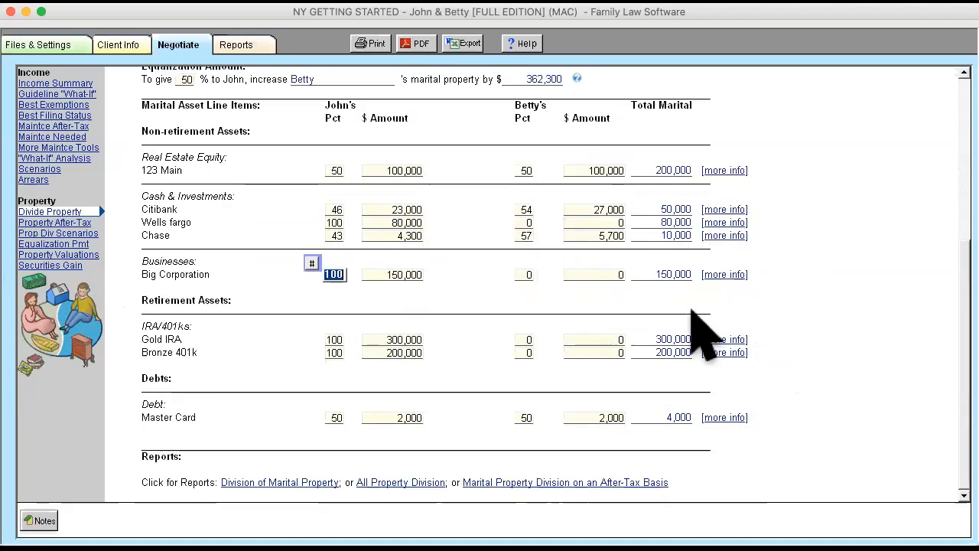
pyautogui.moveTo(291, 497)
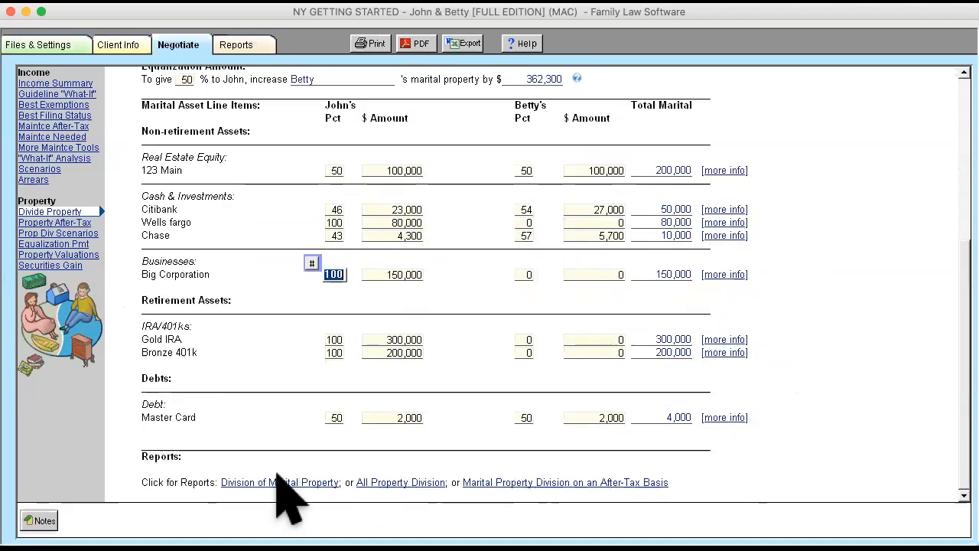
# Step: Show the Division of Marital Property report itemizing John's and Betty's shares
pyautogui.click(280, 482)
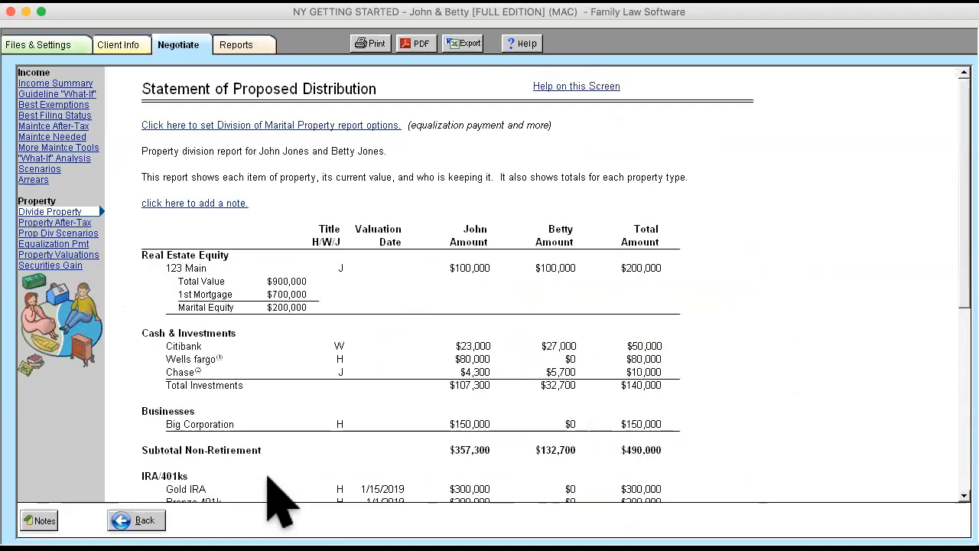
pyautogui.moveTo(410, 107)
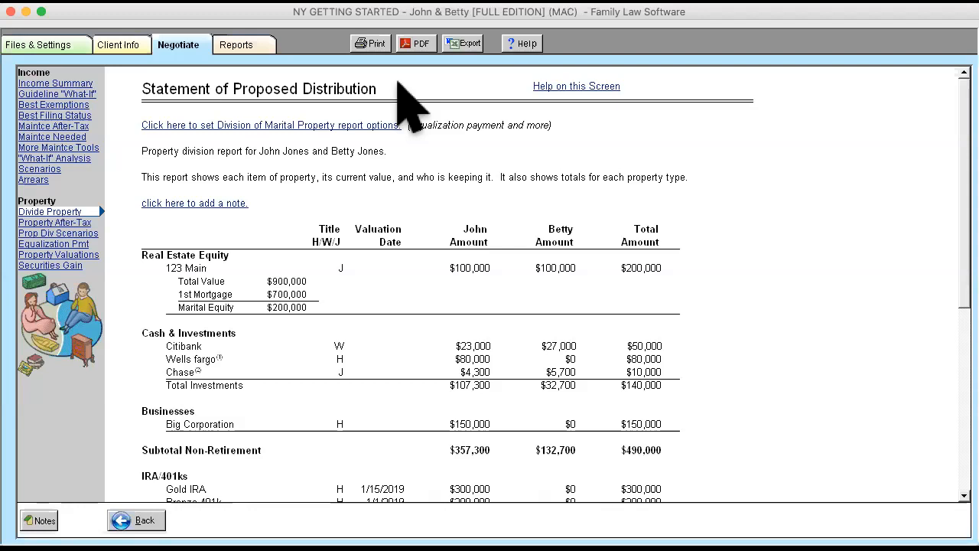
pyautogui.moveTo(520, 334)
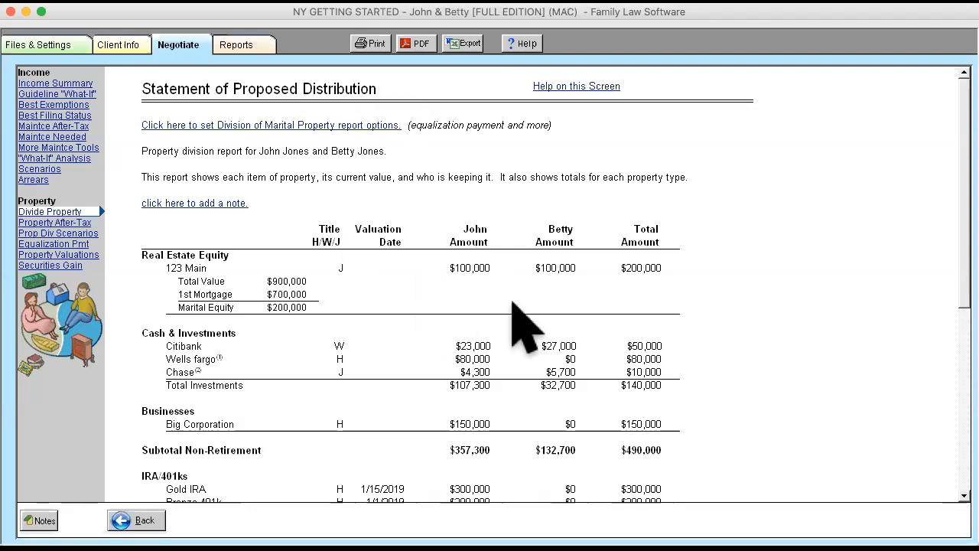
pyautogui.moveTo(490, 245)
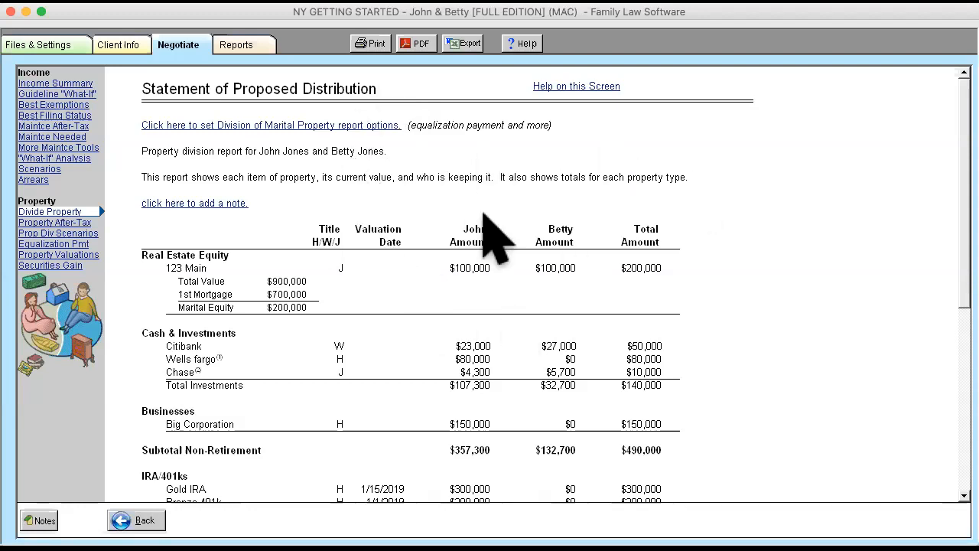
pyautogui.moveTo(768, 324)
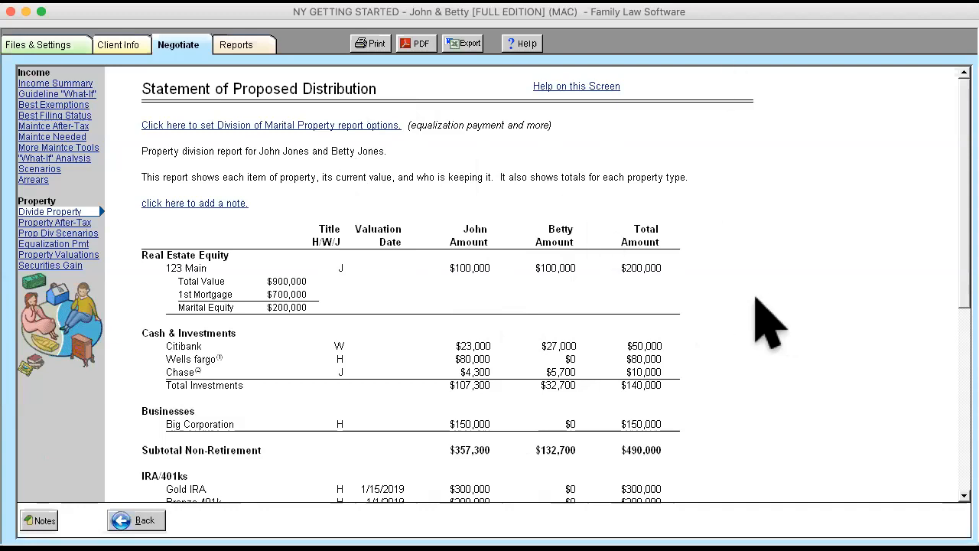
pyautogui.moveTo(558, 176)
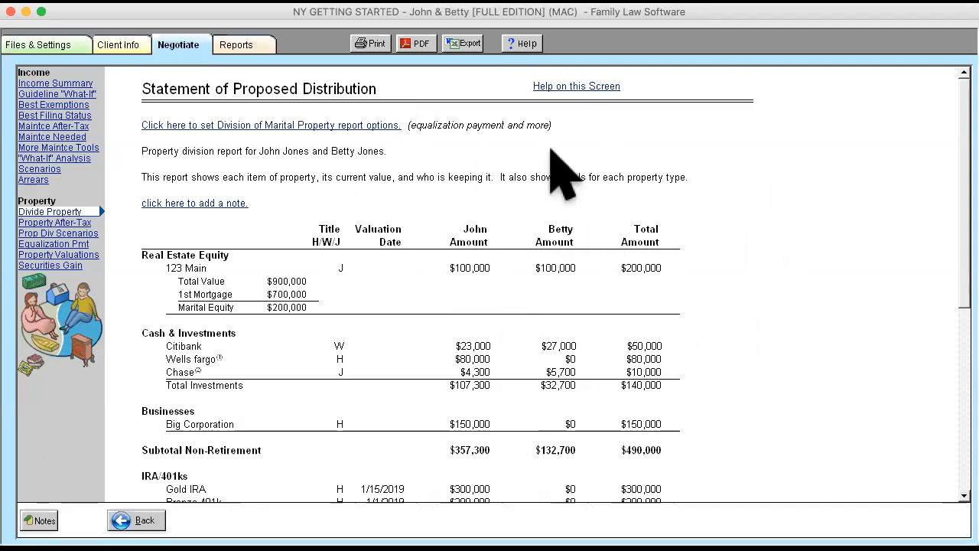
pyautogui.moveTo(521, 230)
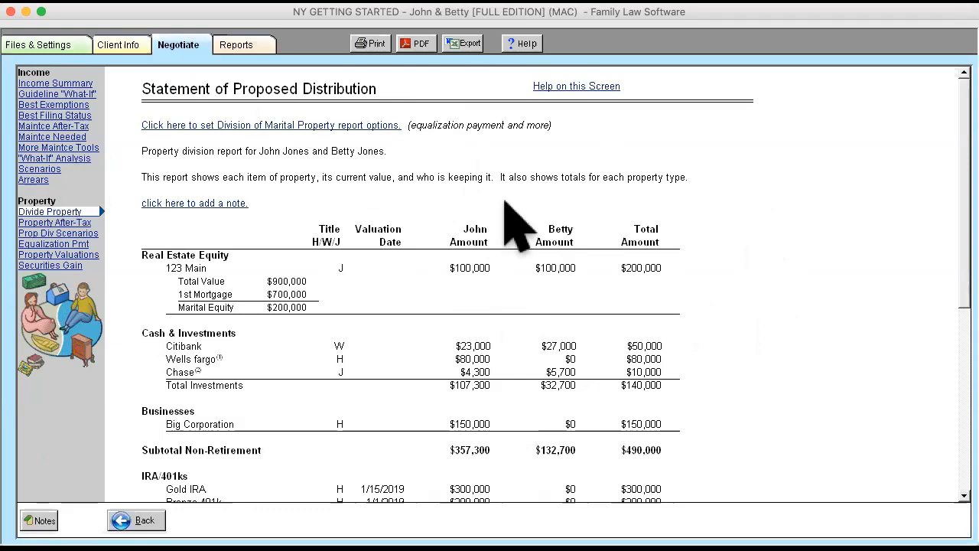
pyautogui.moveTo(842, 322)
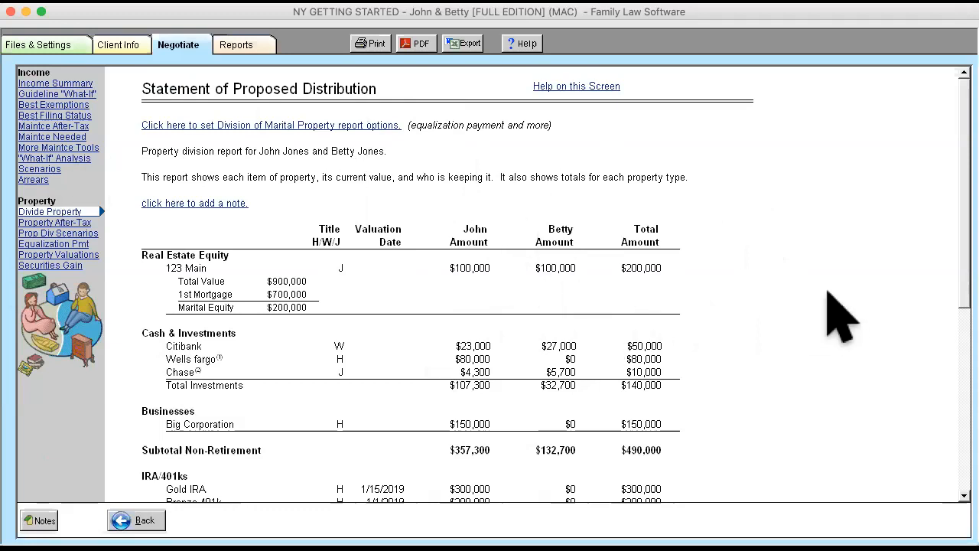
pyautogui.moveTo(69, 306)
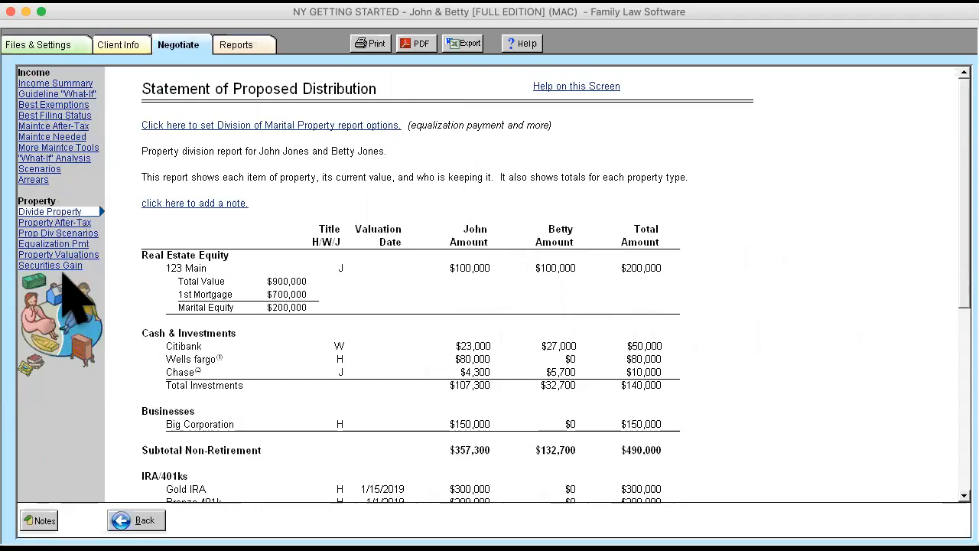
pyautogui.moveTo(33, 252)
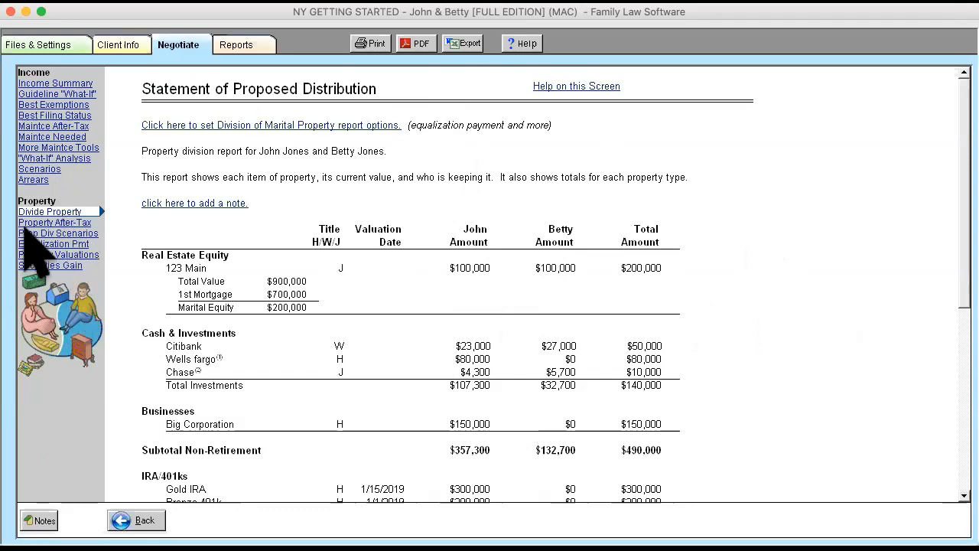
pyautogui.moveTo(34, 237)
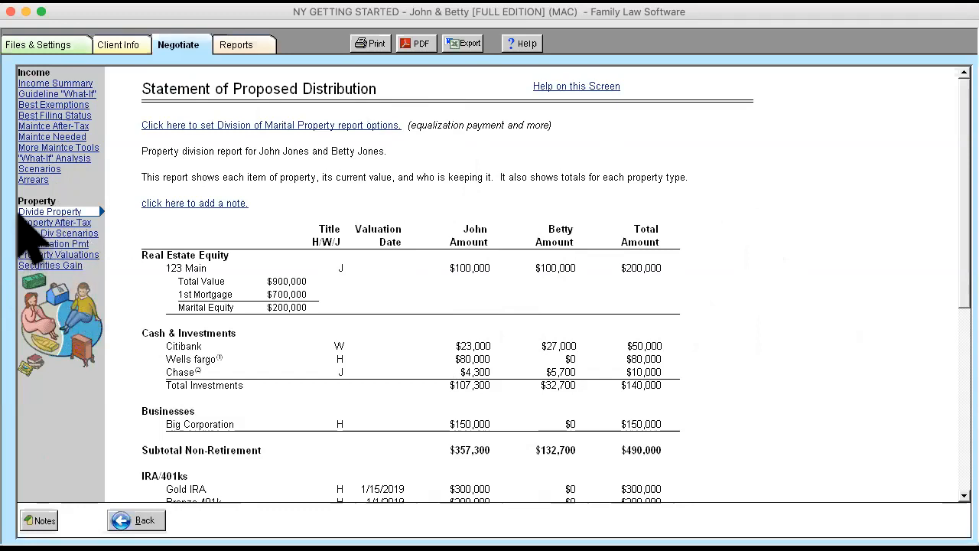
pyautogui.moveTo(89, 232)
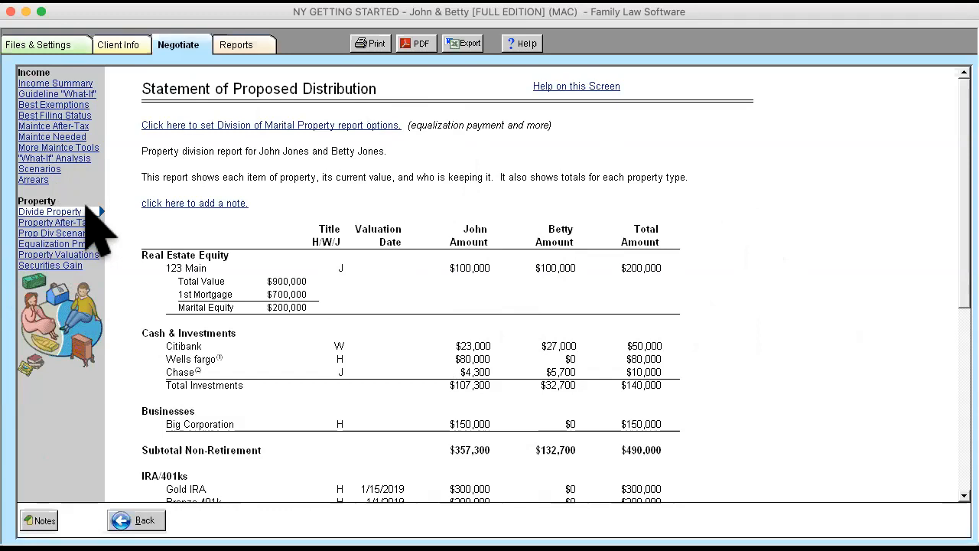
# Step: Show the CSSA Child Support worksheet and set Betty's Wages and Salaries to 36000
pyautogui.click(49, 211)
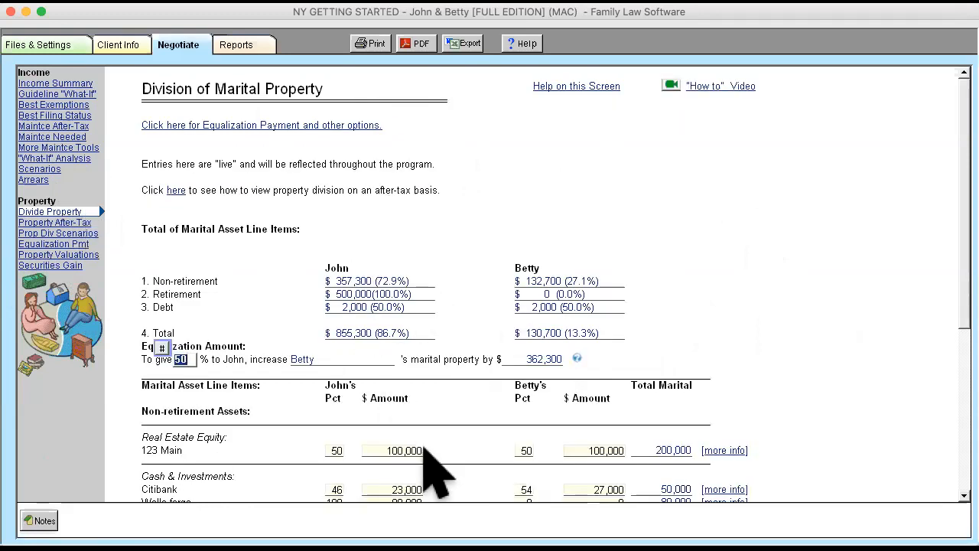
pyautogui.moveTo(294, 100)
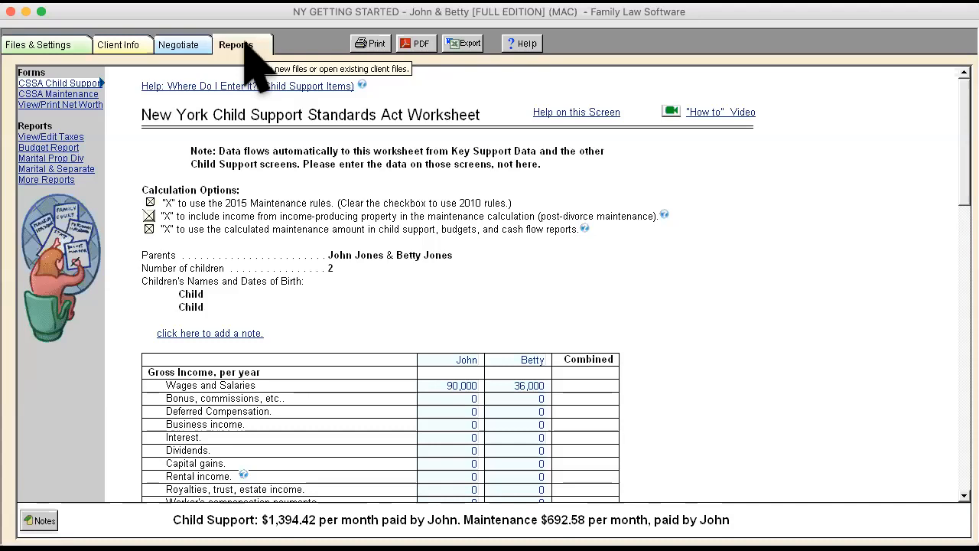
pyautogui.moveTo(252, 108)
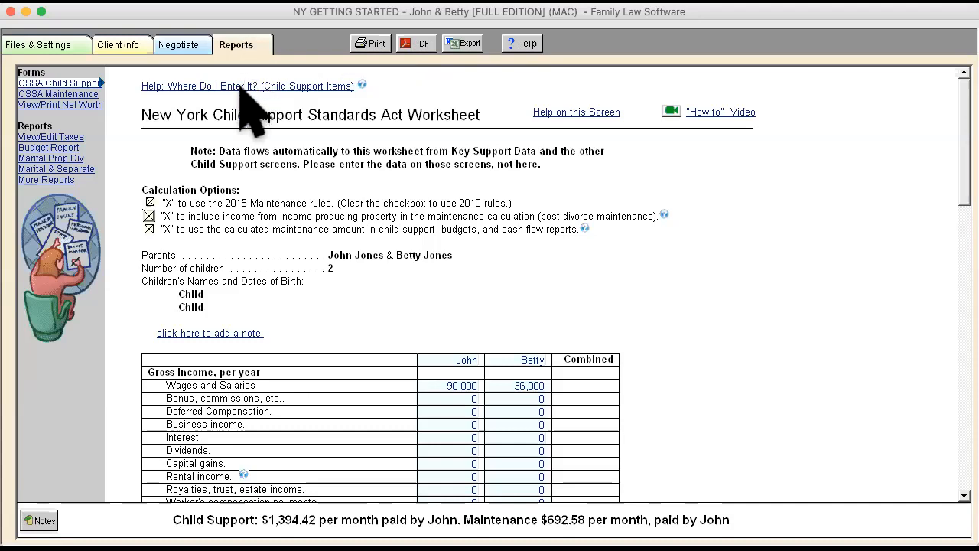
pyautogui.moveTo(517, 385)
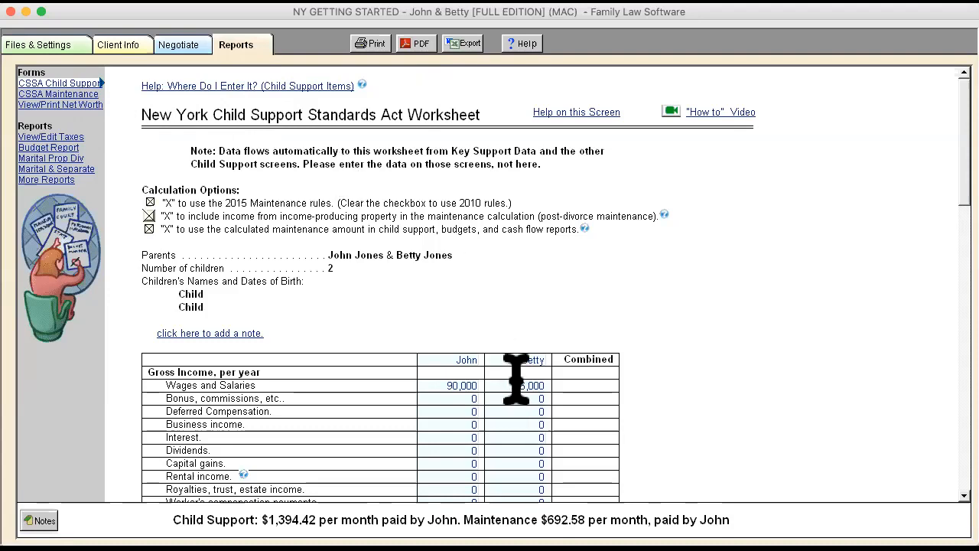
pyautogui.moveTo(640, 375)
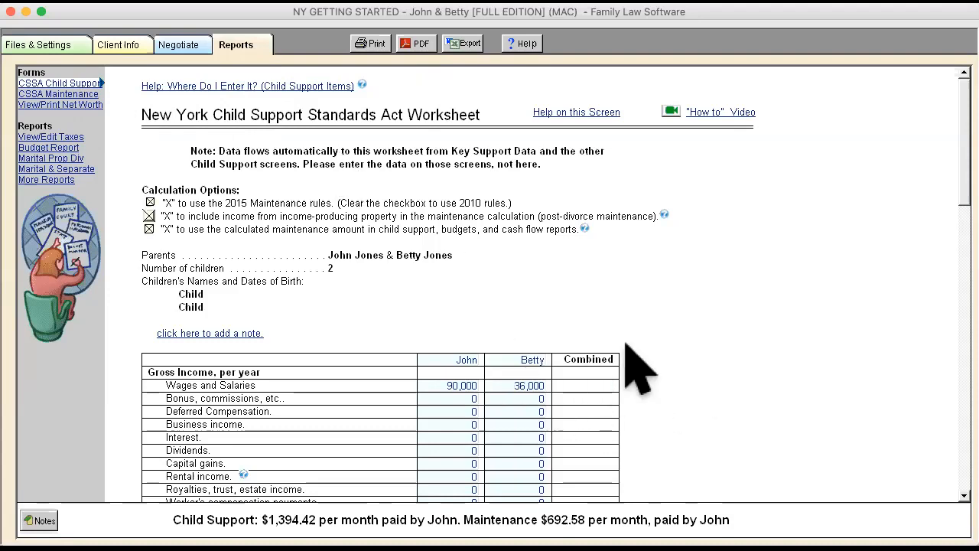
pyautogui.scroll(-3)
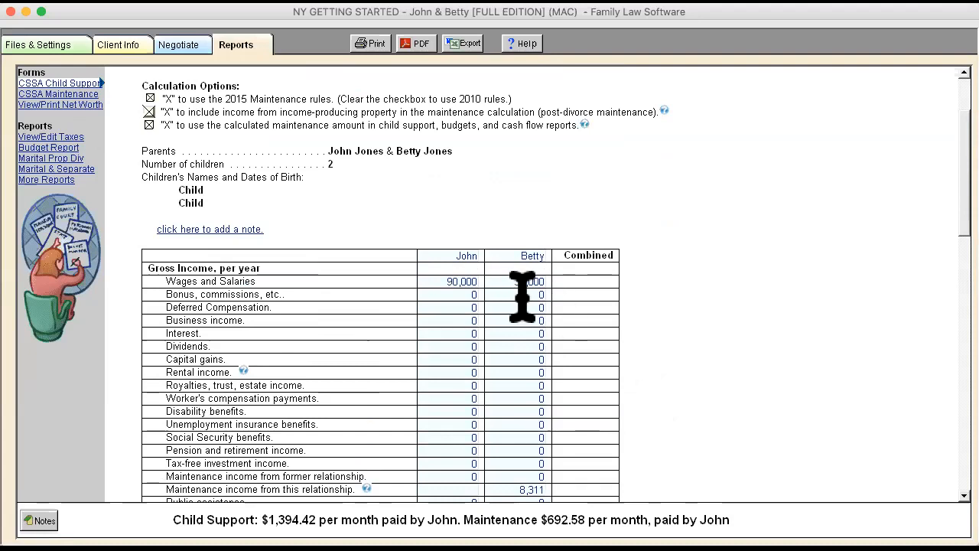
pyautogui.write('36000')
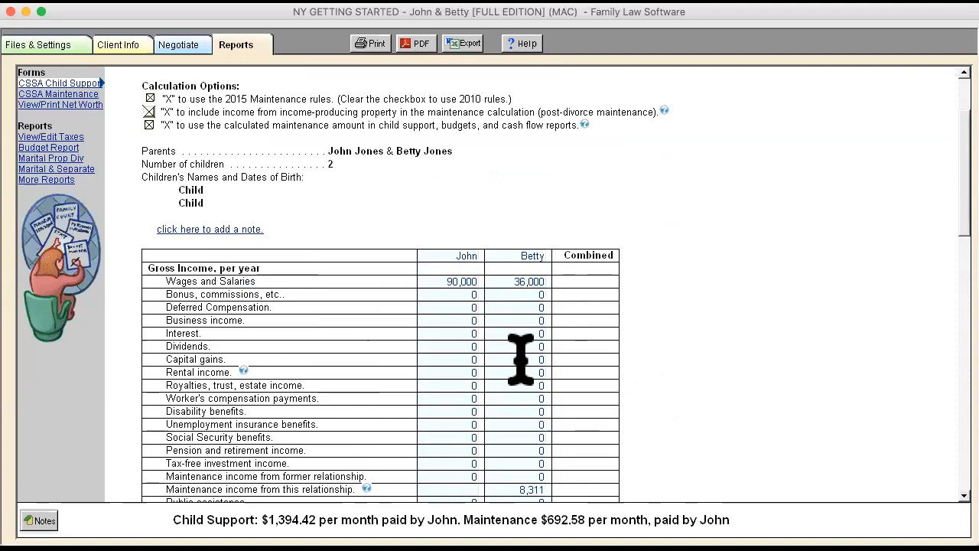
pyautogui.moveTo(533, 282)
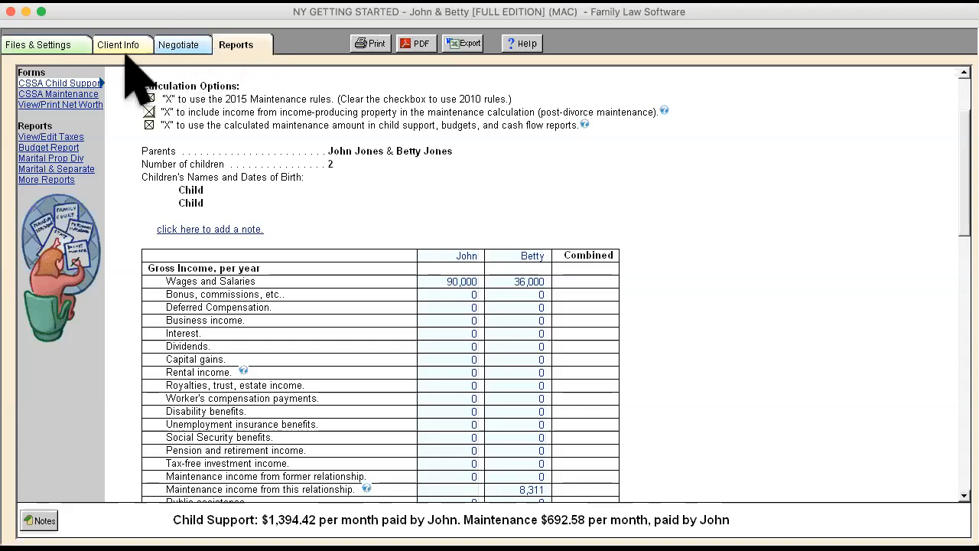
pyautogui.moveTo(432, 324)
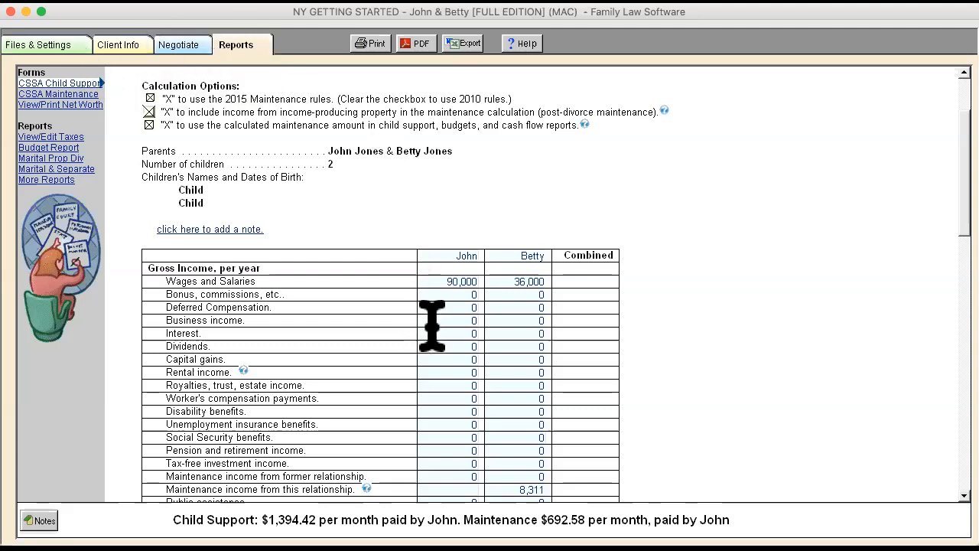
pyautogui.moveTo(538, 288)
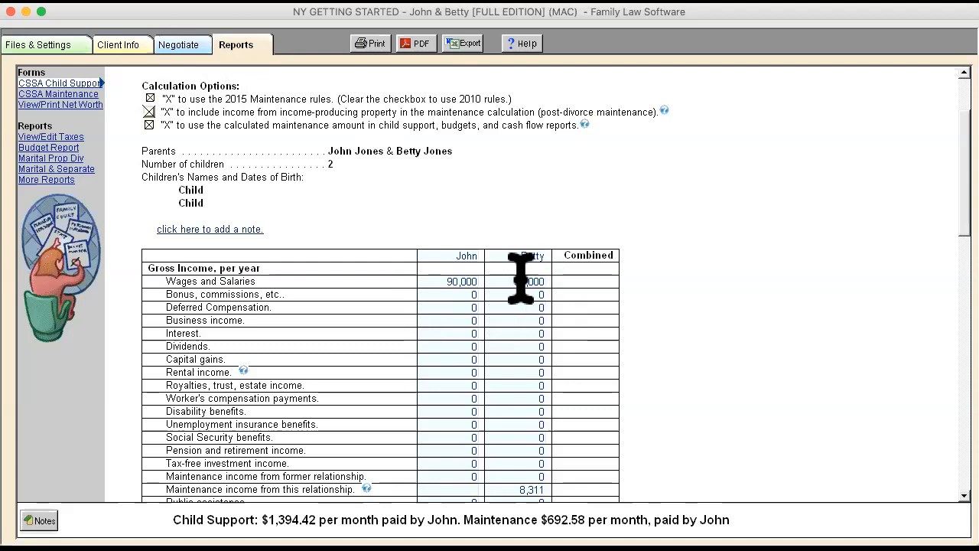
pyautogui.click(119, 44)
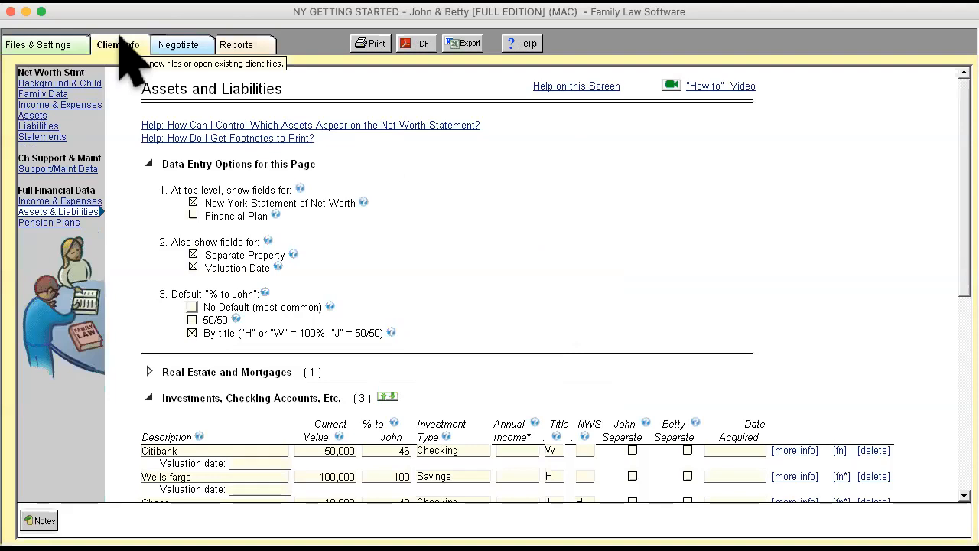
pyautogui.click(58, 169)
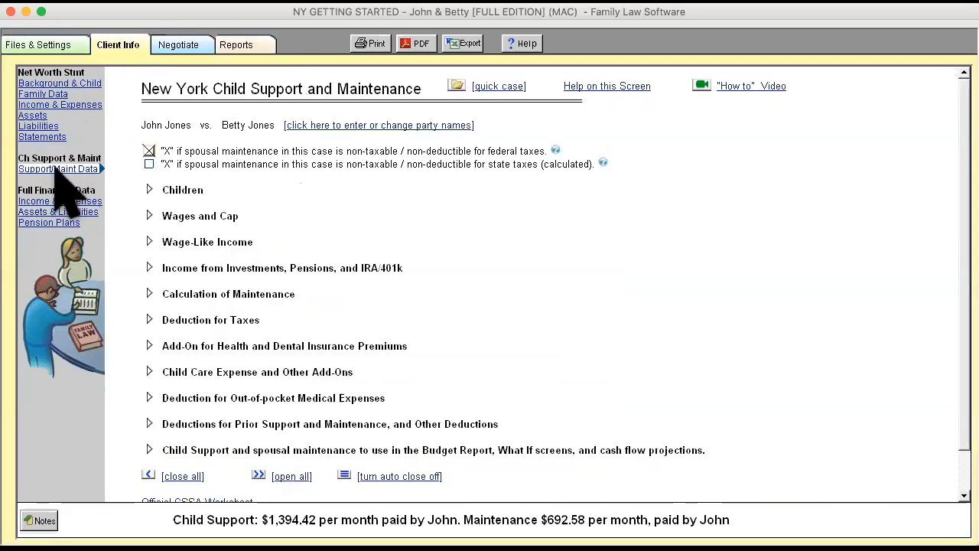
pyautogui.click(150, 216)
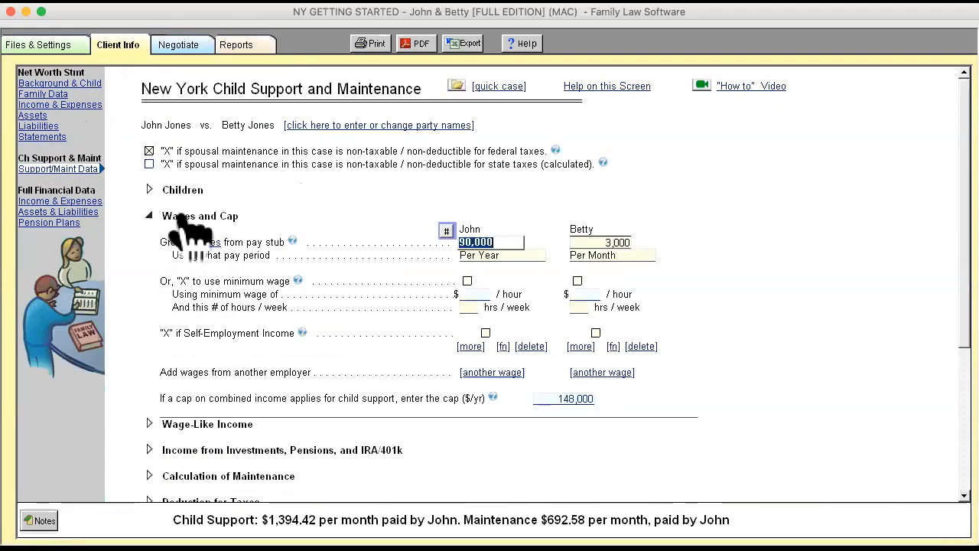
pyautogui.moveTo(609, 241)
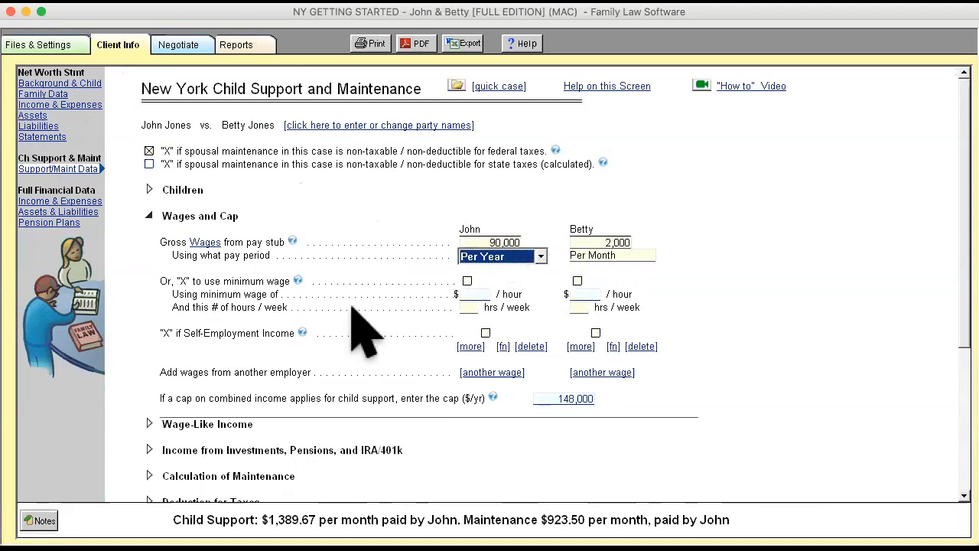
pyautogui.moveTo(734, 322)
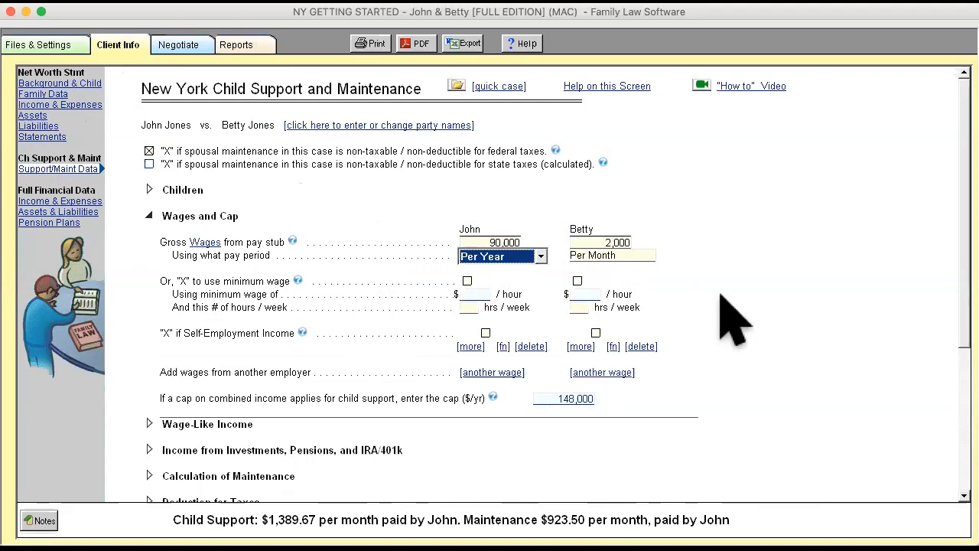
pyautogui.moveTo(707, 382)
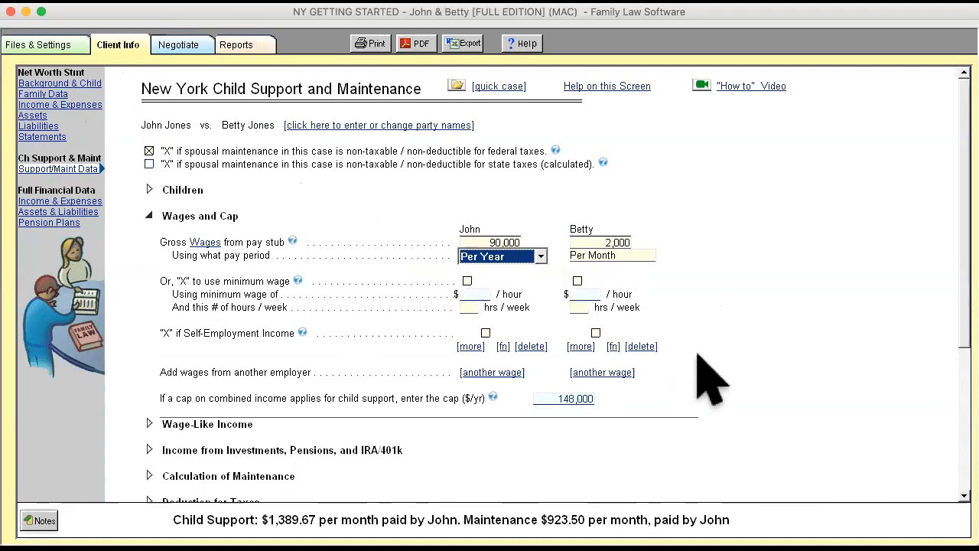
pyautogui.moveTo(738, 413)
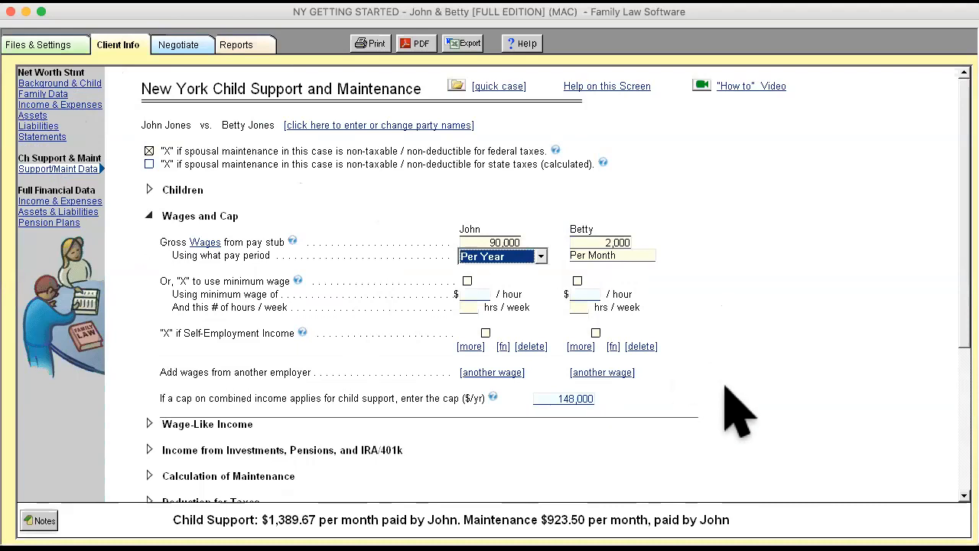
pyautogui.moveTo(765, 429)
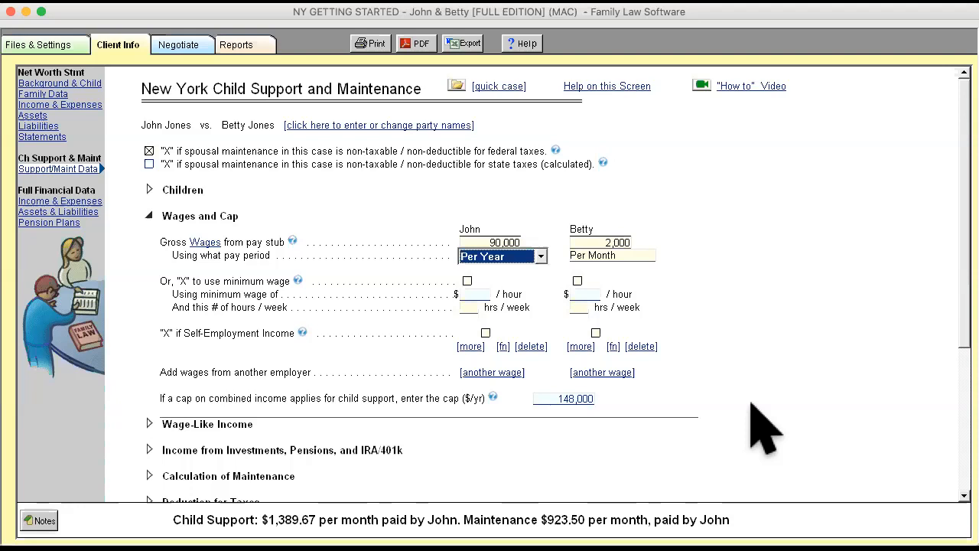
pyautogui.moveTo(620, 426)
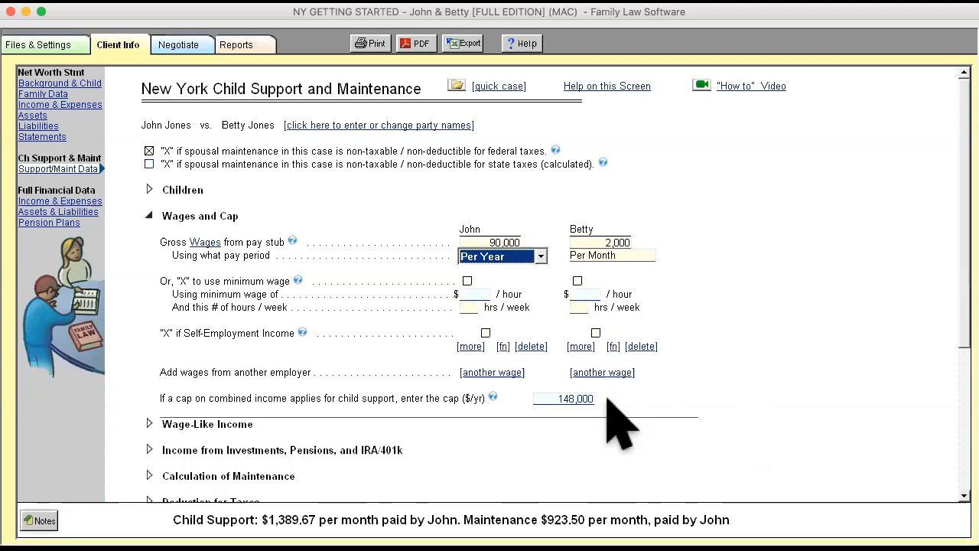
pyautogui.scroll(-3)
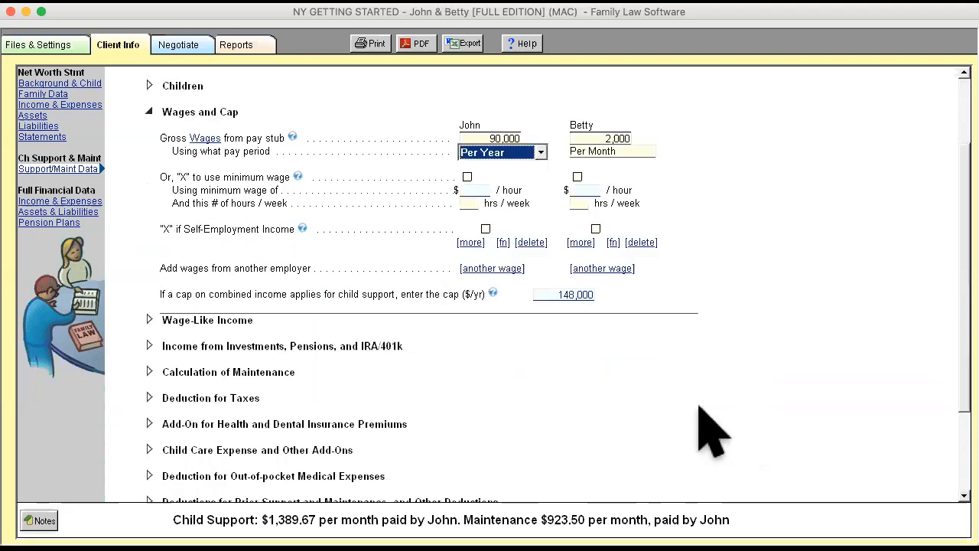
pyautogui.moveTo(390, 313)
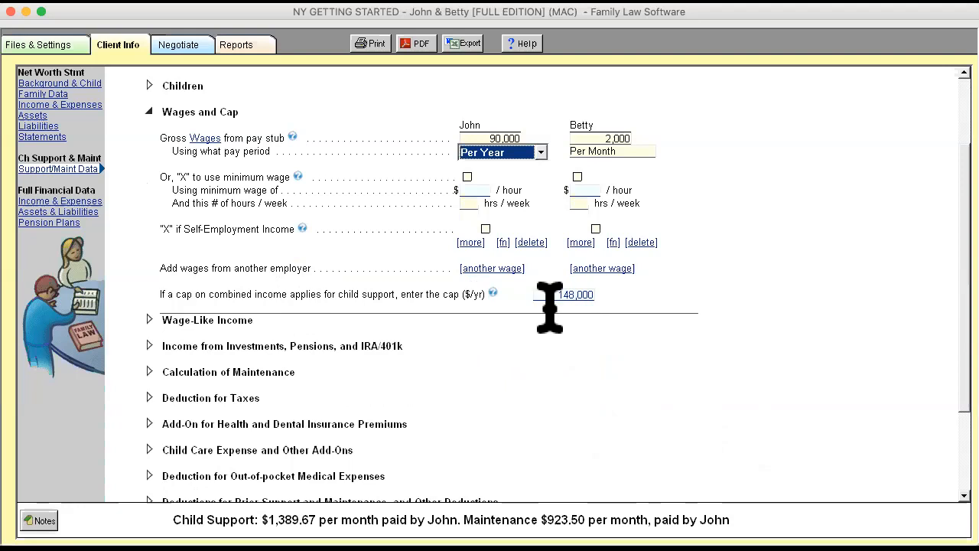
pyautogui.moveTo(578, 297)
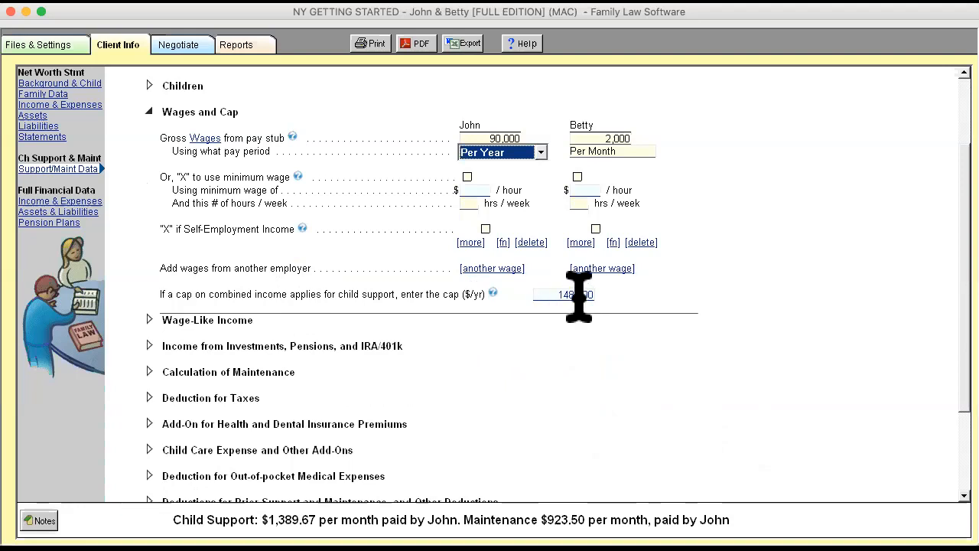
pyautogui.click(553, 294)
pyautogui.write('250,000')
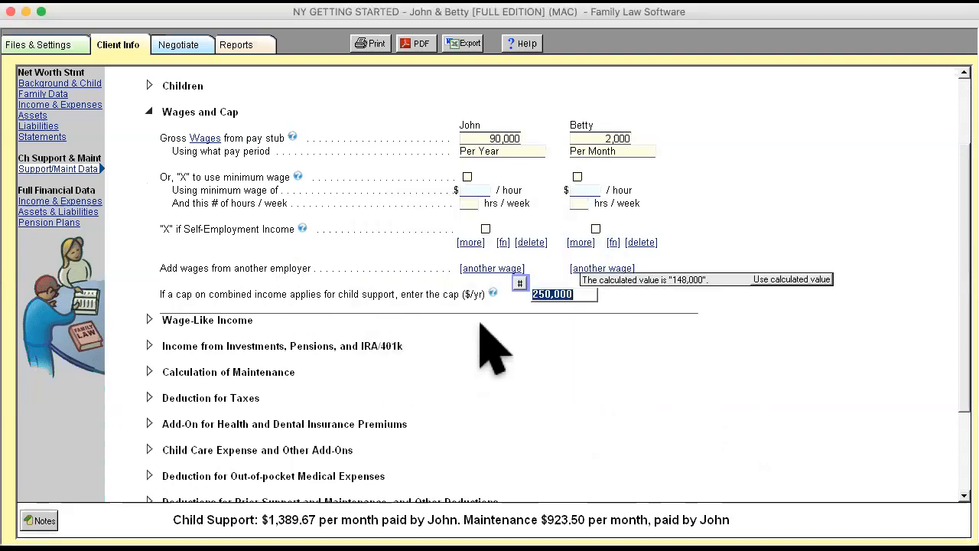
pyautogui.moveTo(563, 386)
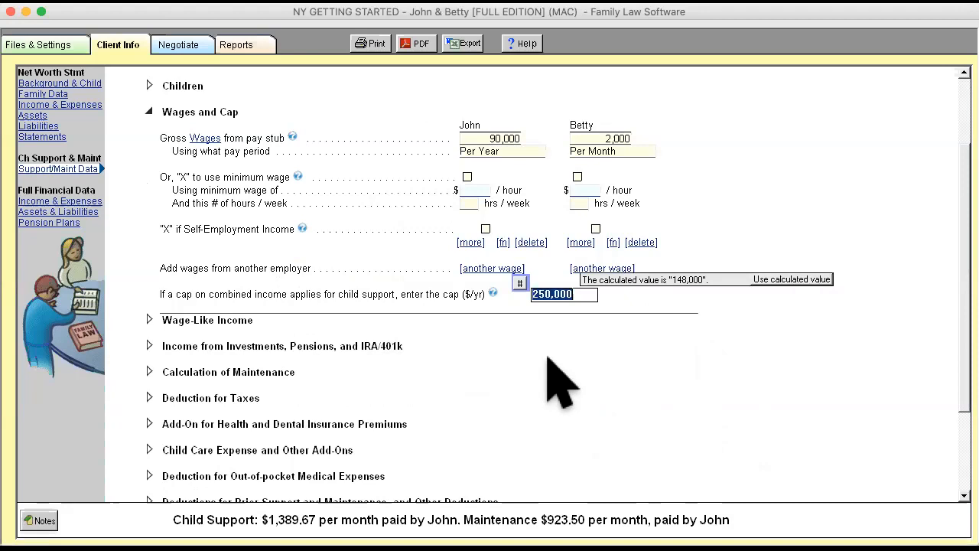
pyautogui.moveTo(459, 382)
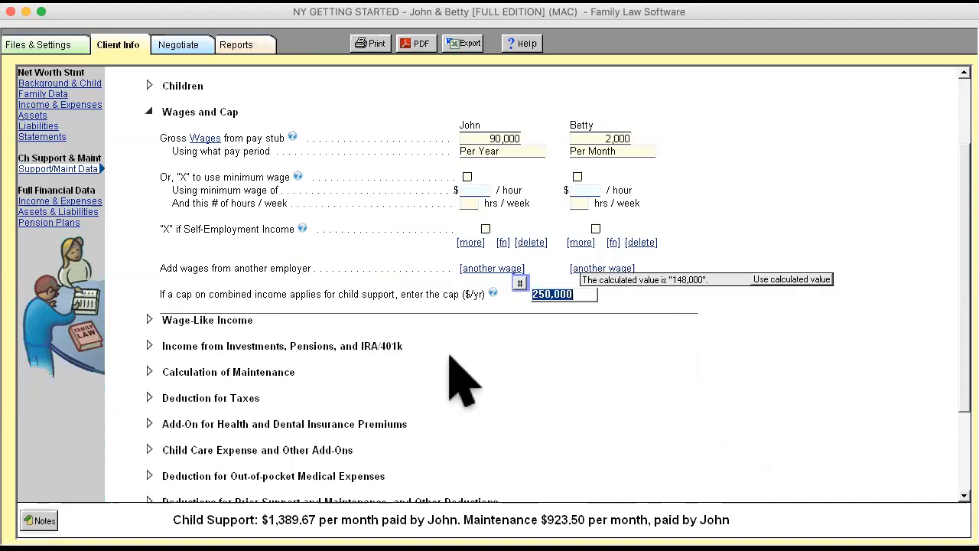
pyautogui.moveTo(161, 352)
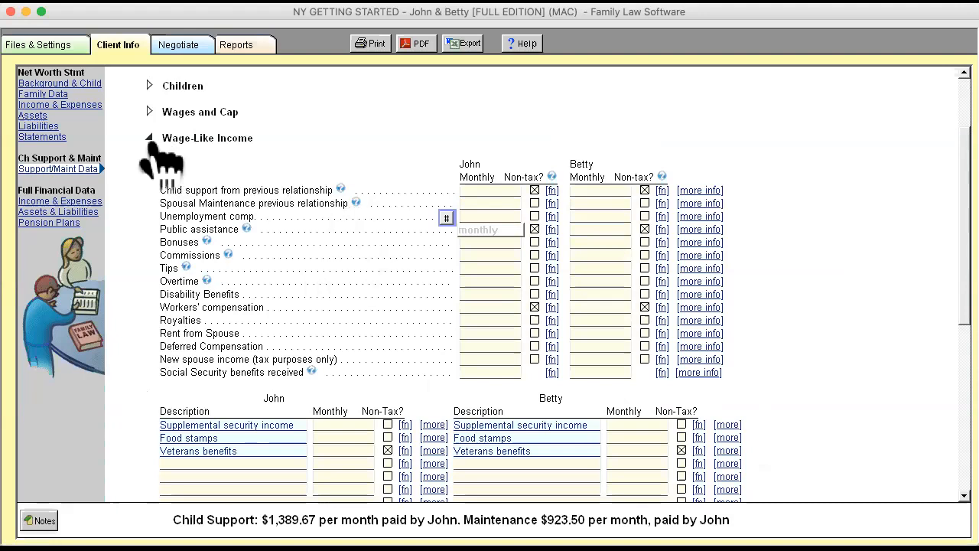
pyautogui.click(150, 138)
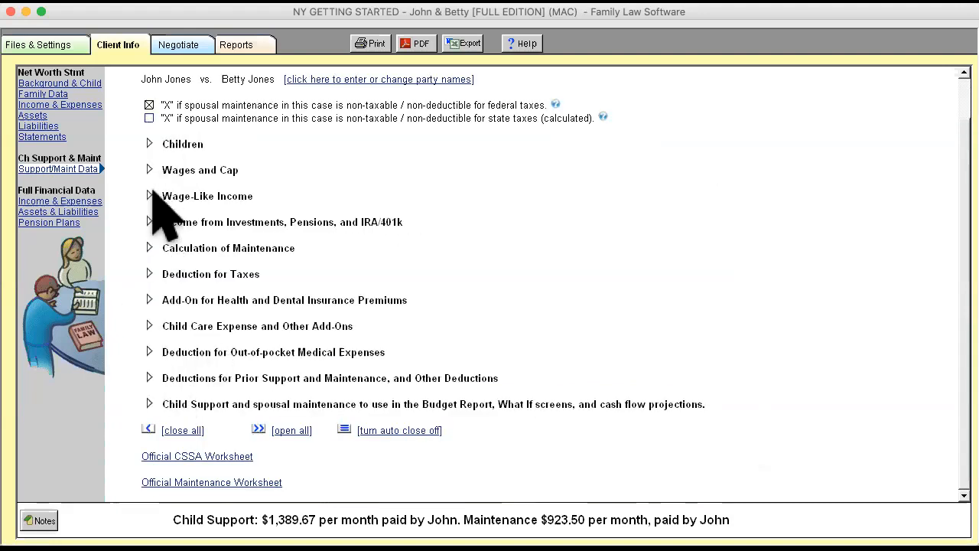
pyautogui.click(150, 169)
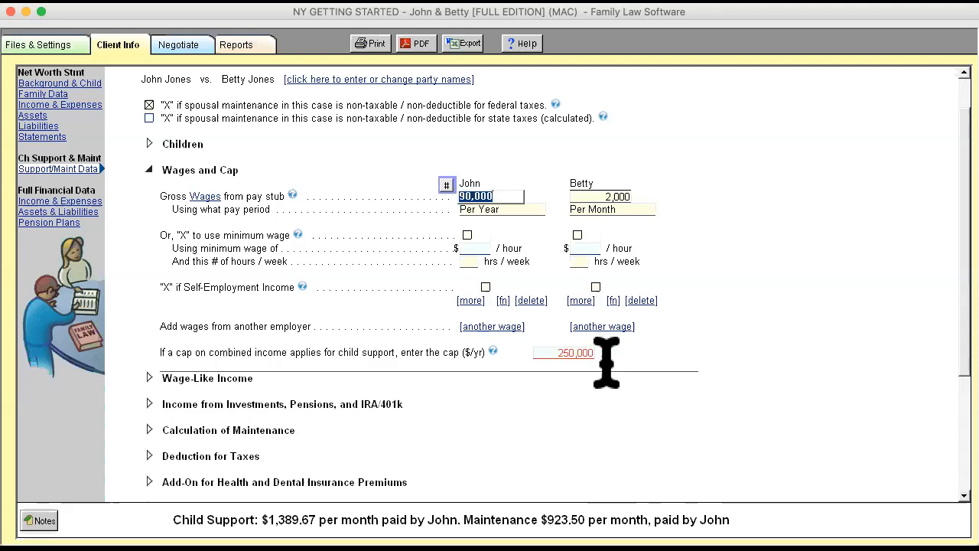
pyautogui.moveTo(606, 362)
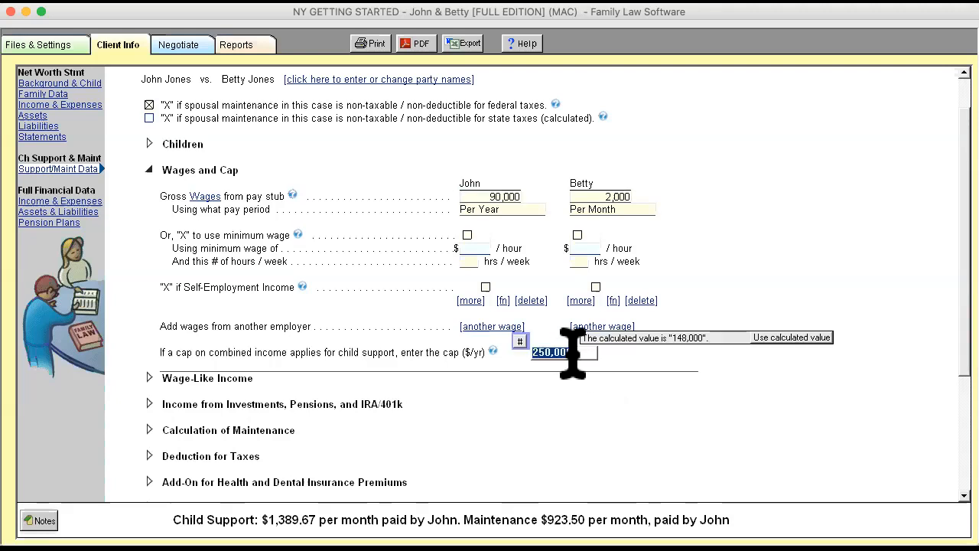
pyautogui.click(791, 339)
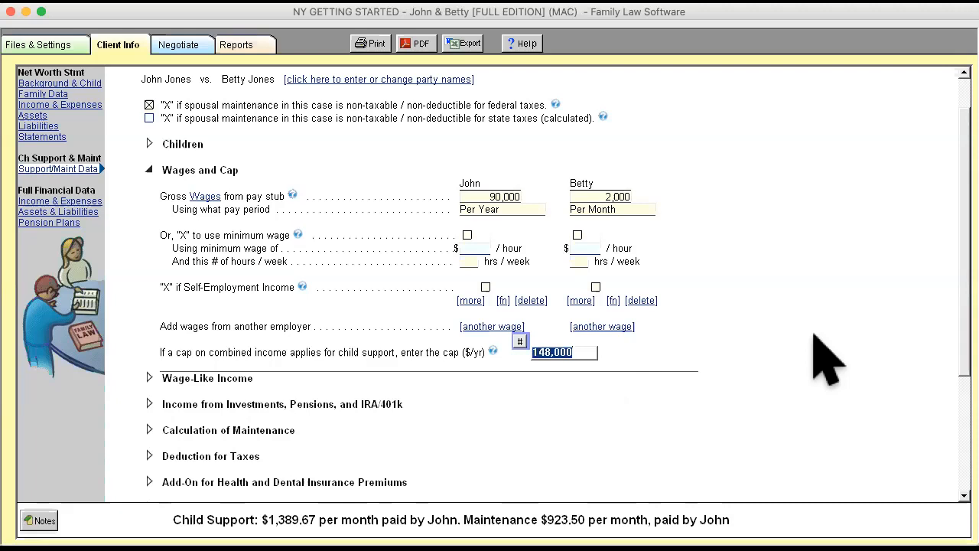
pyautogui.moveTo(567, 390)
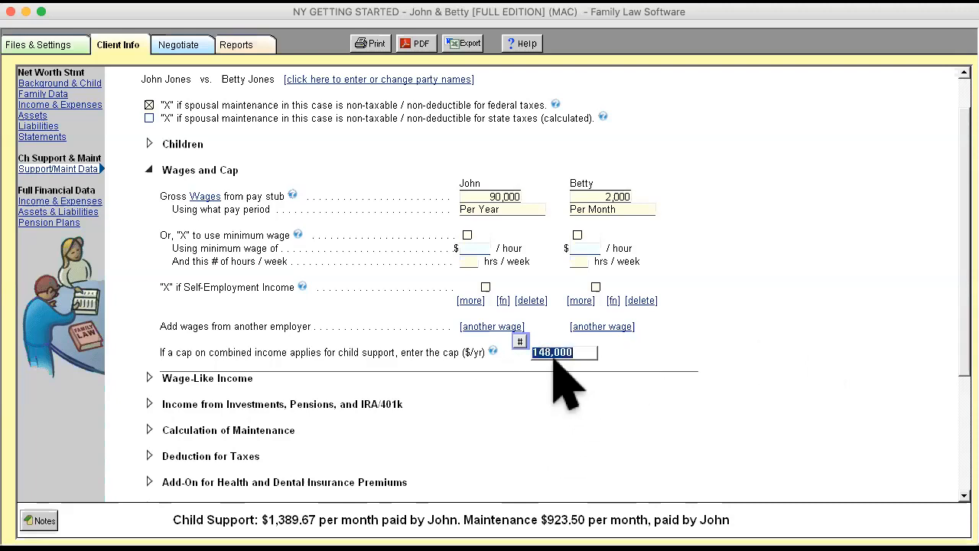
pyautogui.moveTo(428, 462)
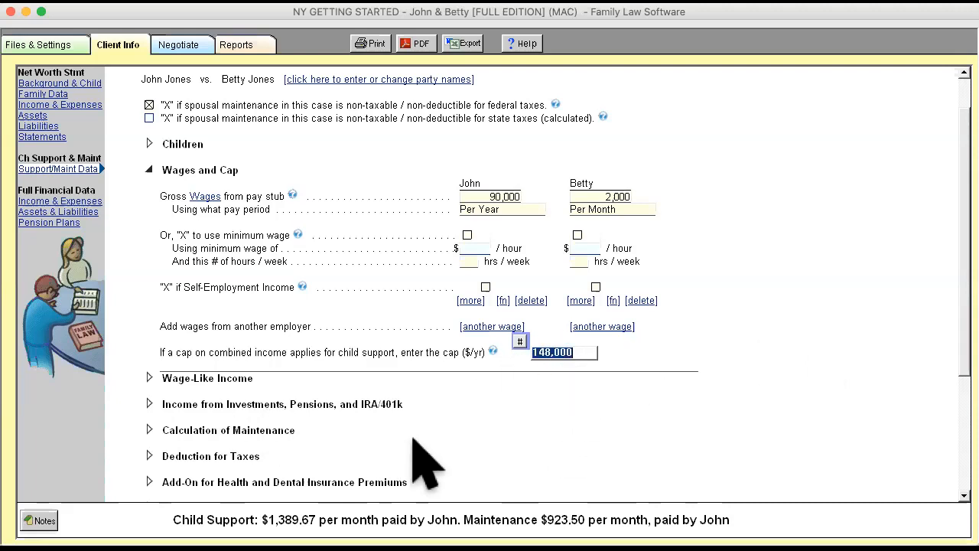
pyautogui.moveTo(520, 244)
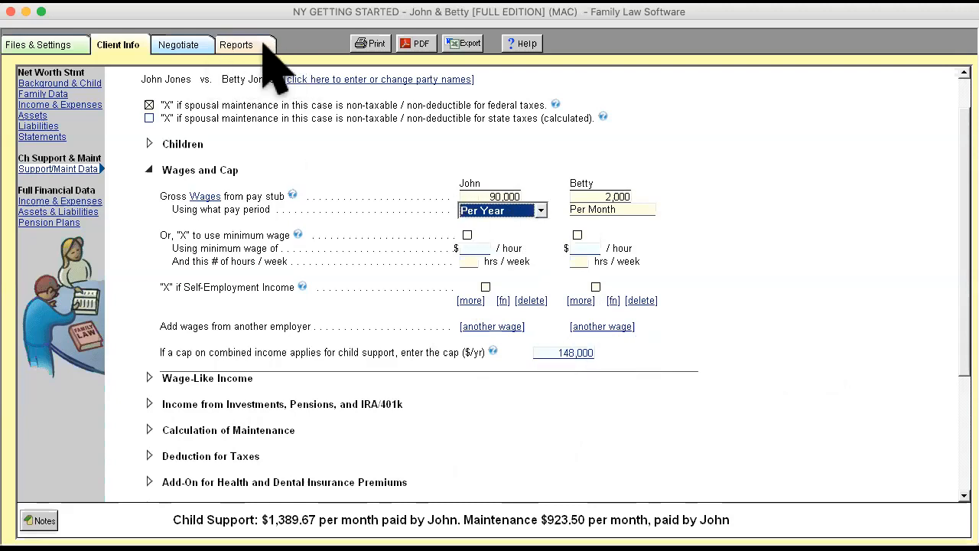
# Step: Show the CSSA Maintenance worksheet with $923.50 monthly maintenance from John to Betty
pyautogui.click(235, 44)
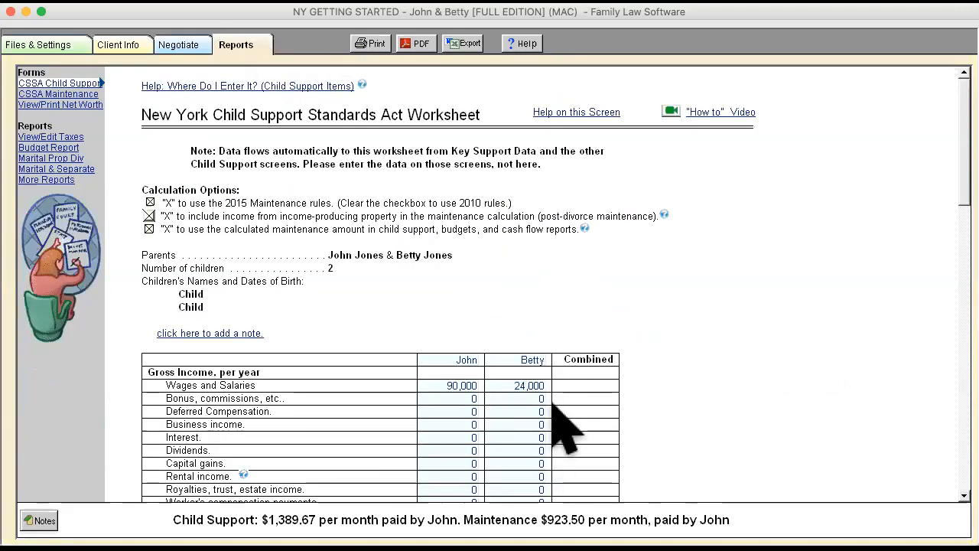
pyautogui.click(59, 93)
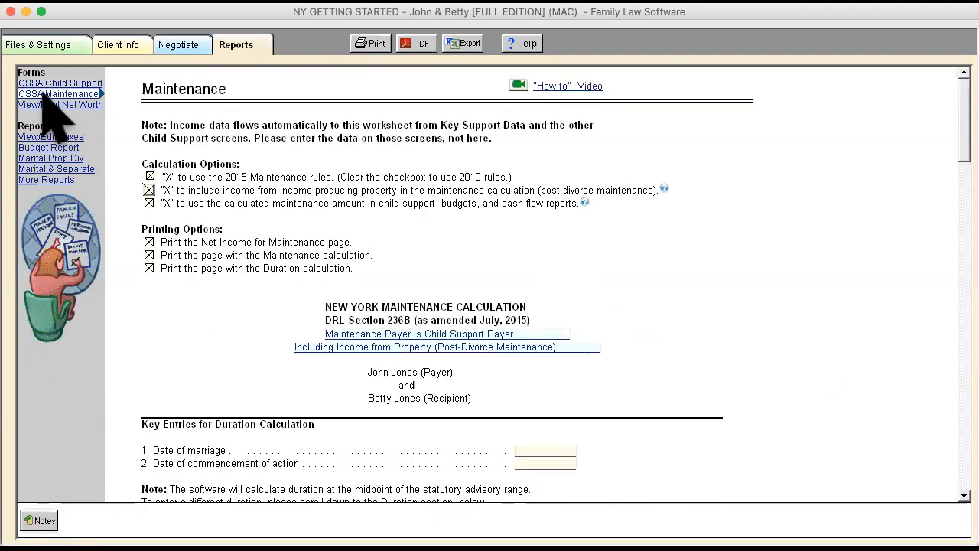
pyautogui.scroll(-3)
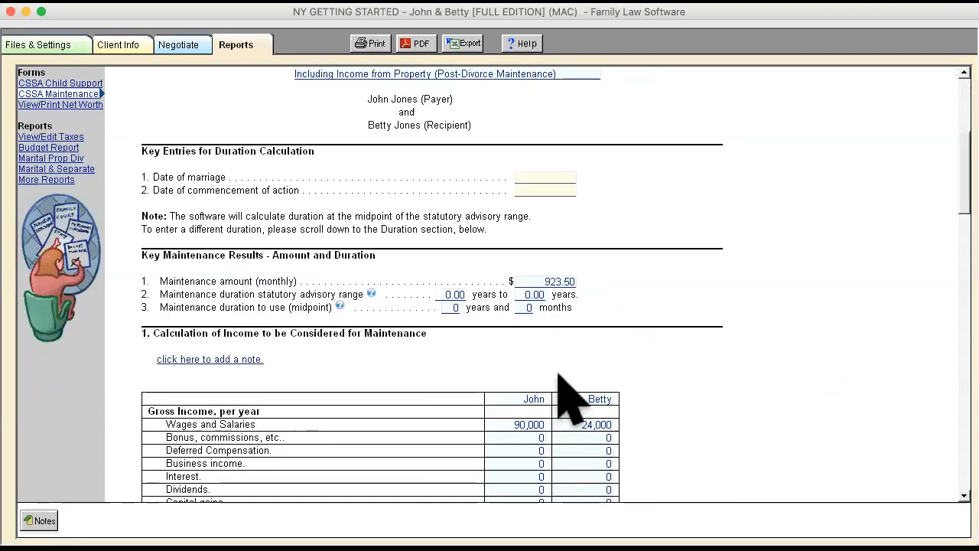
pyautogui.scroll(3)
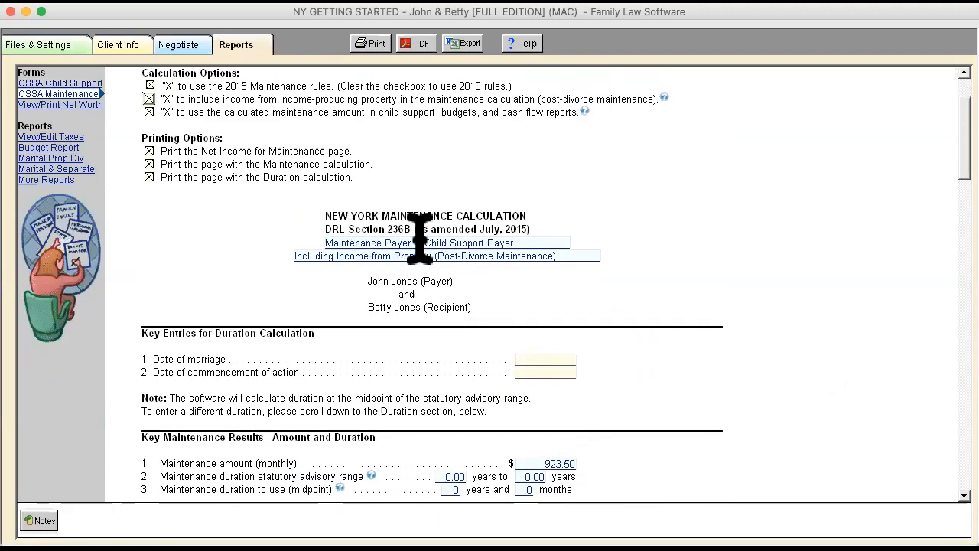
pyautogui.moveTo(390, 288)
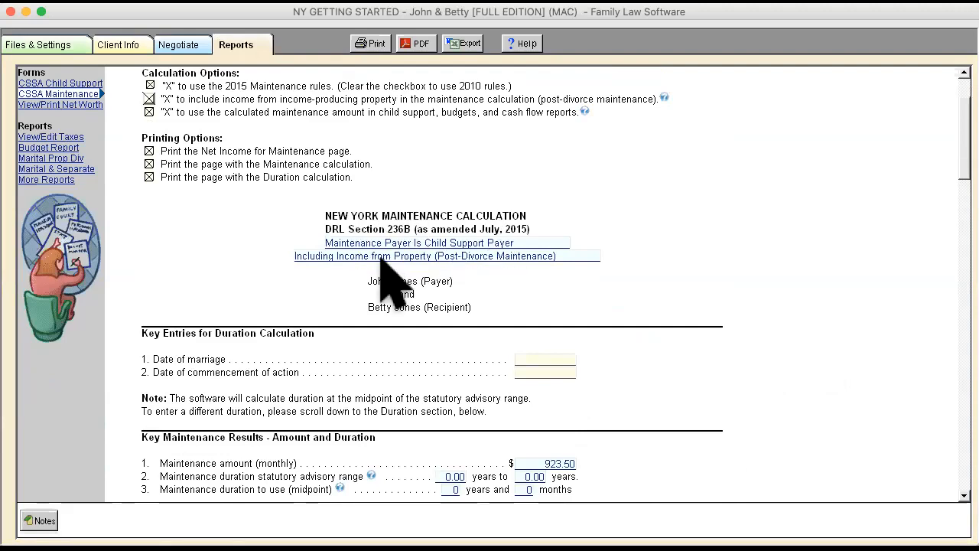
pyautogui.moveTo(493, 261)
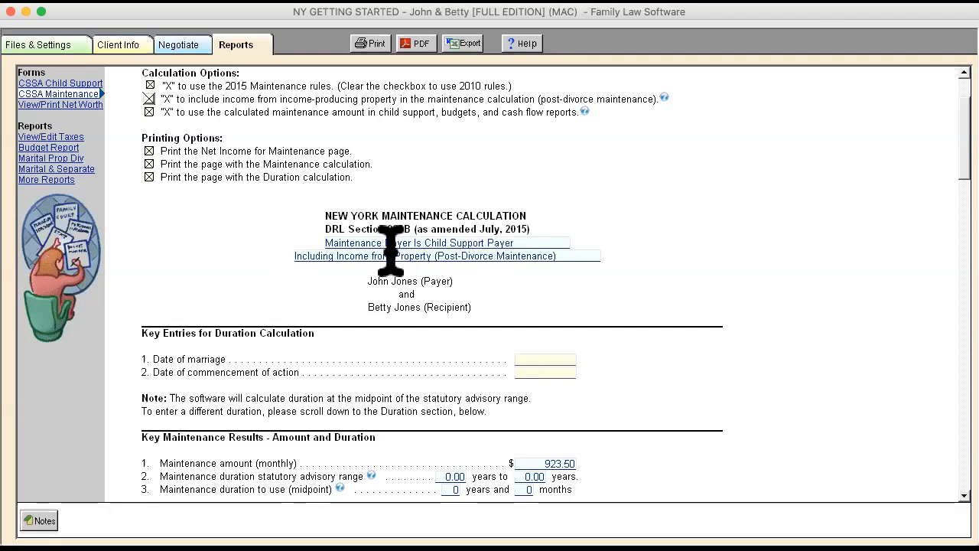
pyautogui.moveTo(252, 191)
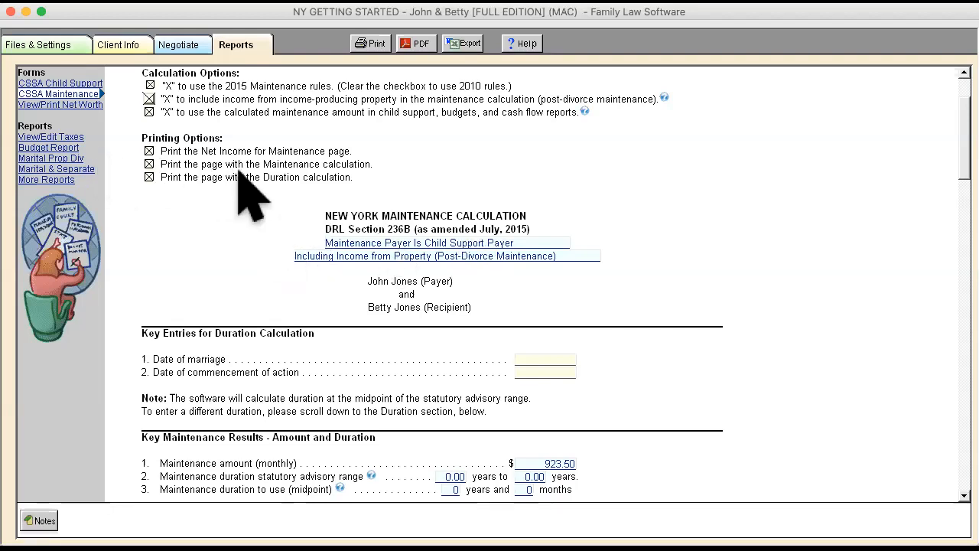
pyautogui.scroll(3)
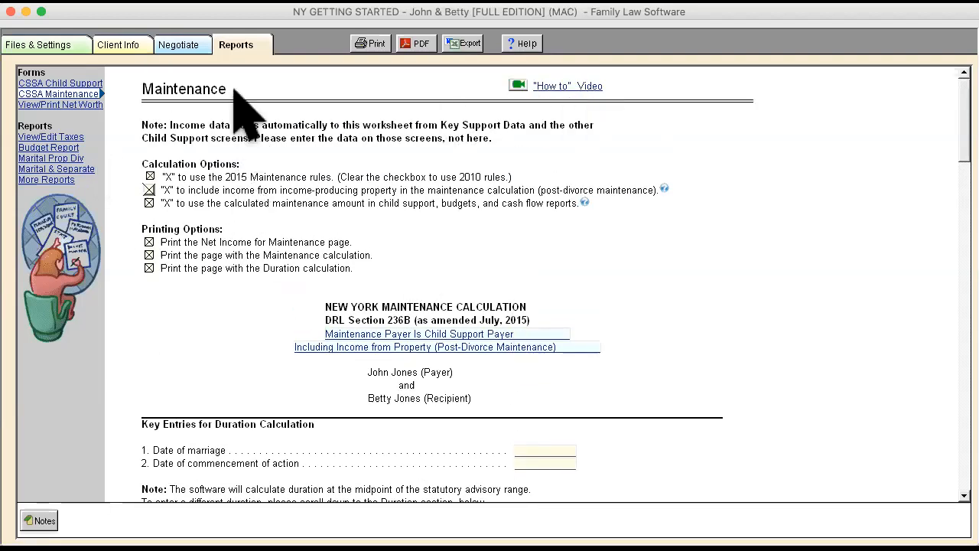
pyautogui.moveTo(49, 119)
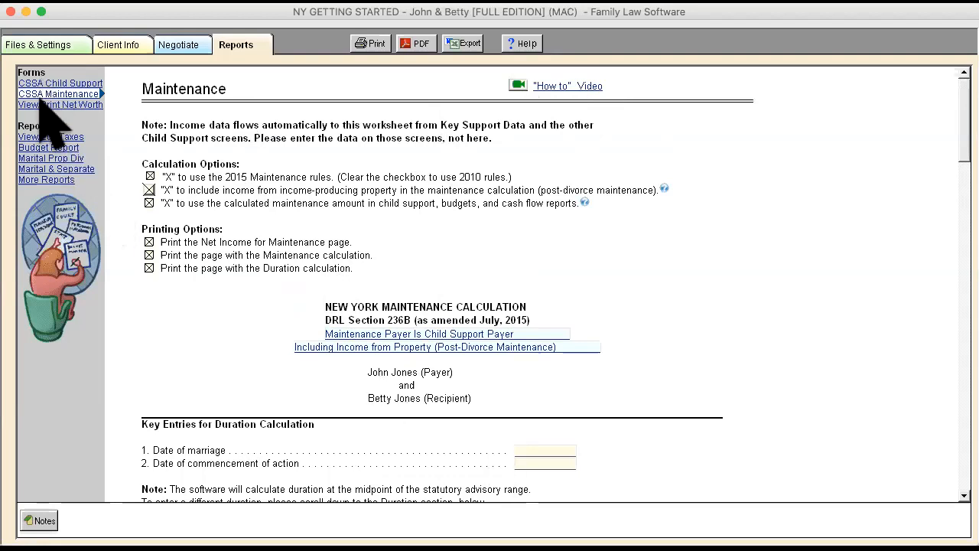
pyautogui.click(370, 43)
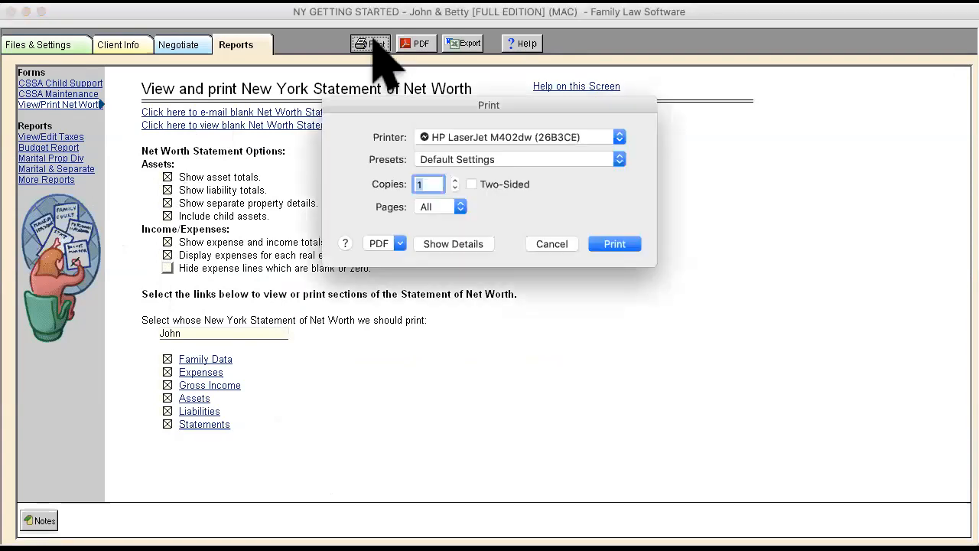
pyautogui.moveTo(574, 263)
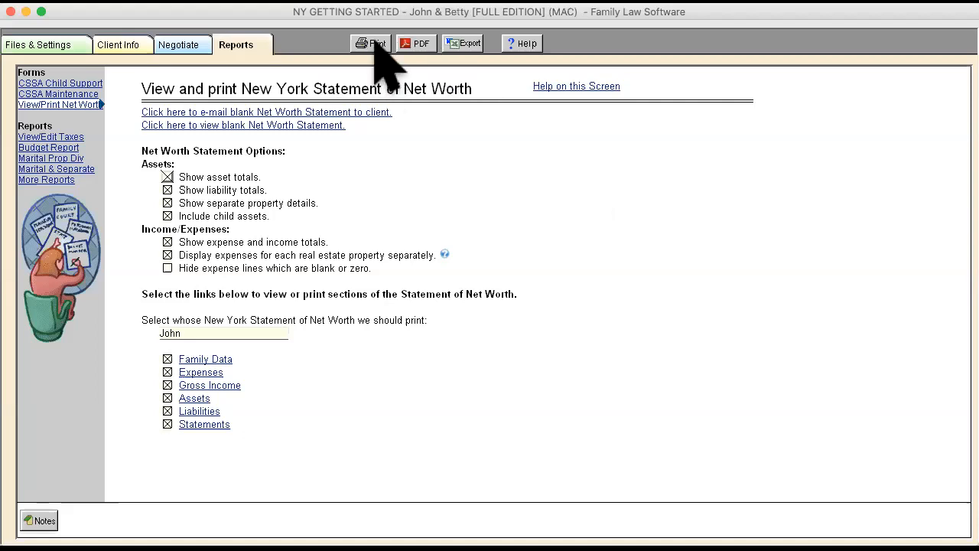
pyautogui.moveTo(533, 425)
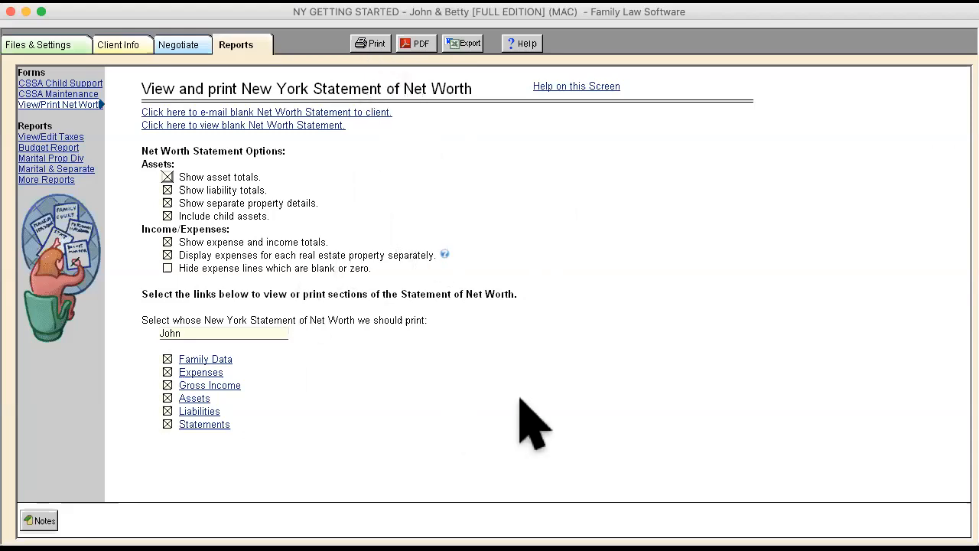
pyautogui.moveTo(547, 421)
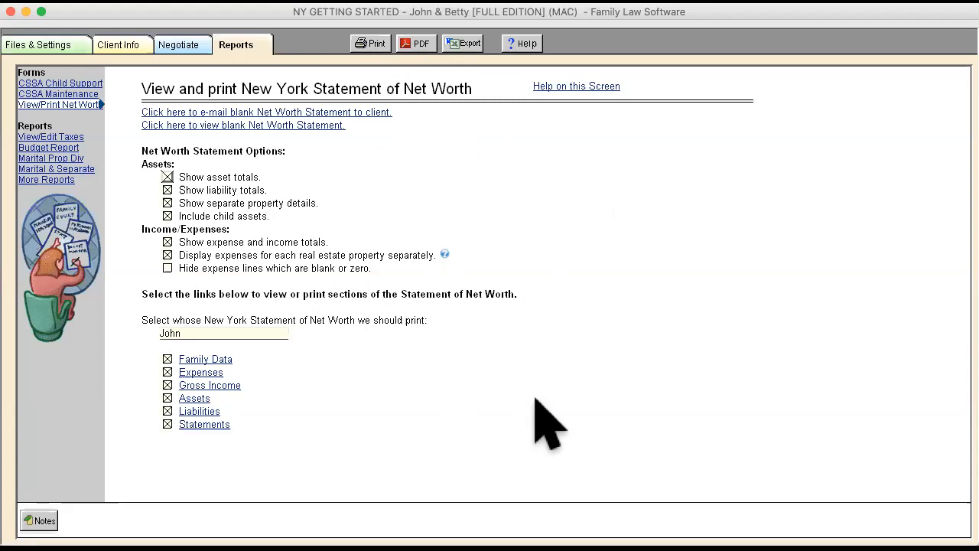
pyautogui.moveTo(45, 160)
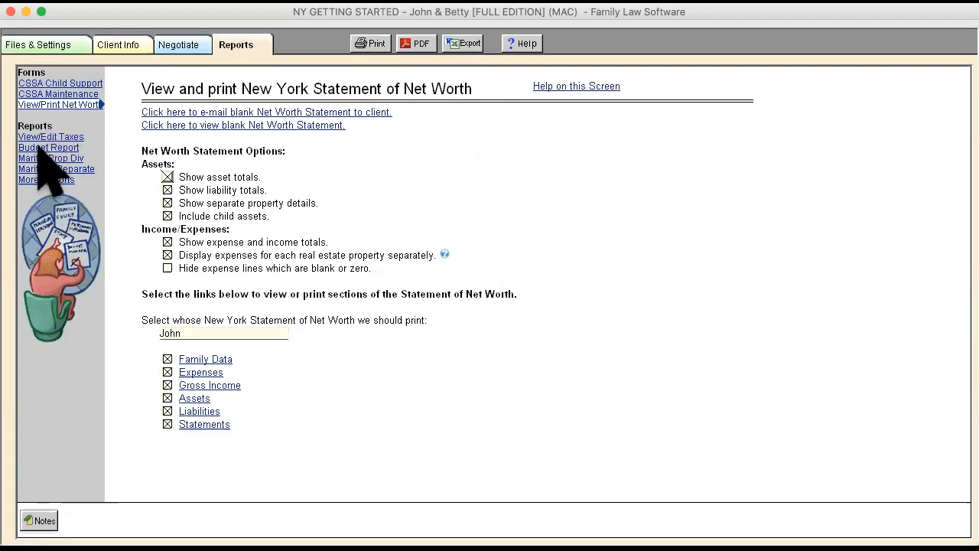
pyautogui.moveTo(115, 161)
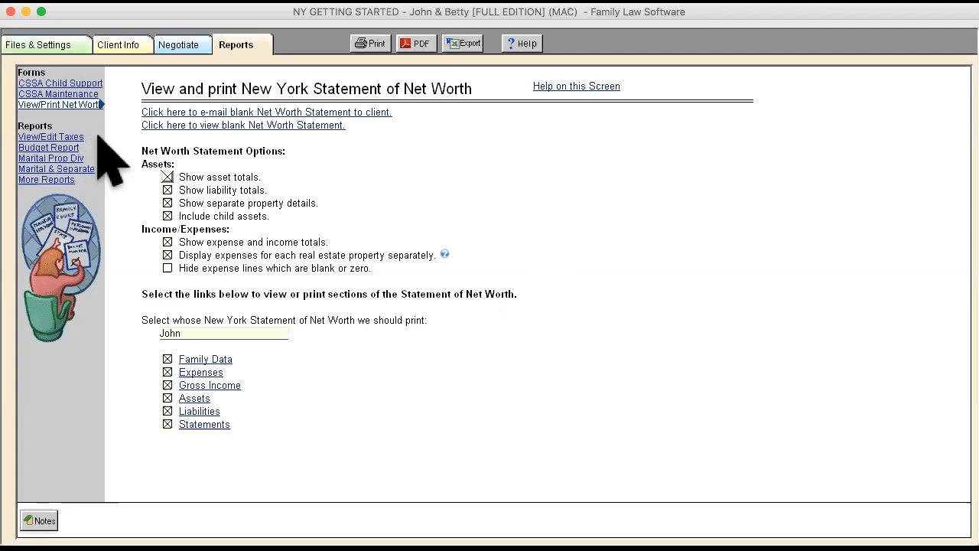
pyautogui.moveTo(92, 199)
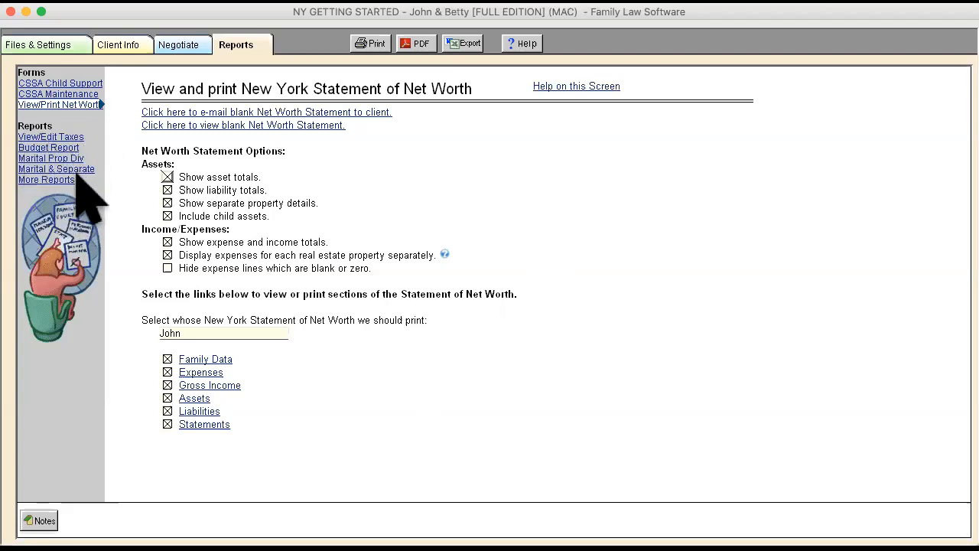
pyautogui.moveTo(80, 156)
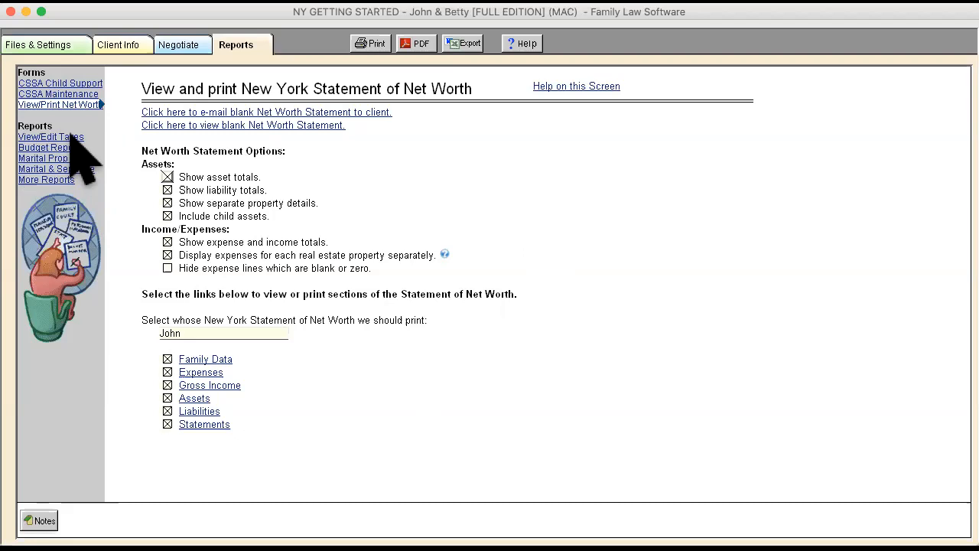
# Step: Show View/Edit Taxes for 2019 with John's $90,000 and Betty's $24,000 wages
pyautogui.click(49, 136)
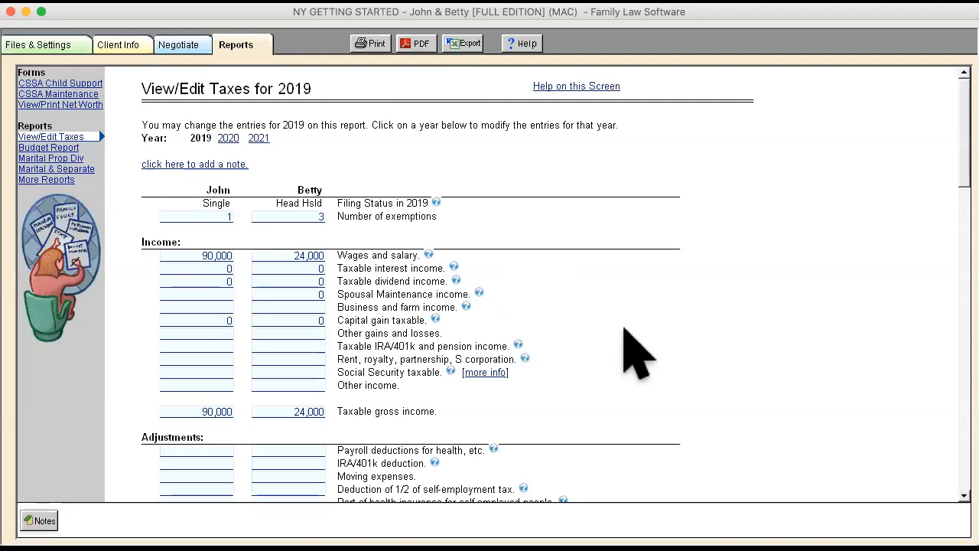
pyautogui.scroll(-3)
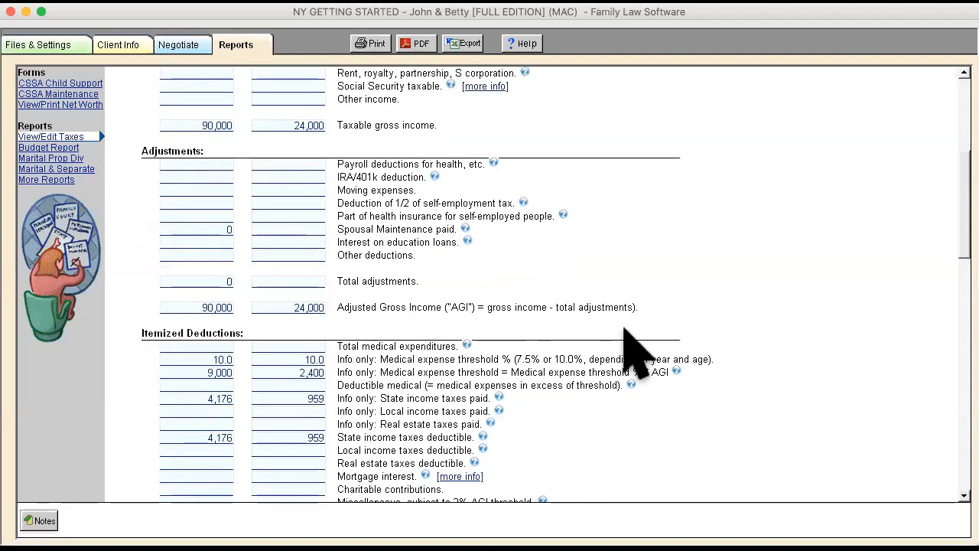
pyautogui.scroll(-3)
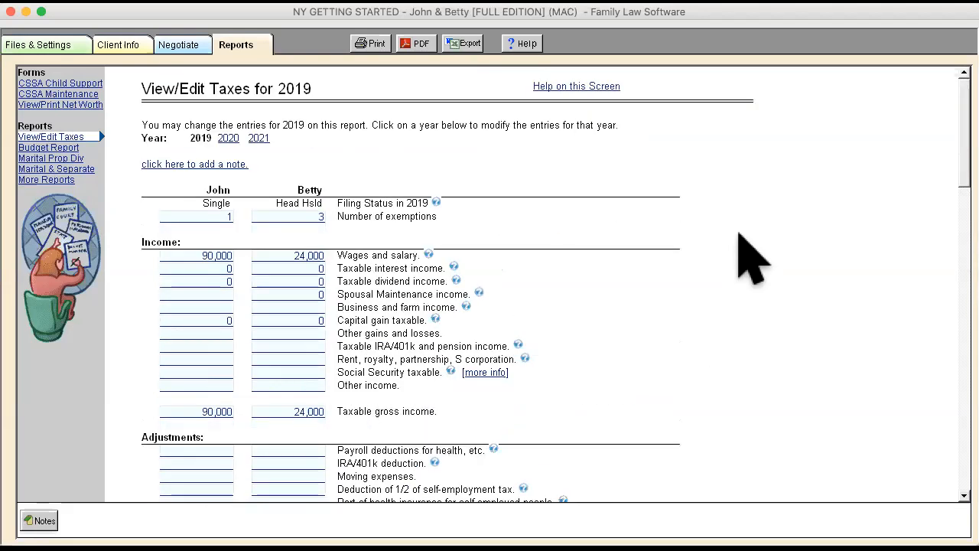
pyautogui.moveTo(283, 237)
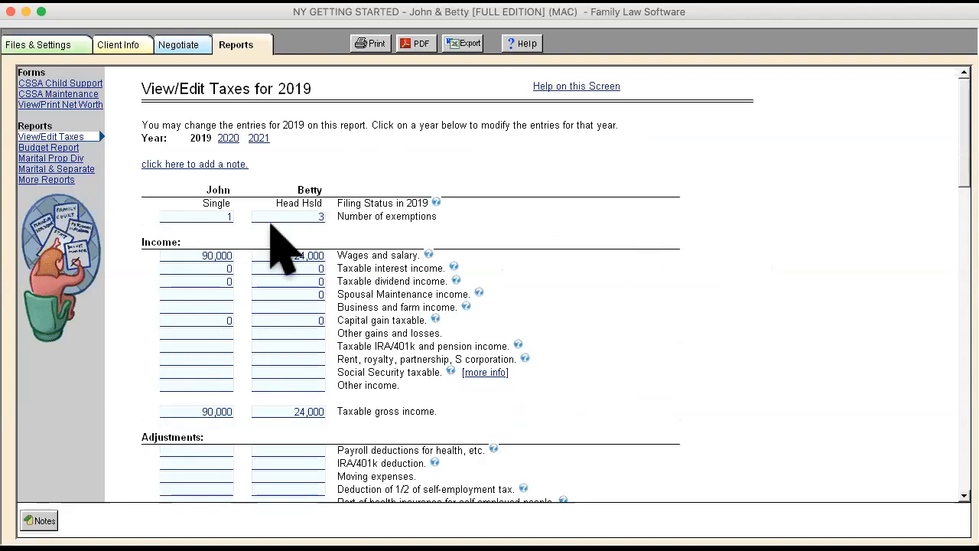
pyautogui.moveTo(548, 360)
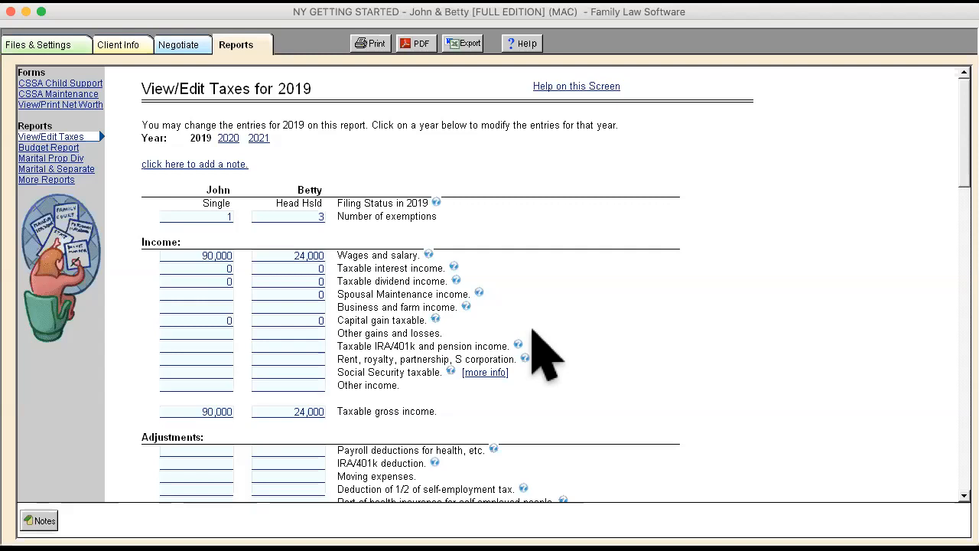
pyautogui.moveTo(309, 294)
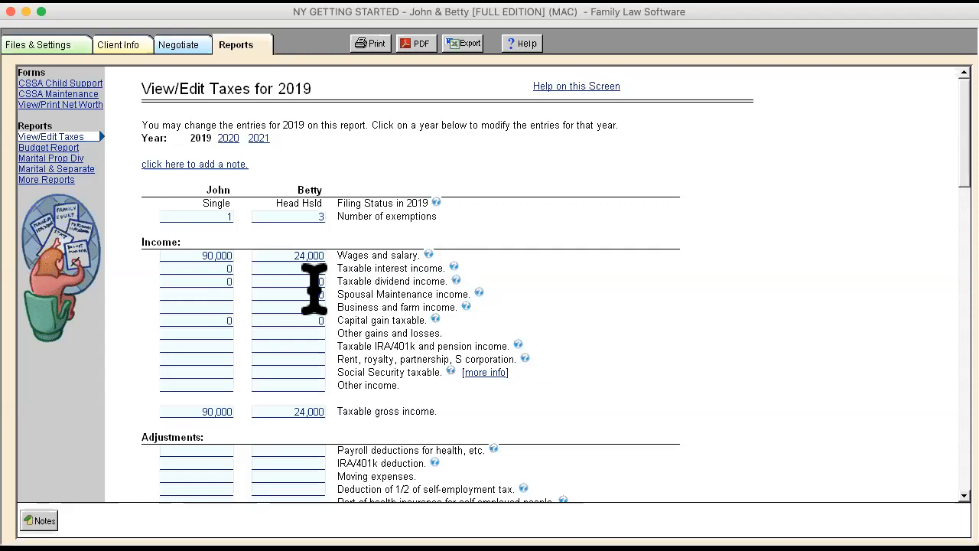
pyautogui.moveTo(594, 368)
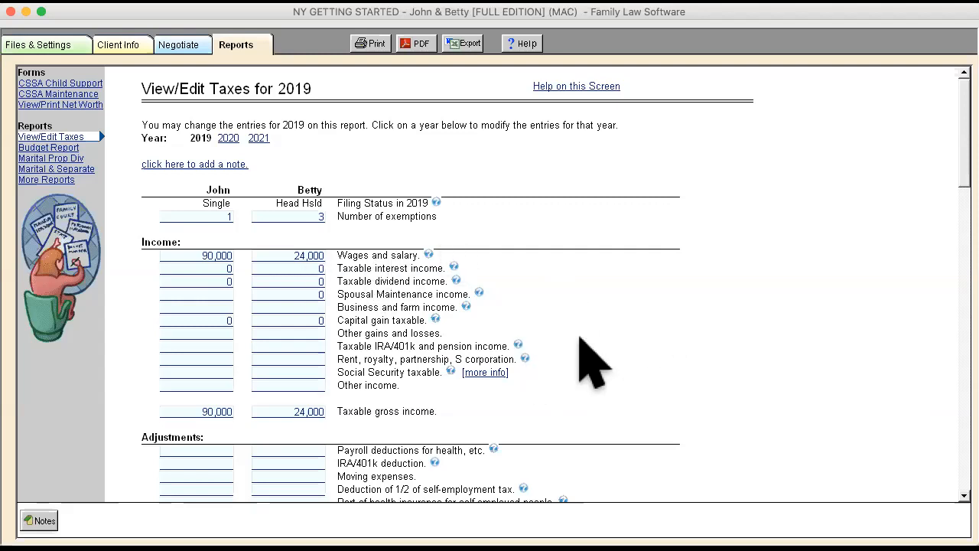
pyautogui.moveTo(43, 202)
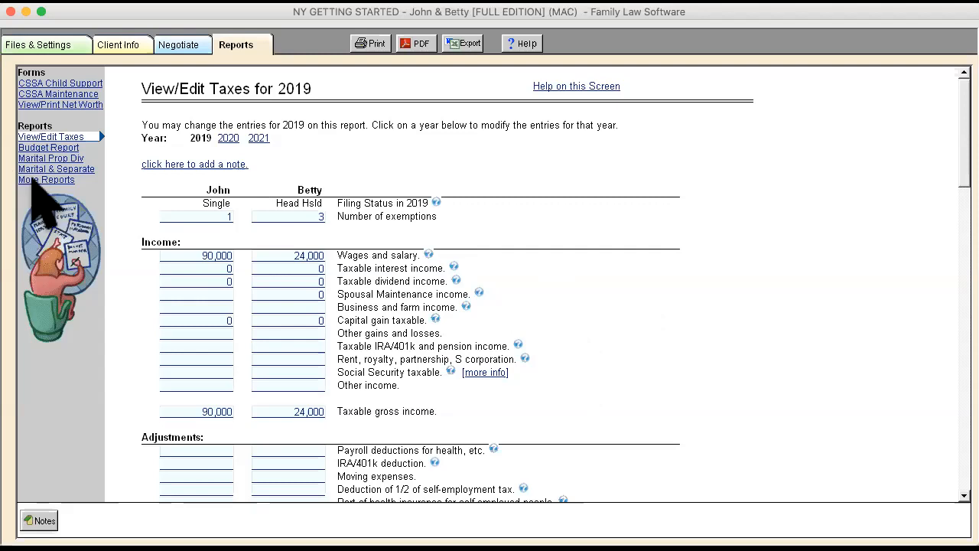
# Step: From More Reports, view the 2019 FICA, Medicare and Self-Employment Taxes backup showing John's $5,580 FICA tax
pyautogui.click(46, 179)
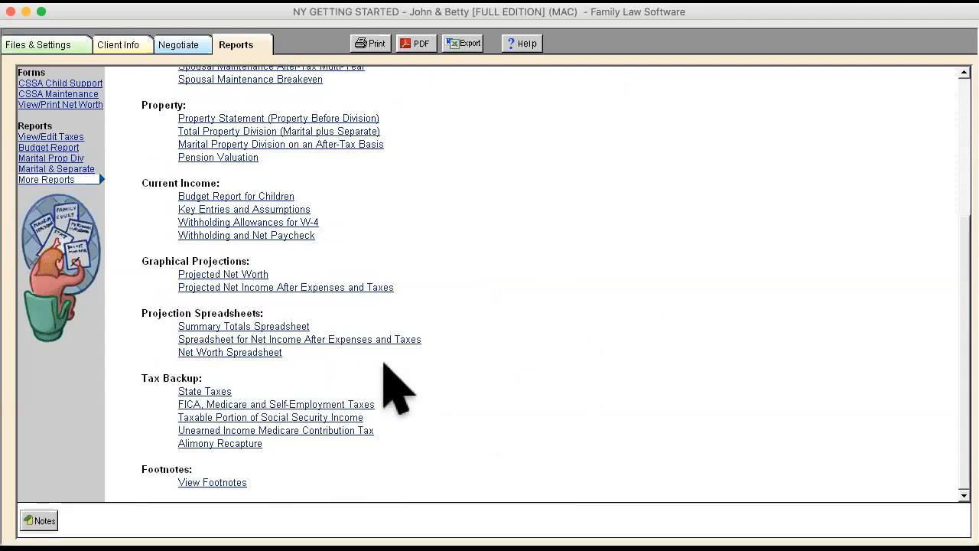
pyautogui.moveTo(261, 428)
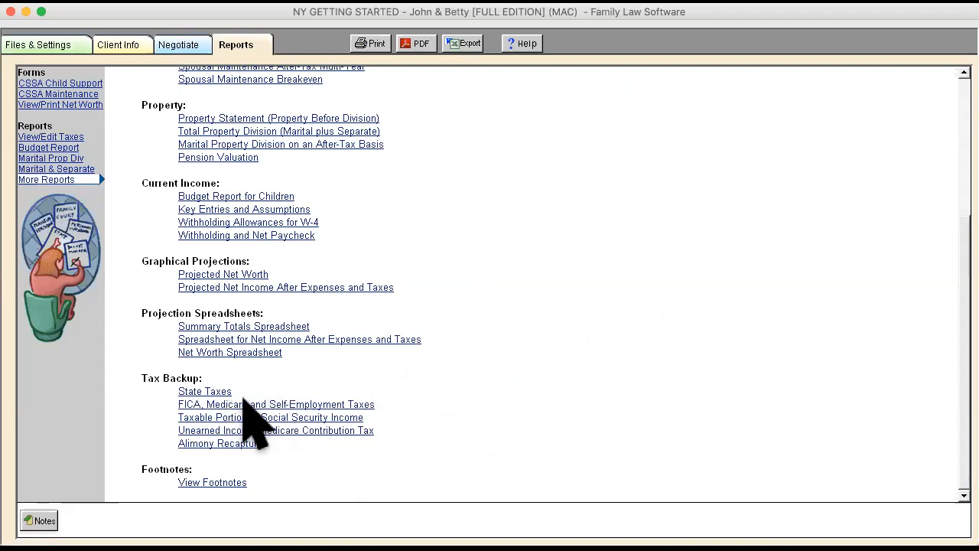
pyautogui.moveTo(196, 428)
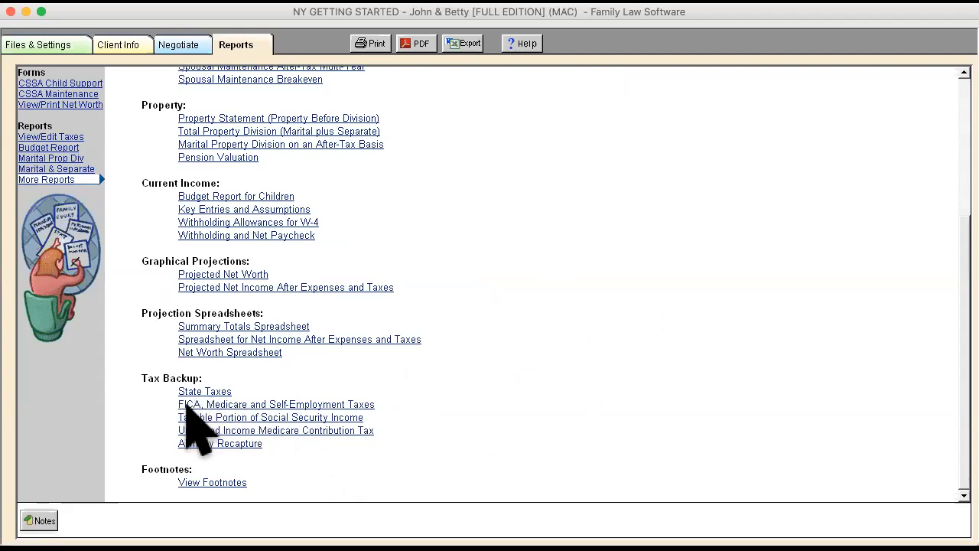
pyautogui.moveTo(309, 420)
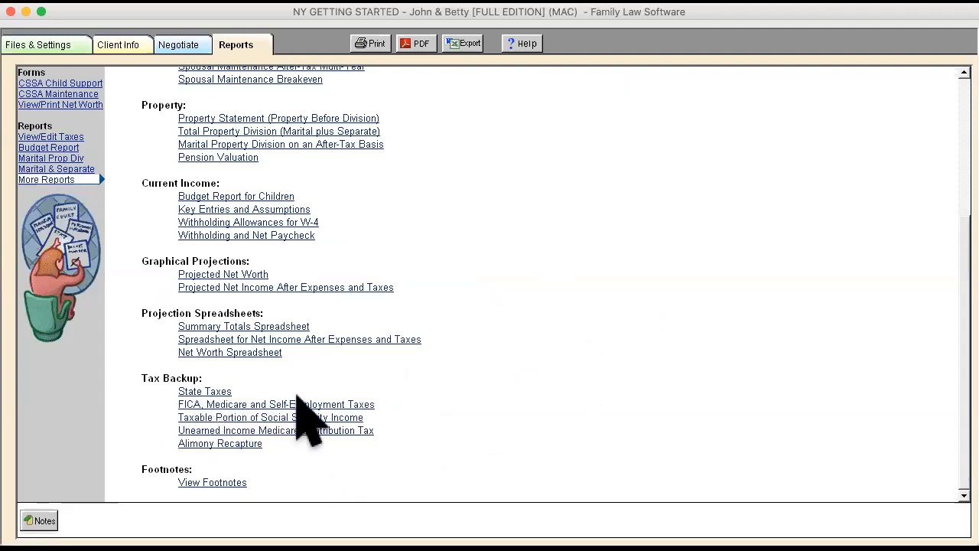
pyautogui.click(276, 404)
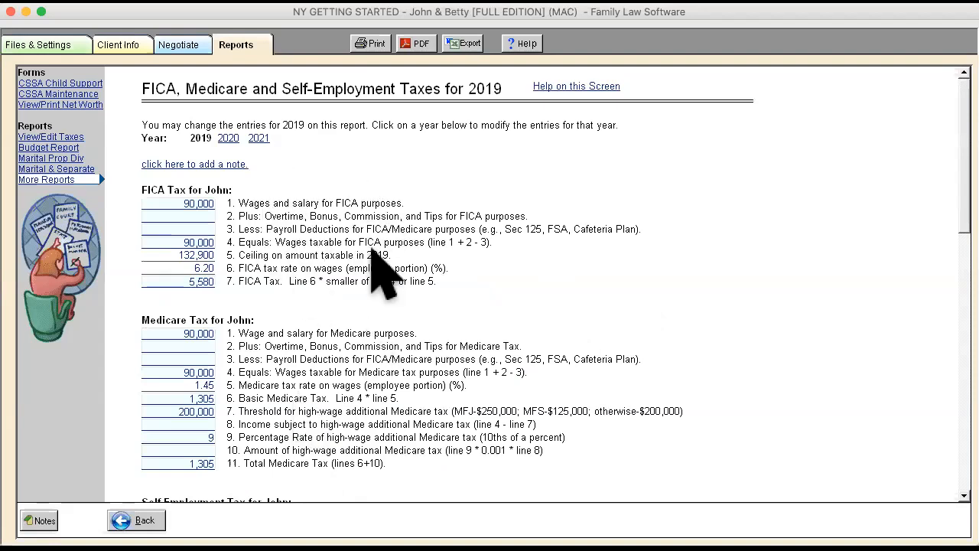
pyautogui.moveTo(563, 317)
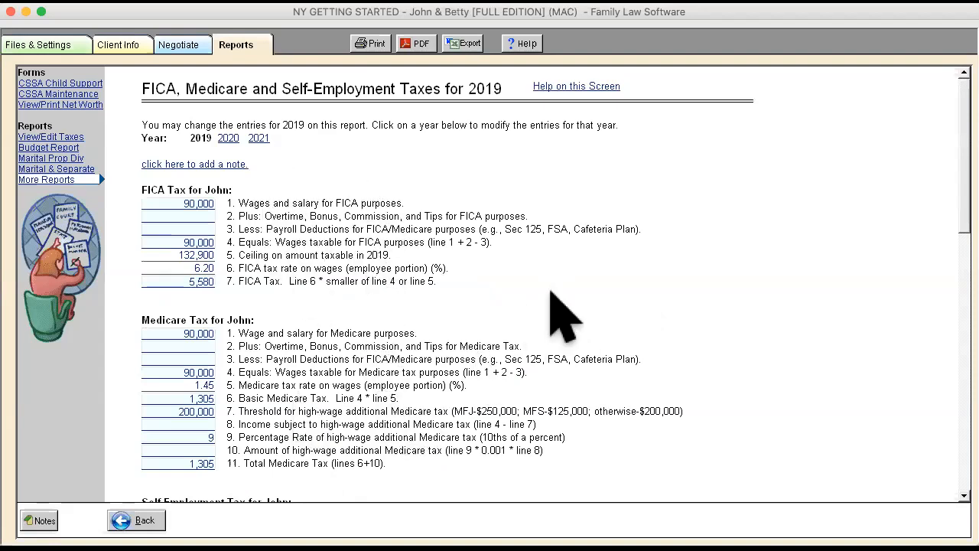
pyautogui.scroll(-3)
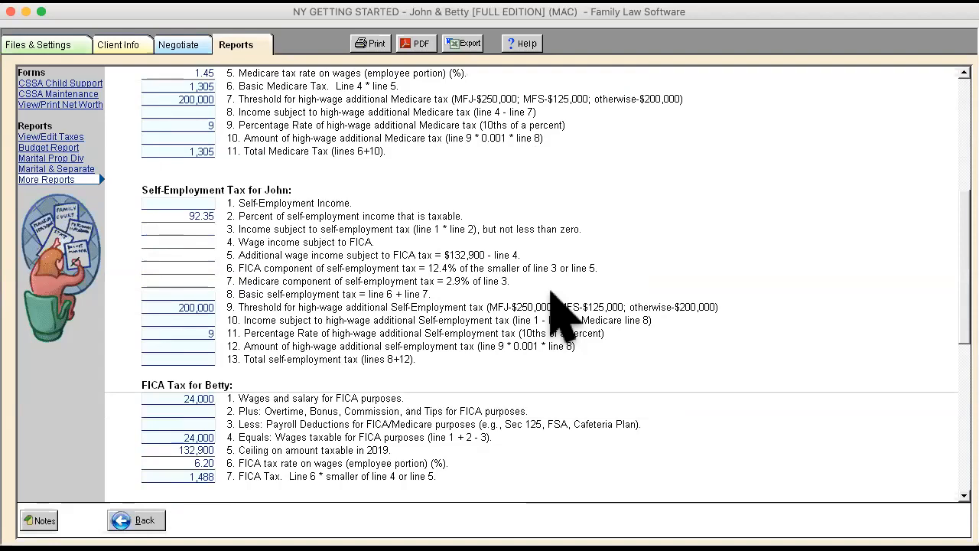
pyautogui.scroll(3)
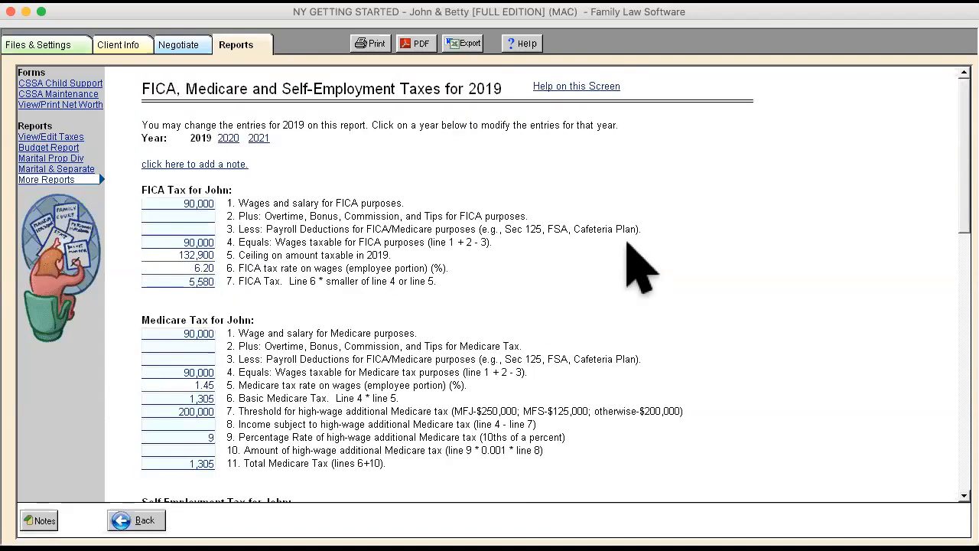
pyautogui.moveTo(459, 287)
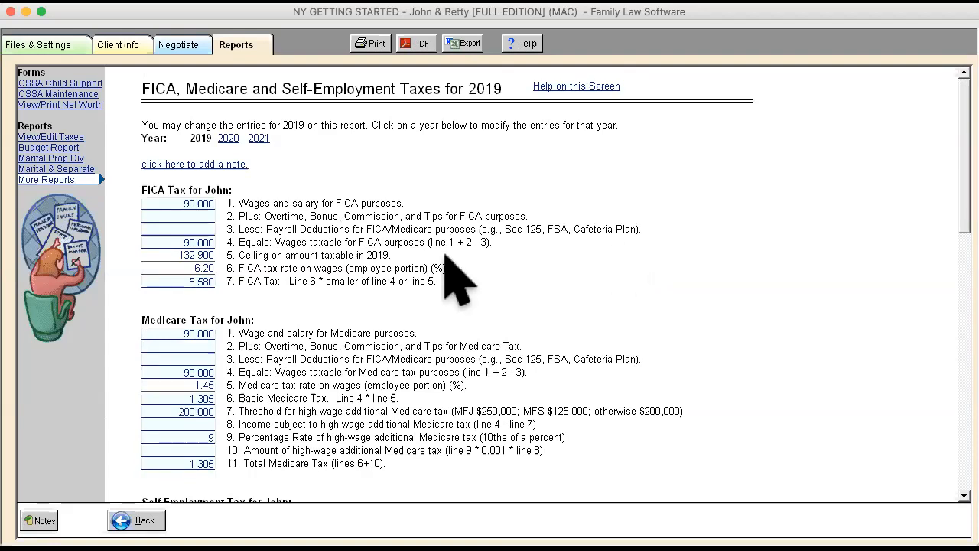
pyautogui.moveTo(578, 317)
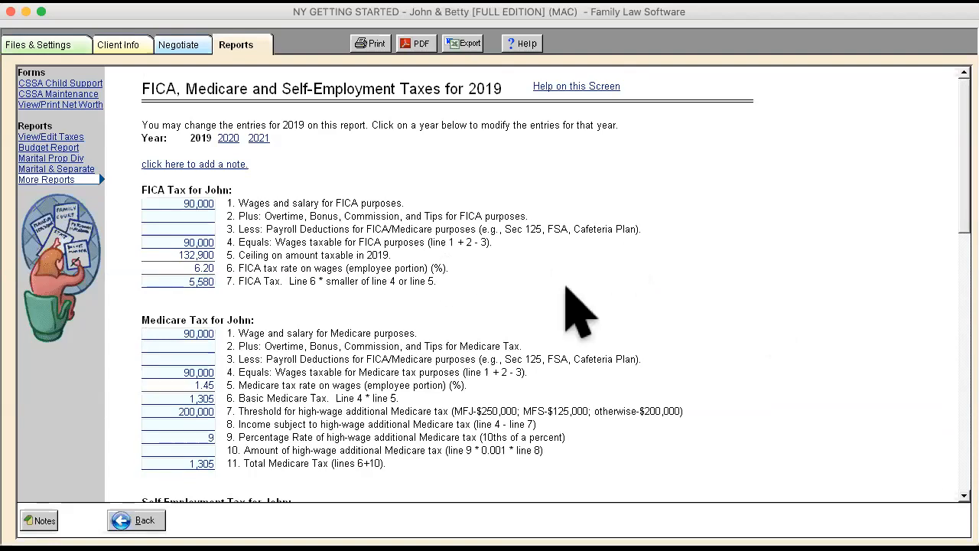
pyautogui.moveTo(390, 344)
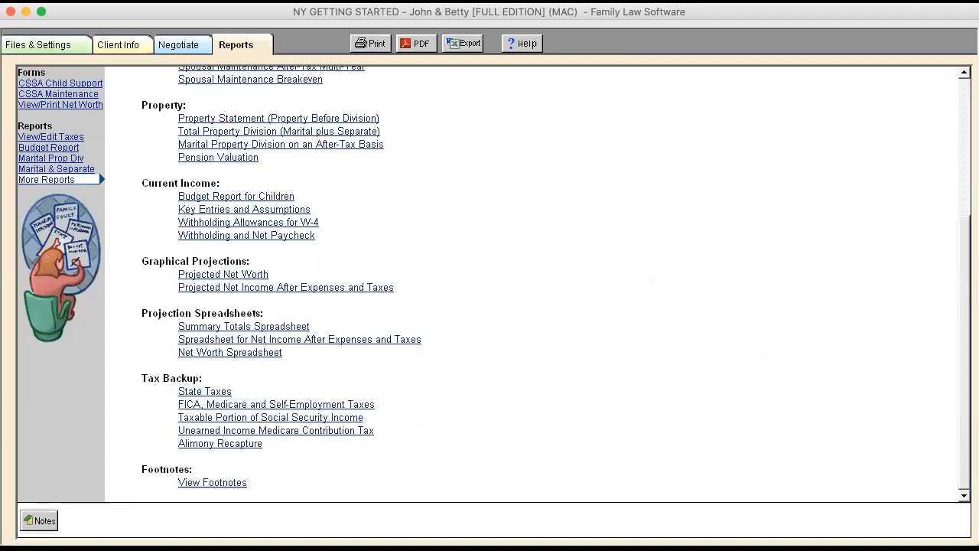
pyautogui.moveTo(322, 428)
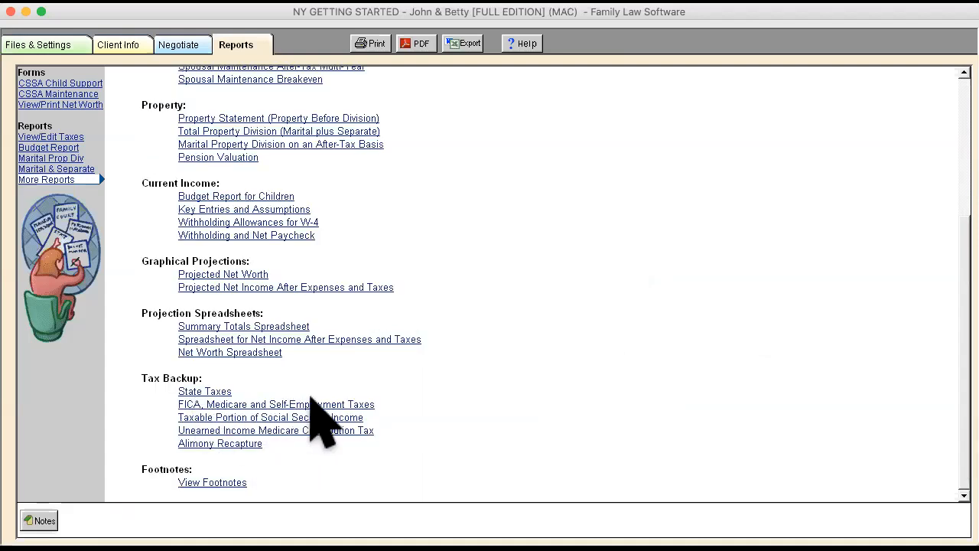
pyautogui.moveTo(359, 436)
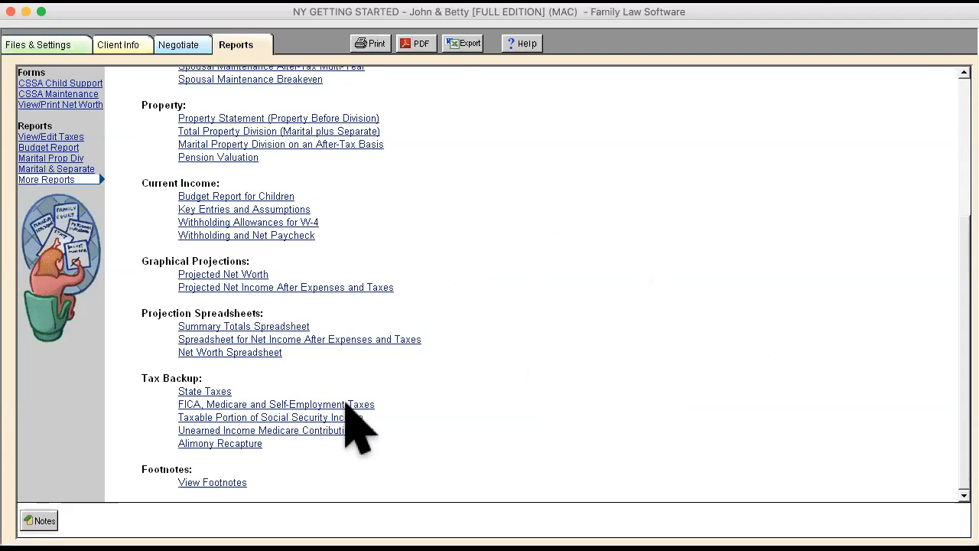
pyautogui.moveTo(321, 441)
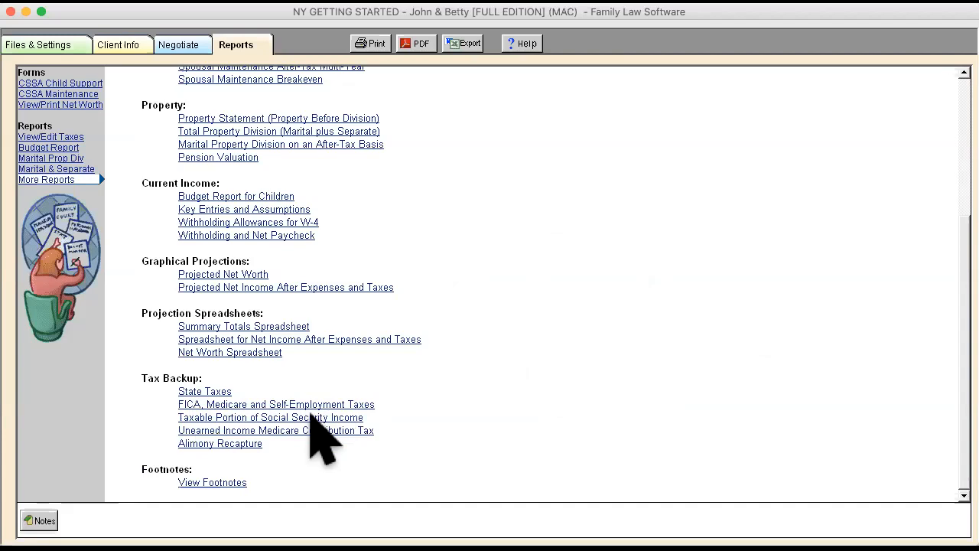
pyautogui.moveTo(253, 459)
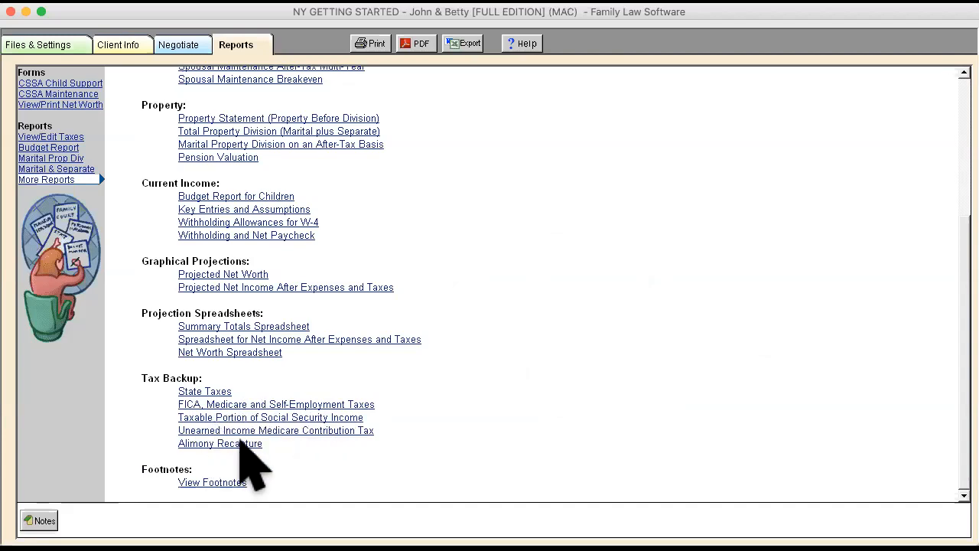
pyautogui.moveTo(218, 459)
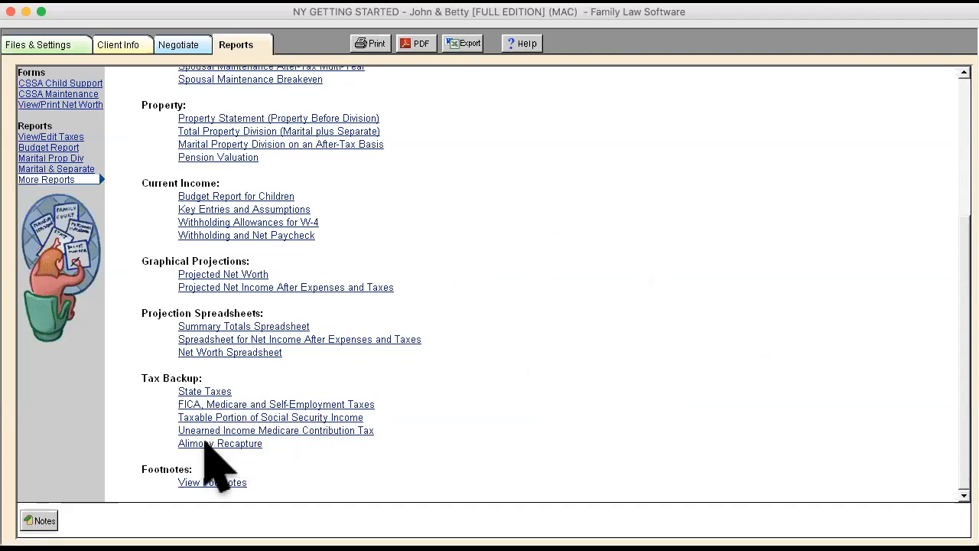
pyautogui.moveTo(245, 498)
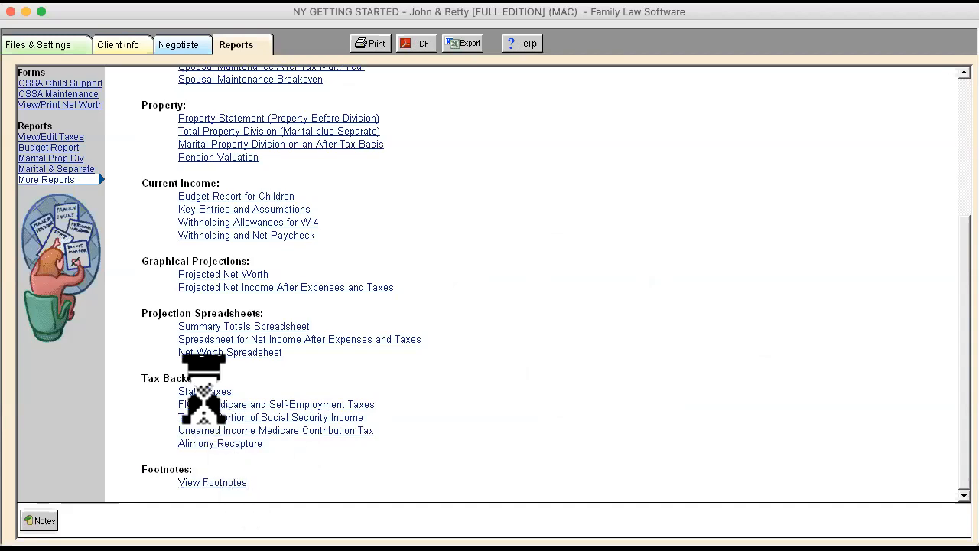
# Step: View the 2019 State Taxes backup report with John's $90,000 and Betty's $24,000 AGI
pyautogui.click(205, 392)
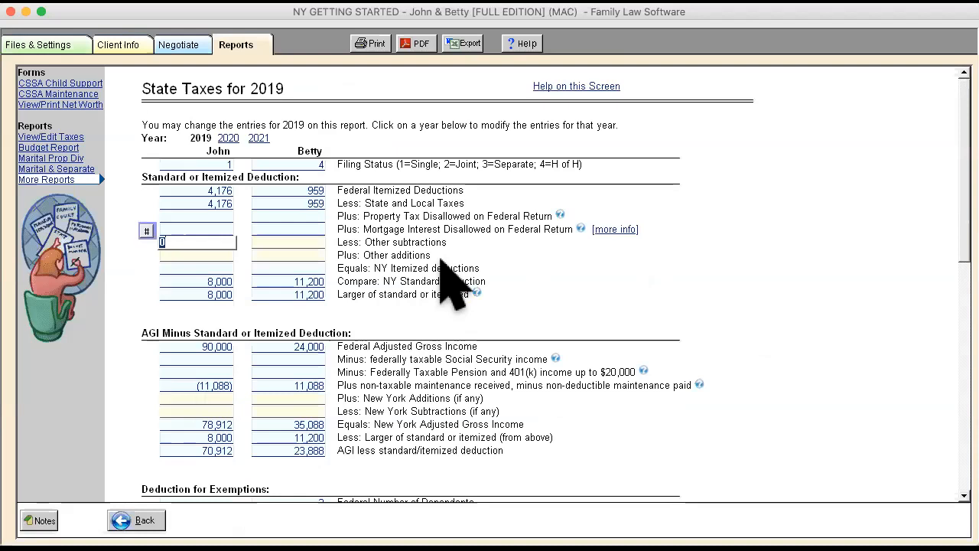
pyautogui.moveTo(314, 245)
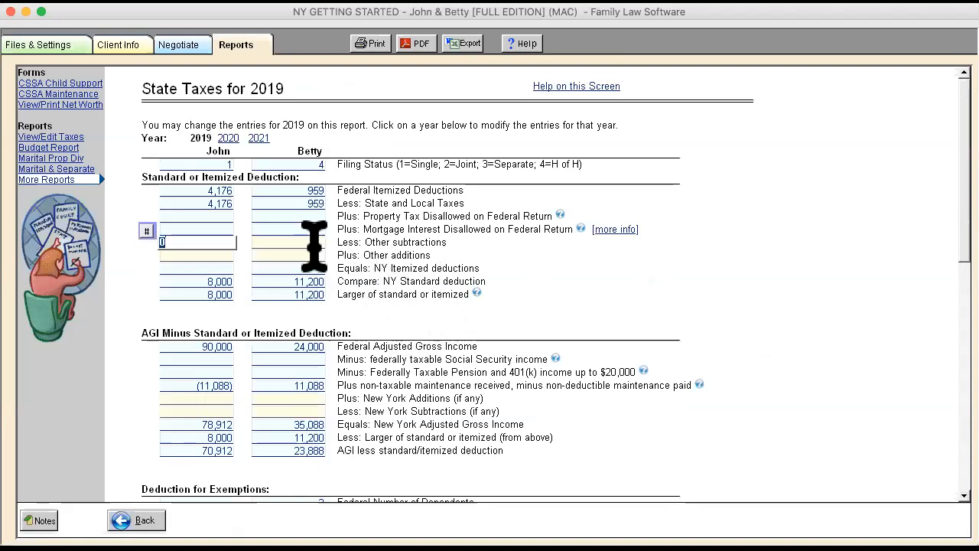
pyautogui.moveTo(452, 227)
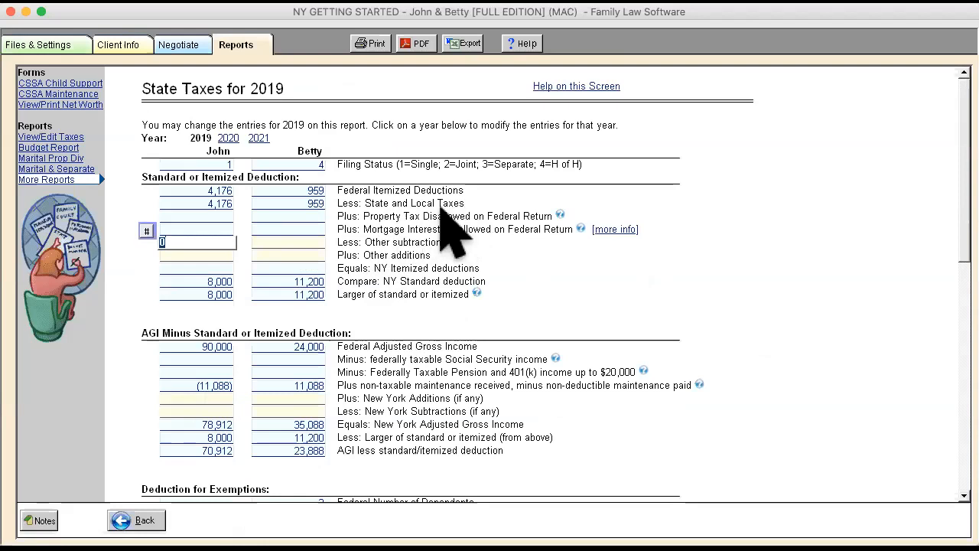
pyautogui.moveTo(352, 244)
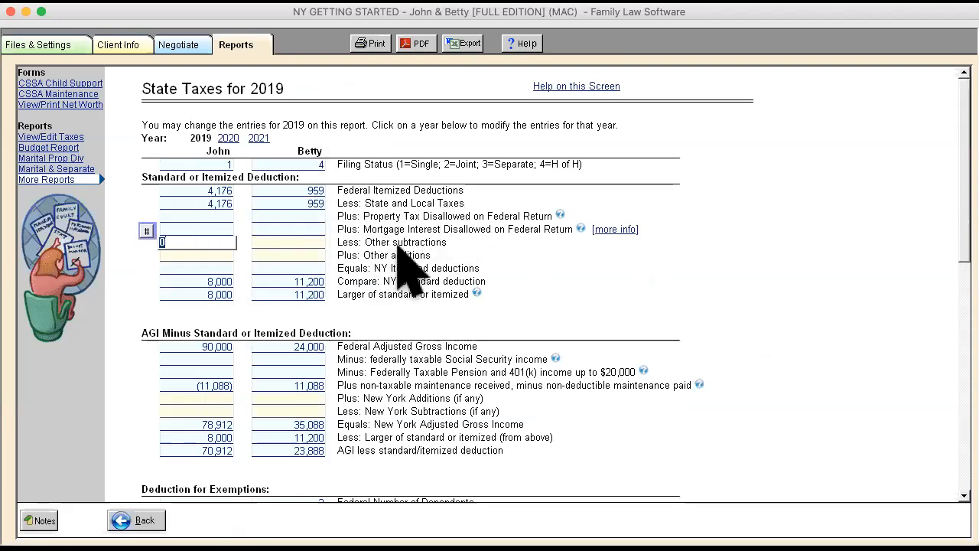
pyautogui.scroll(-3)
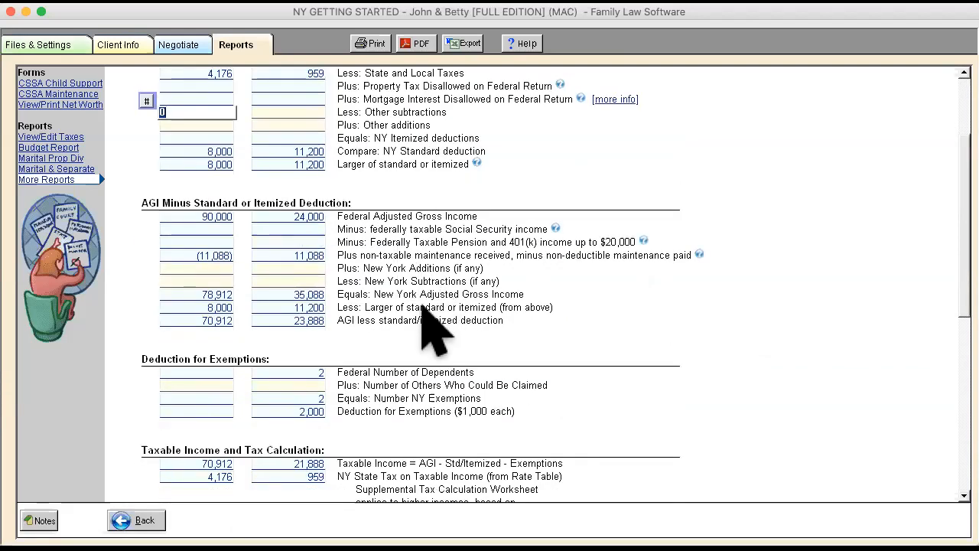
pyautogui.moveTo(306, 245)
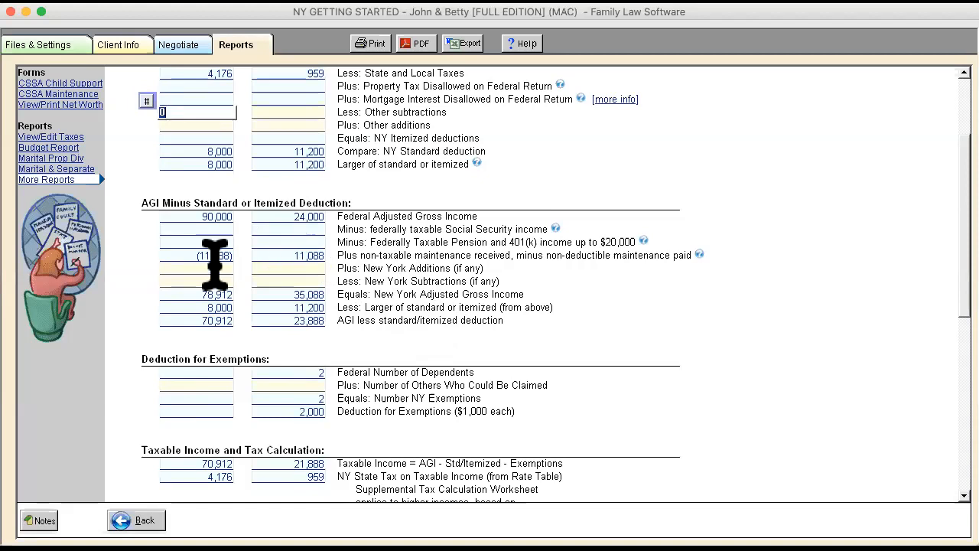
pyautogui.moveTo(318, 257)
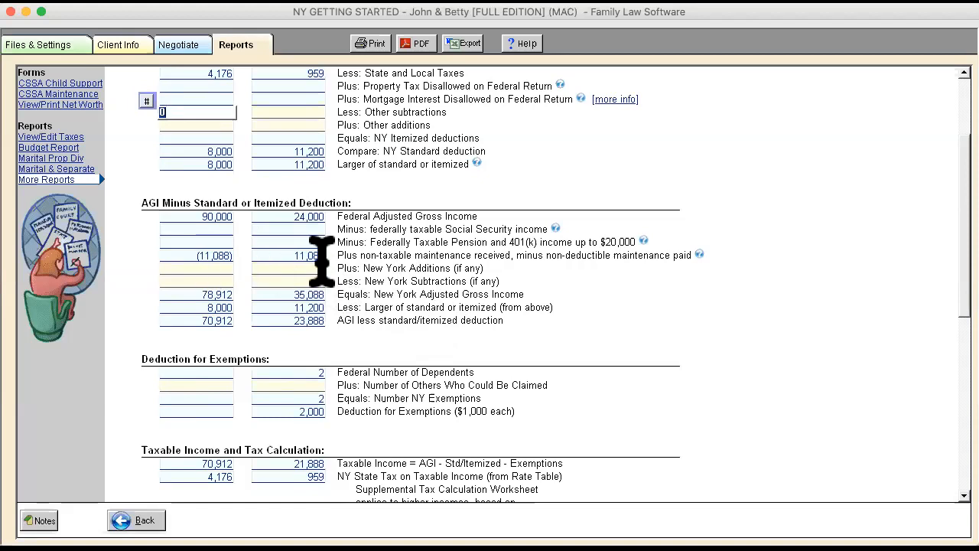
pyautogui.moveTo(429, 268)
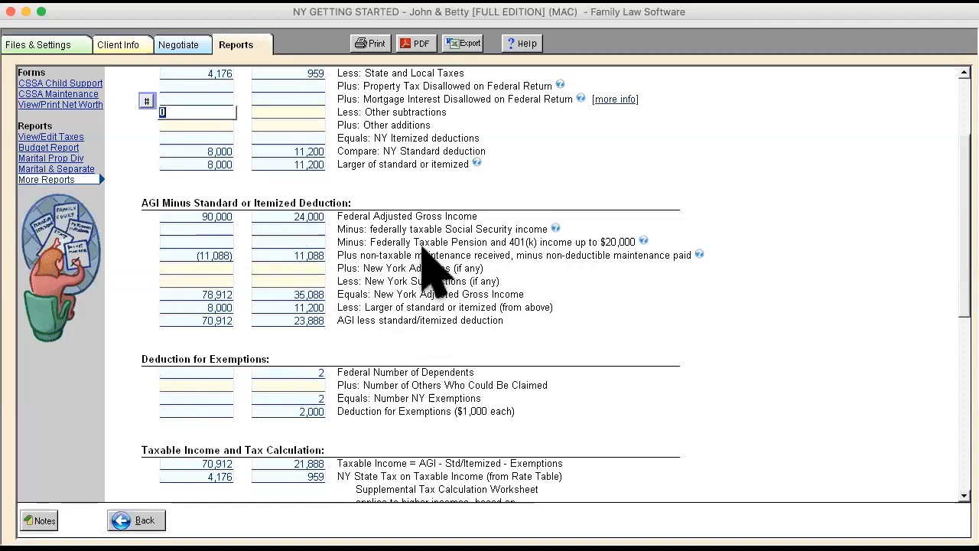
pyautogui.moveTo(447, 352)
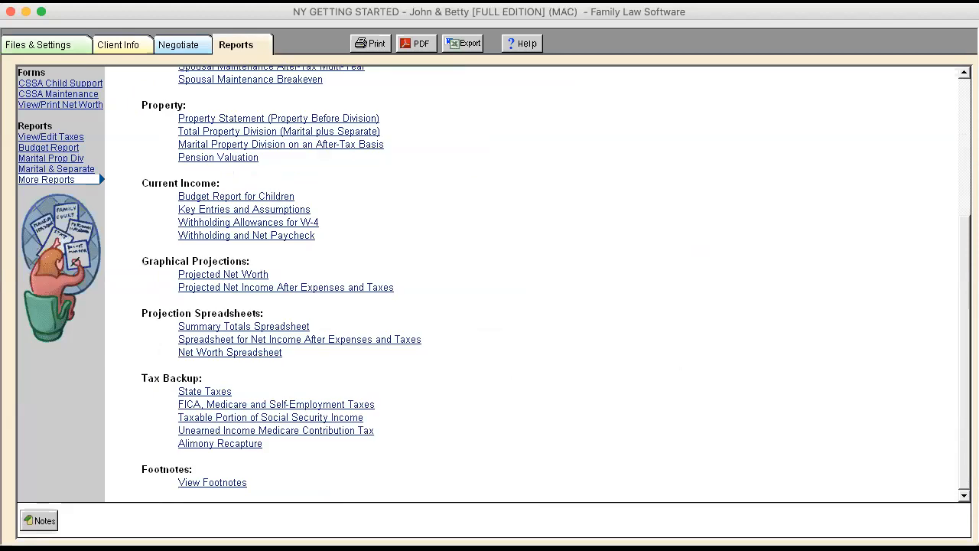
pyautogui.moveTo(306, 456)
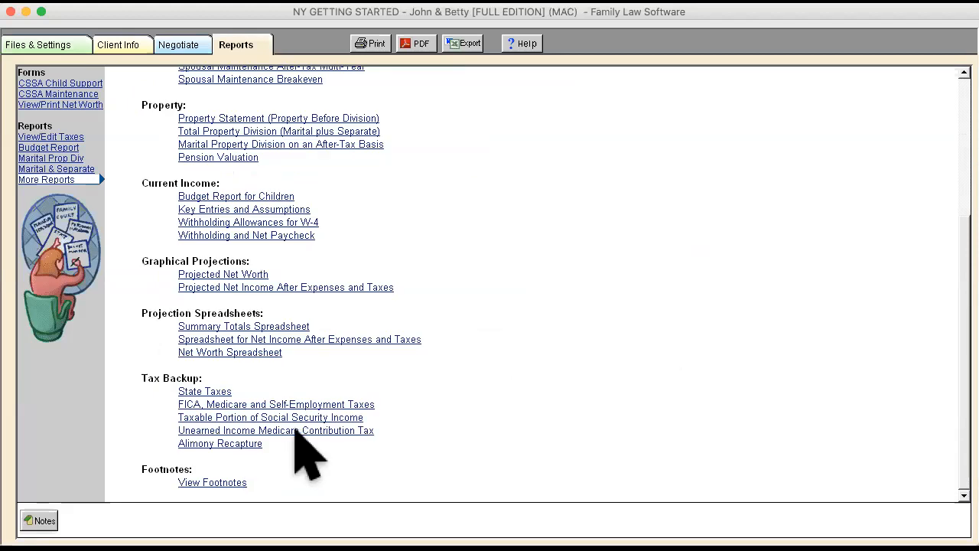
pyautogui.moveTo(520, 425)
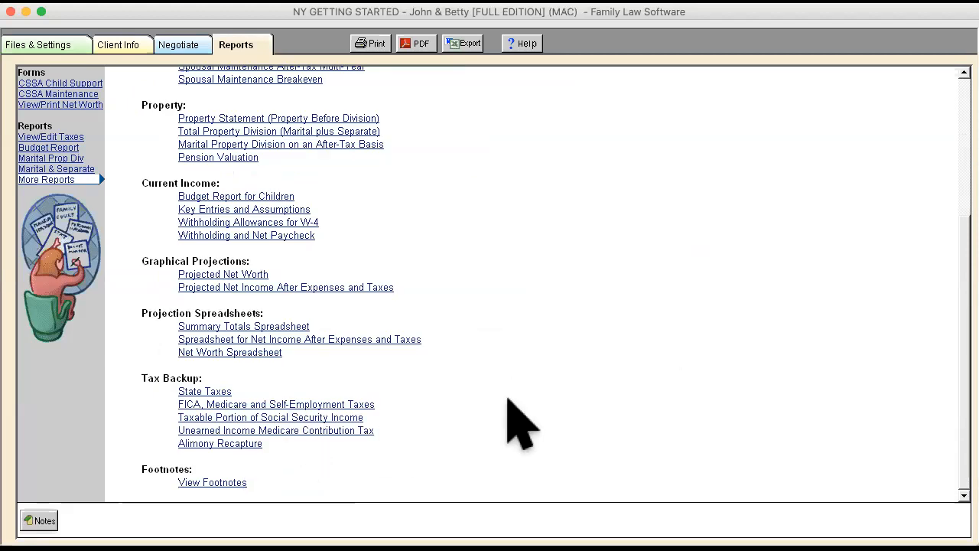
pyautogui.moveTo(237, 214)
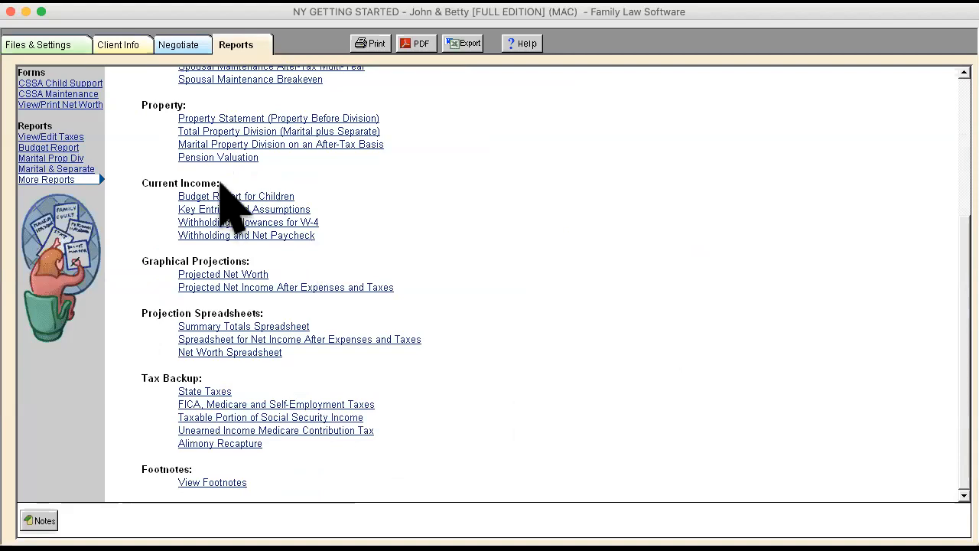
# Step: View the editable 2019 tax entries, then the 2019 Budget Report with $7,500 and $4,314 monthly income
pyautogui.click(50, 136)
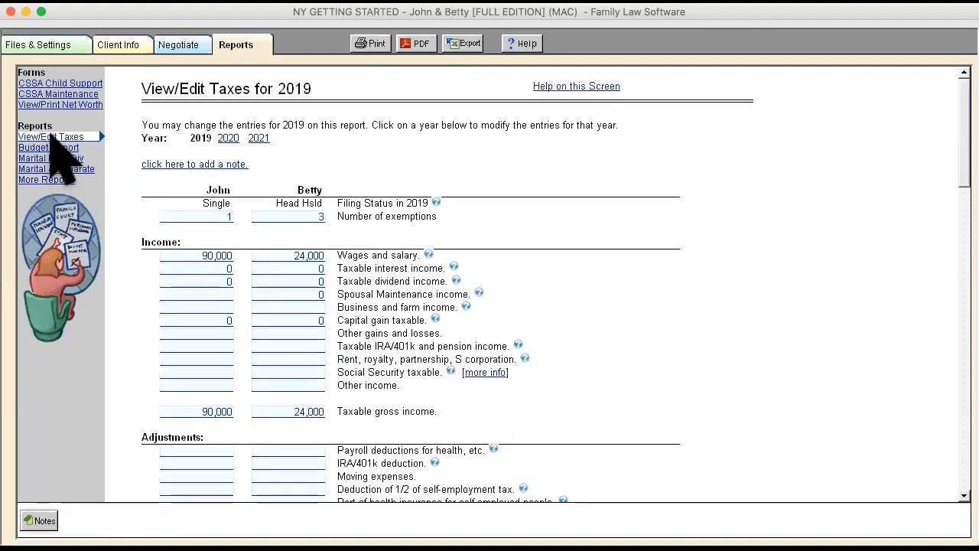
pyautogui.moveTo(73, 176)
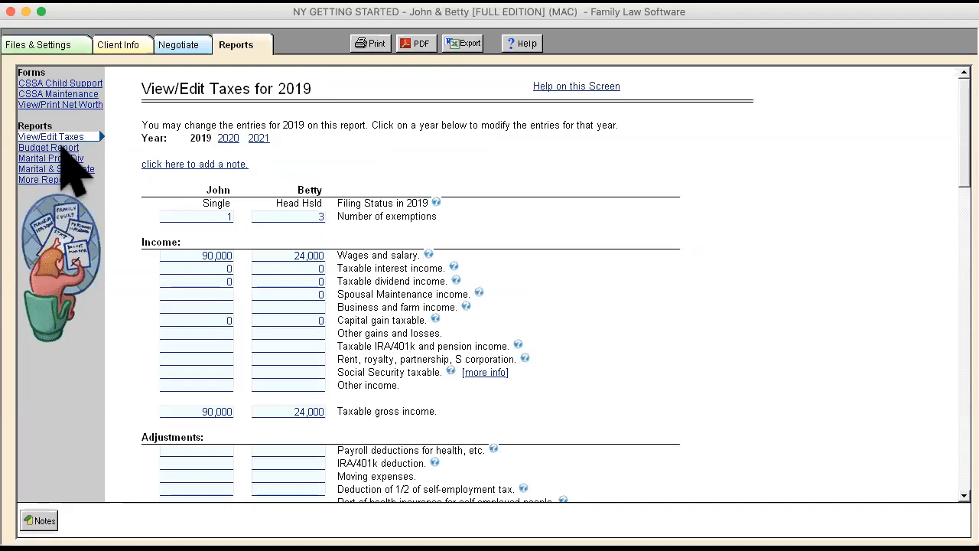
pyautogui.click(49, 147)
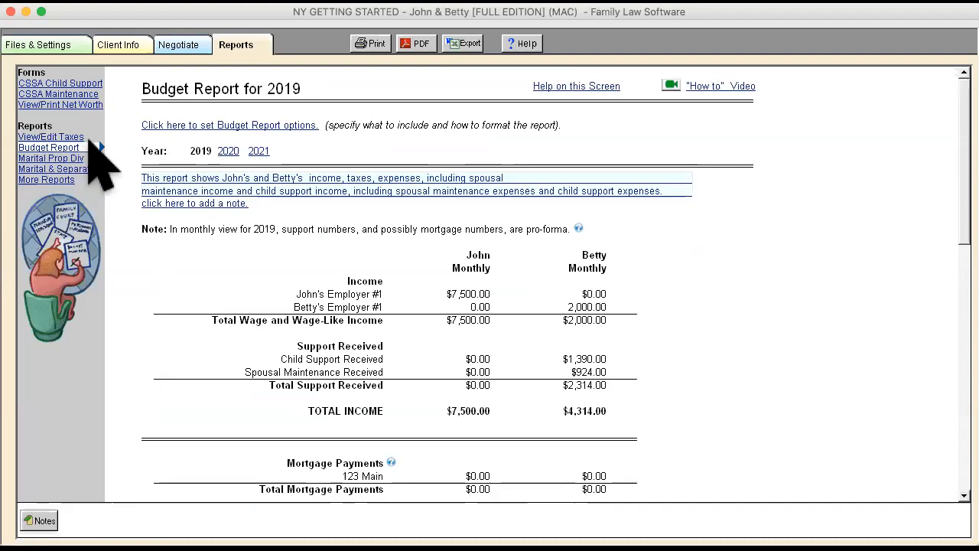
pyautogui.moveTo(804, 176)
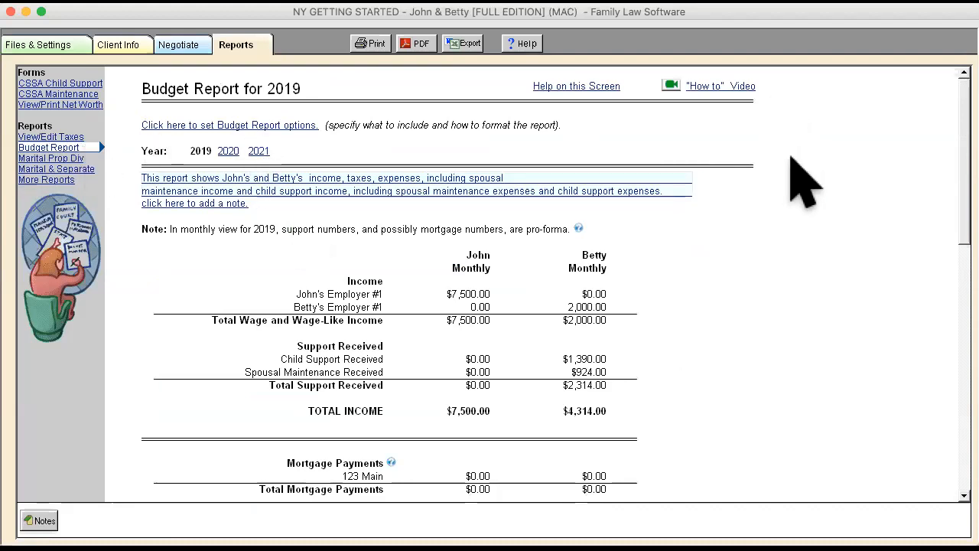
pyautogui.moveTo(803, 260)
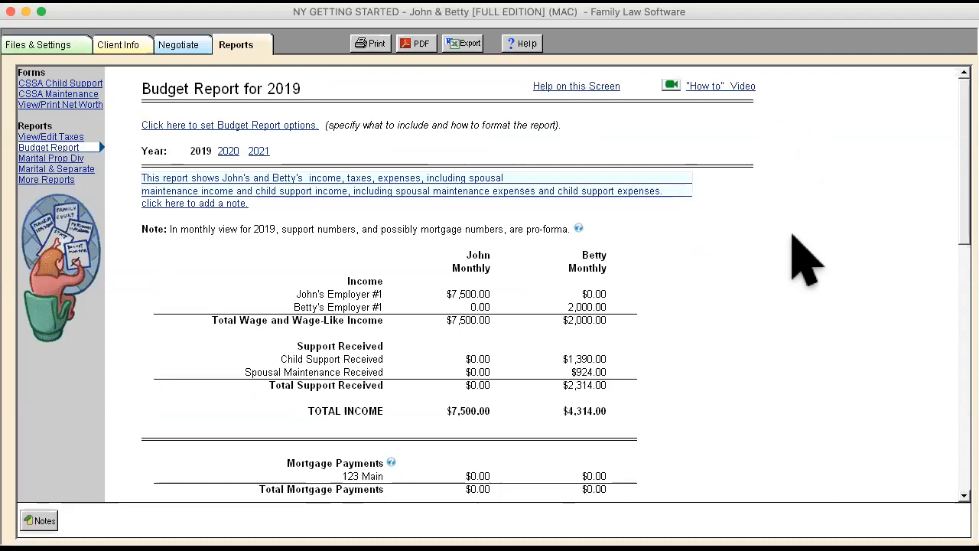
# Step: Review the 2019 Budget Report's living expenses, debts and taxes sections ($5,138.67 and $300 totals)
pyautogui.scroll(-3)
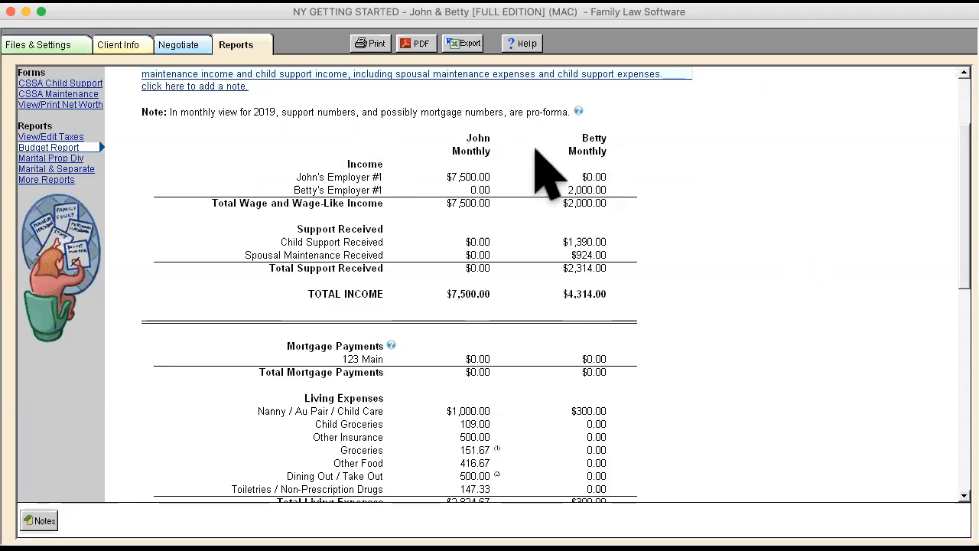
pyautogui.moveTo(564, 268)
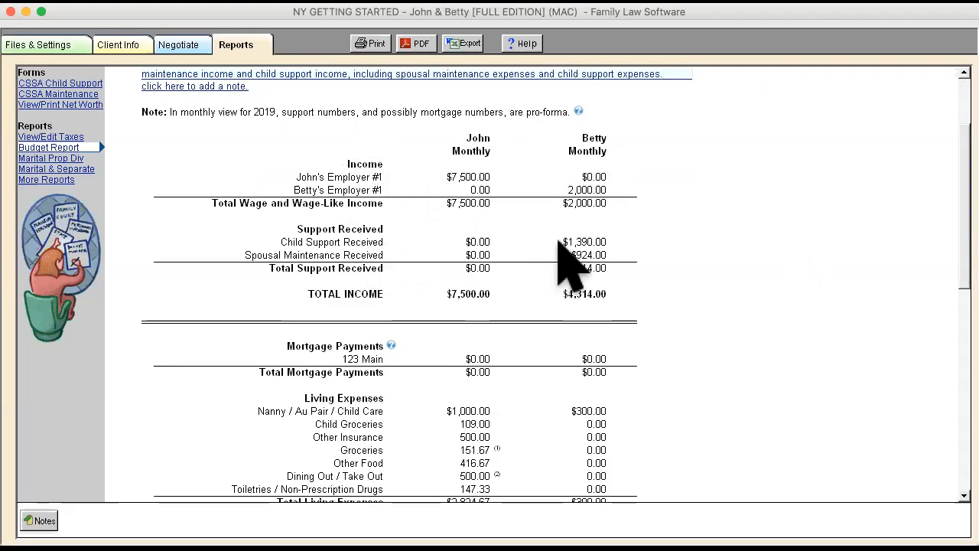
pyautogui.scroll(-3)
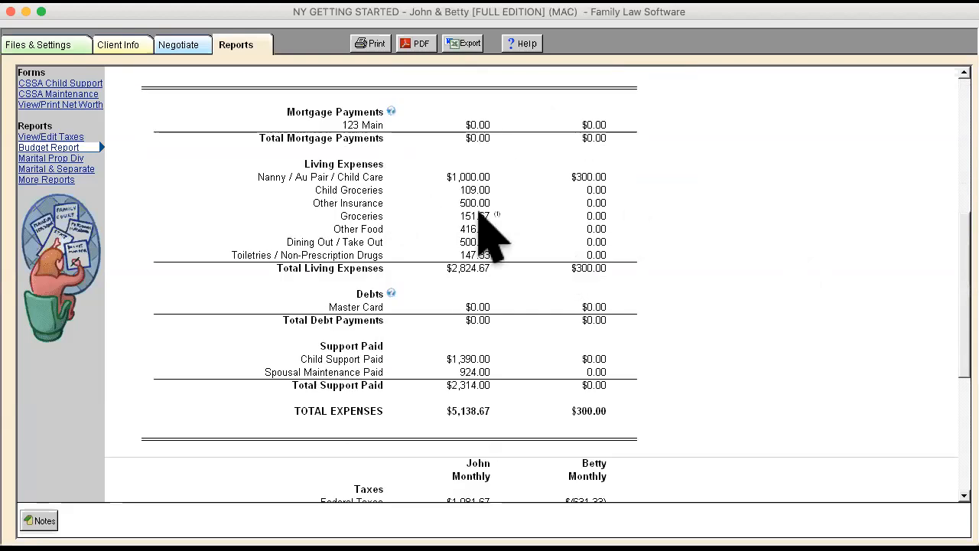
pyautogui.scroll(-3)
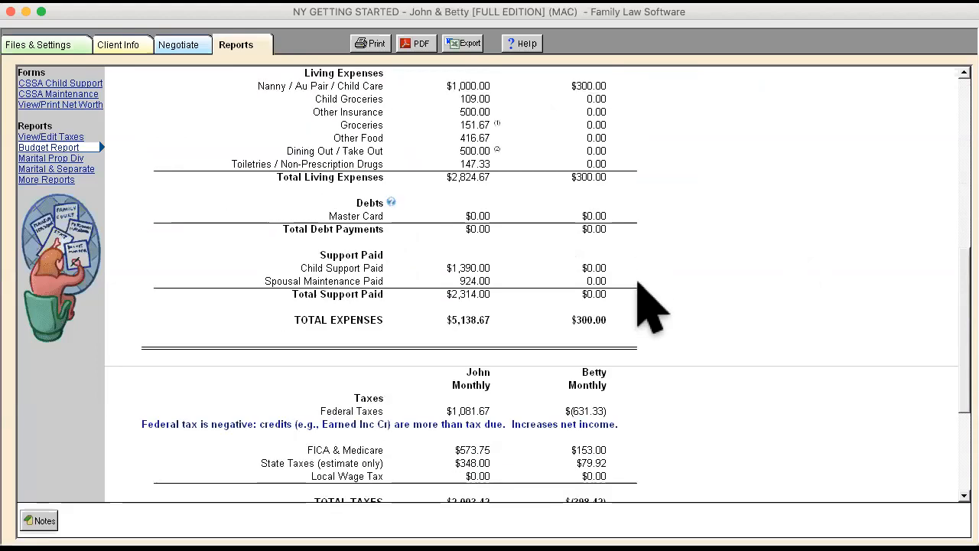
pyautogui.scroll(-3)
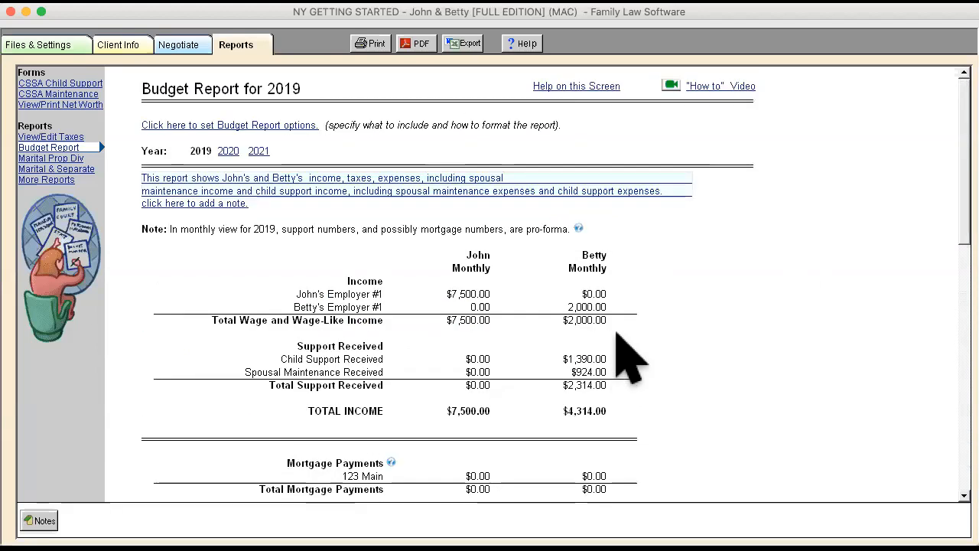
pyautogui.moveTo(814, 390)
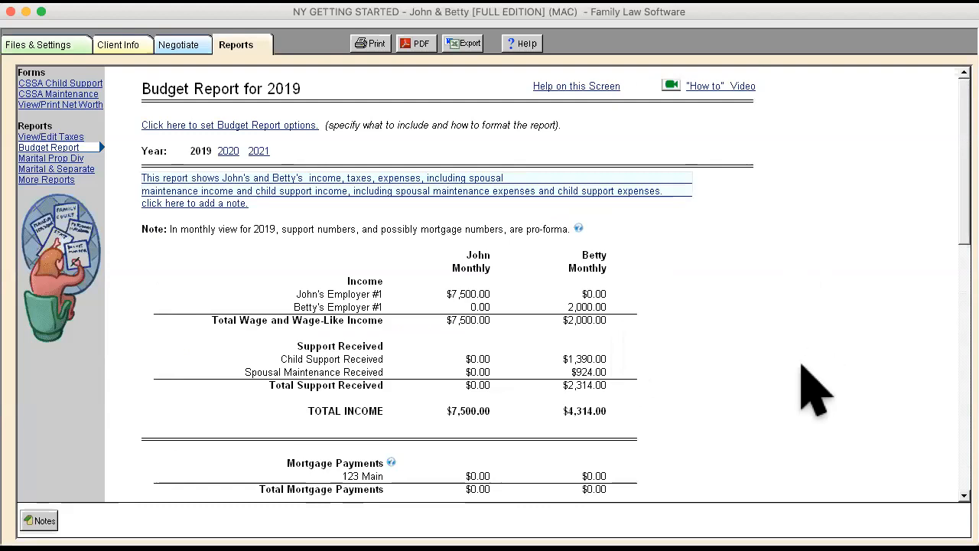
pyautogui.moveTo(838, 385)
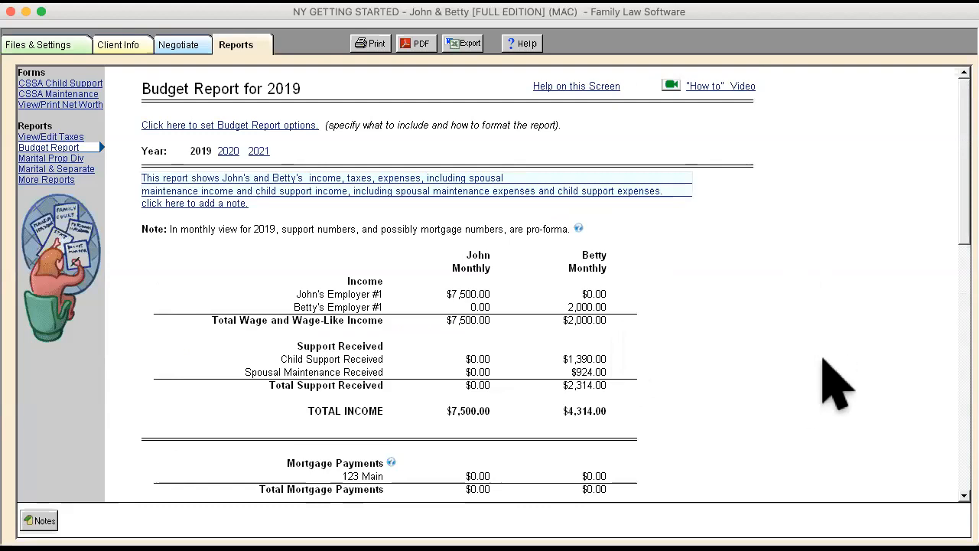
pyautogui.moveTo(854, 391)
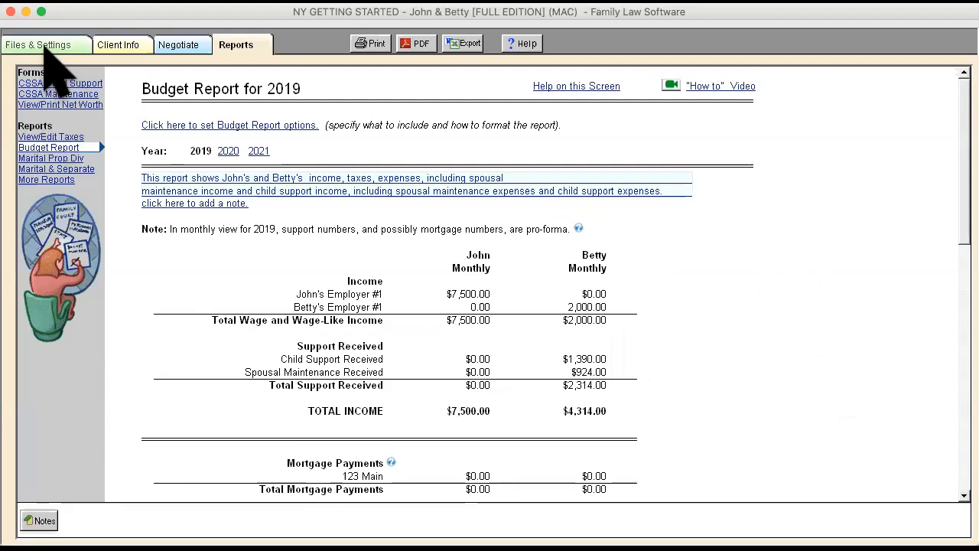
# Step: From Files & Settings, view the Help screen with FAQs, training videos and technical support contacts
pyautogui.click(37, 44)
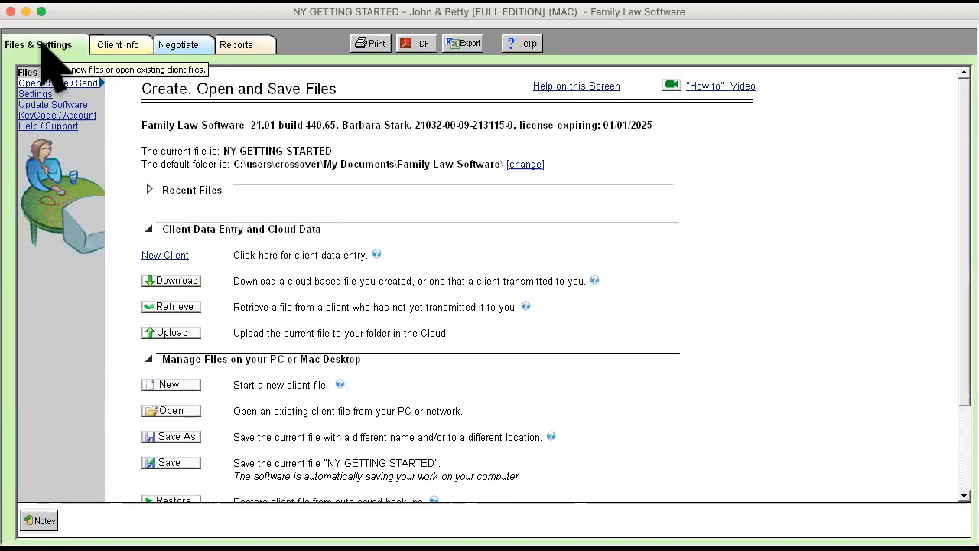
pyautogui.click(47, 125)
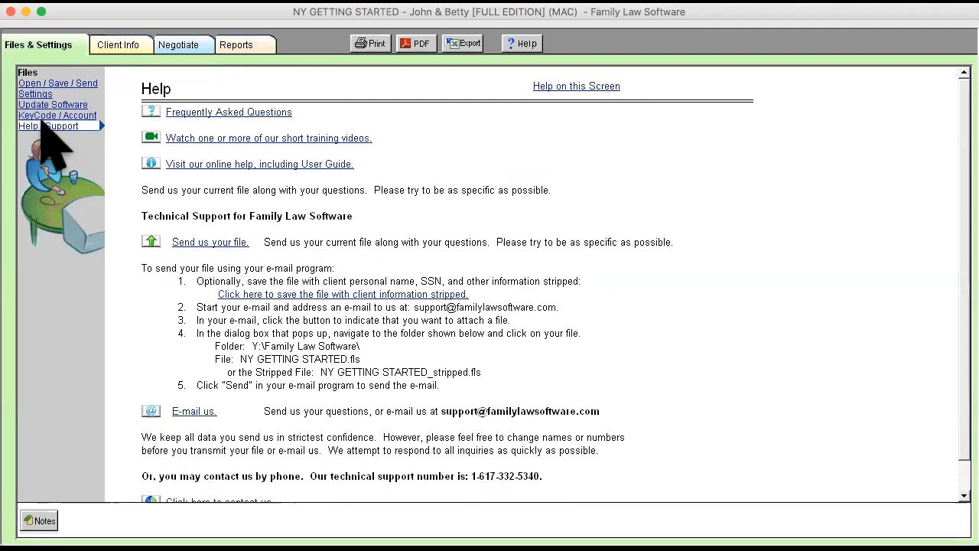
pyautogui.moveTo(153, 126)
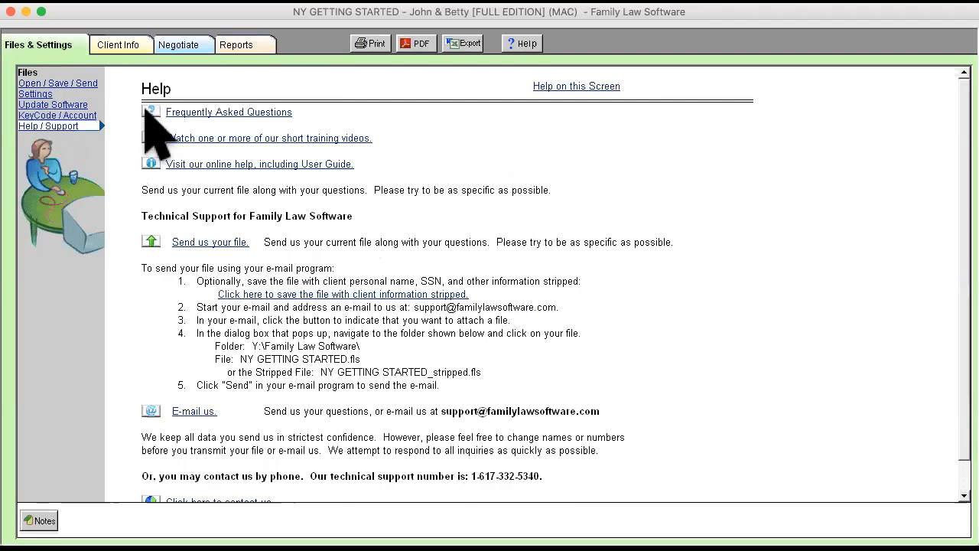
pyautogui.moveTo(824, 85)
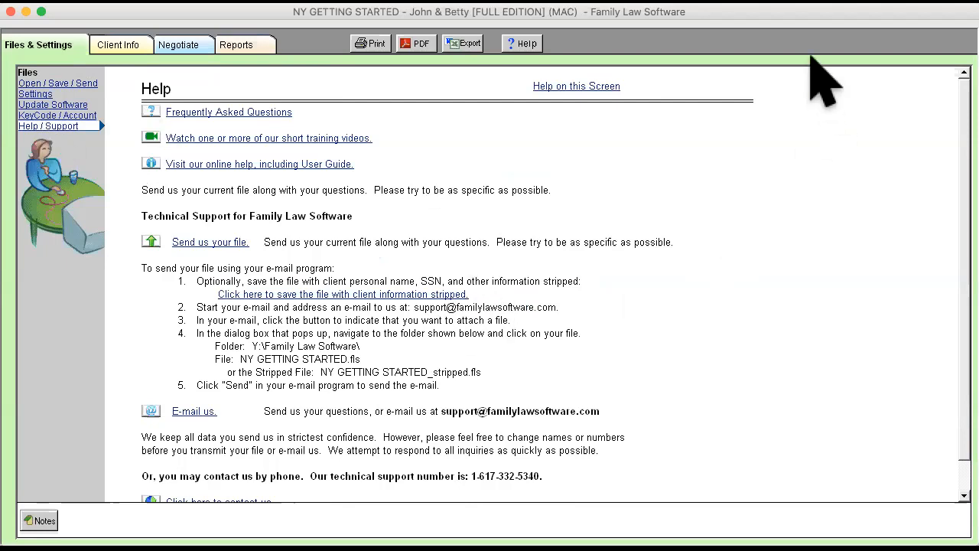